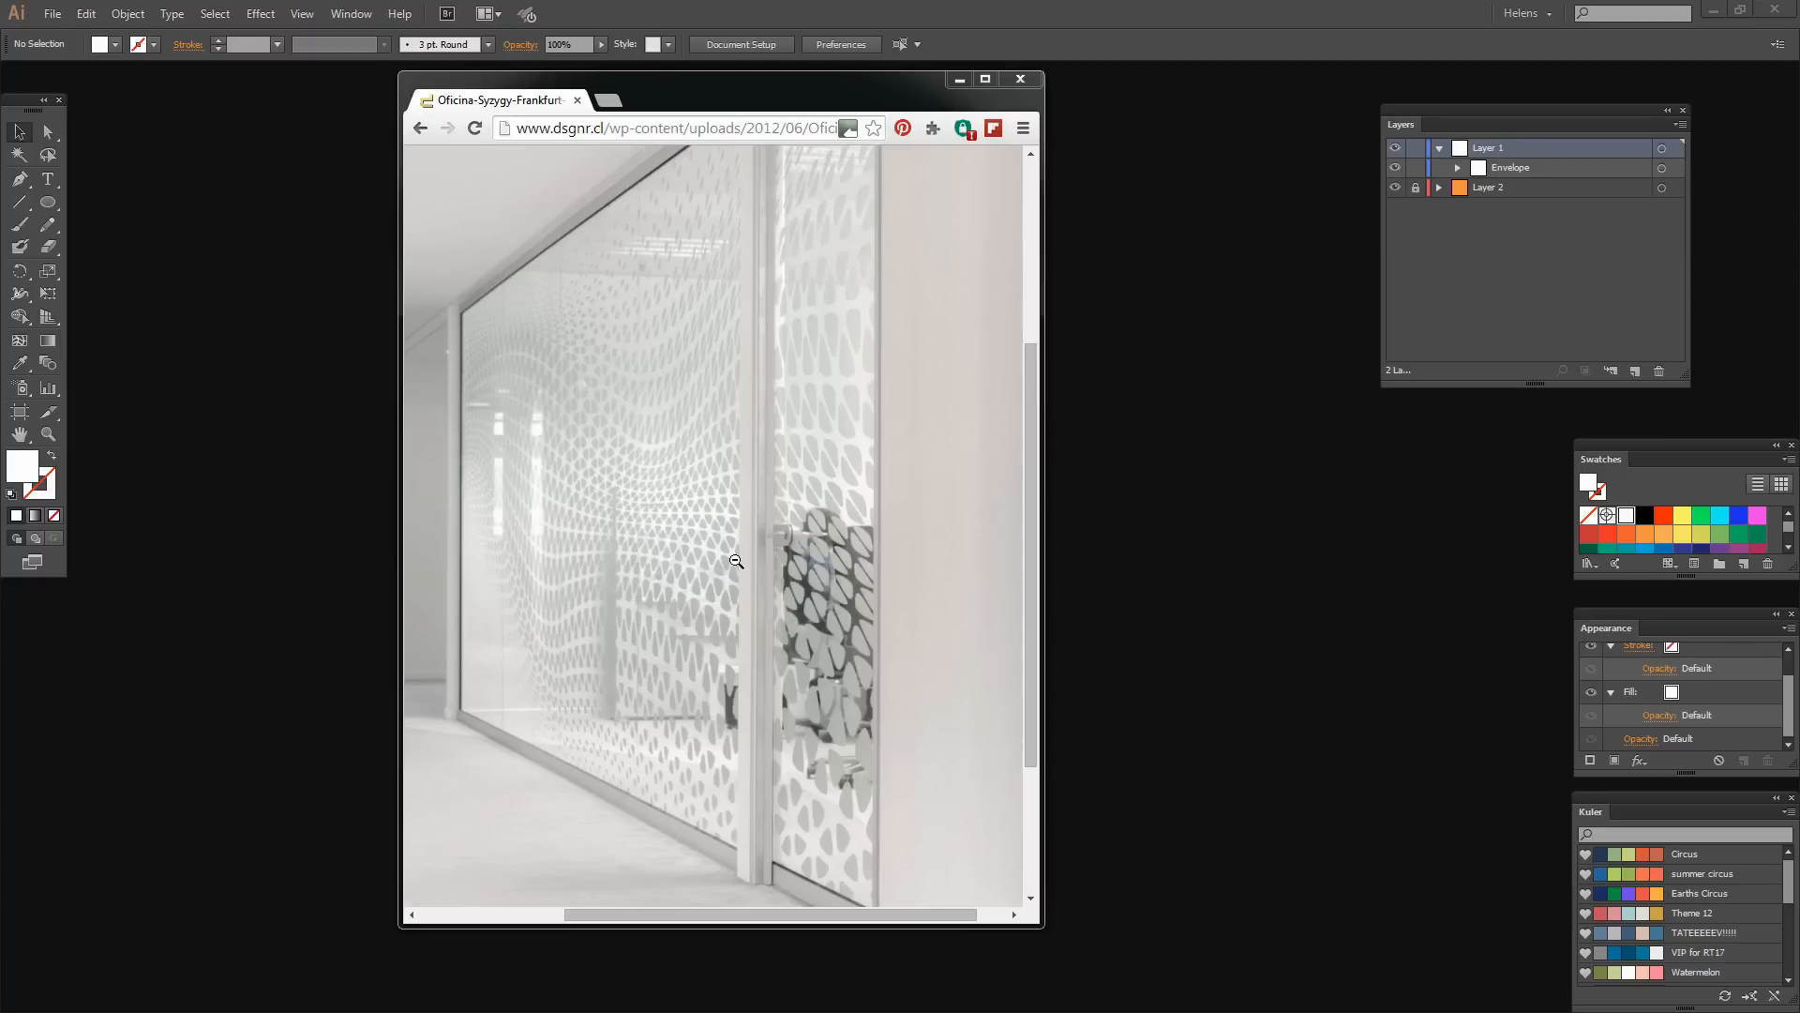
mouse_move(544, 435)
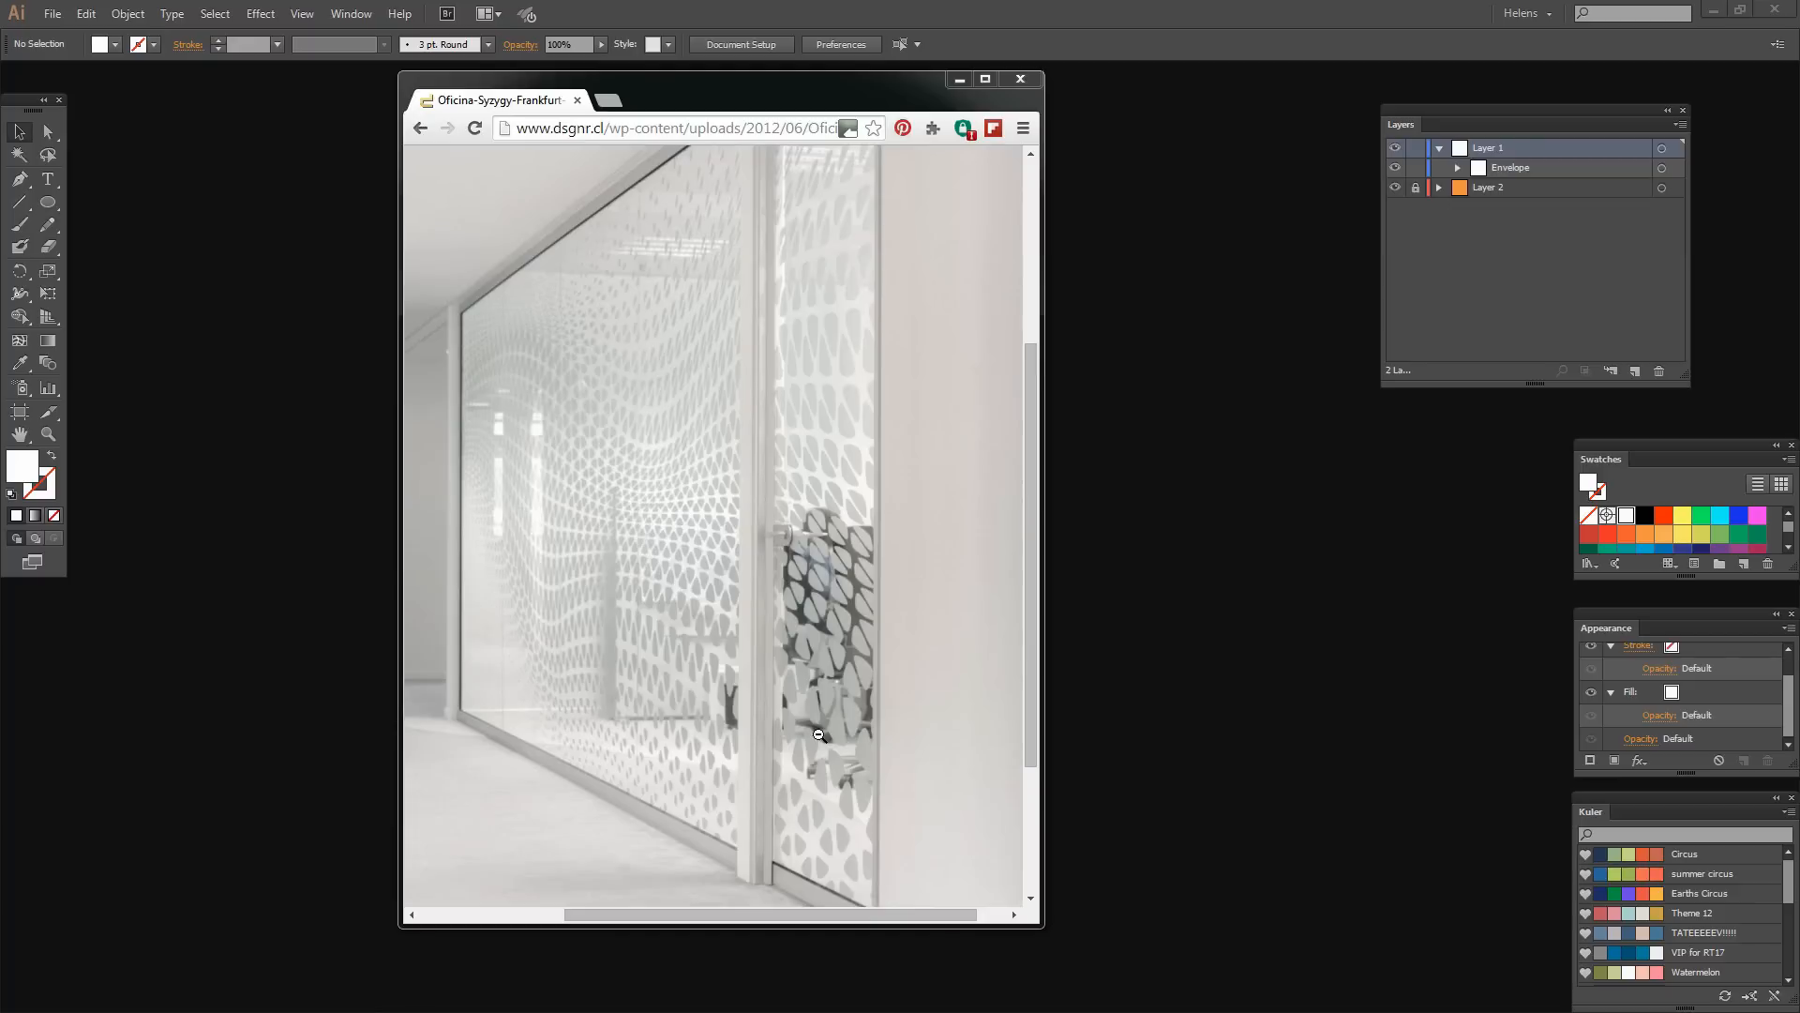
mouse_move(621, 614)
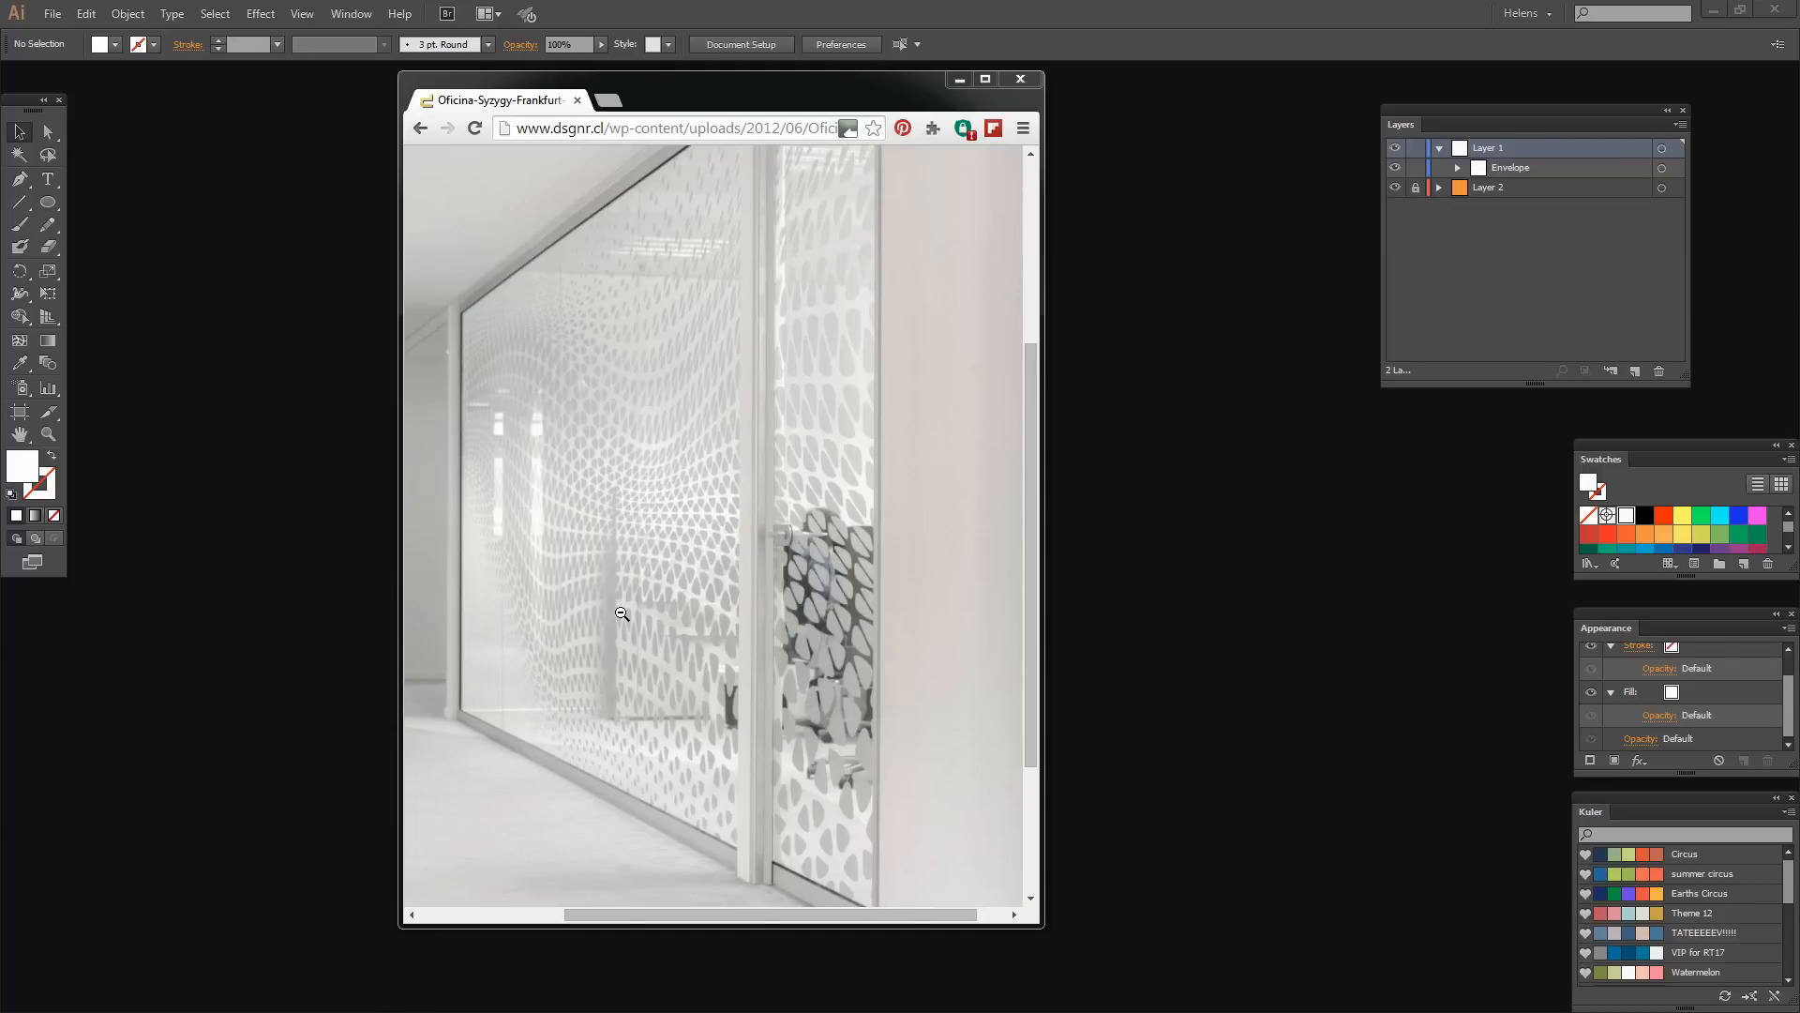
mouse_move(804, 375)
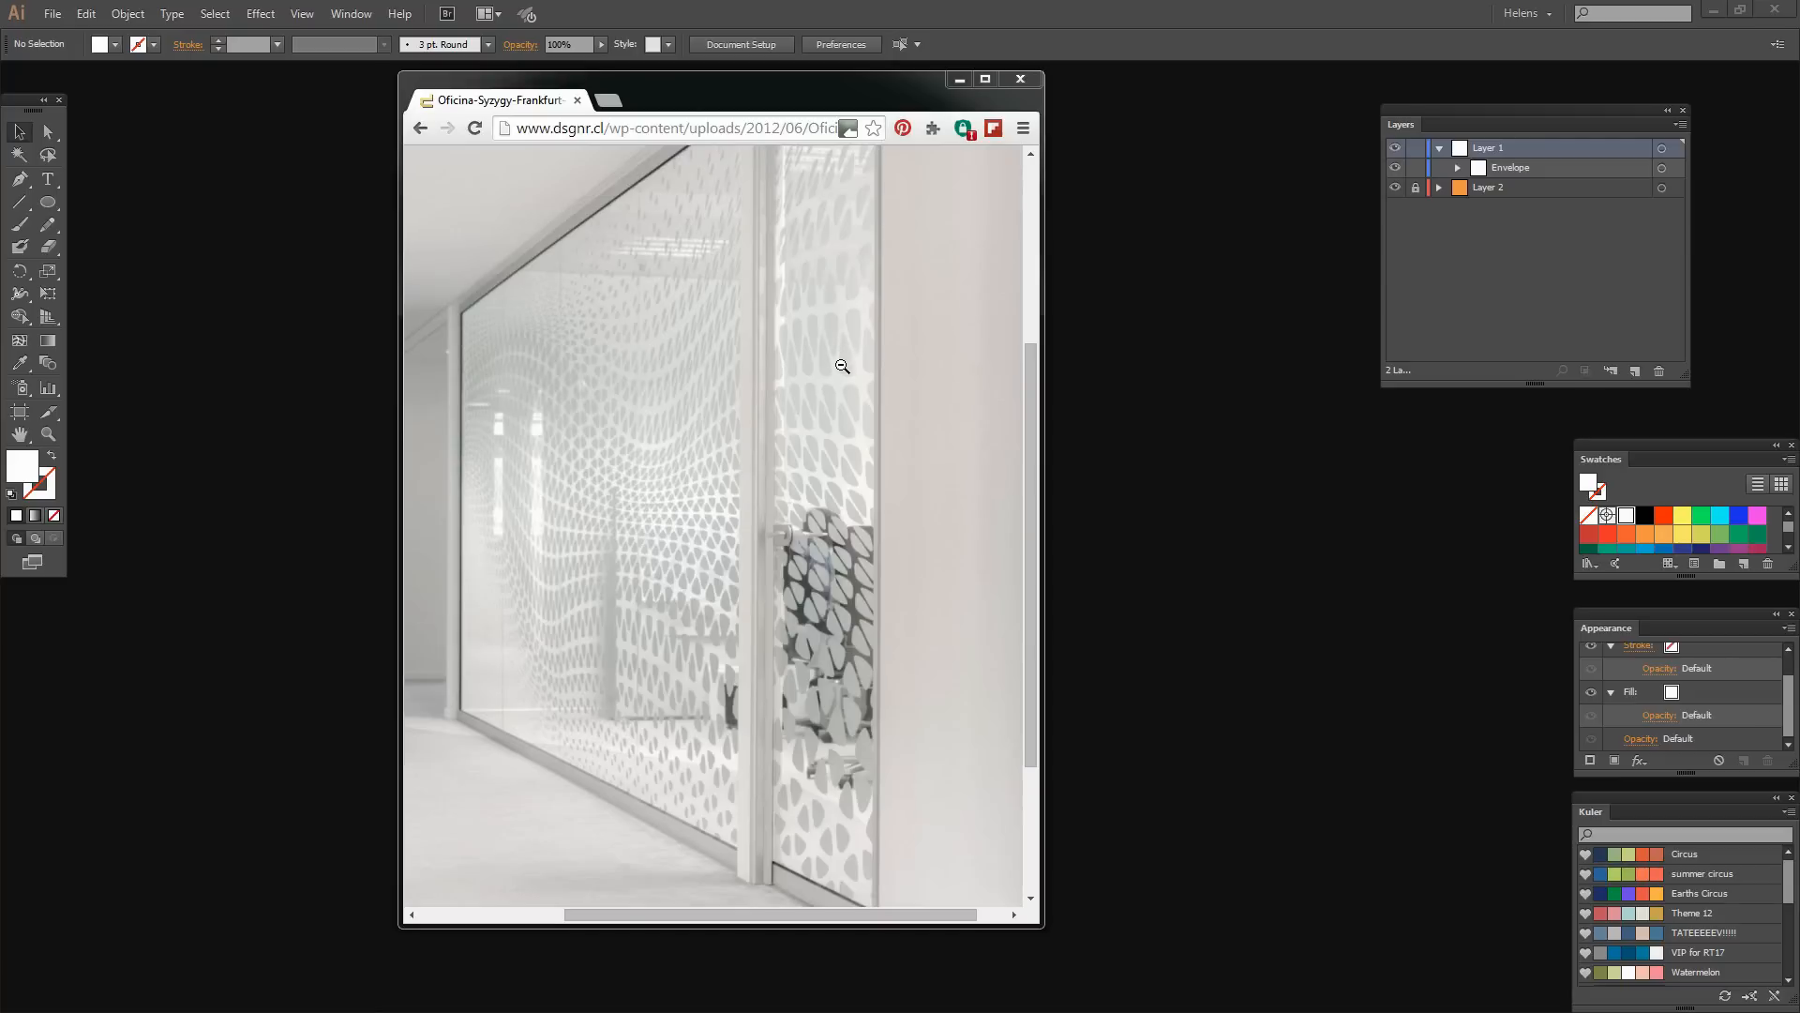
mouse_move(688, 326)
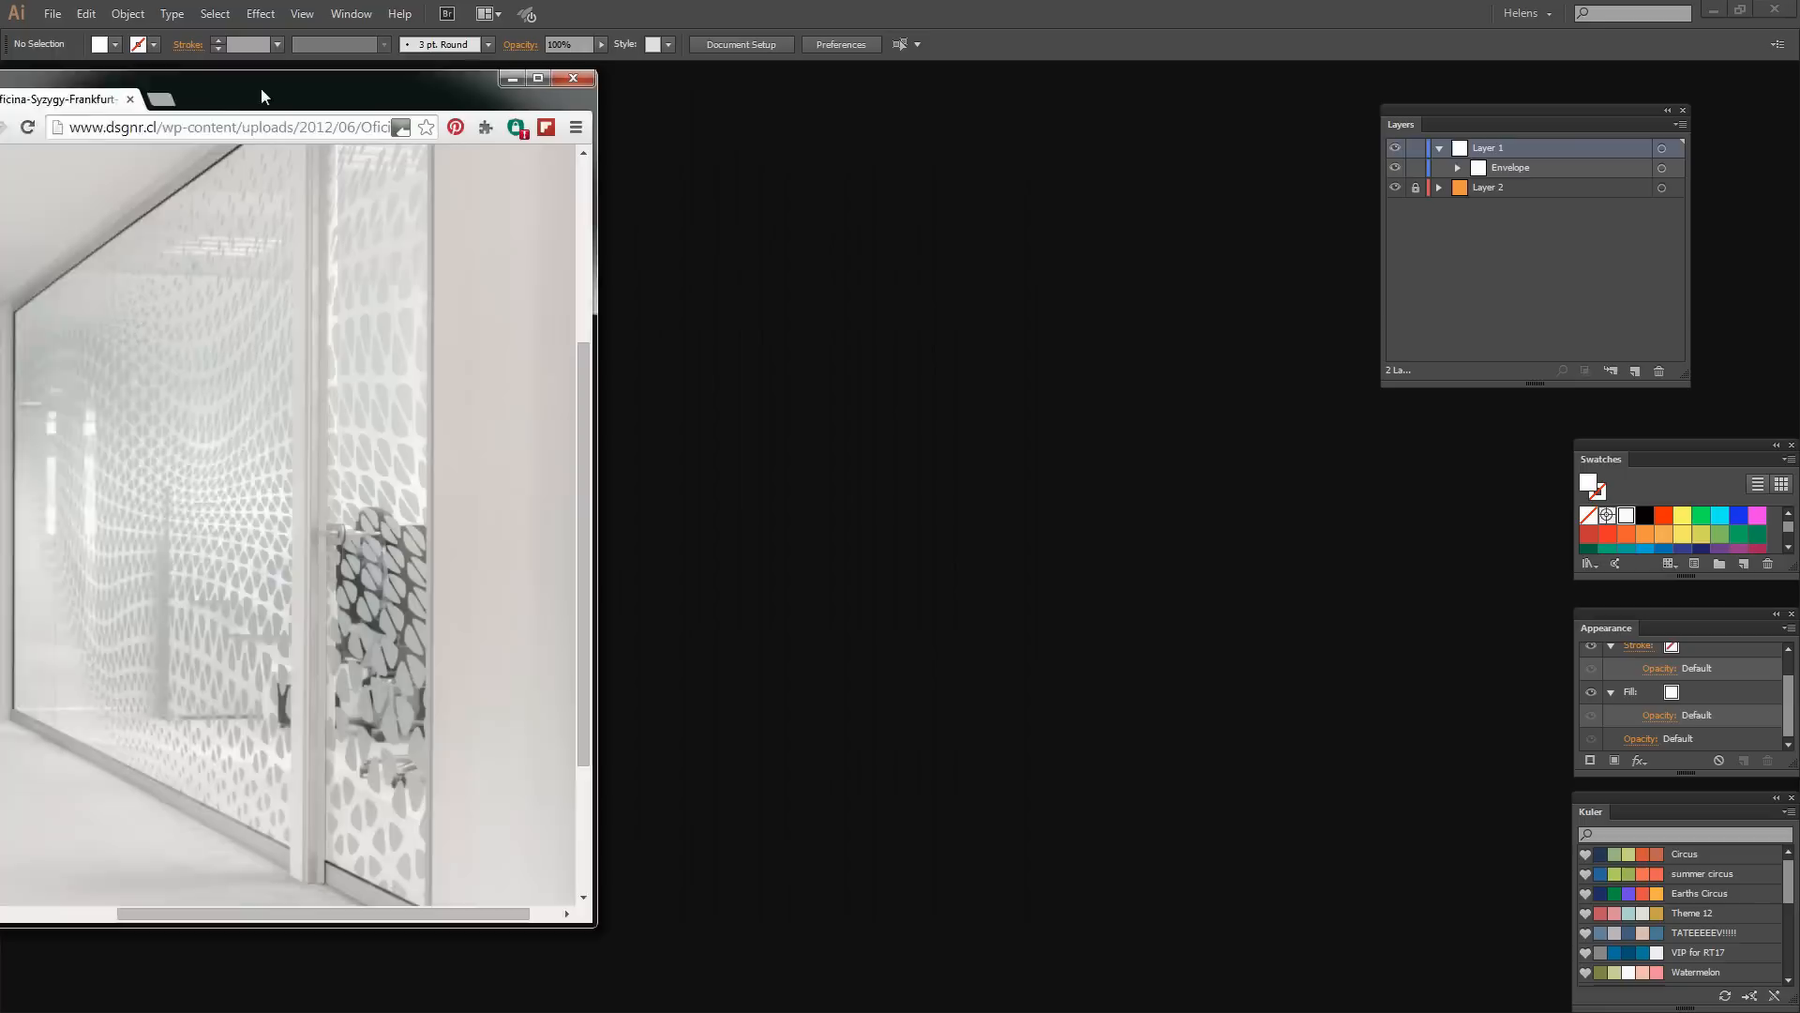
Hide the reference window and create a new 600 × 600 px RGB document.
click(578, 80)
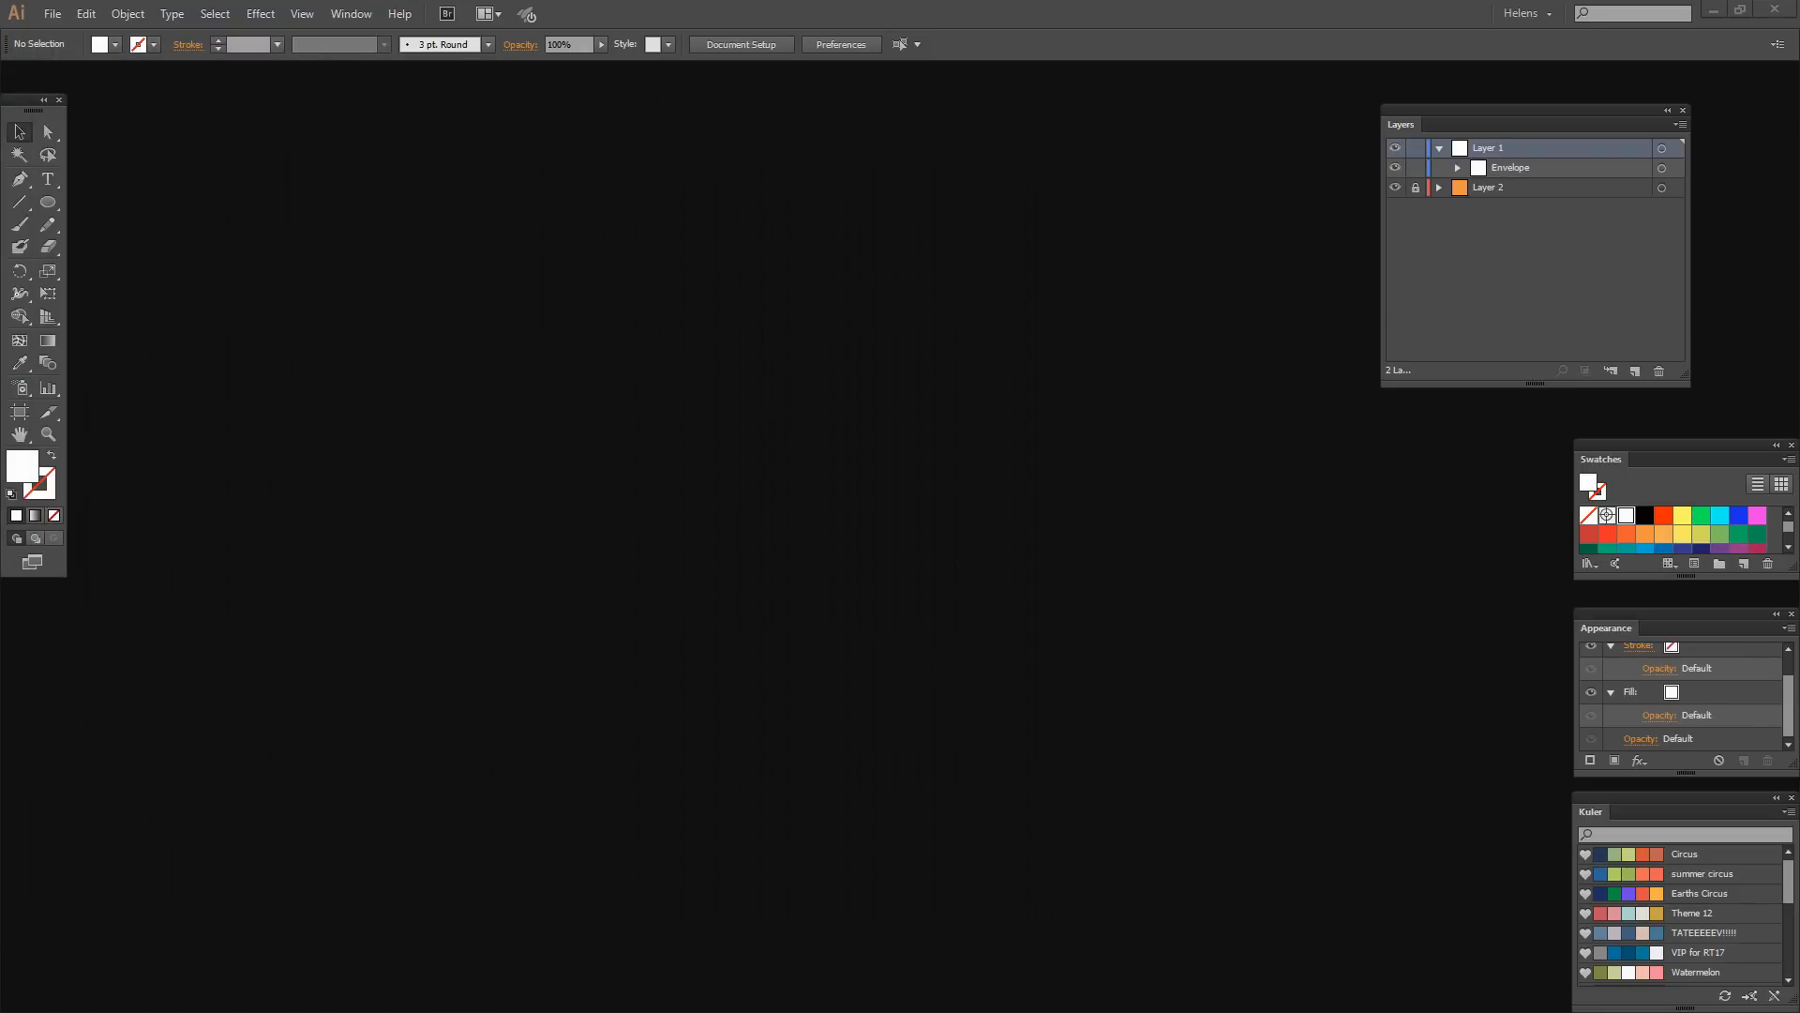
mouse_move(63, 45)
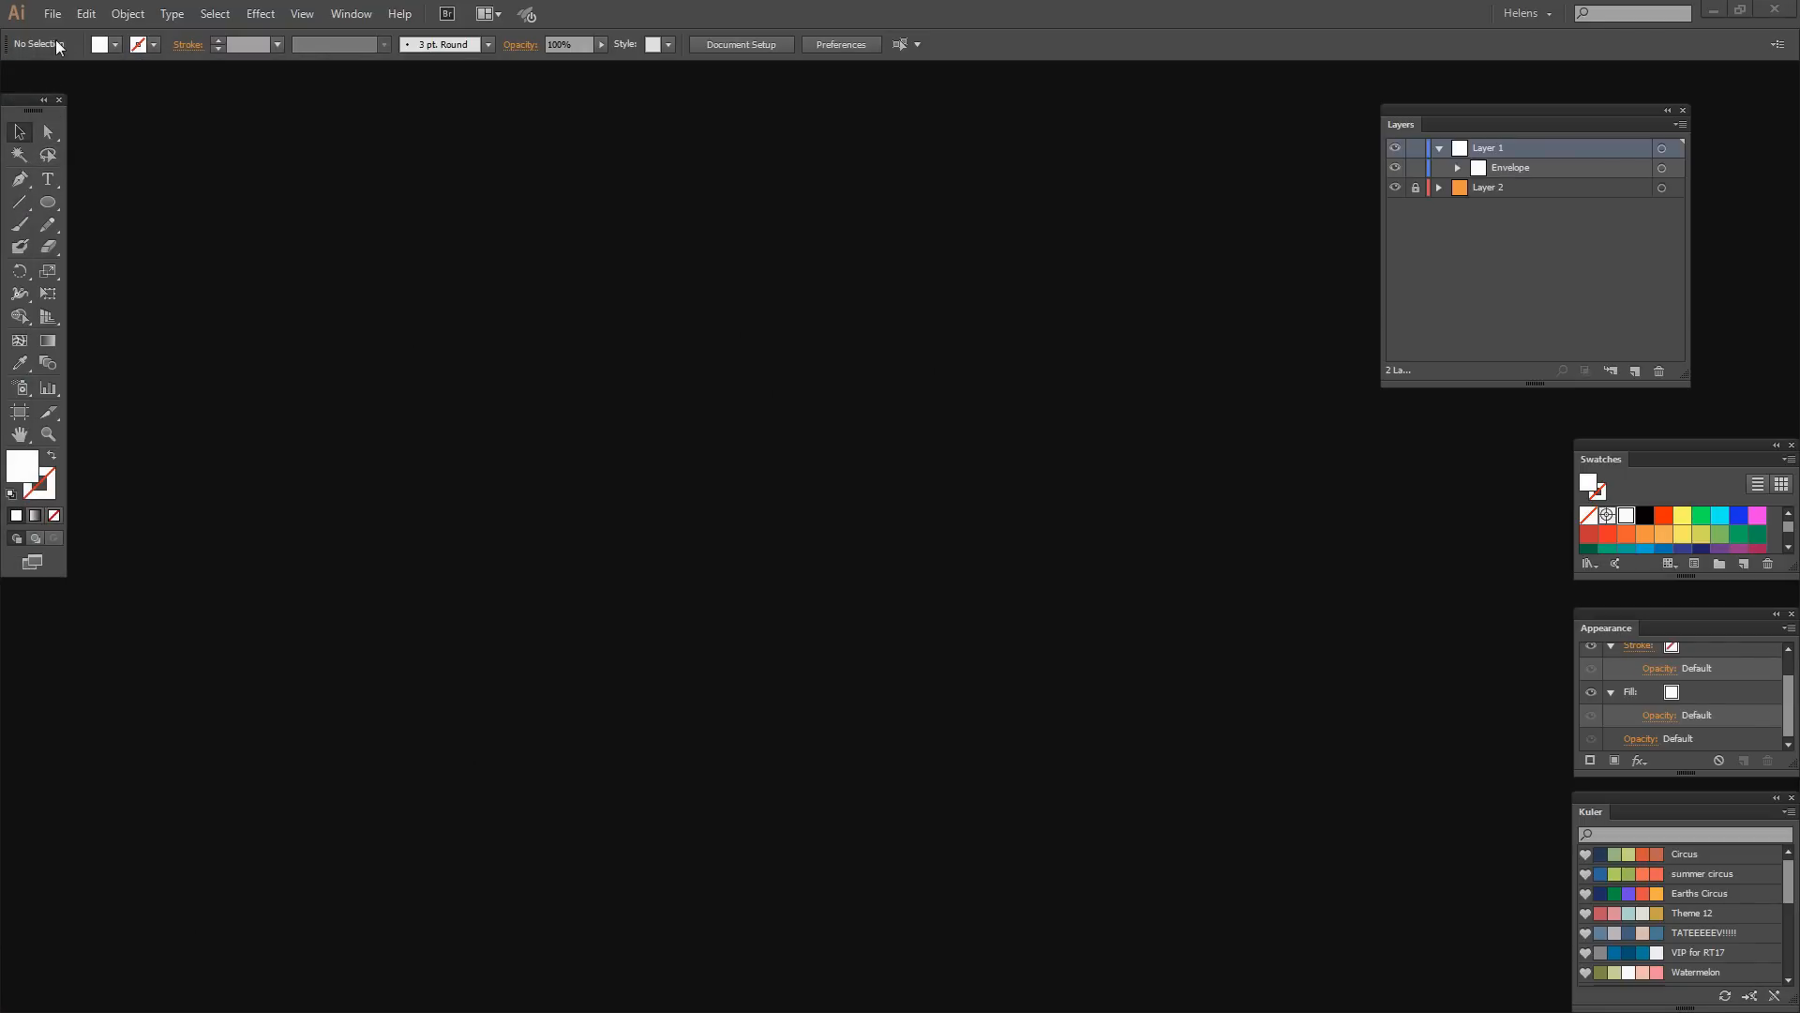
click(86, 14)
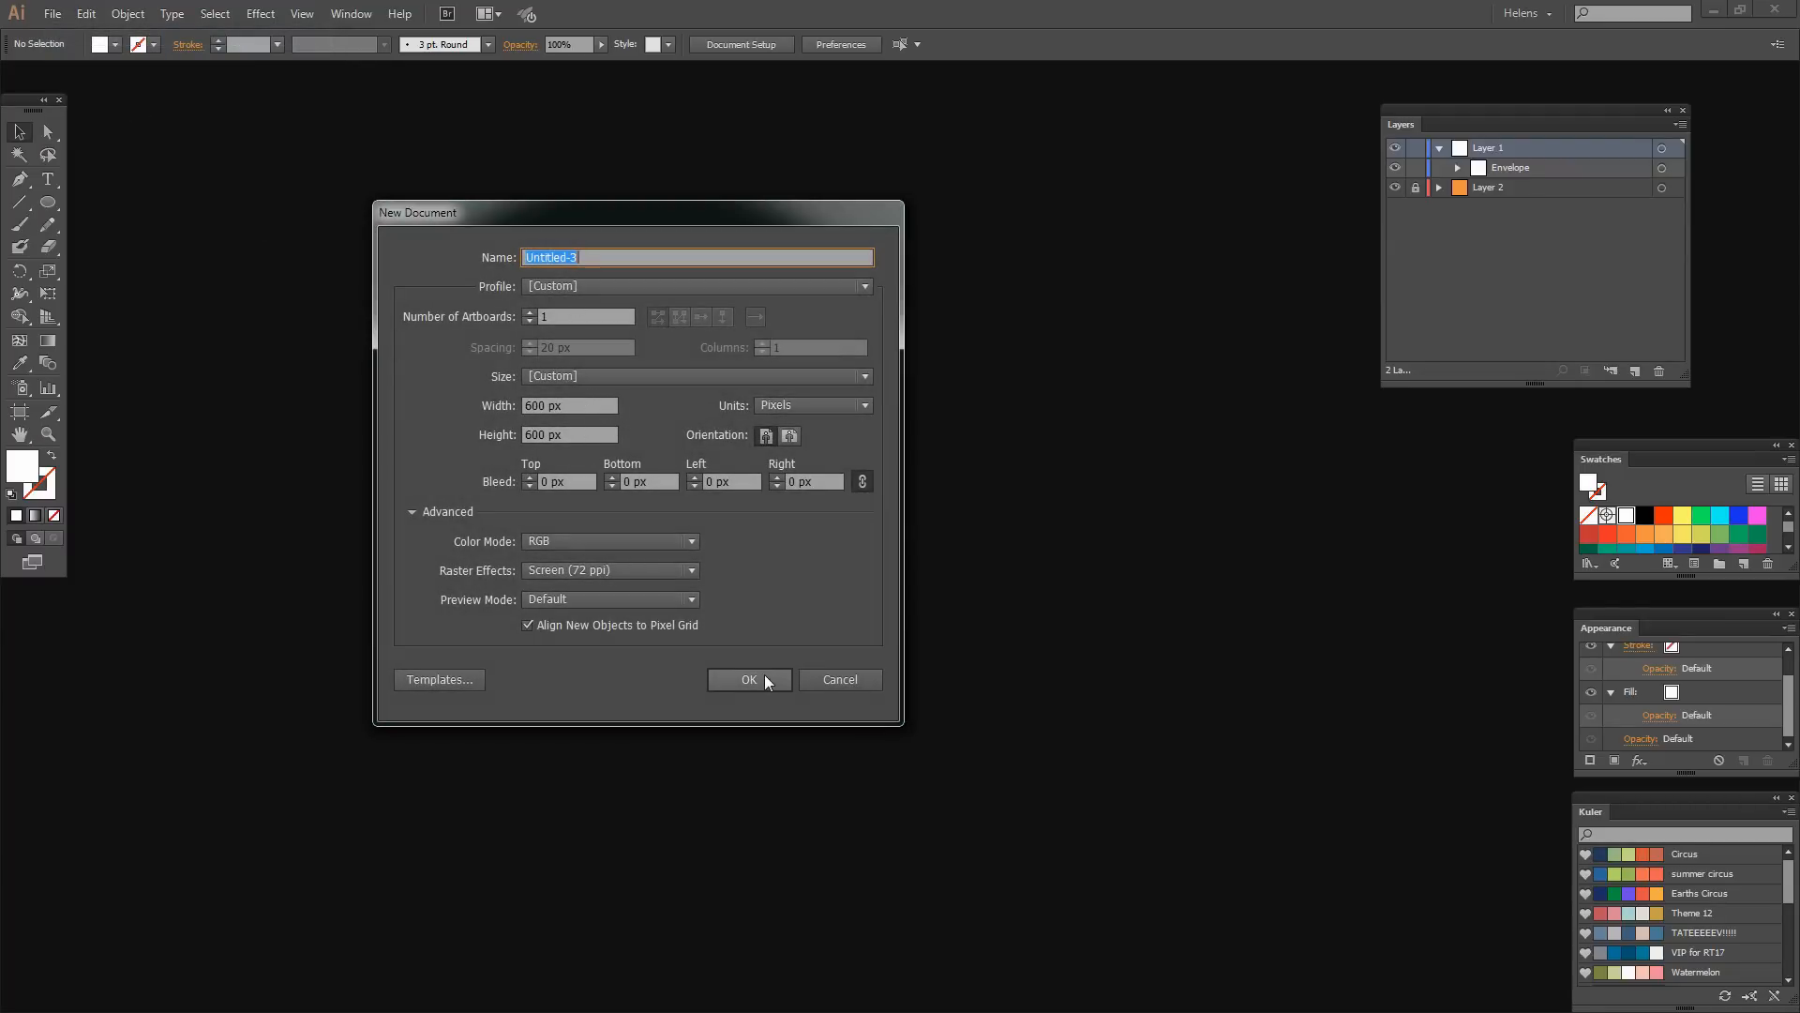
click(749, 679)
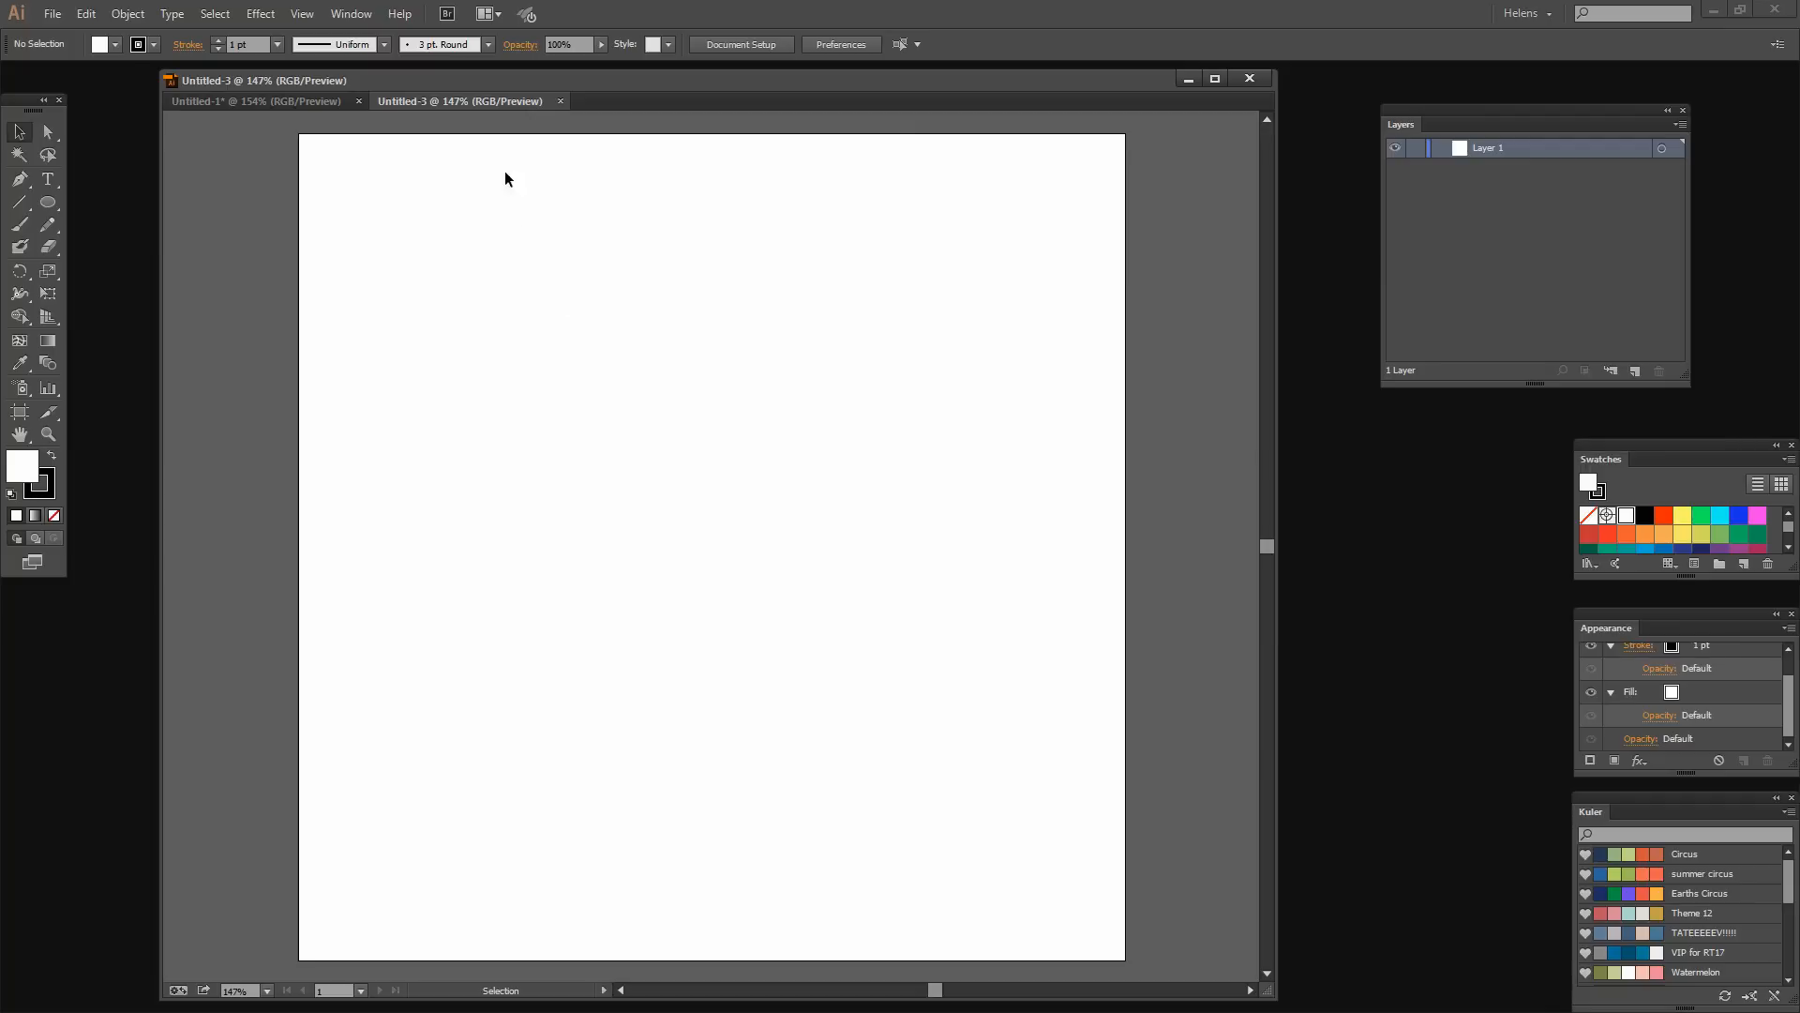
Draw a 600 × 600 px rectangle over the artboard and fill it orange.
drag(262, 78, 291, 91)
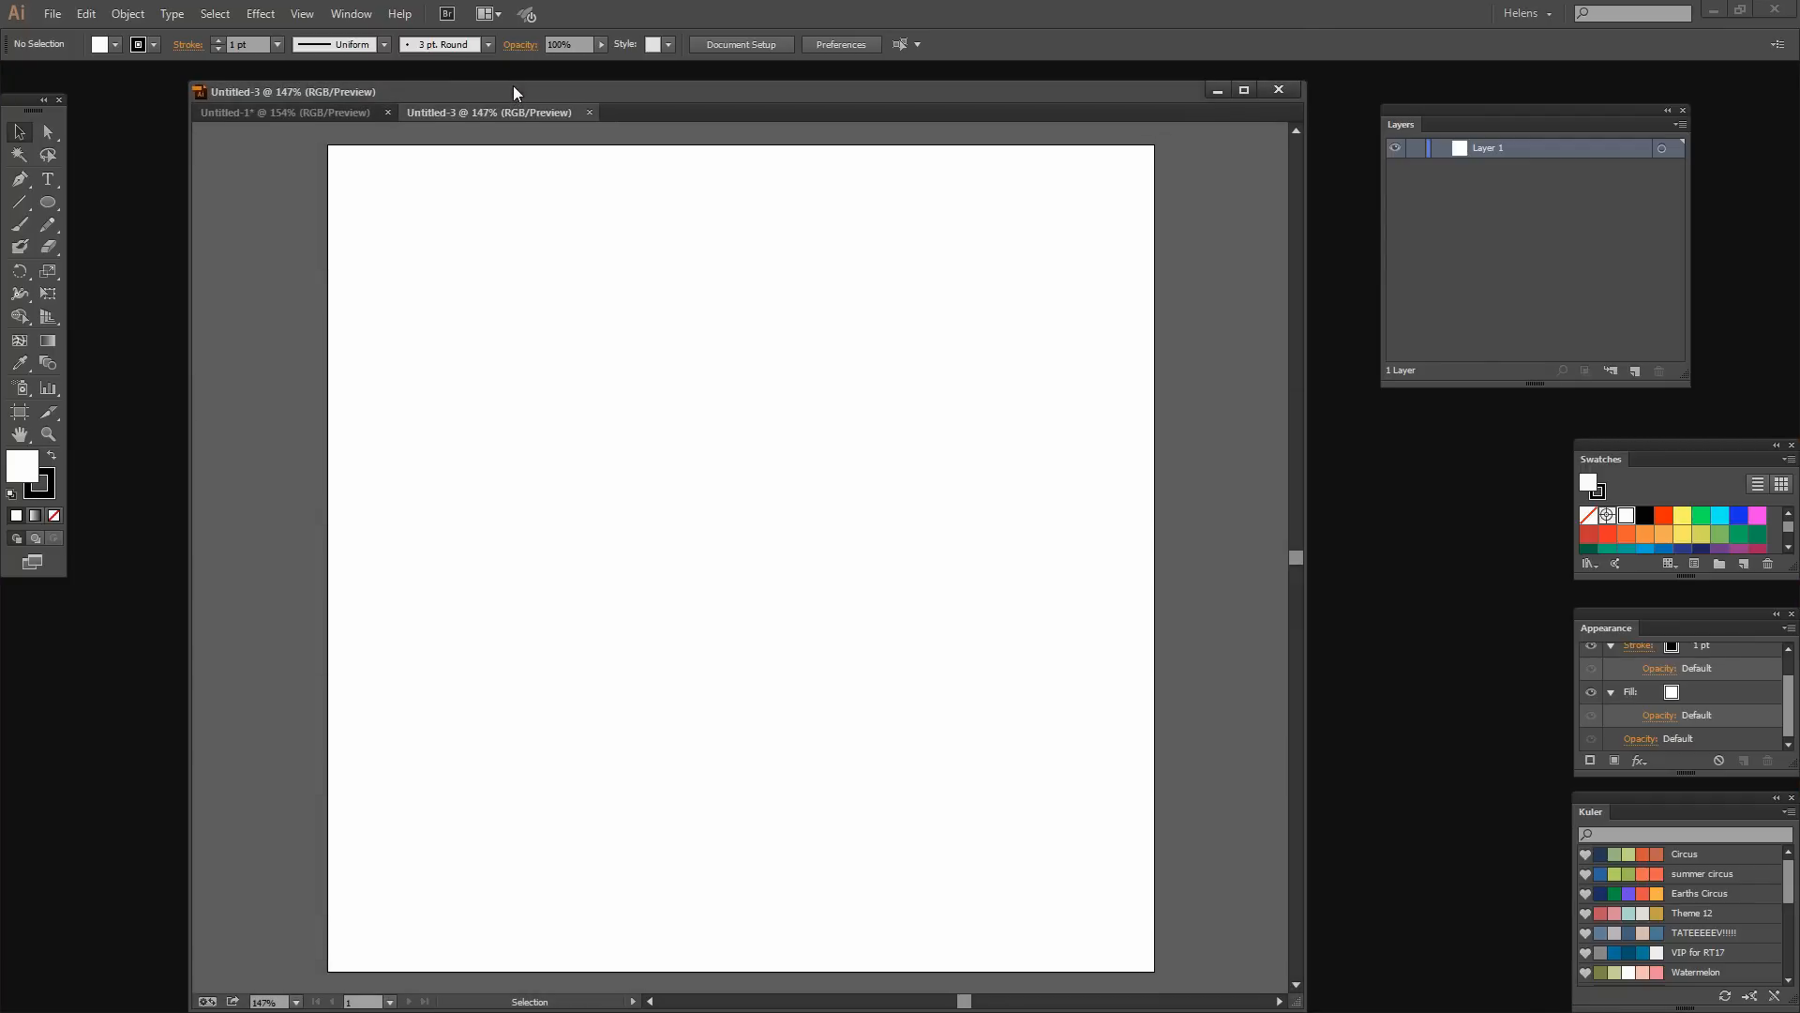
mouse_move(40, 206)
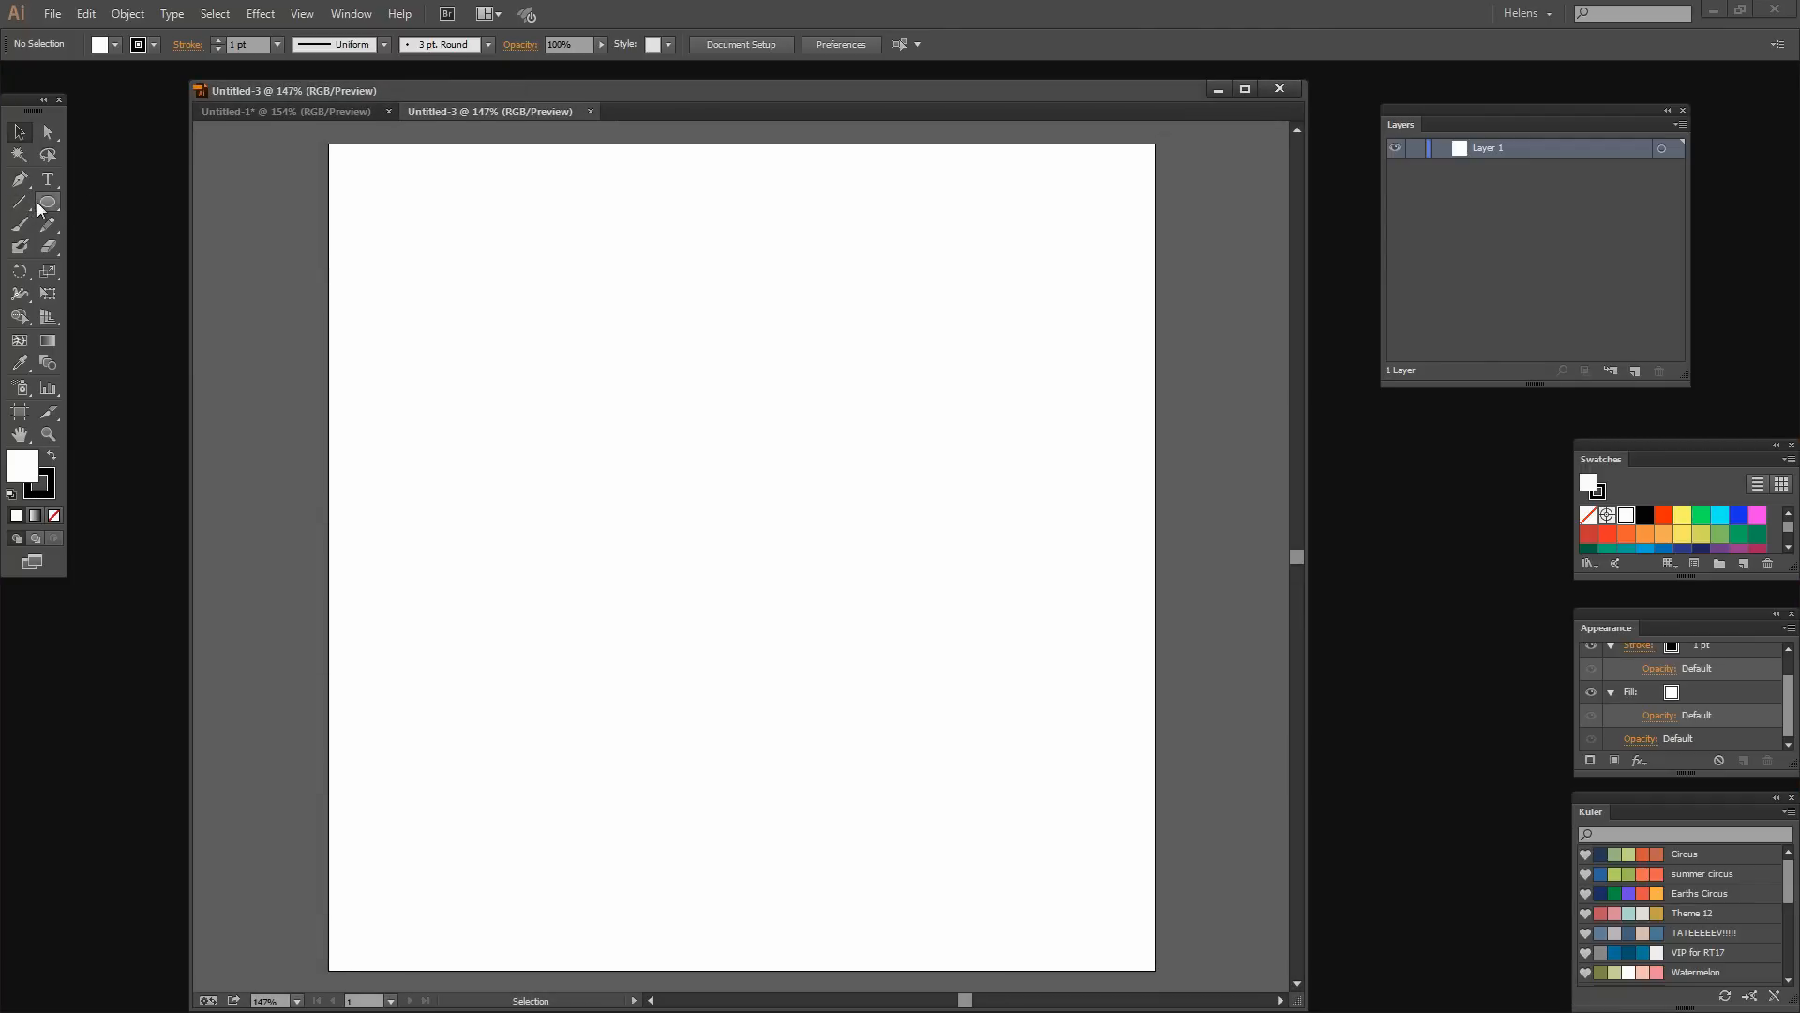
click(47, 201)
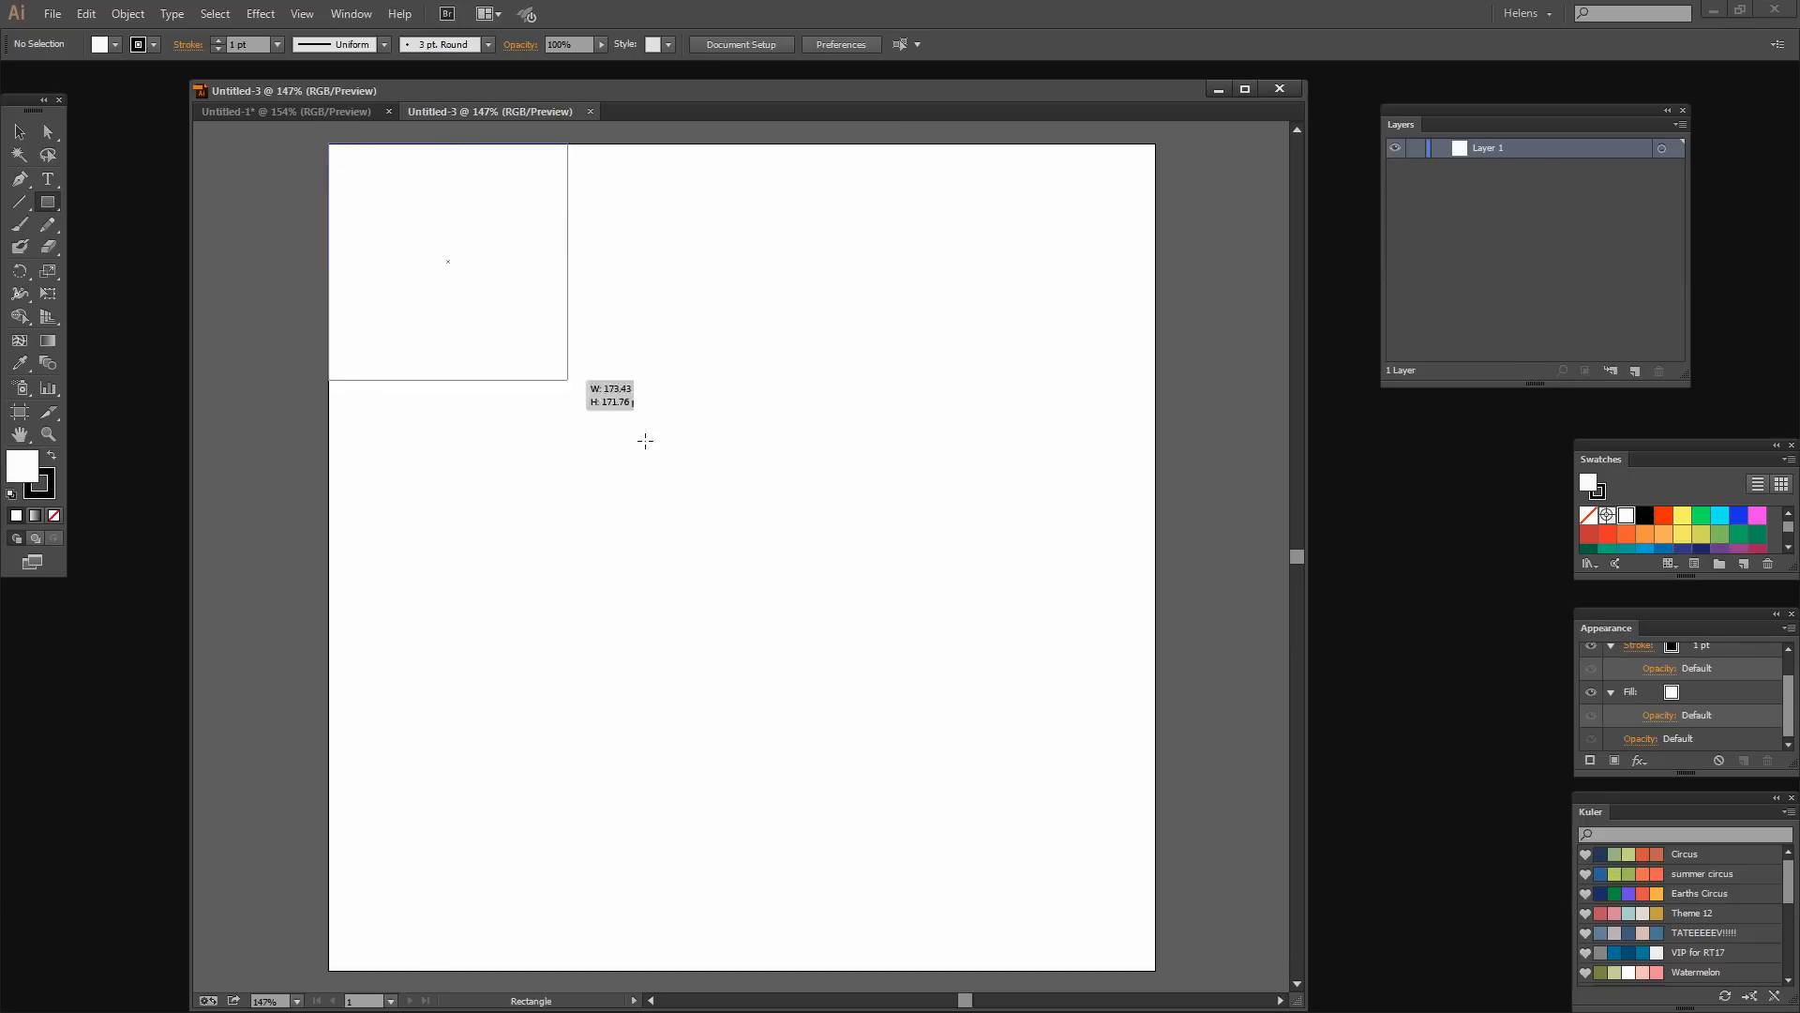
drag(447, 261, 1156, 977)
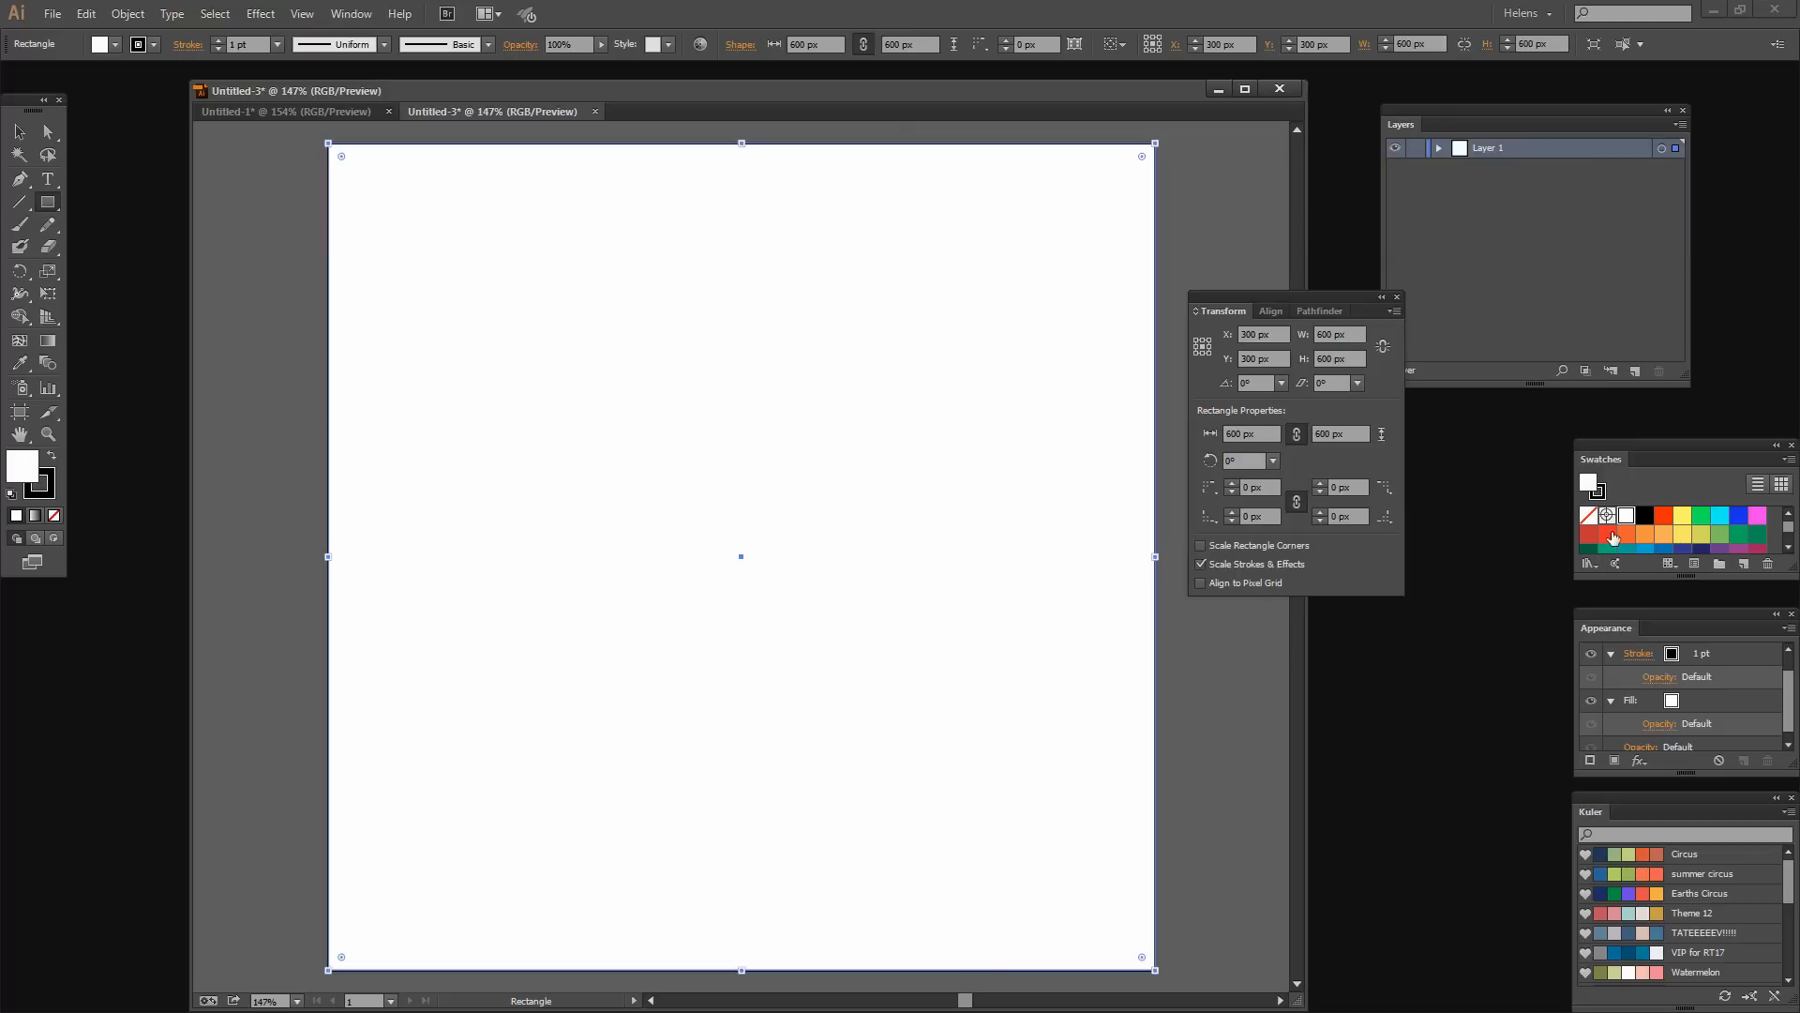
click(1625, 532)
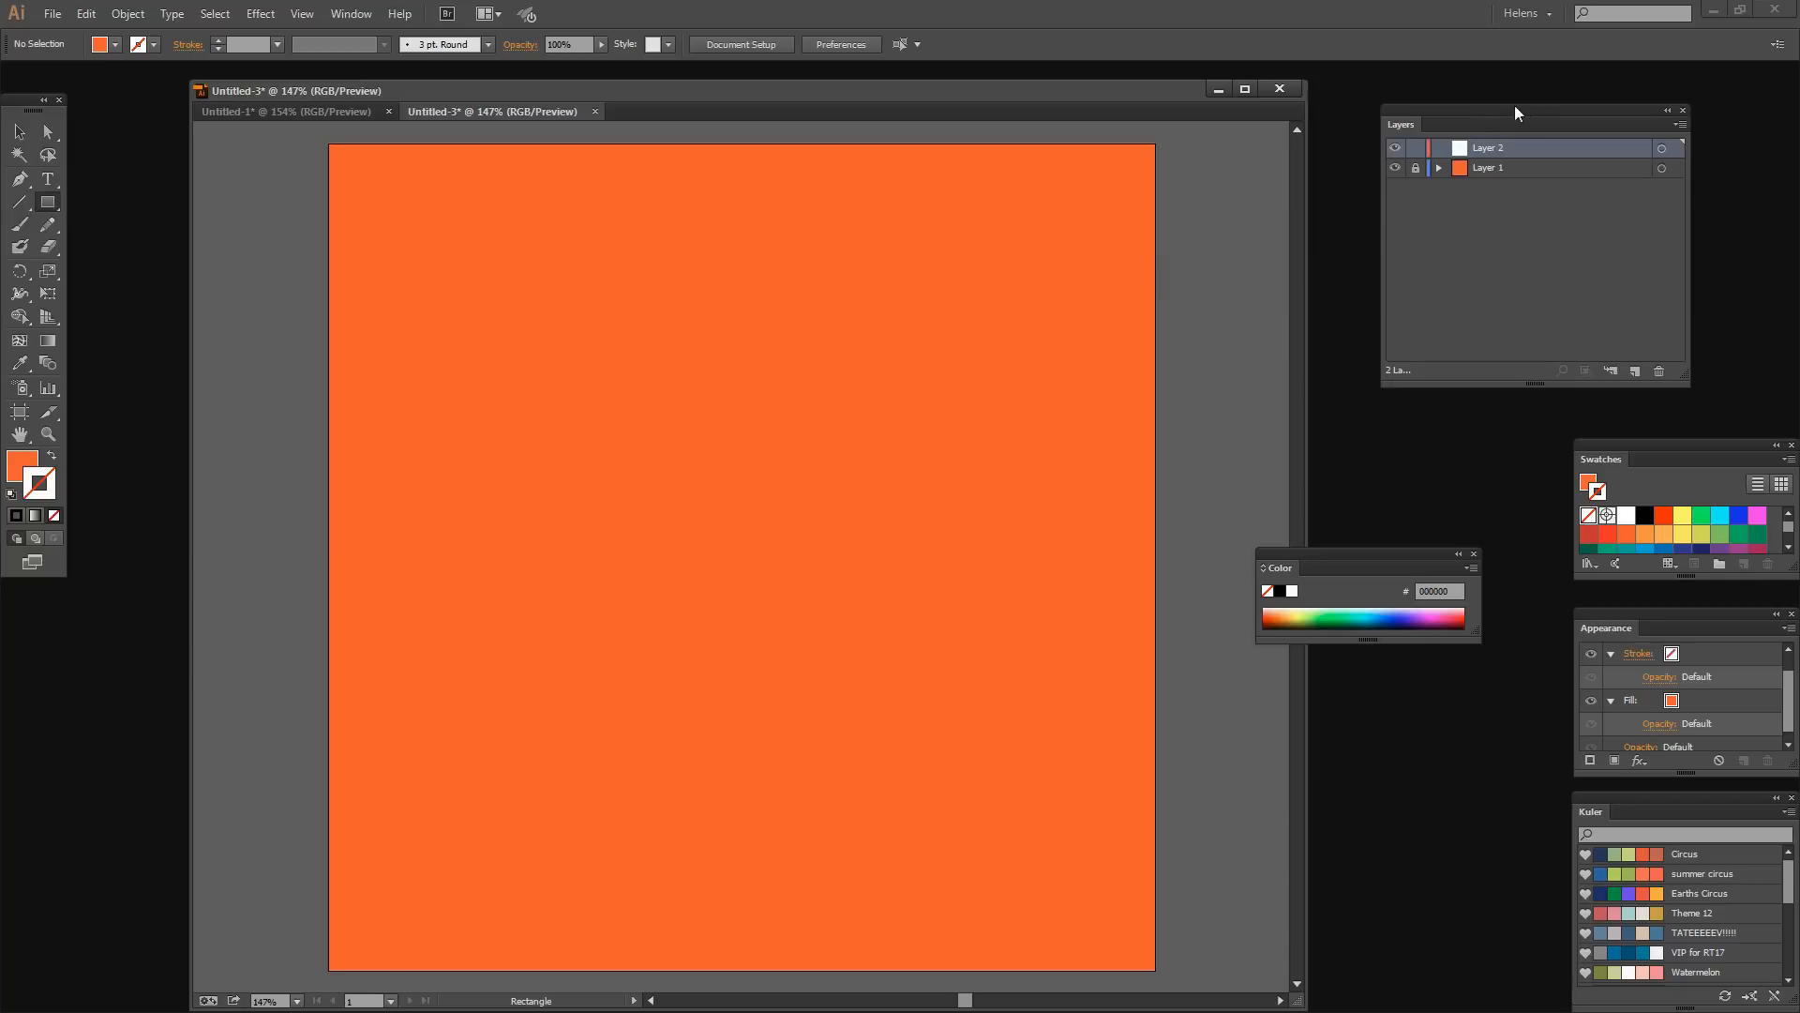
mouse_move(143, 195)
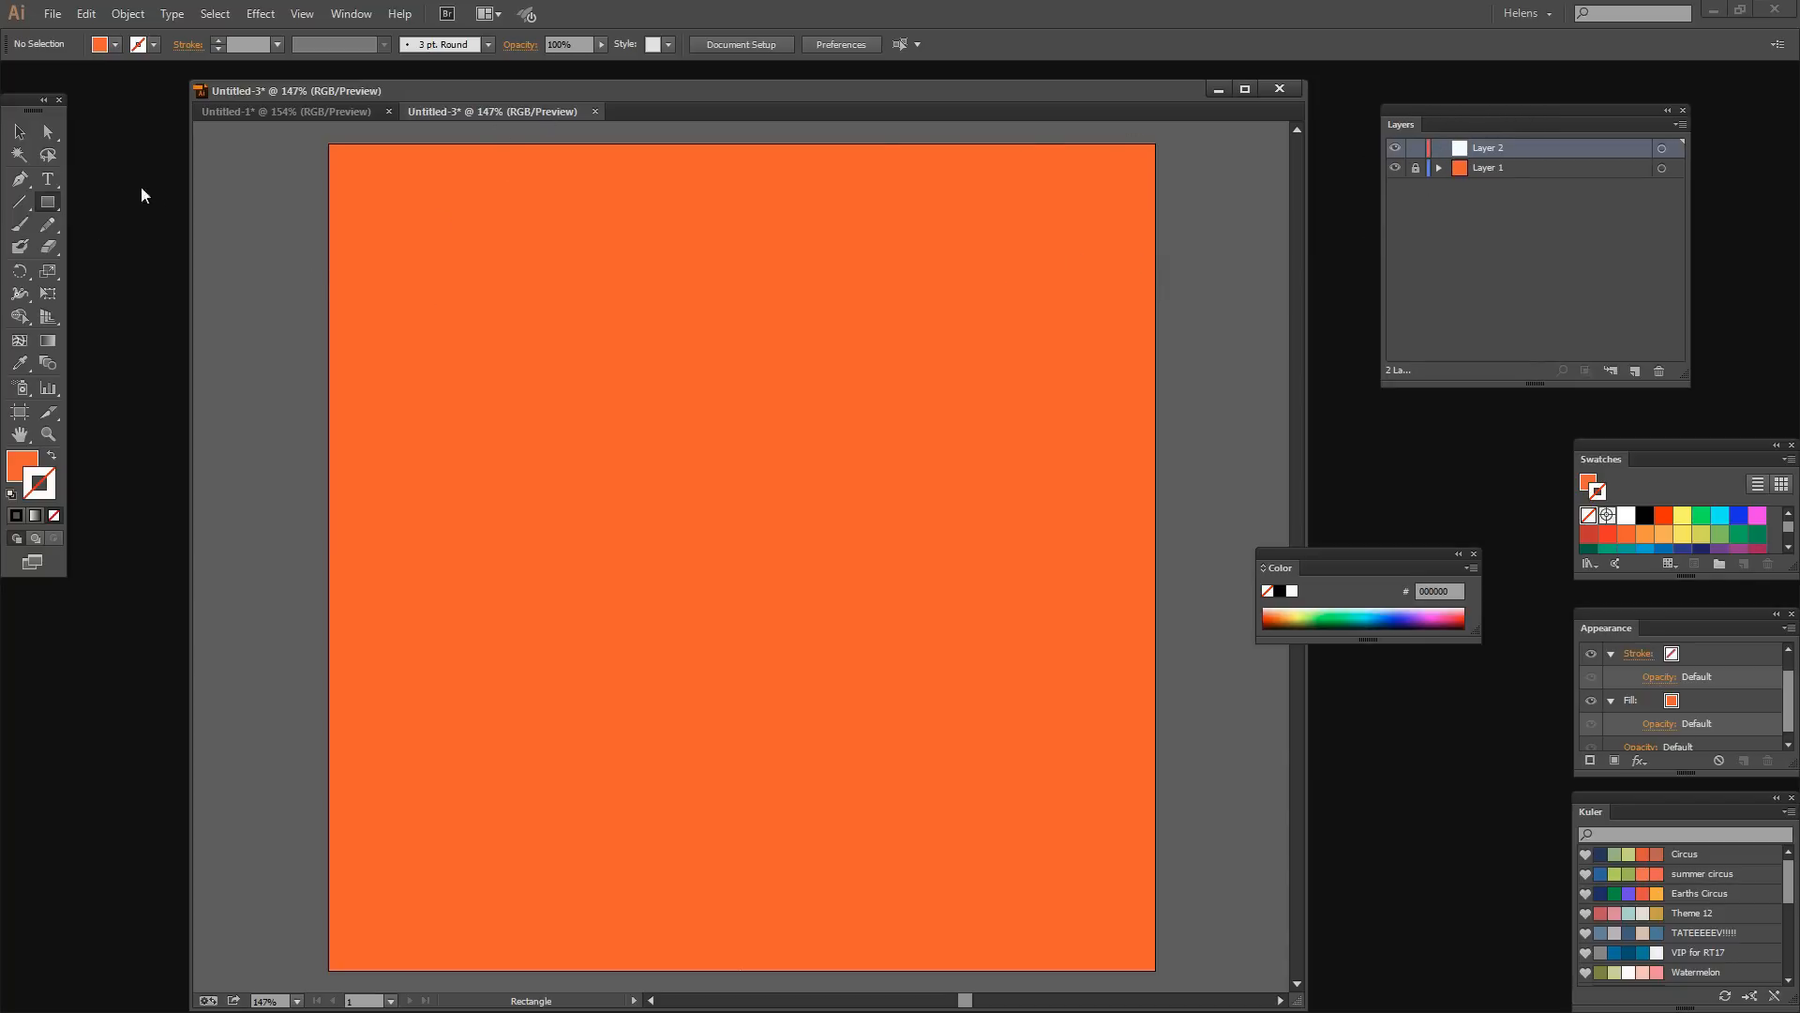
Draw a tall white ellipse in the artboard's upper left with the Ellipse tool.
click(47, 202)
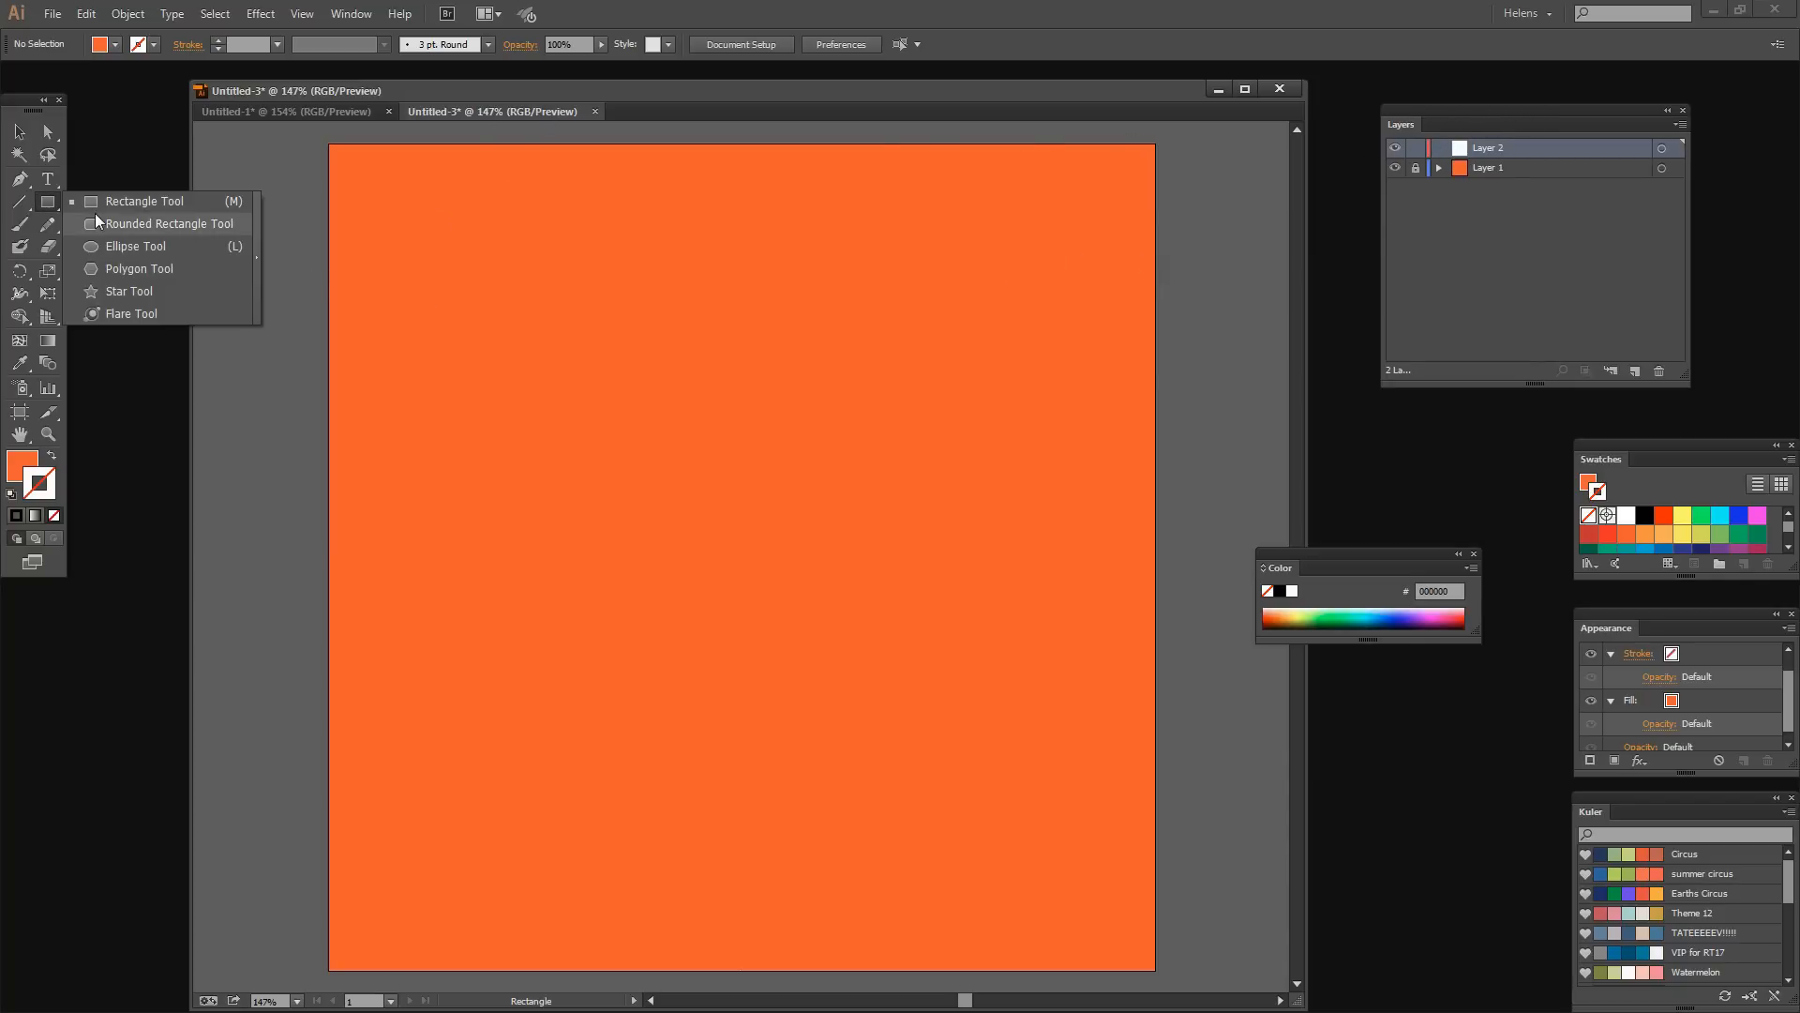
click(135, 246)
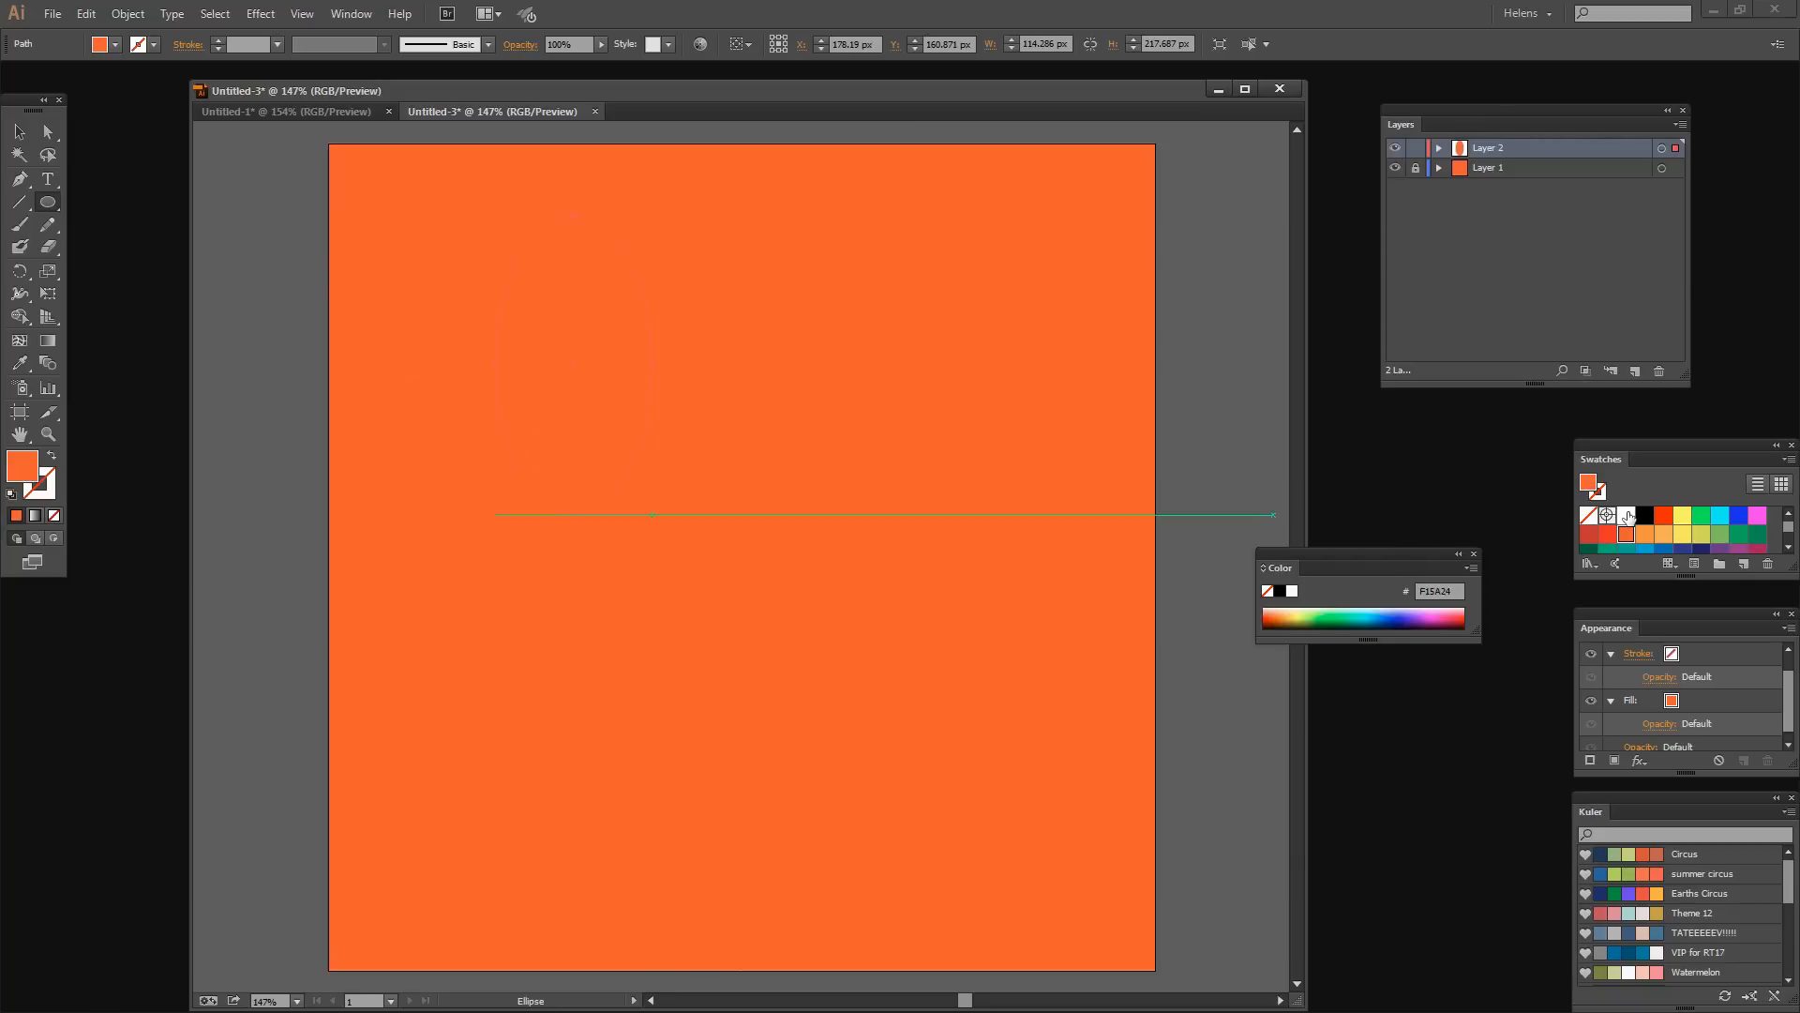
drag(573, 213, 649, 517)
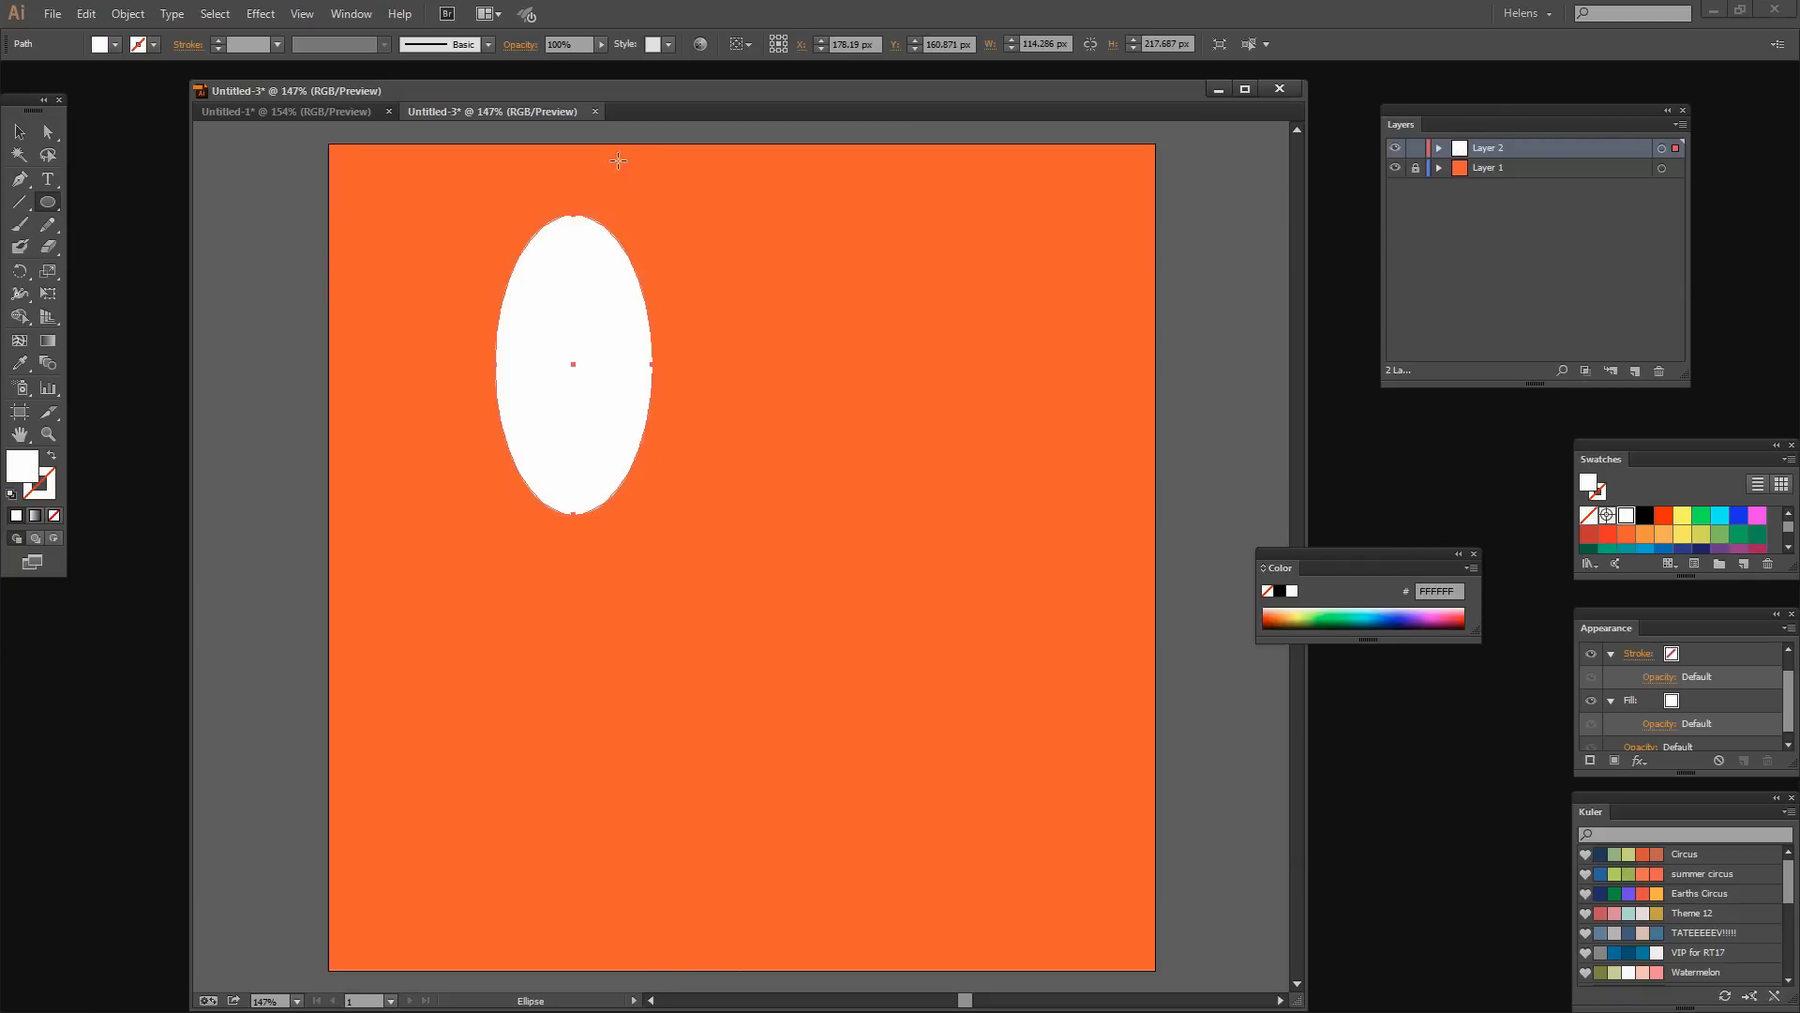
mouse_move(492, 353)
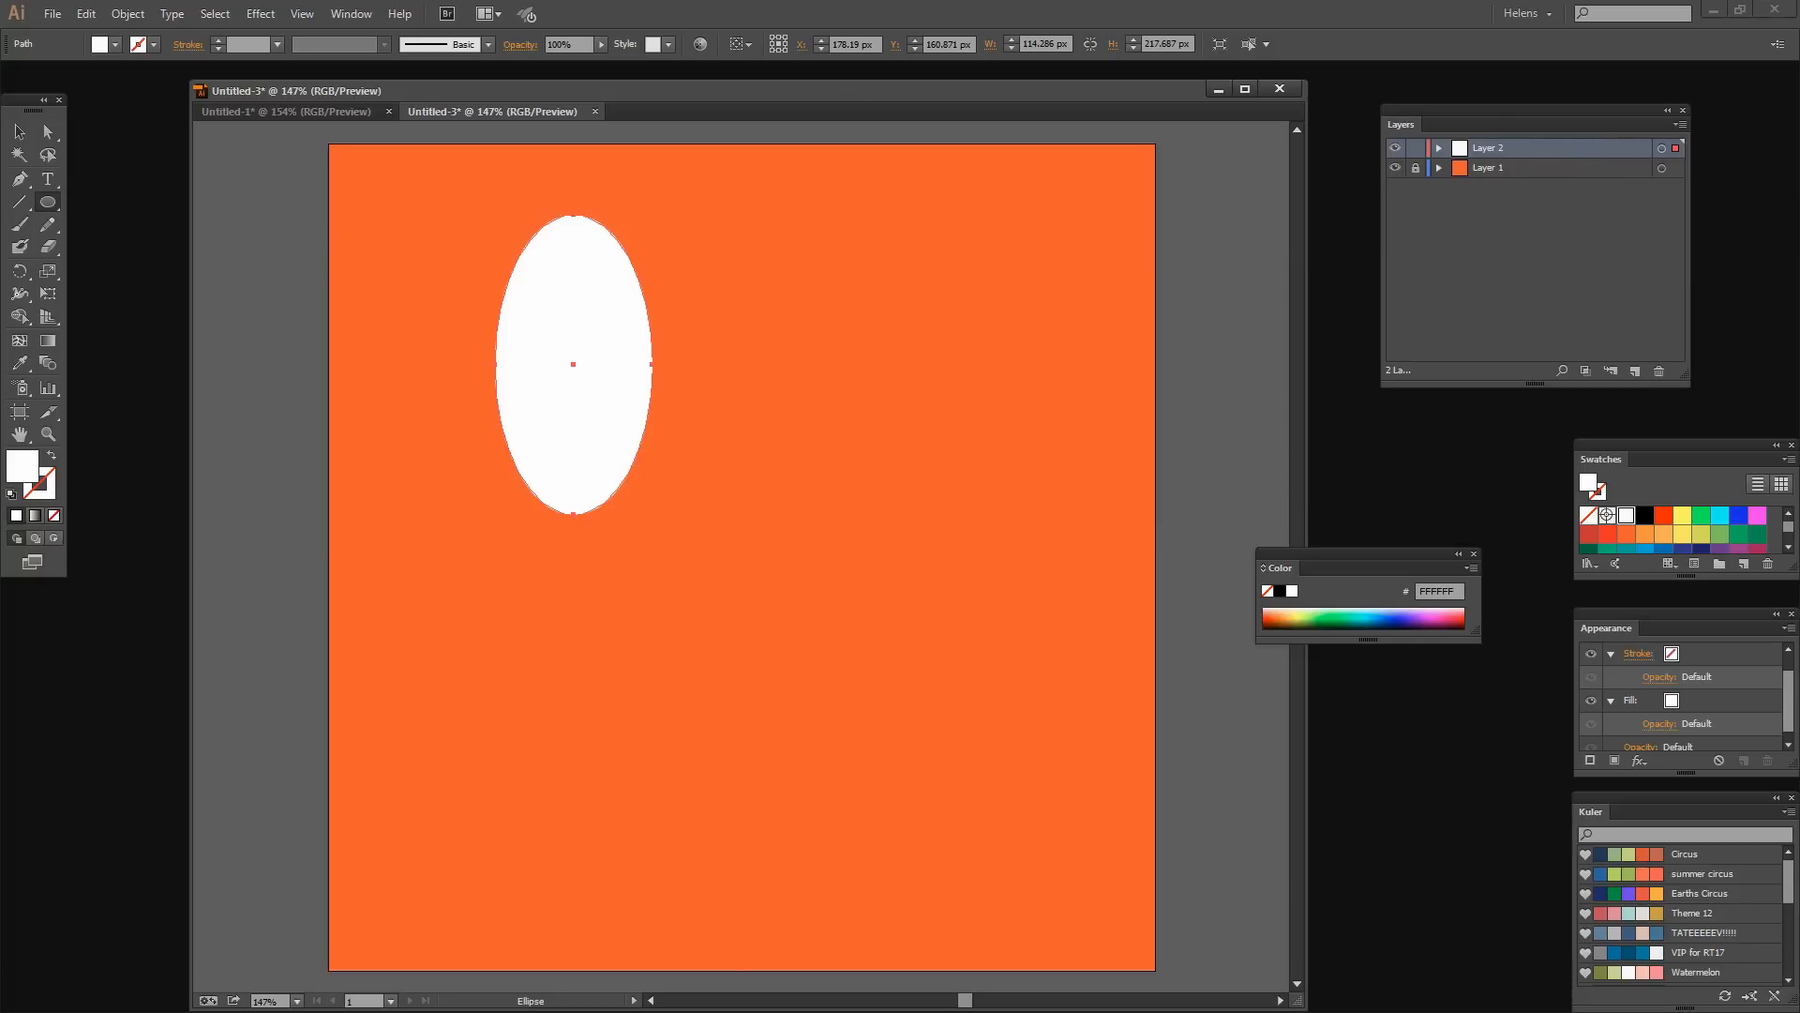
Set Layer 2's layer colour to Medium Blue in Layer Options.
double_click(1489, 147)
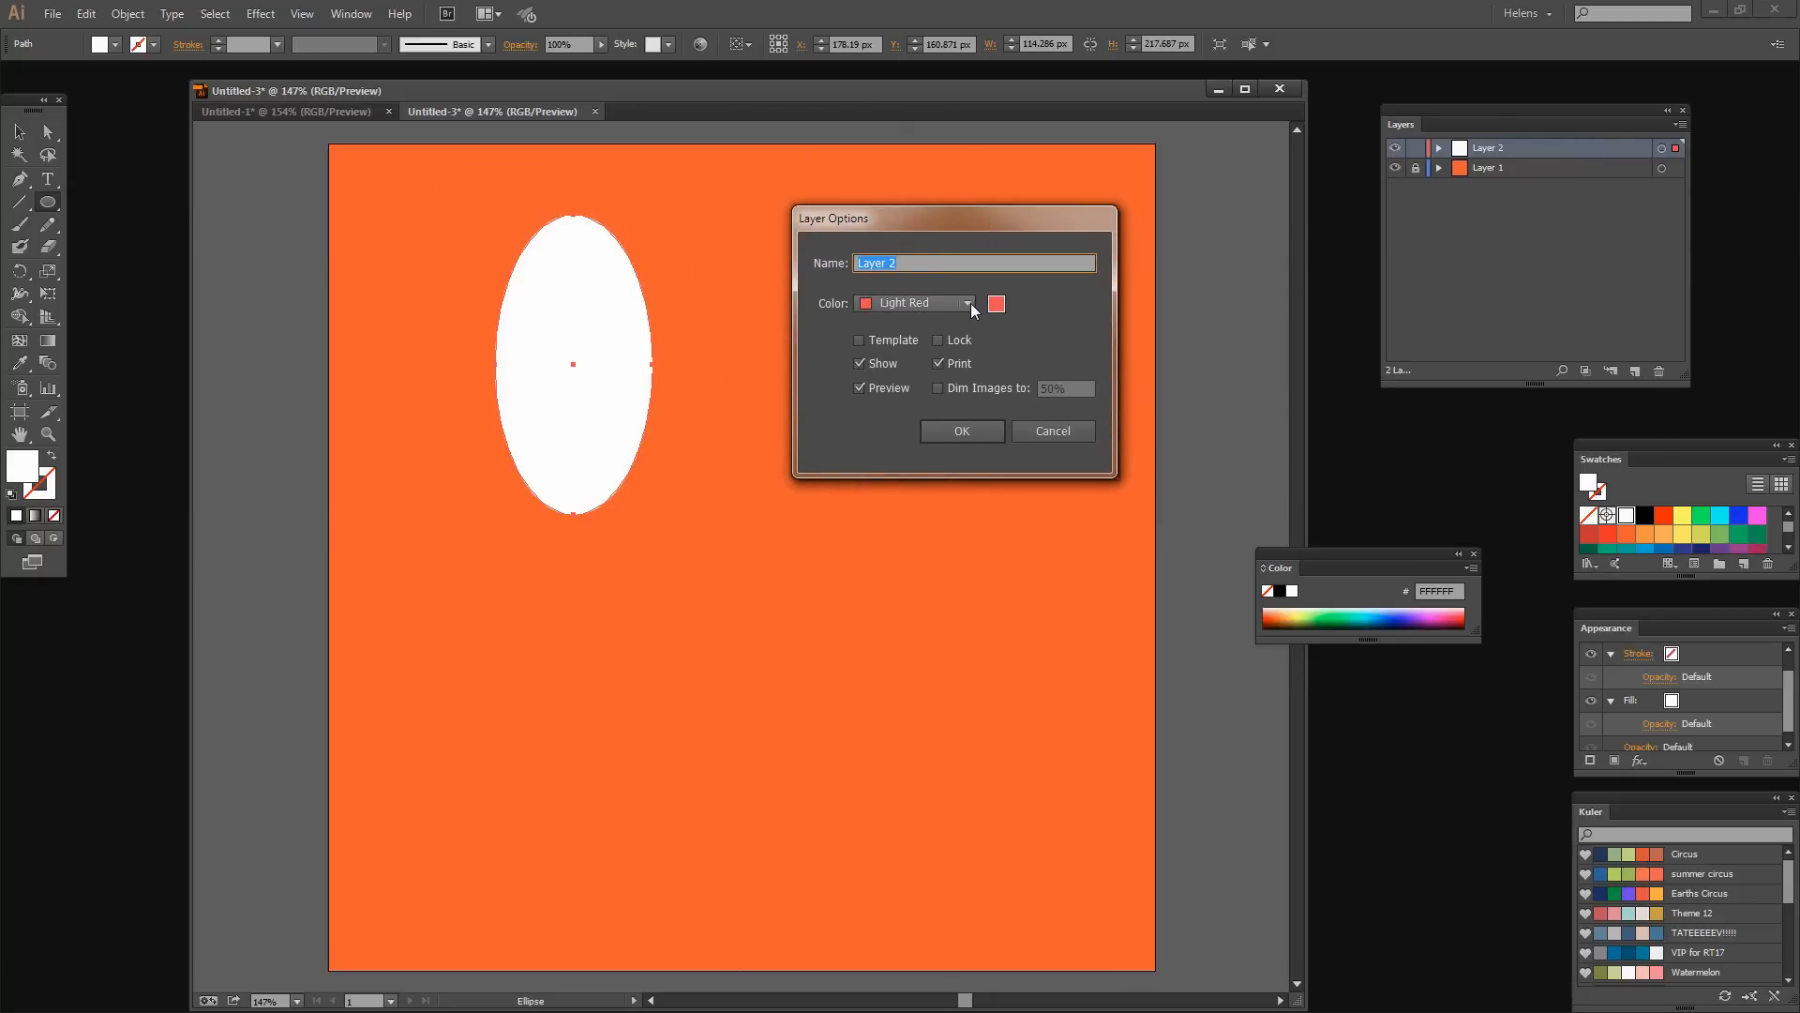
click(968, 303)
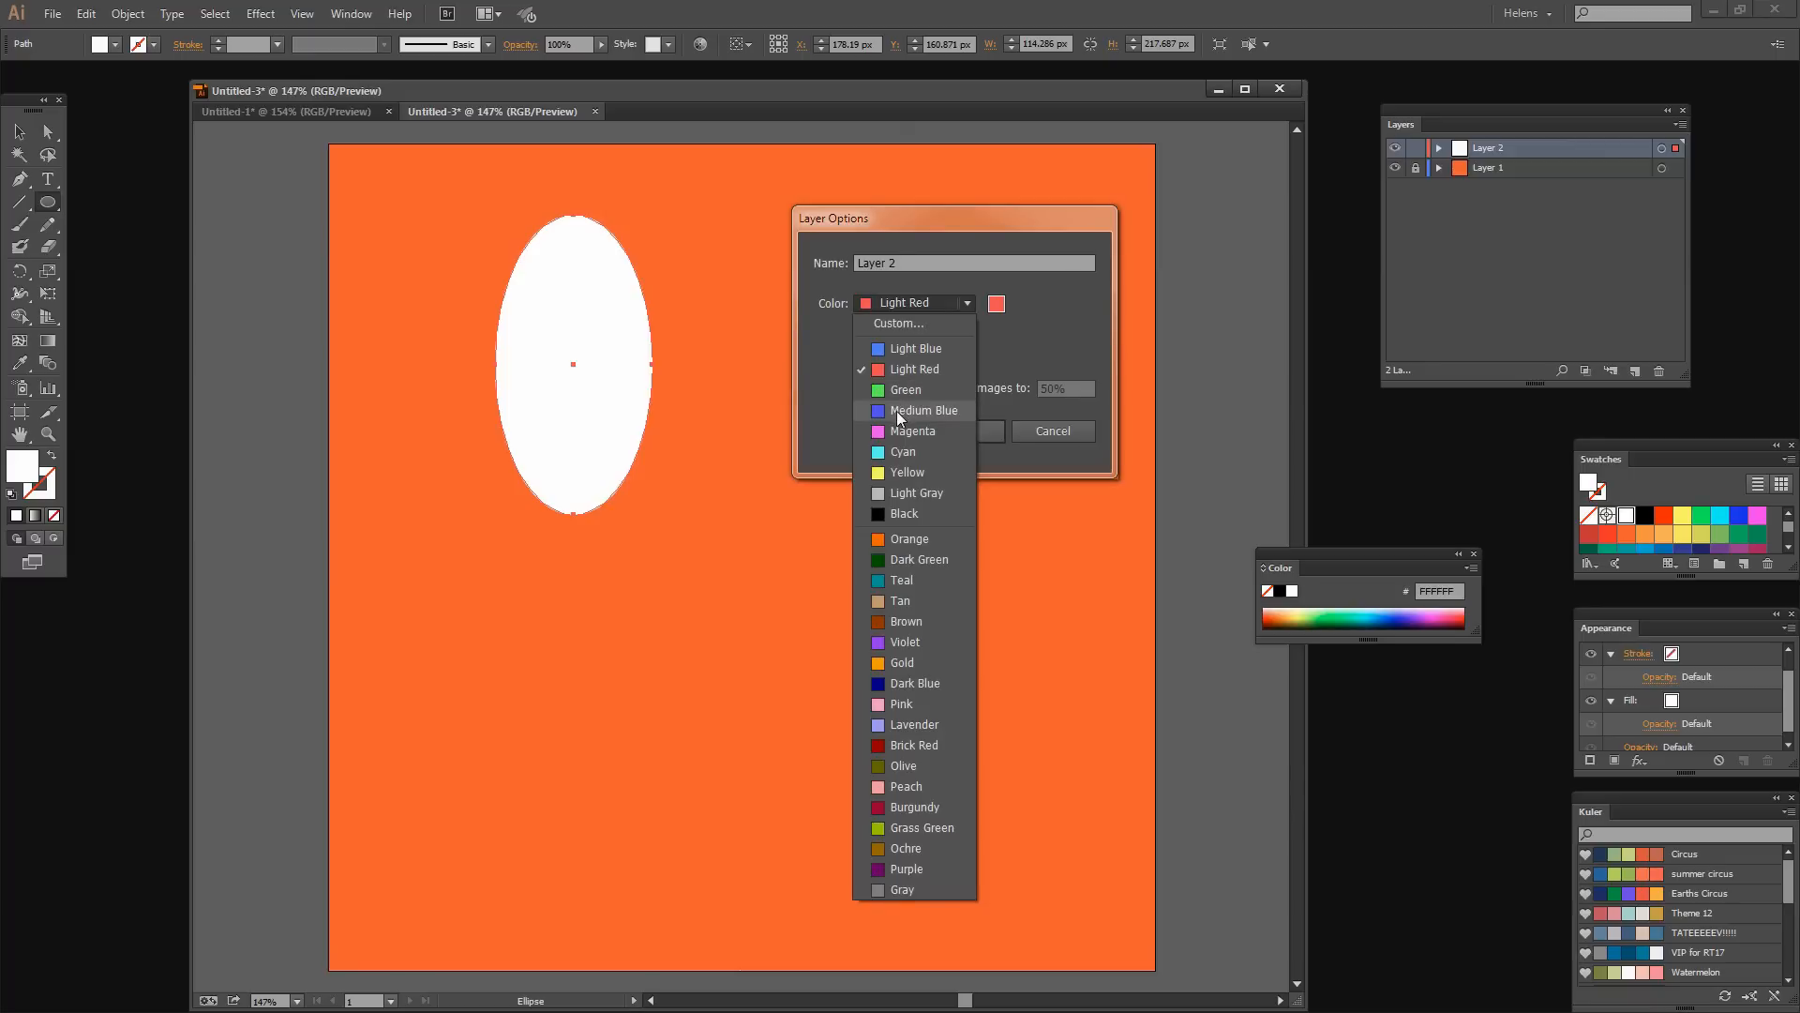
click(924, 411)
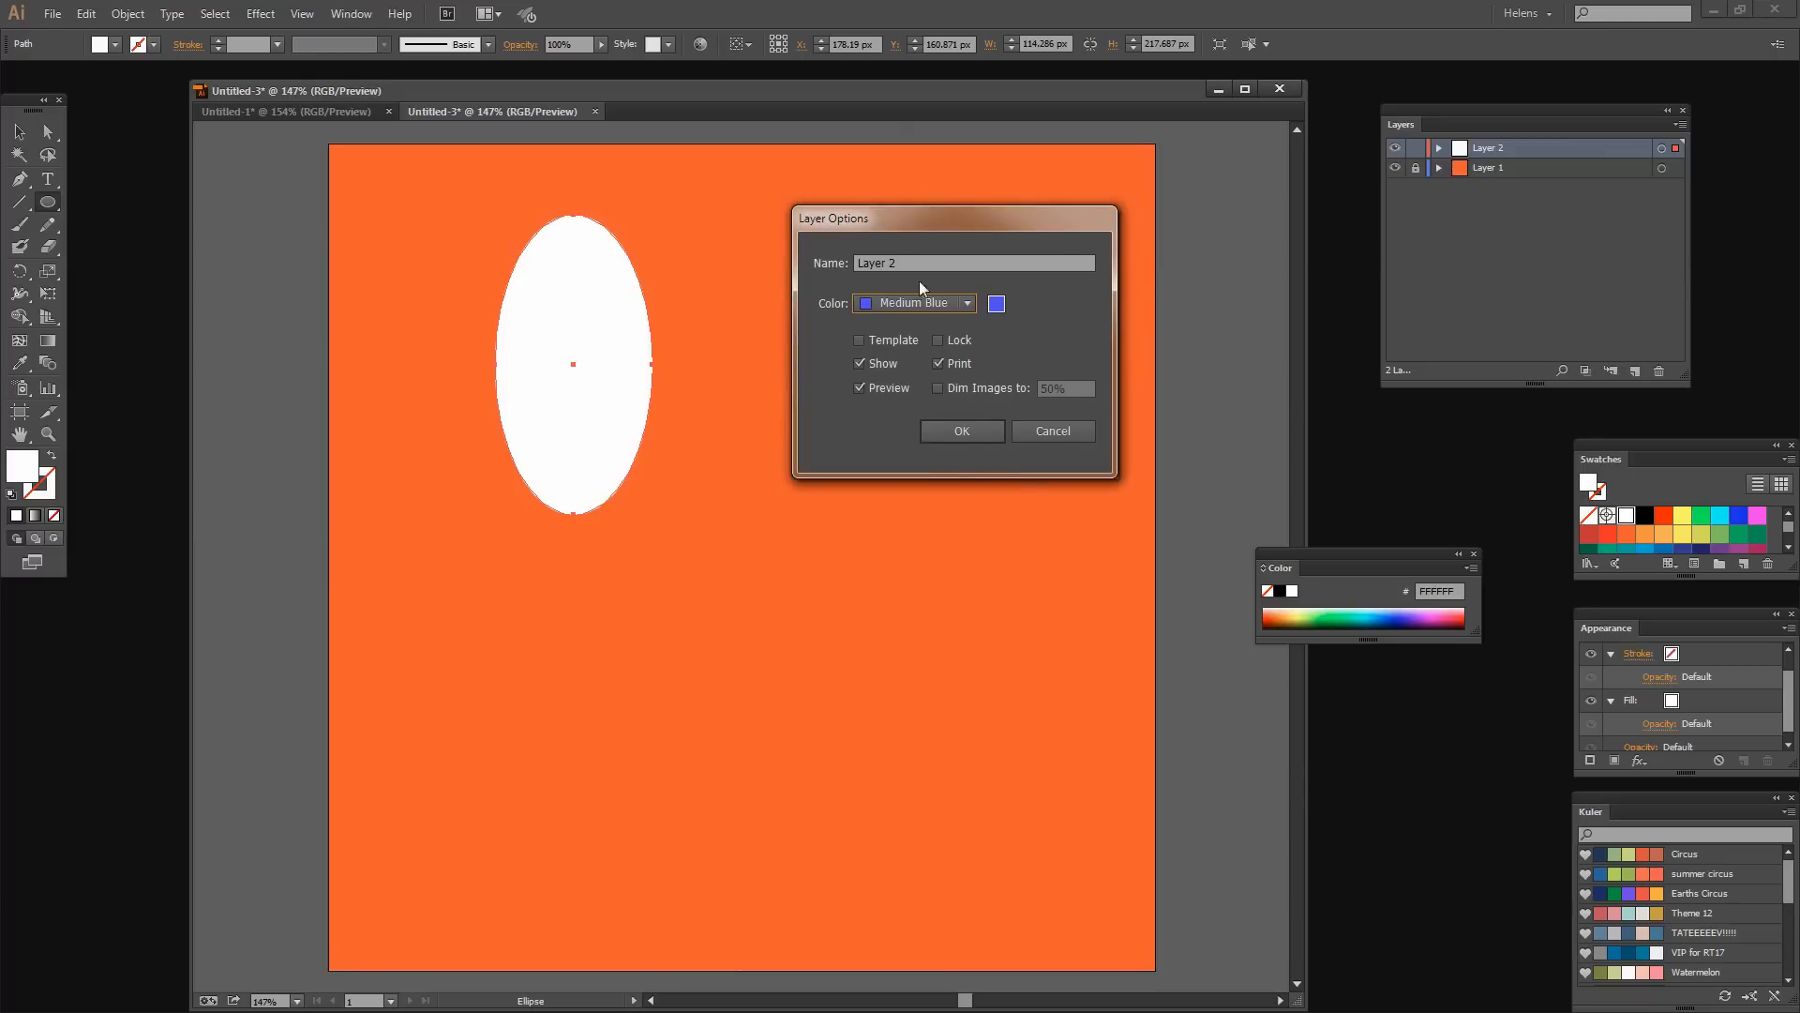
click(962, 431)
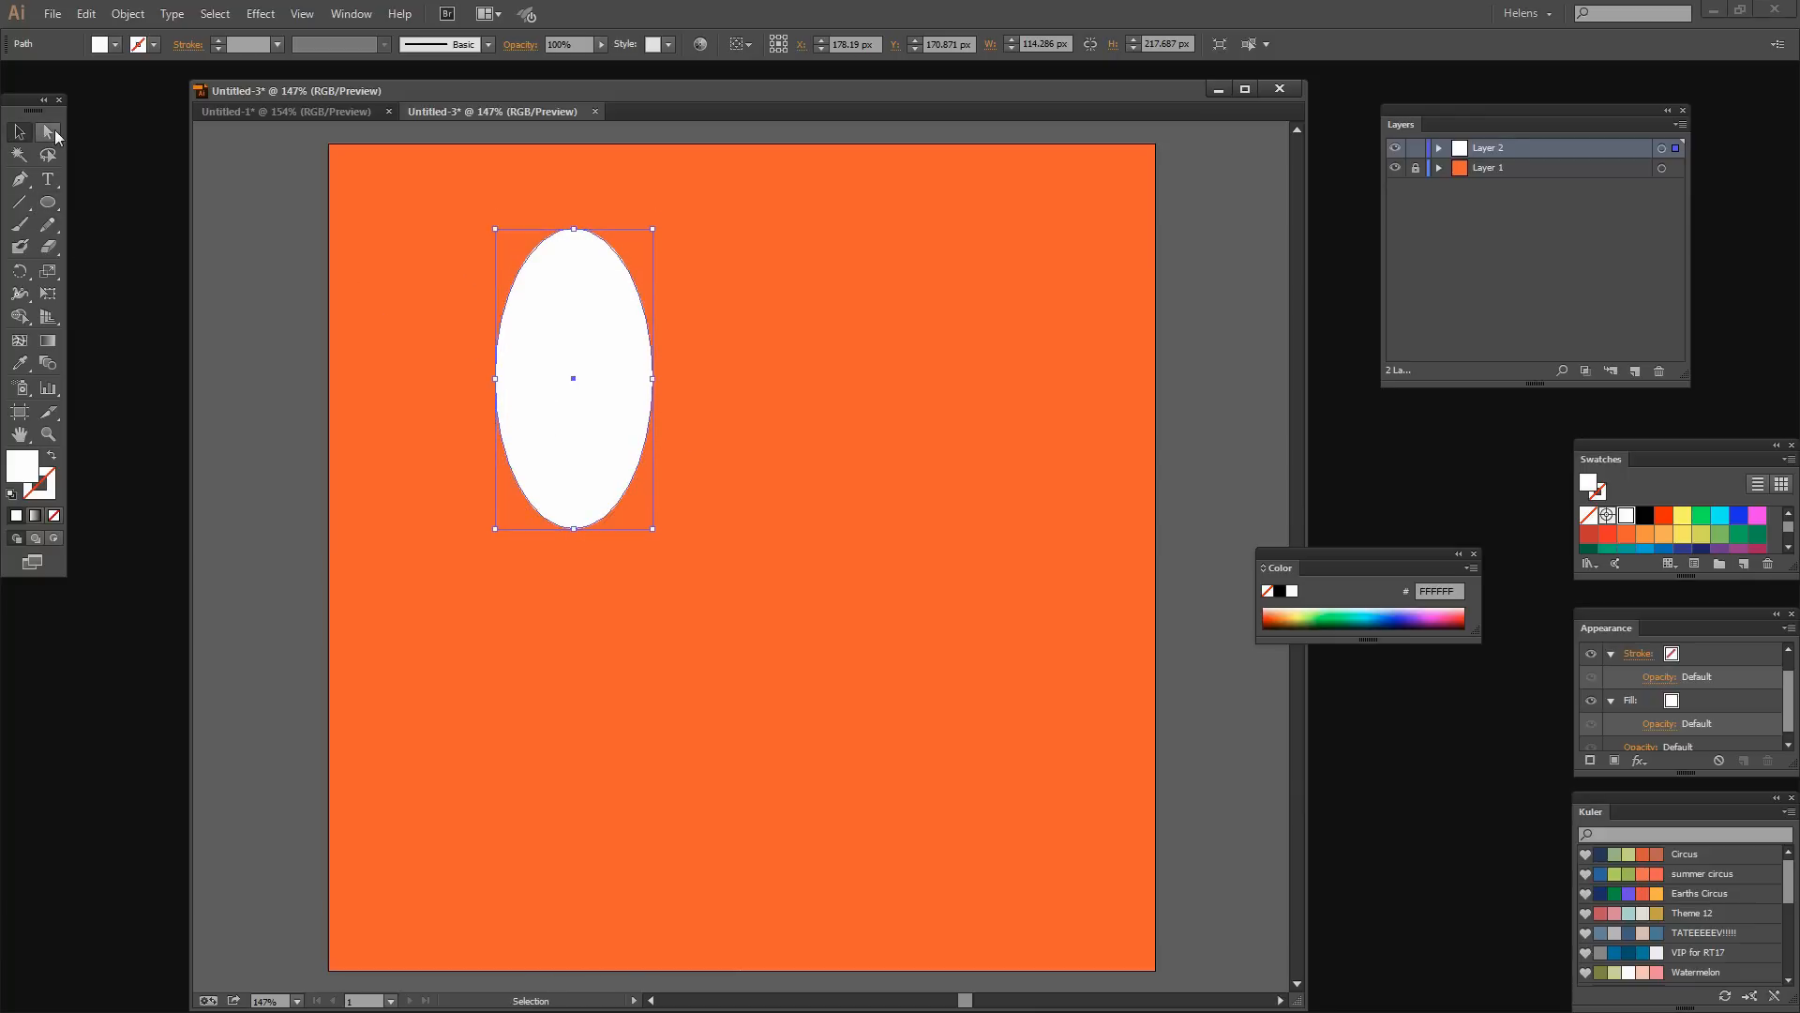
Convert the ellipse's bottom anchor to a corner and drag its top anchor down.
click(49, 131)
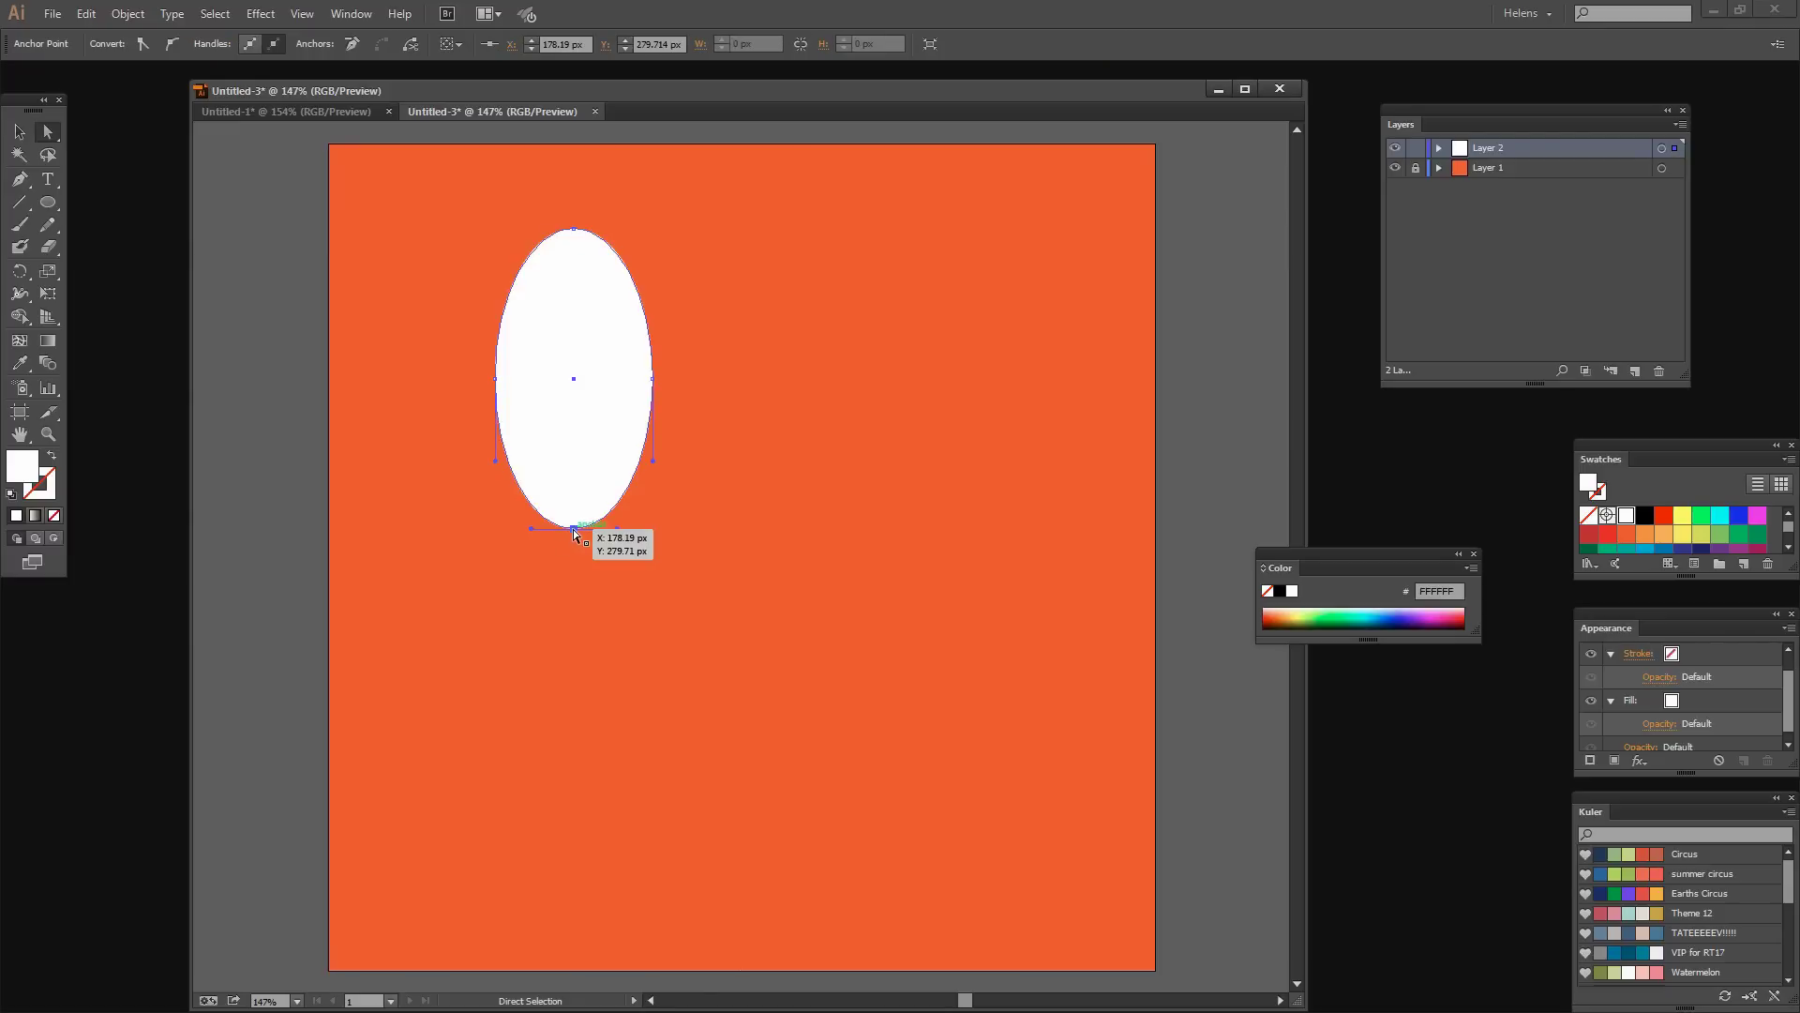
mouse_move(129, 61)
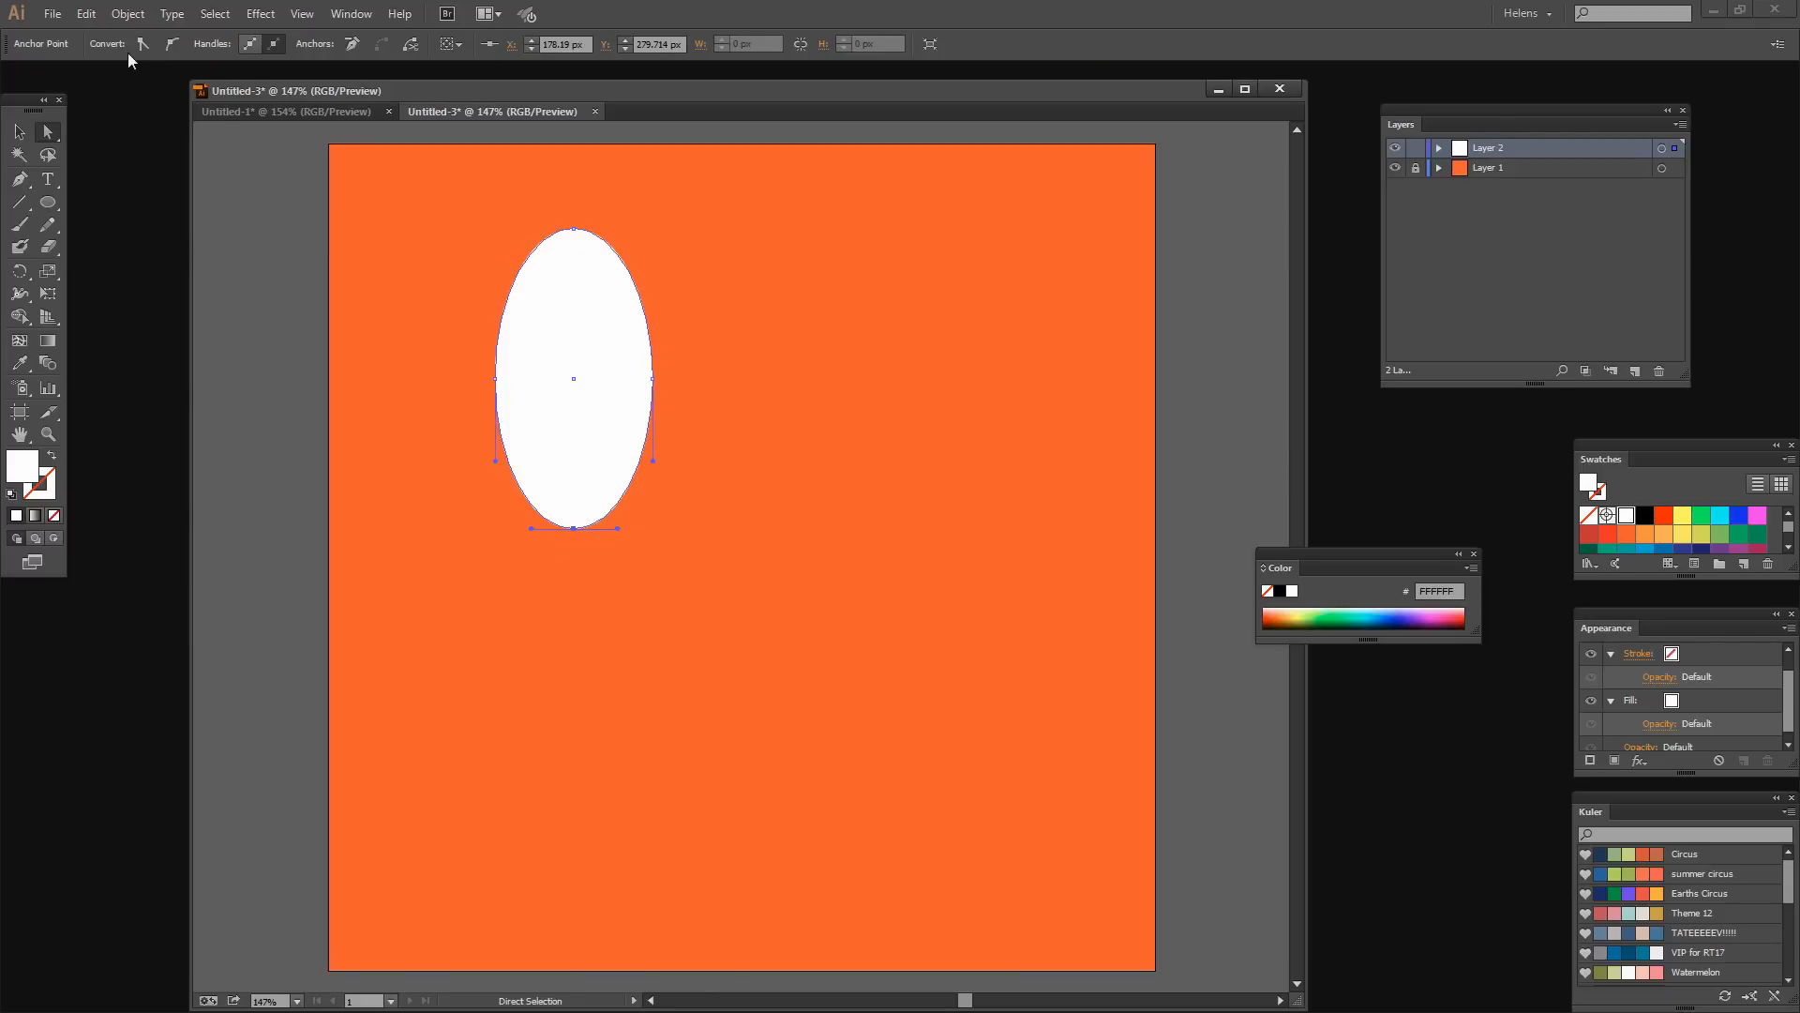
mouse_move(140, 44)
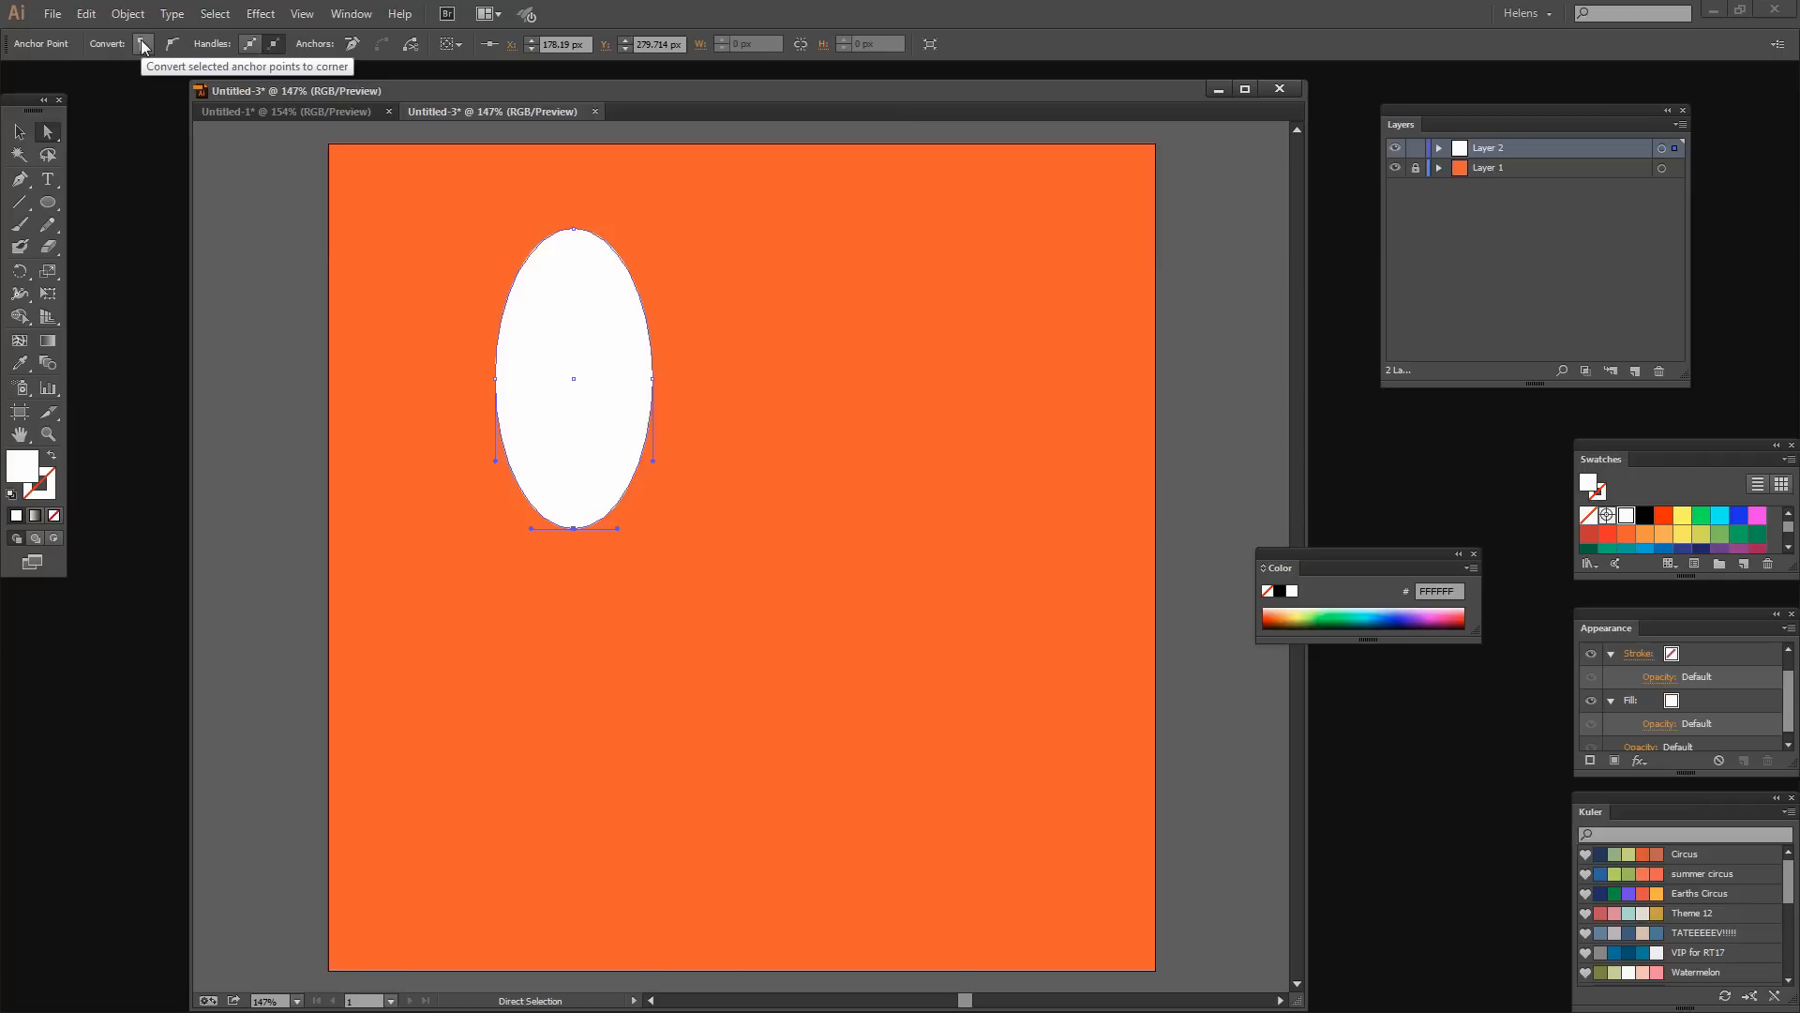
click(138, 45)
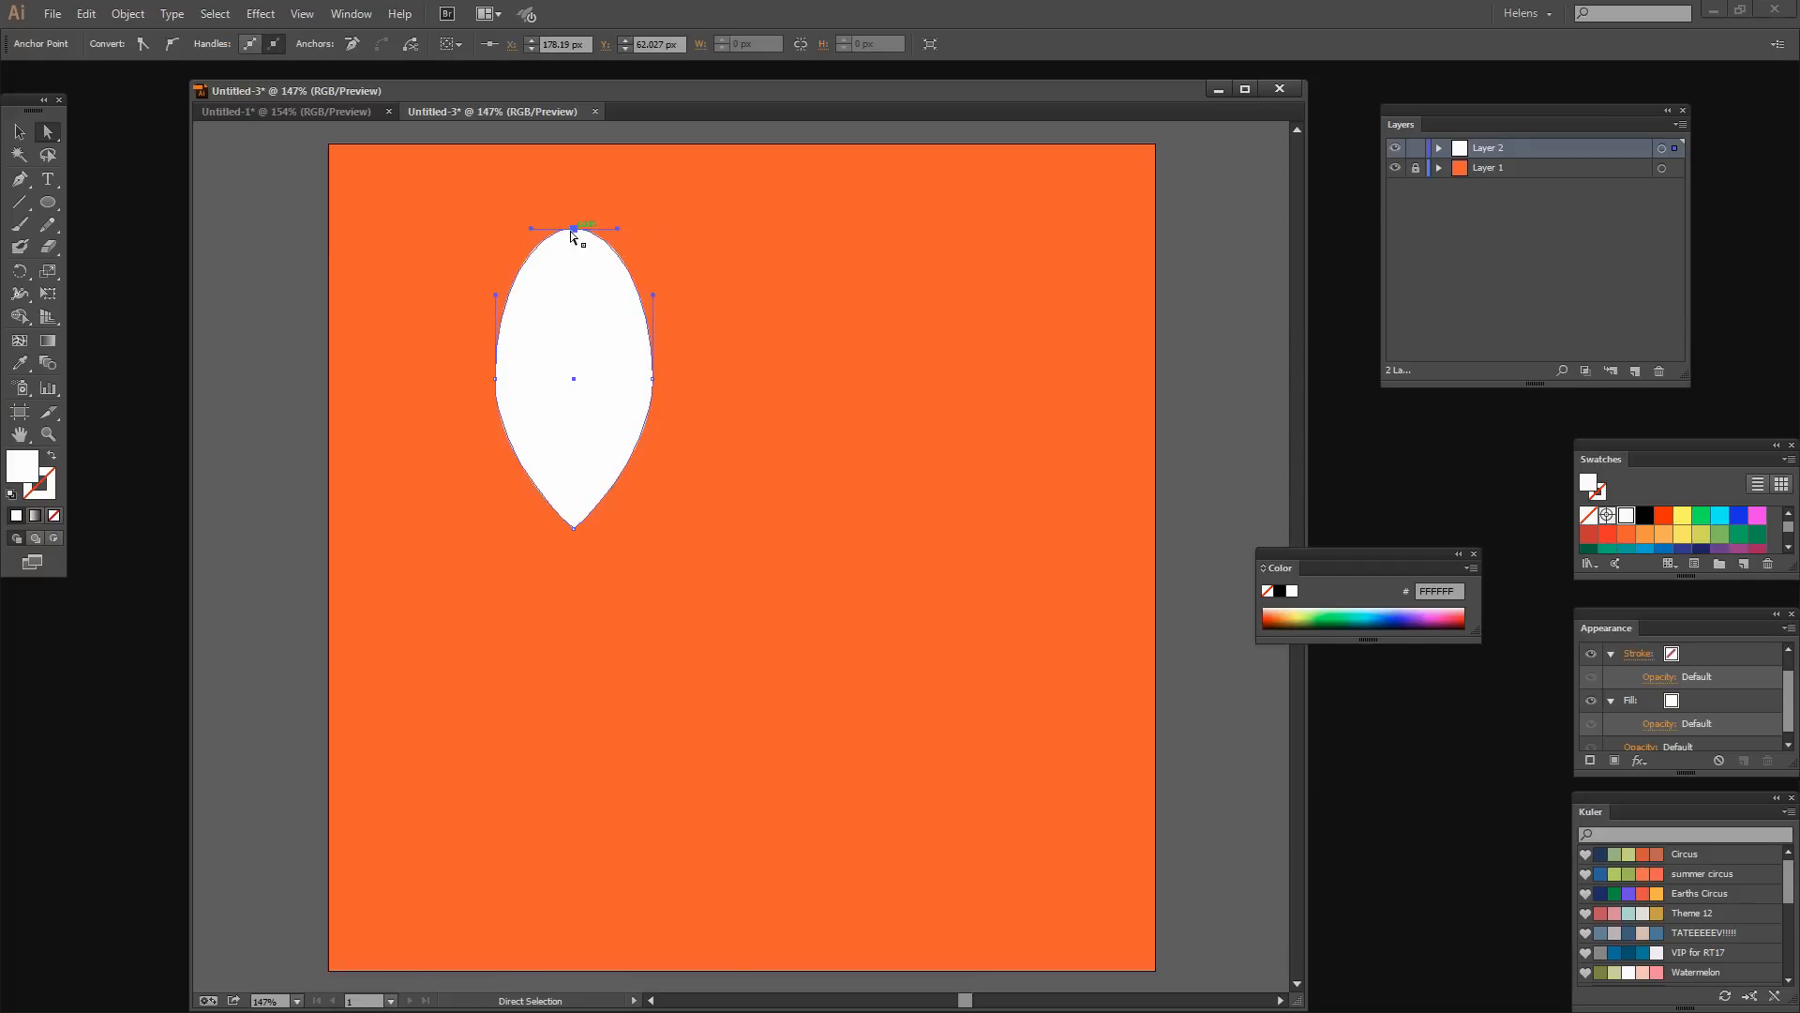
drag(573, 226, 572, 272)
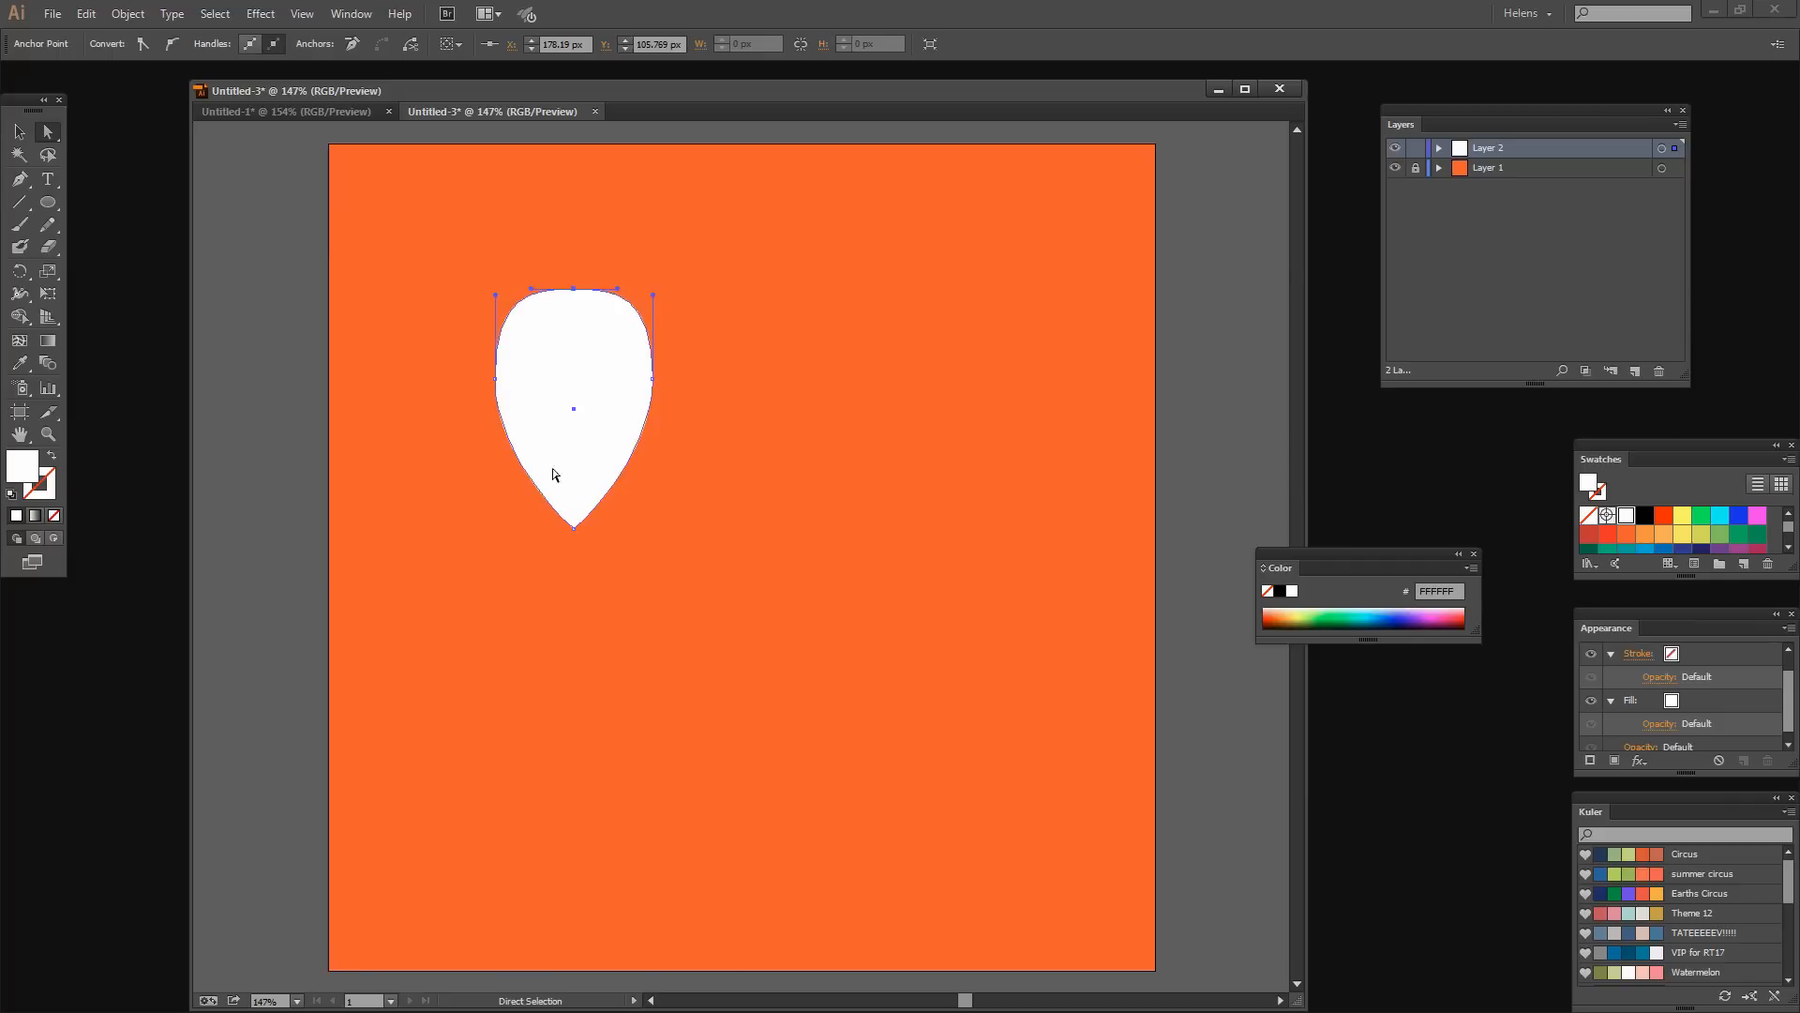
mouse_move(234, 303)
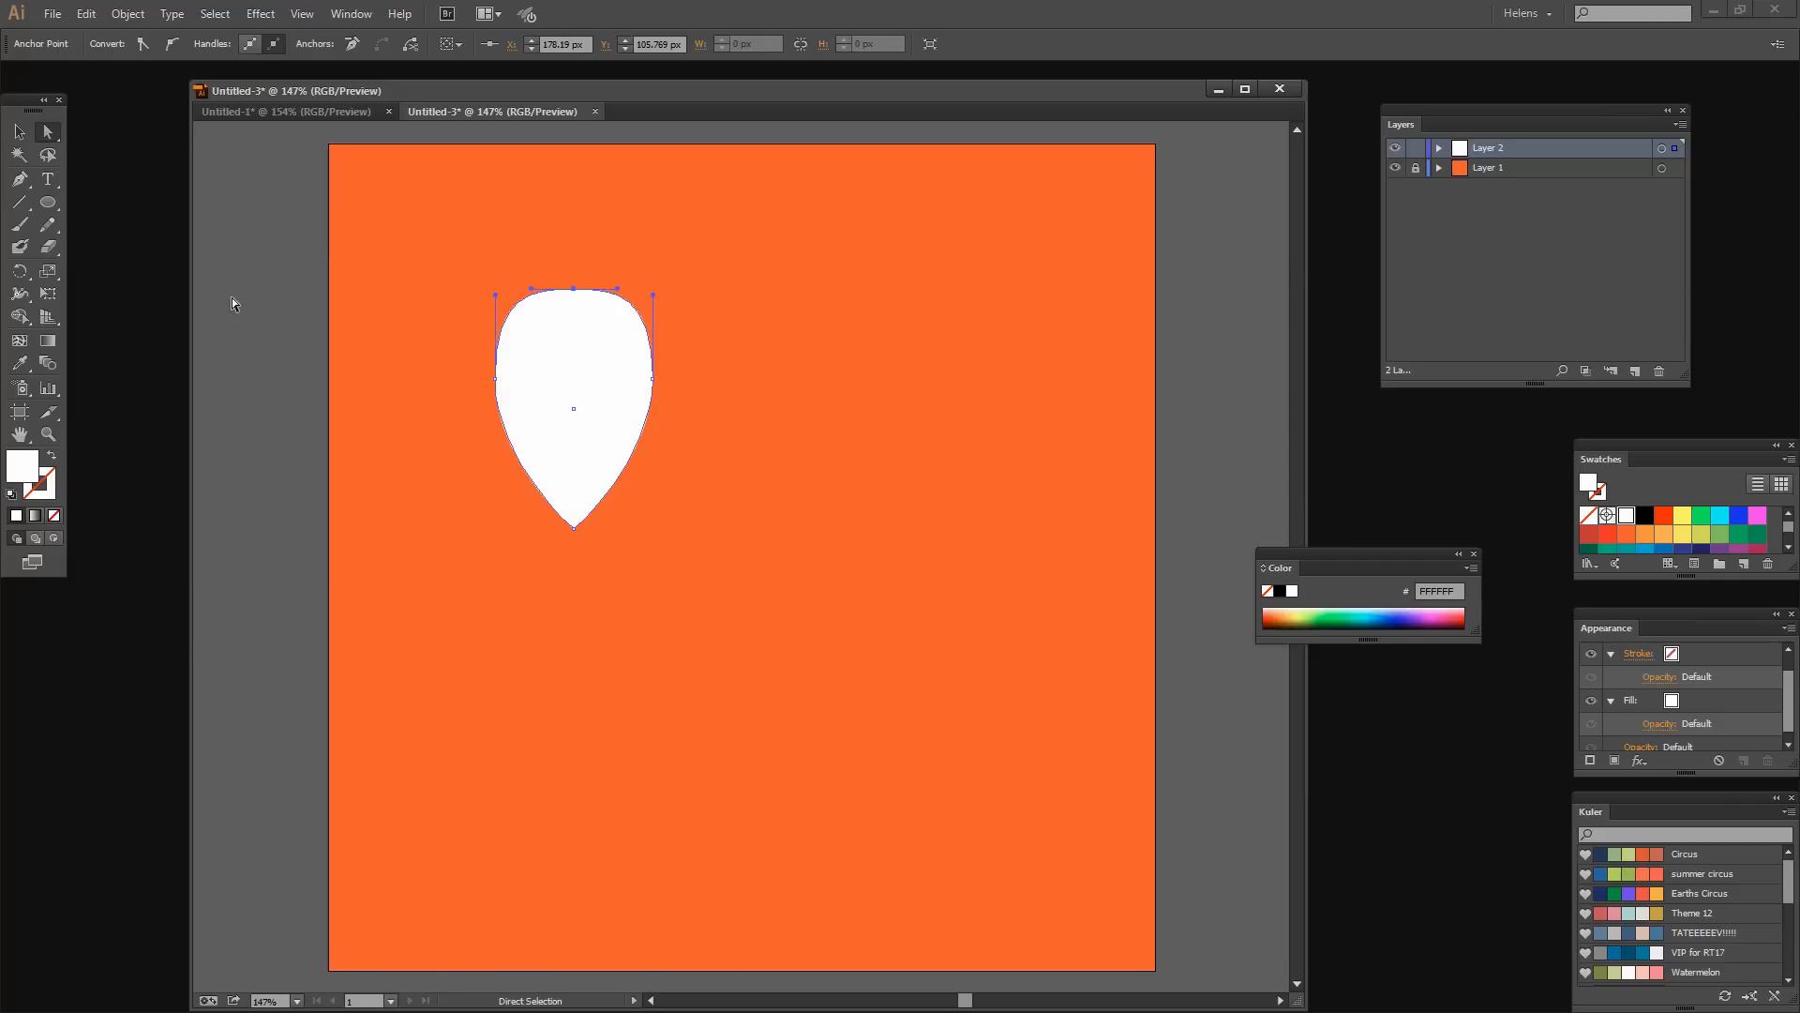
mouse_move(424, 368)
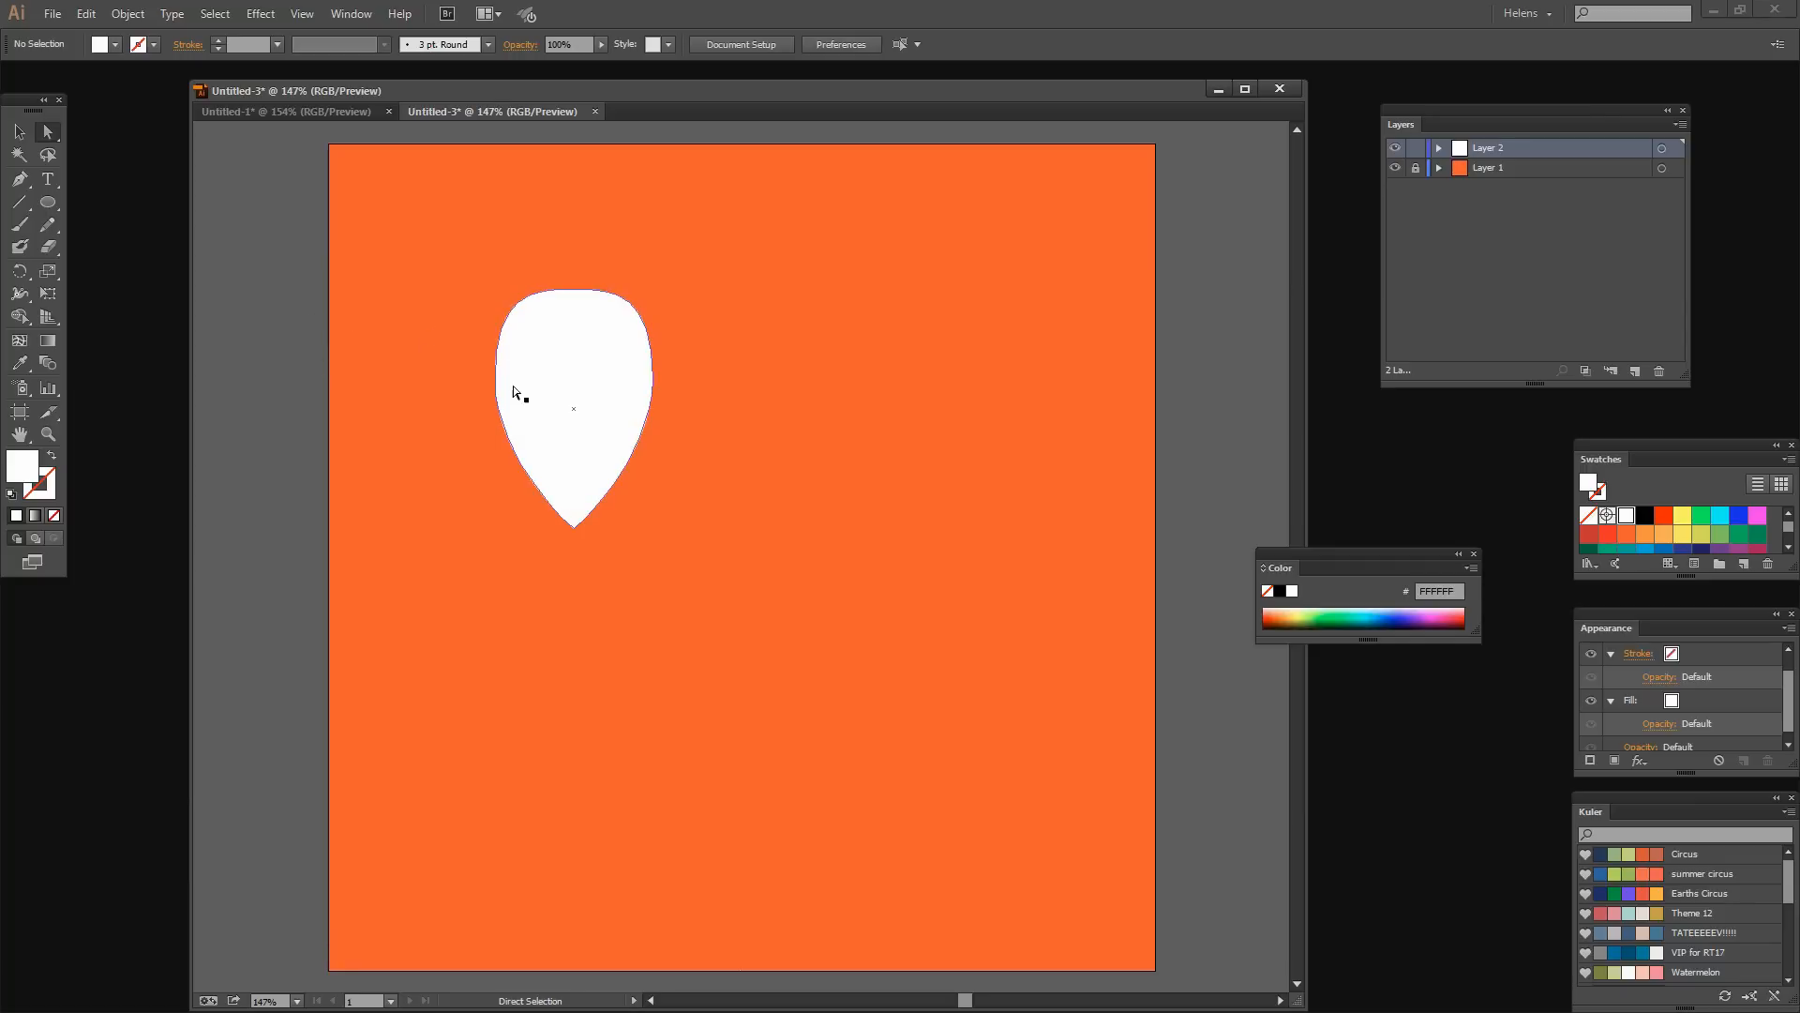
Drag the teardrop's left anchor outward, then undo that reshape.
click(495, 378)
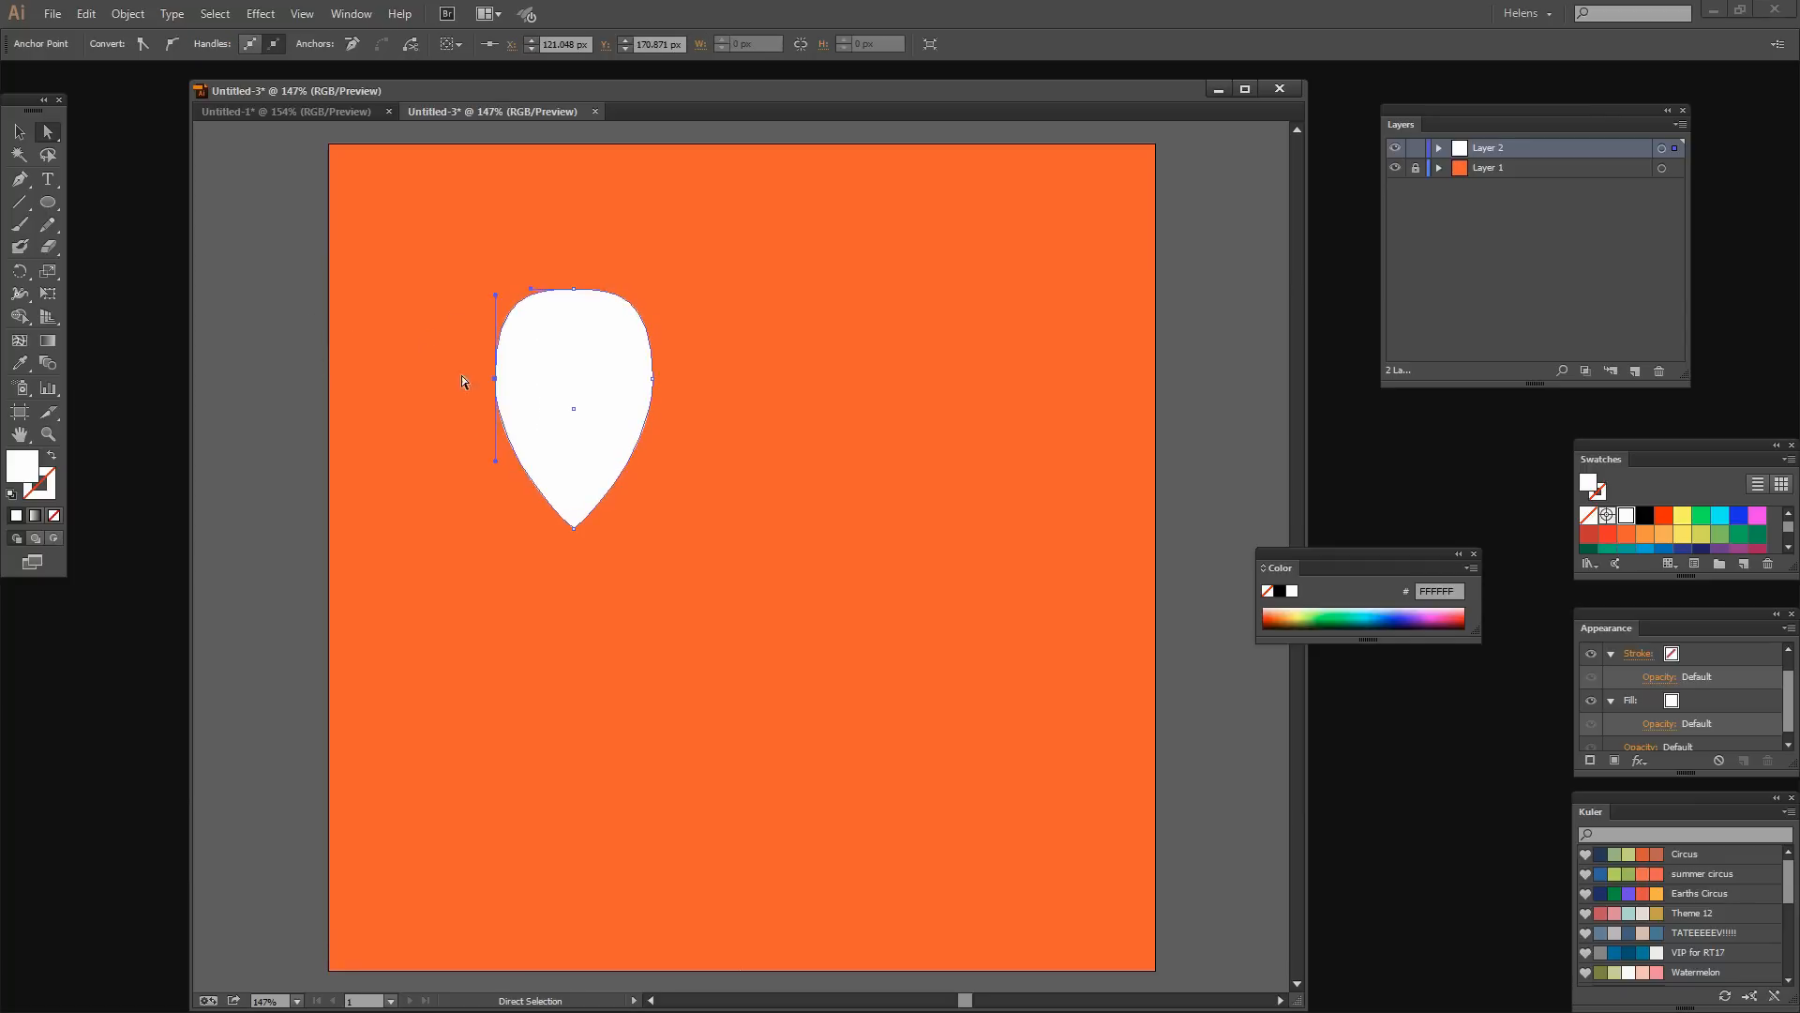
mouse_move(657, 442)
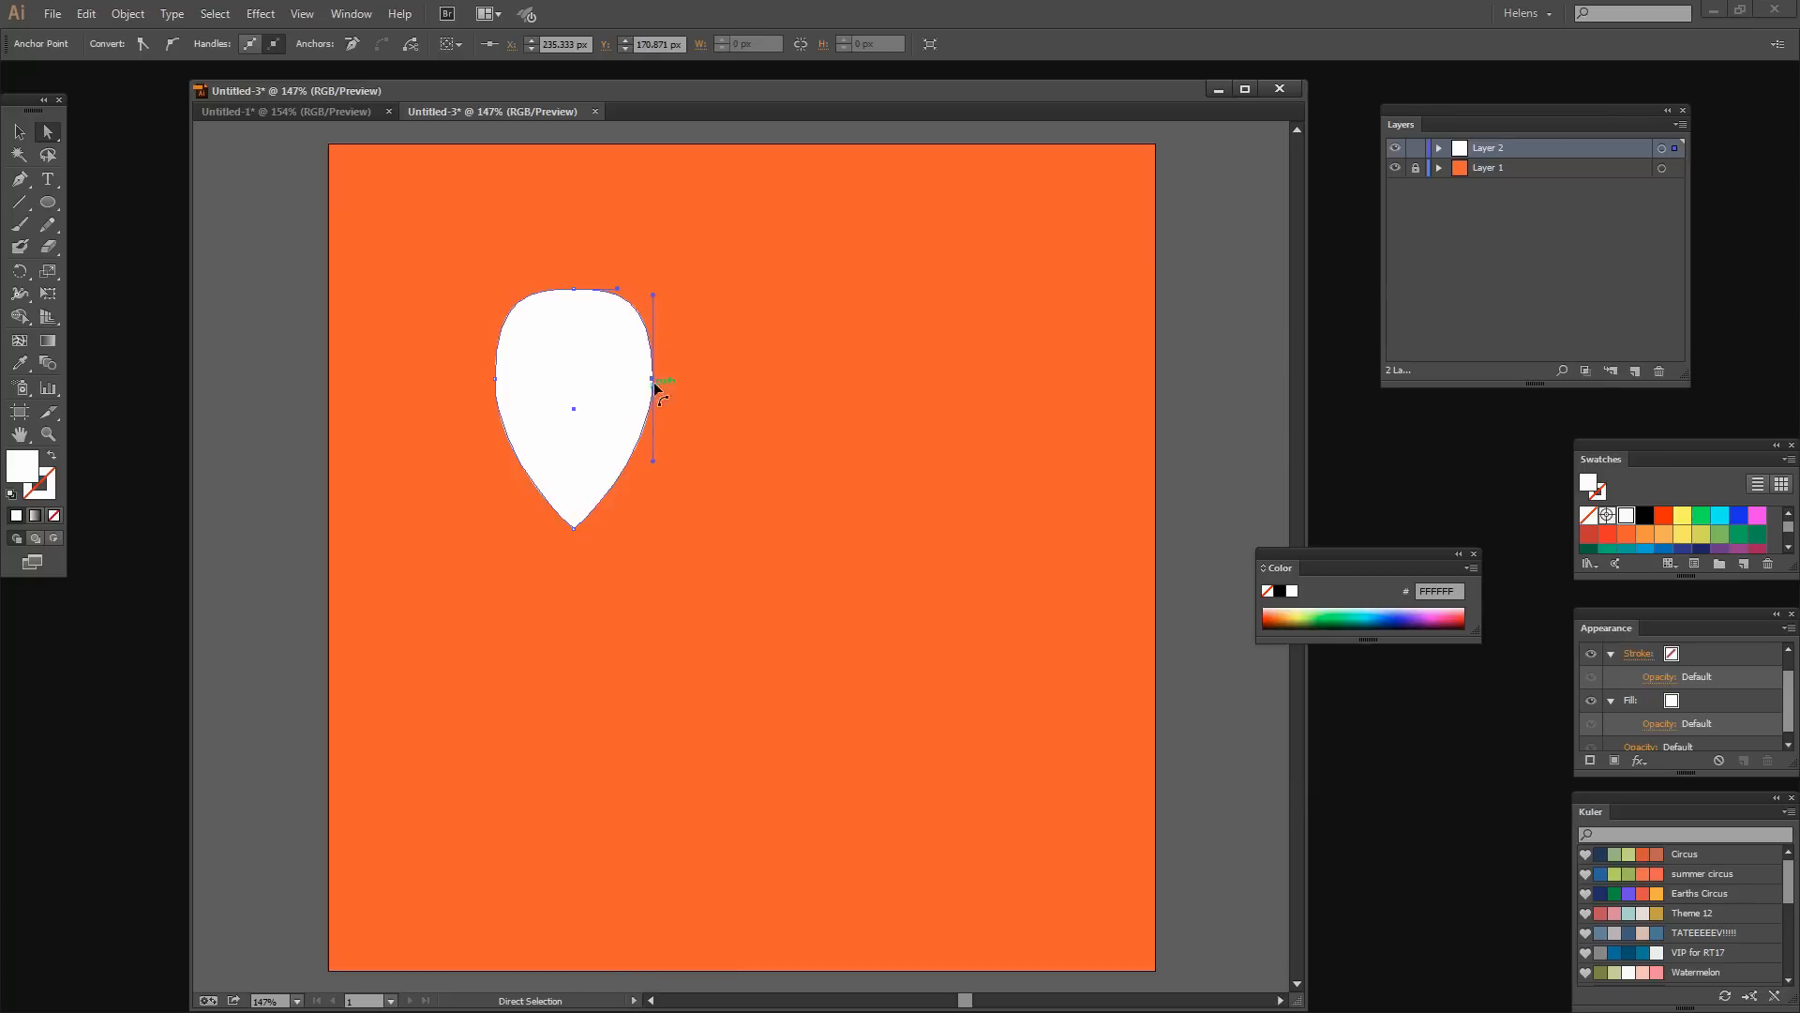
mouse_move(485, 389)
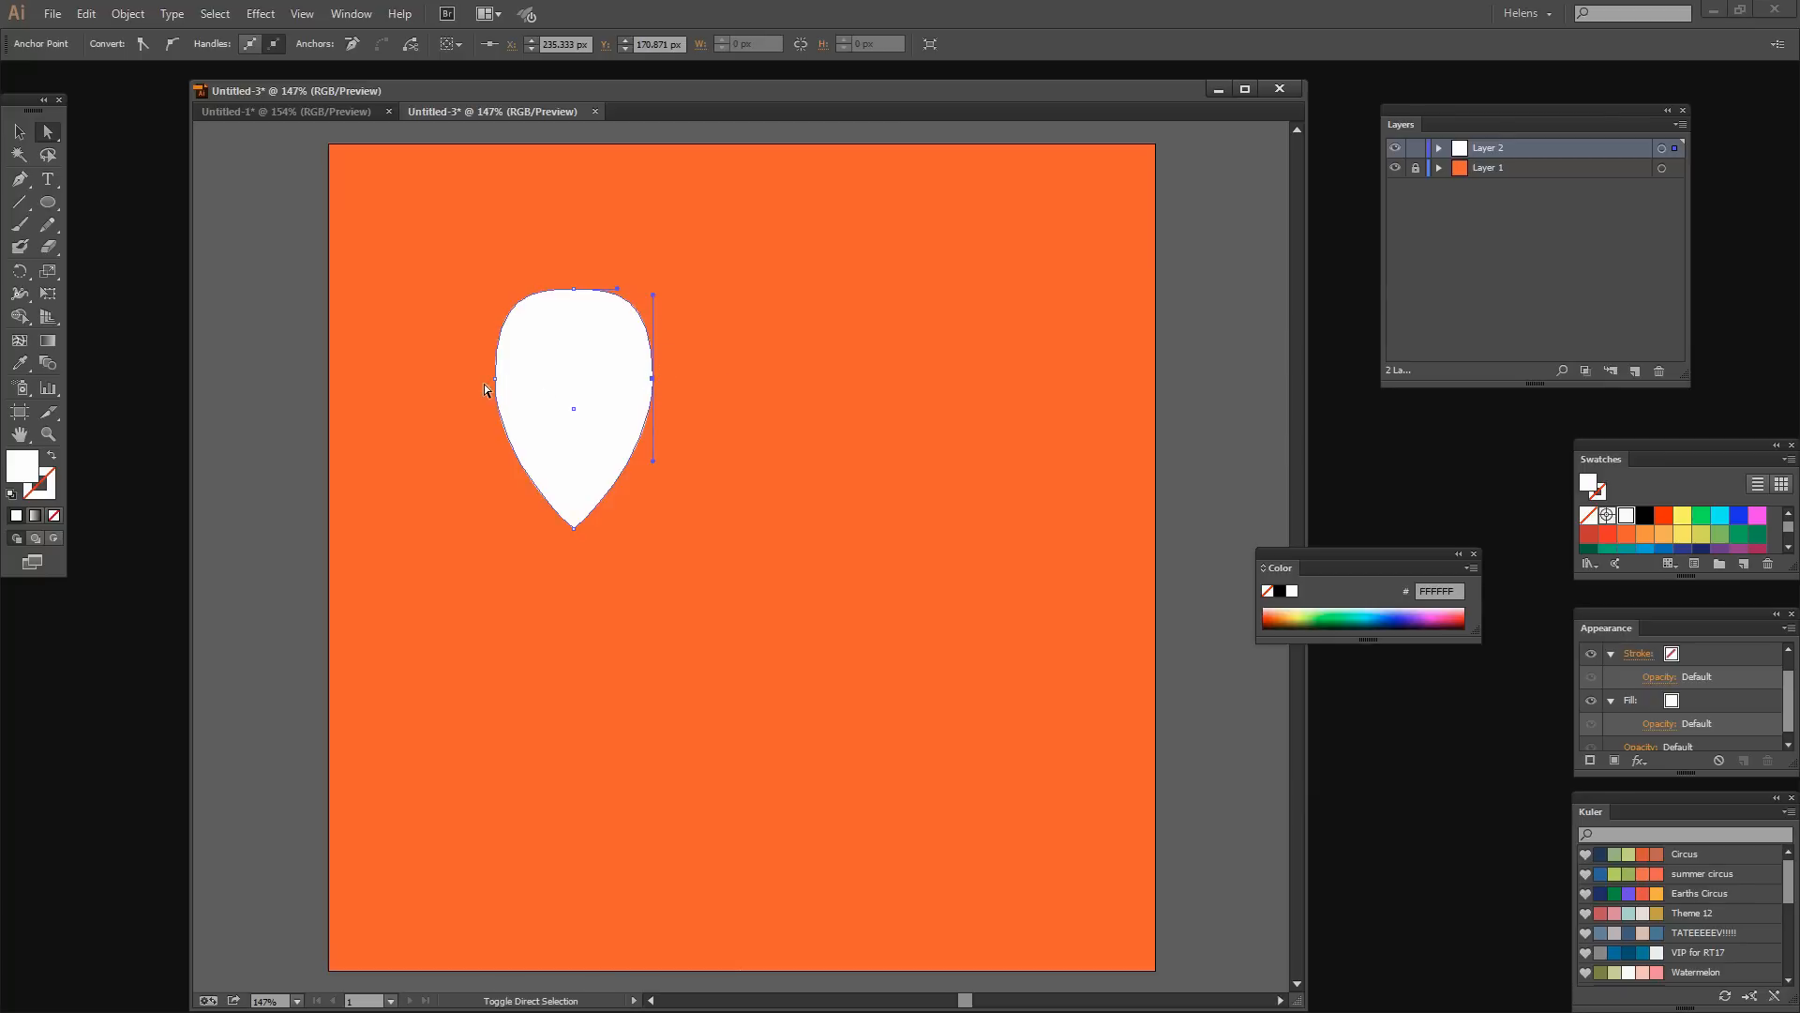
mouse_move(495, 384)
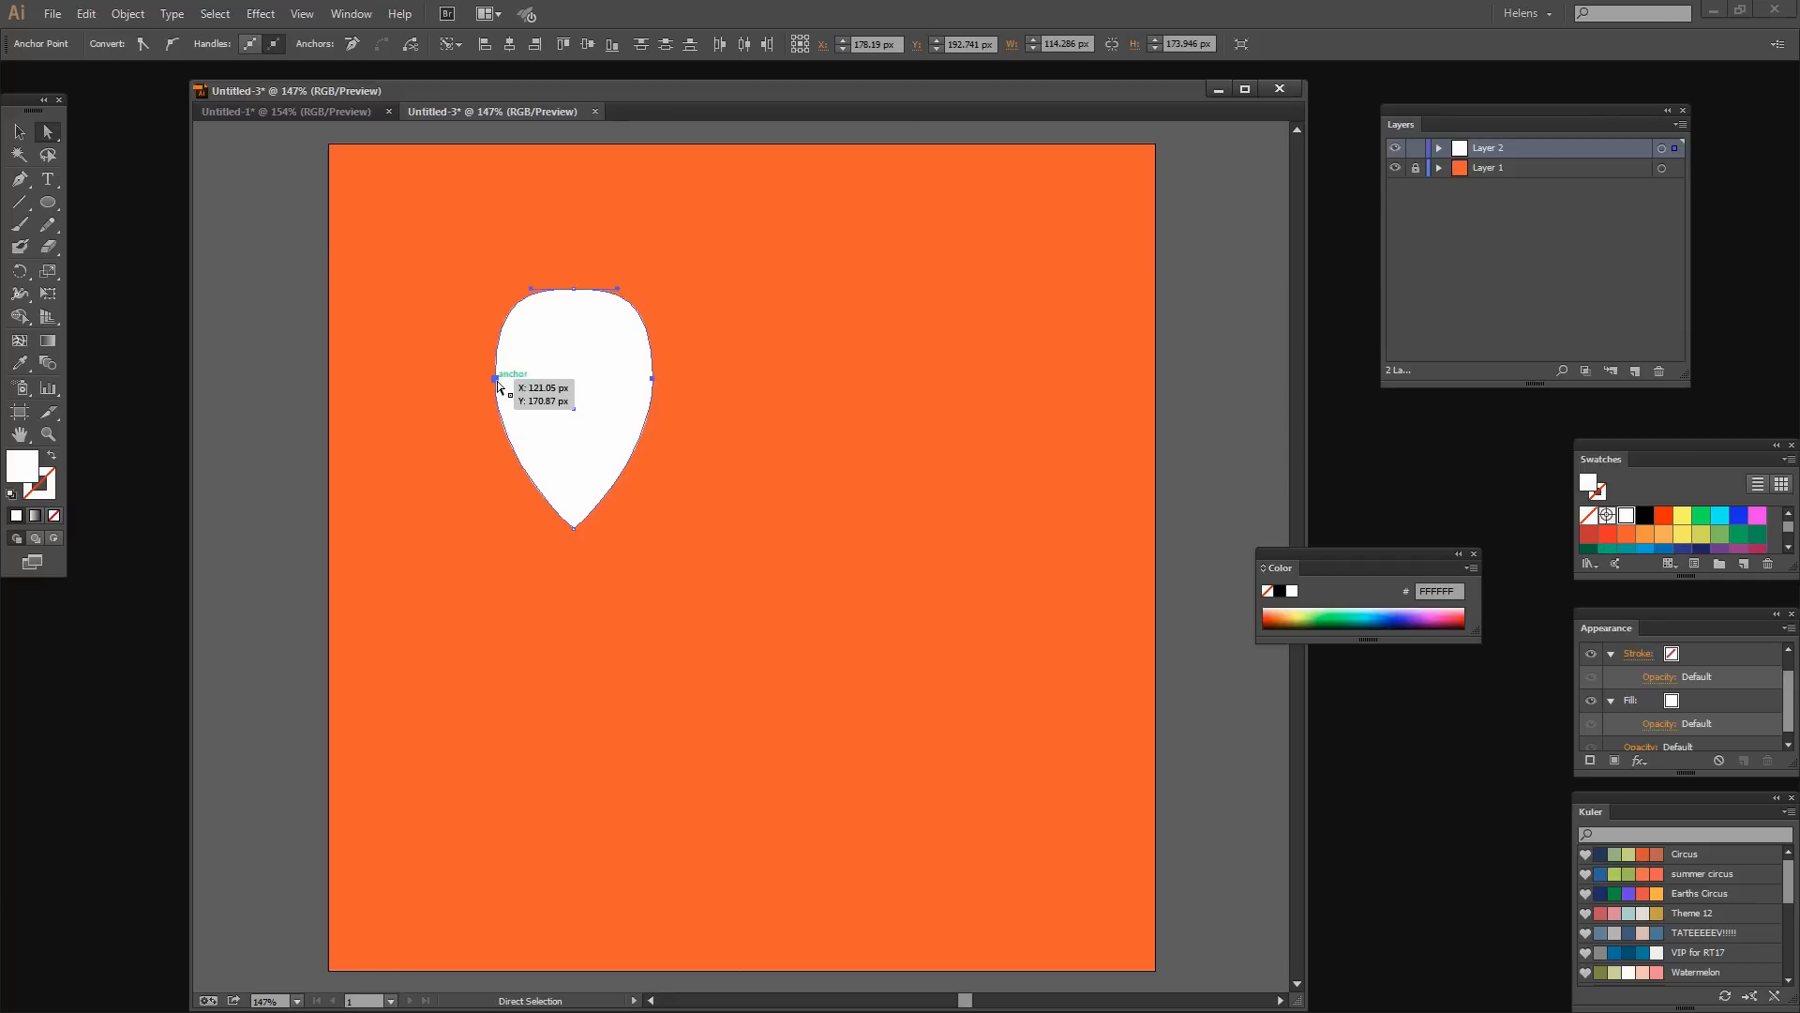
drag(496, 379, 451, 380)
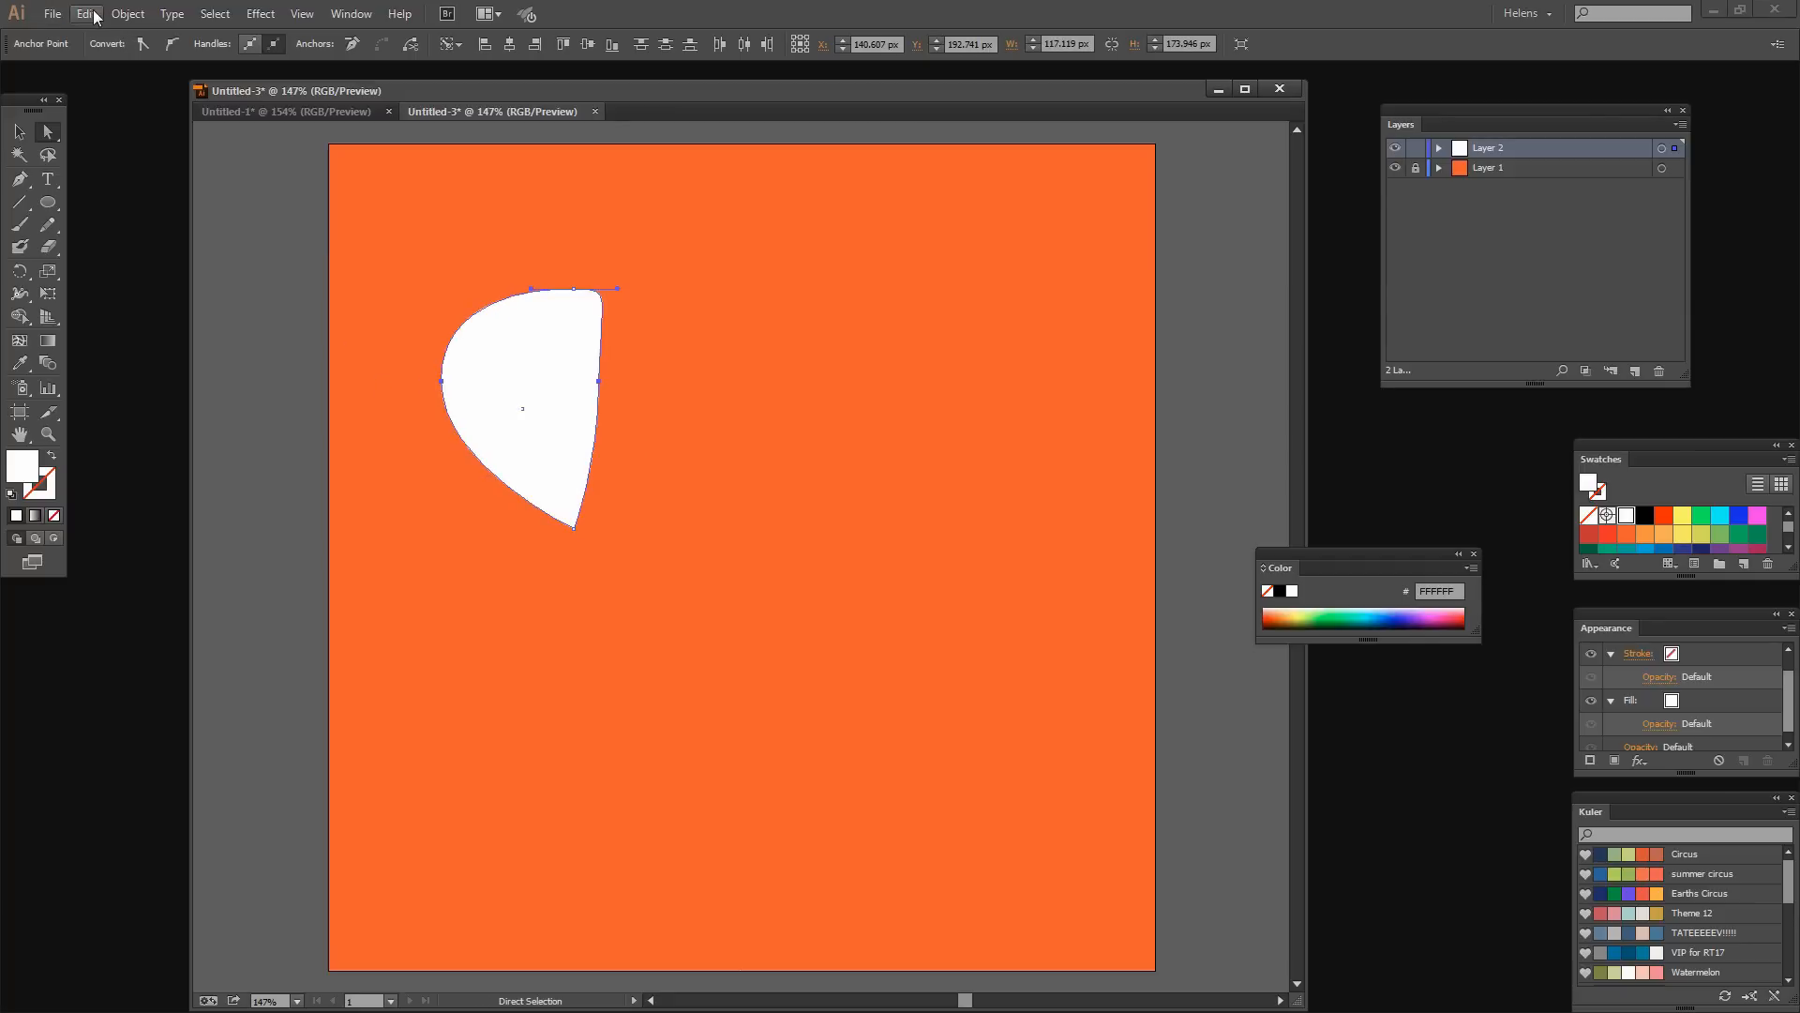
click(82, 15)
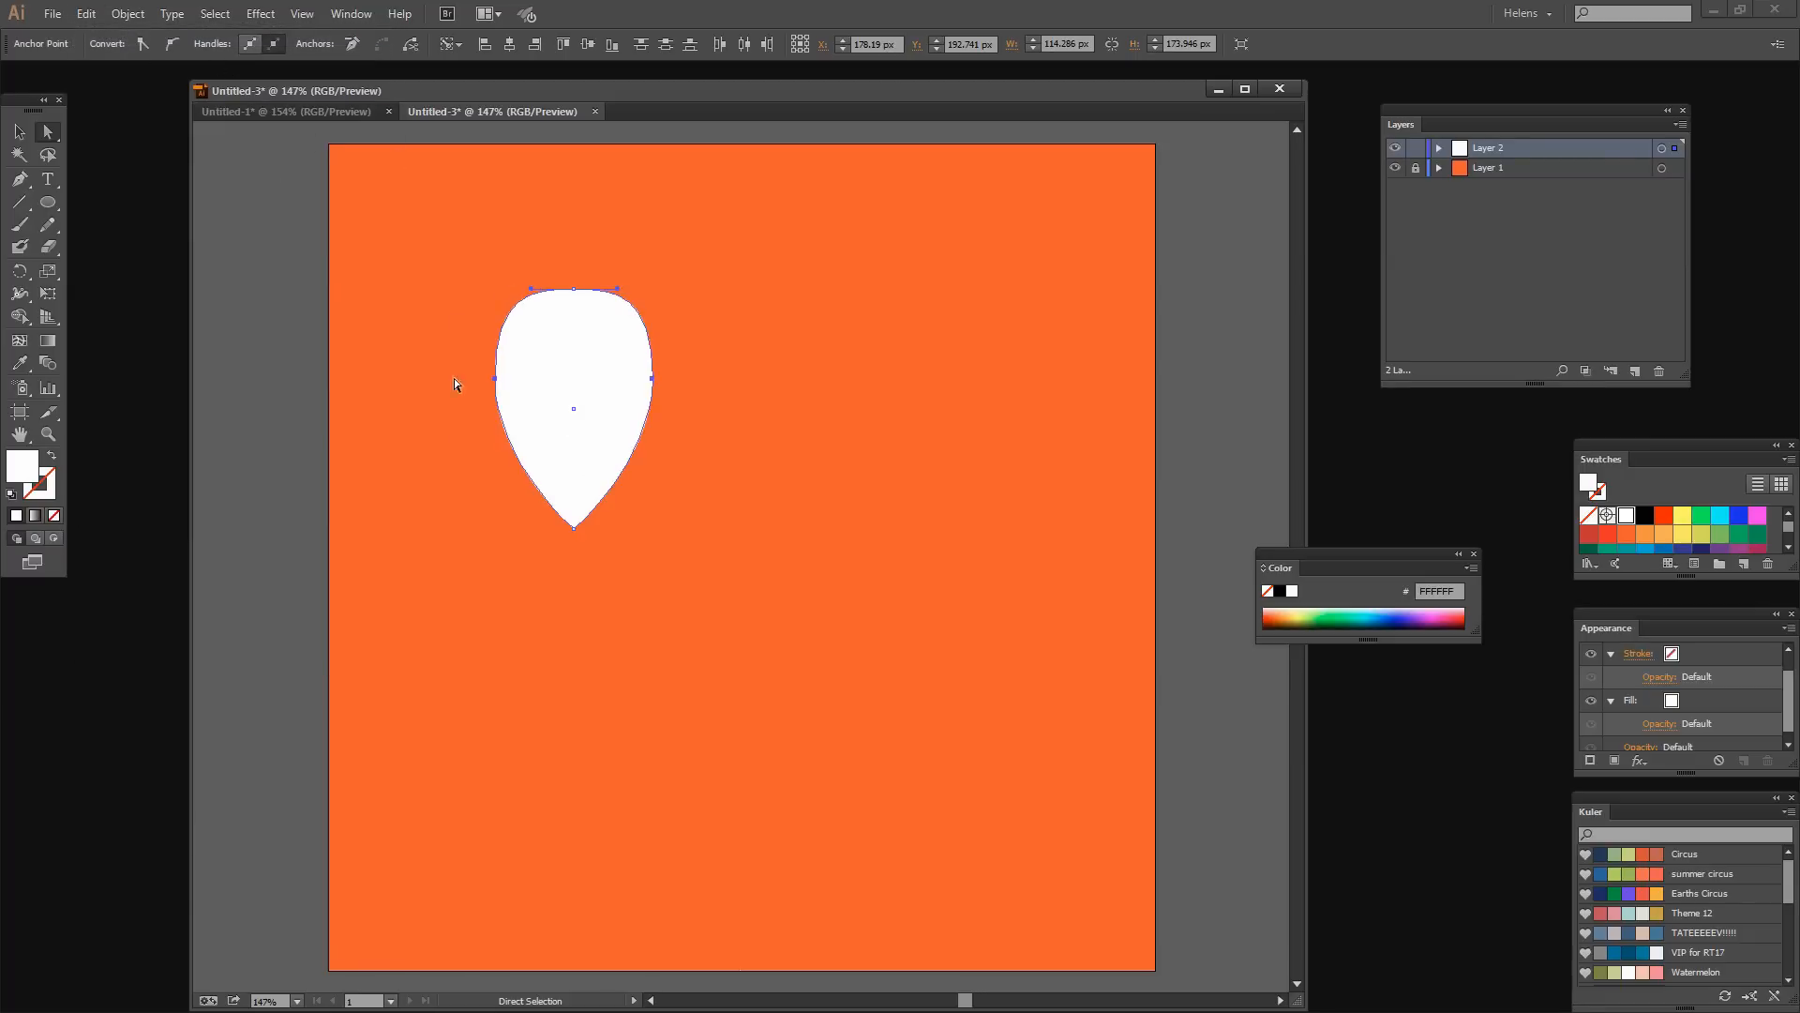
mouse_move(479, 386)
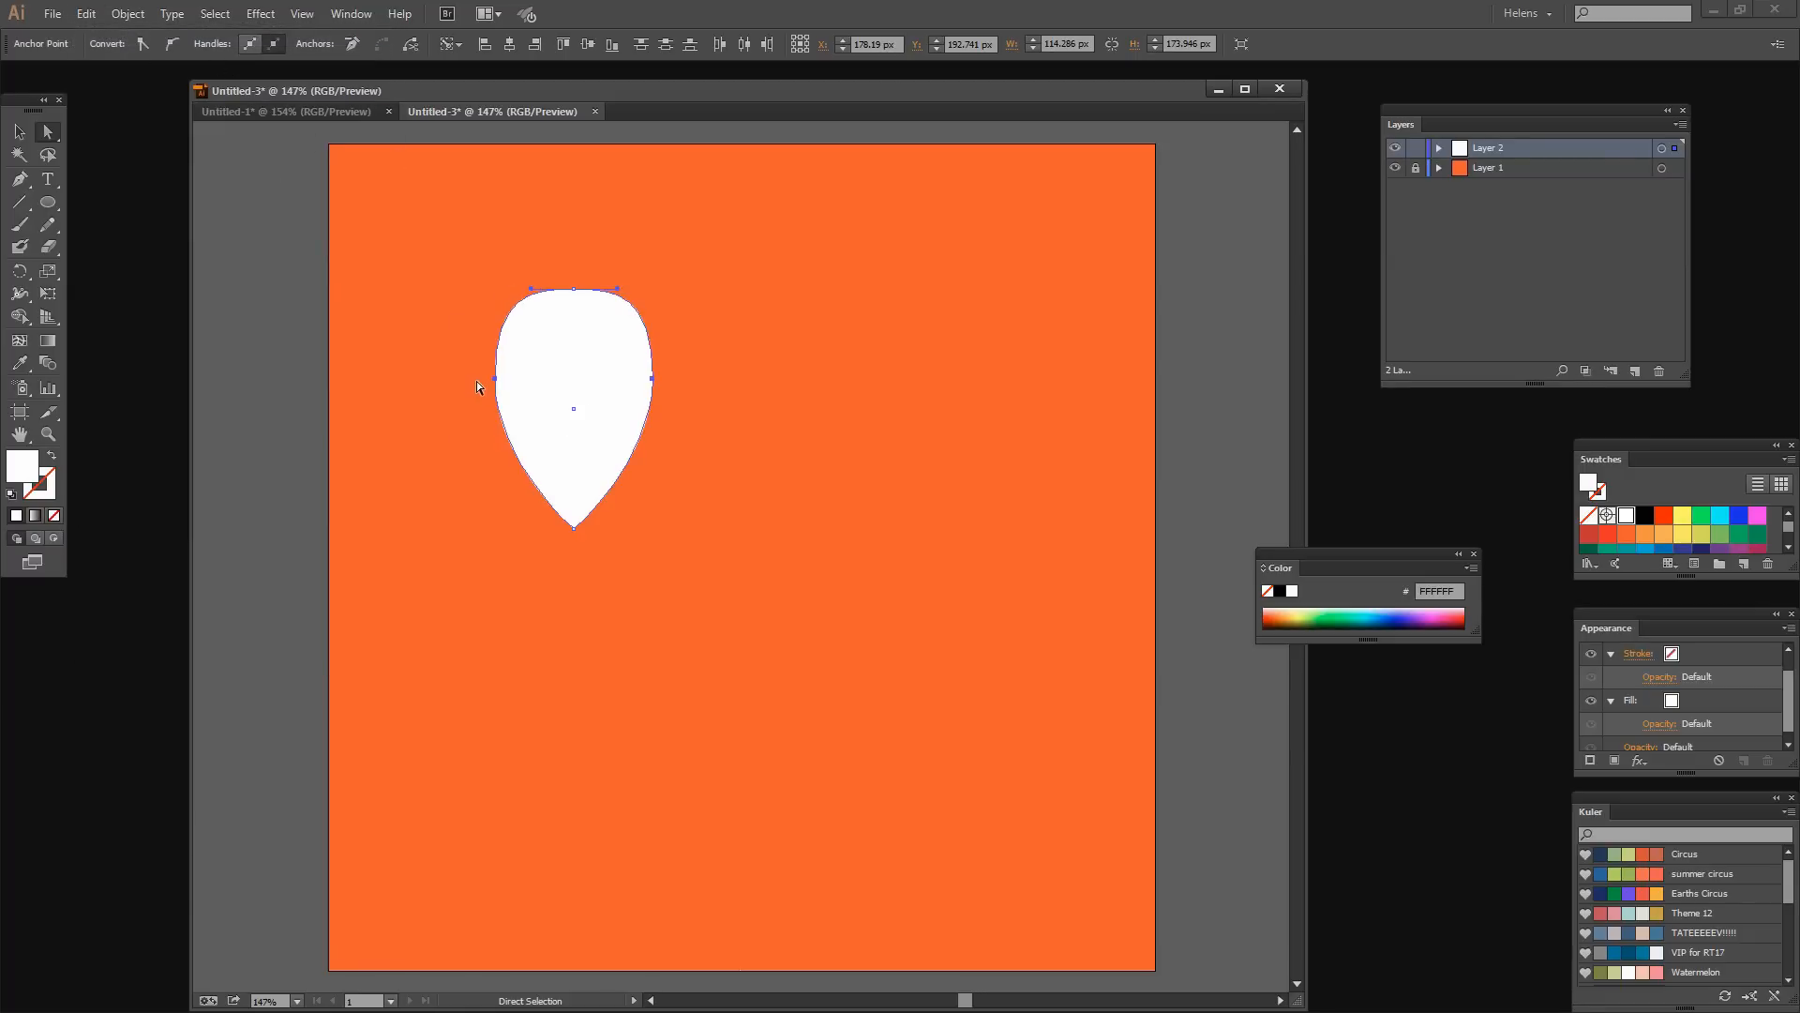
mouse_move(414, 331)
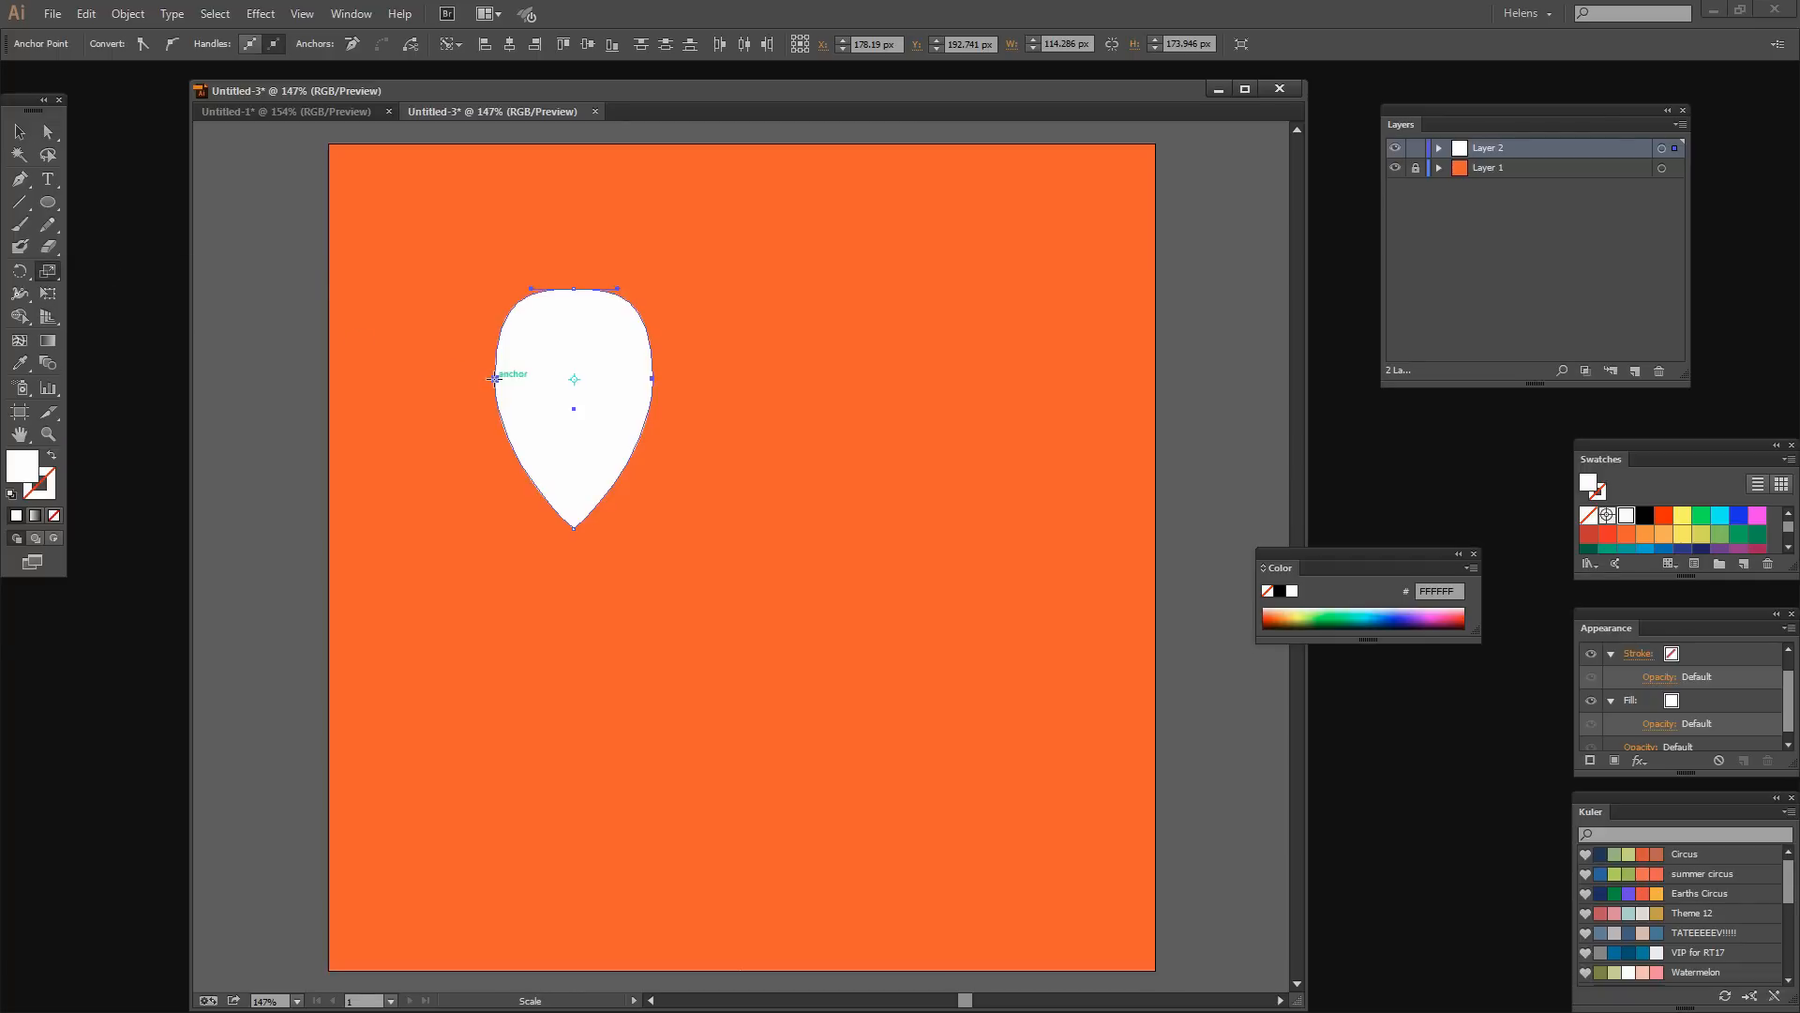
Scale the teardrop horizontally into a slim, narrow leaf.
drag(494, 379, 434, 380)
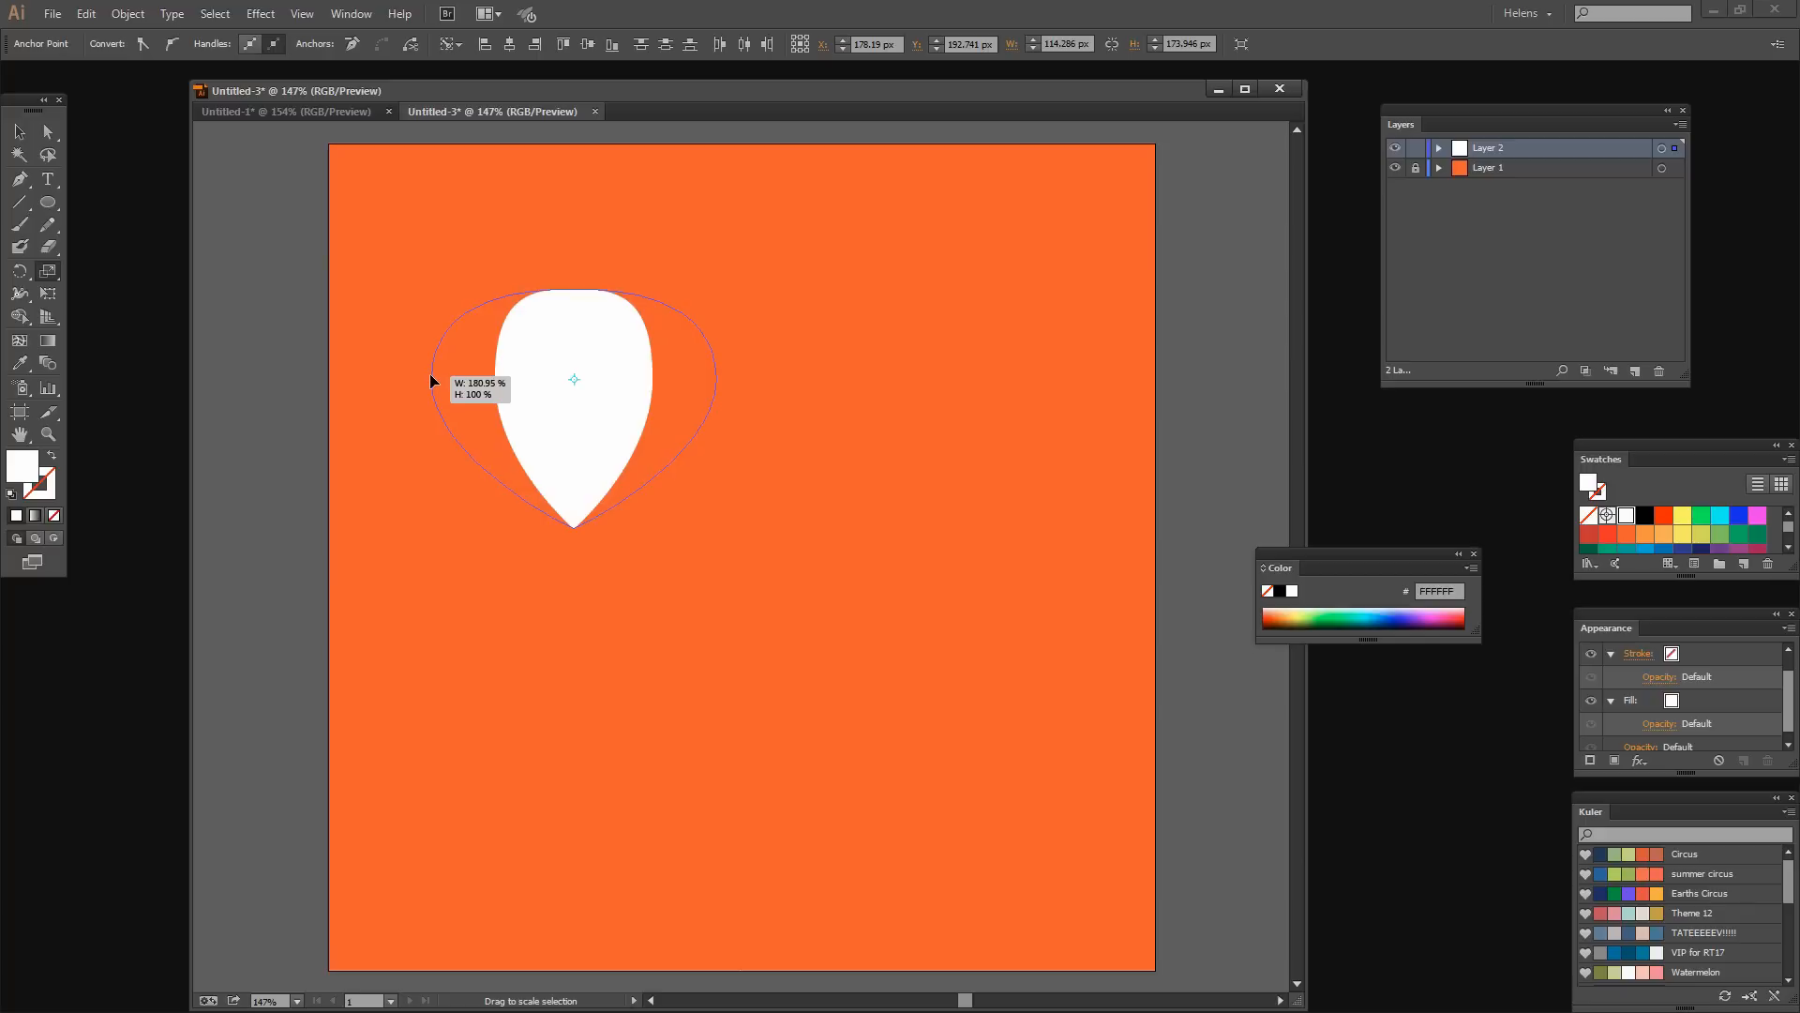
drag(434, 382, 477, 385)
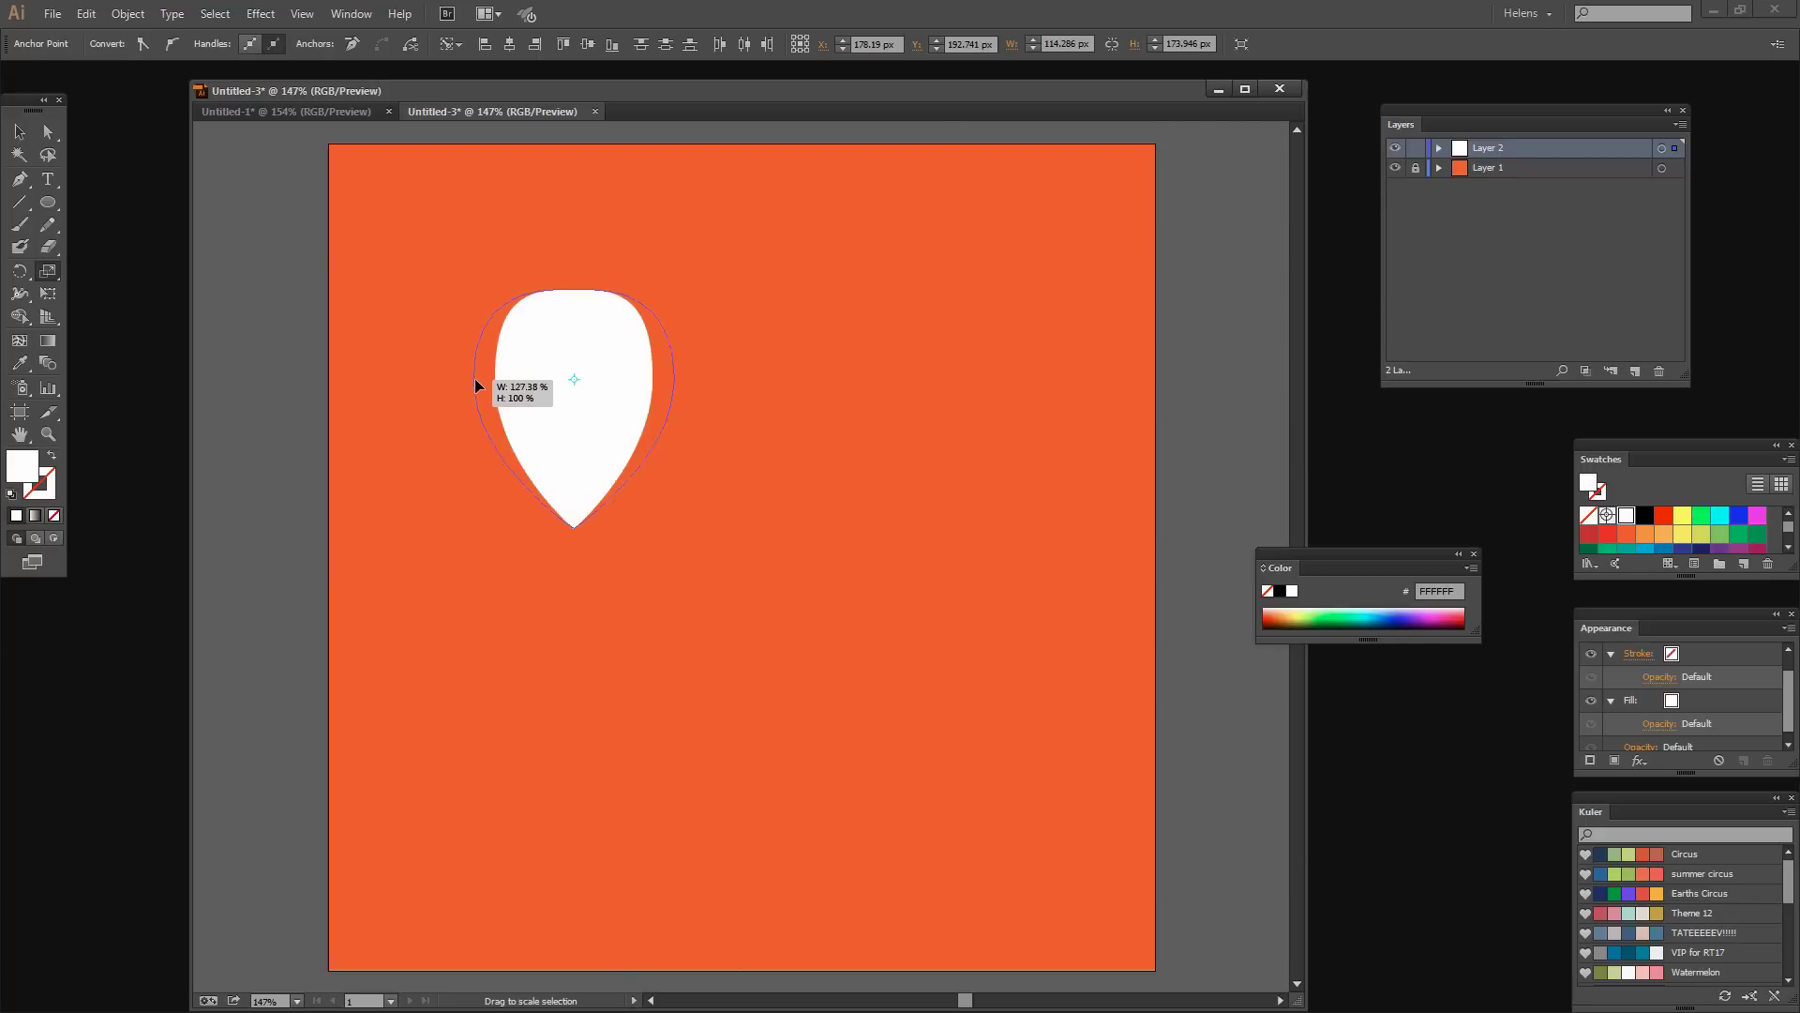
drag(477, 384, 531, 387)
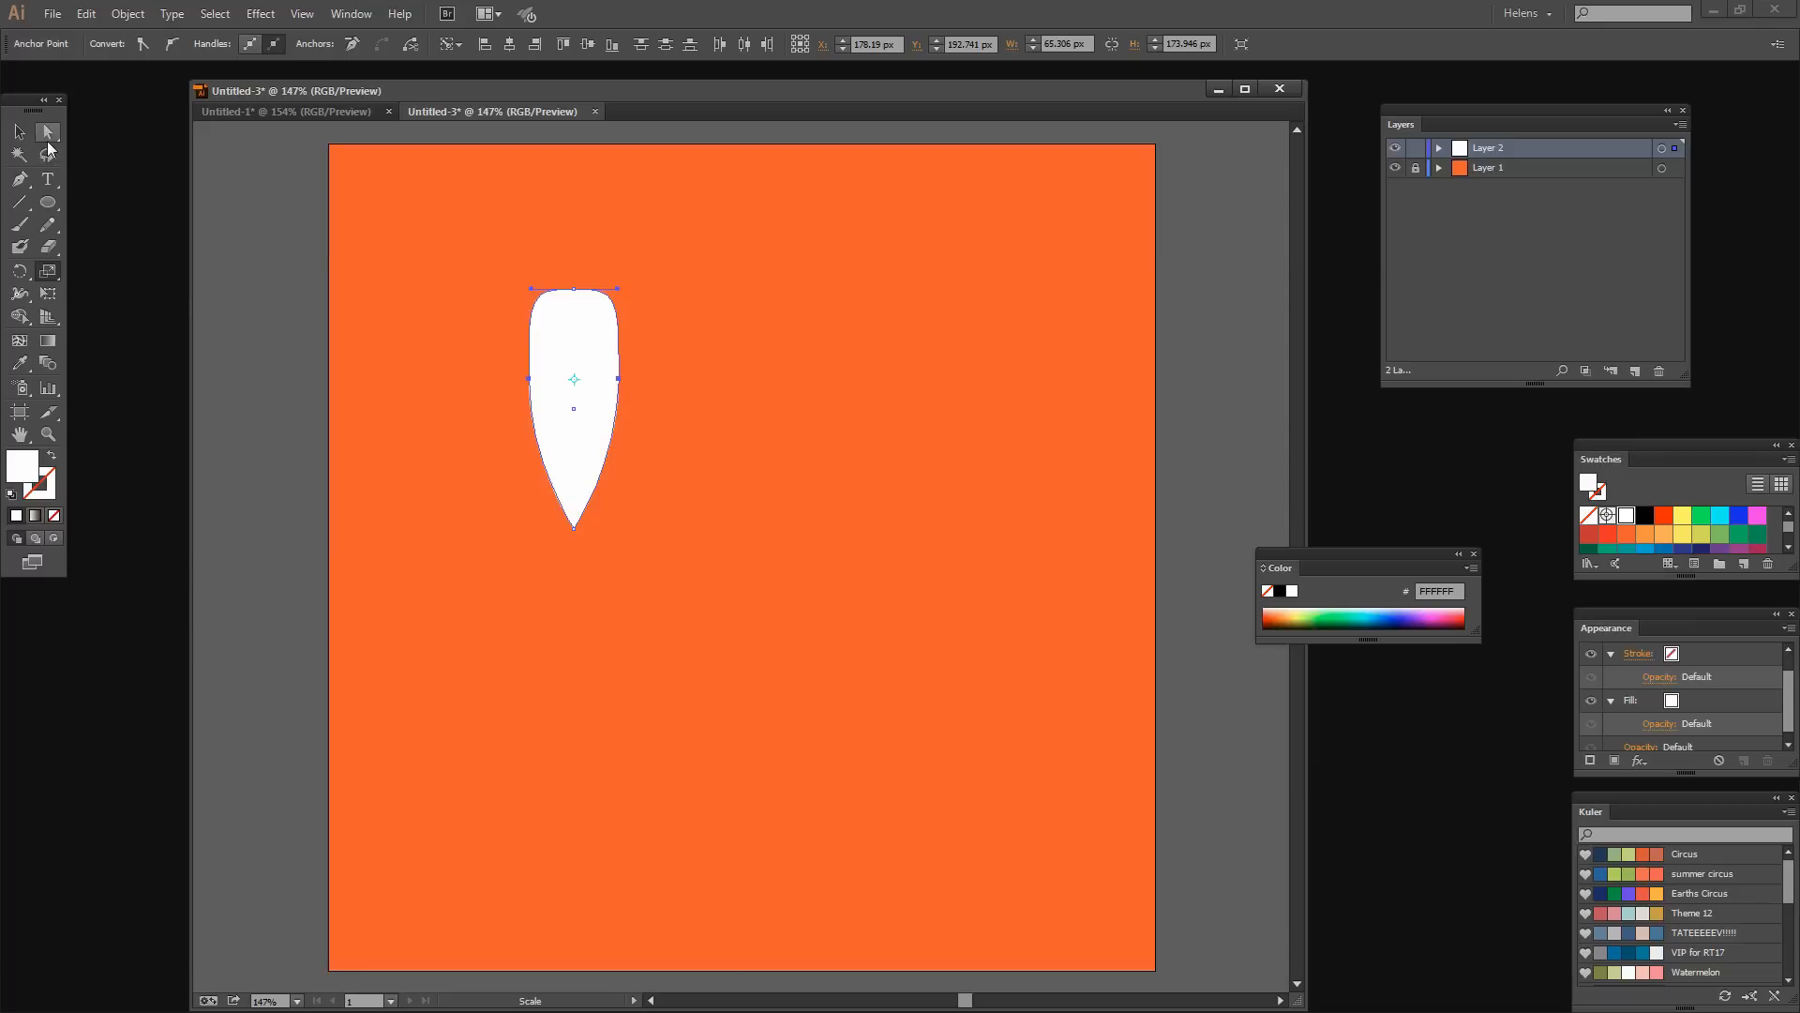
click(44, 158)
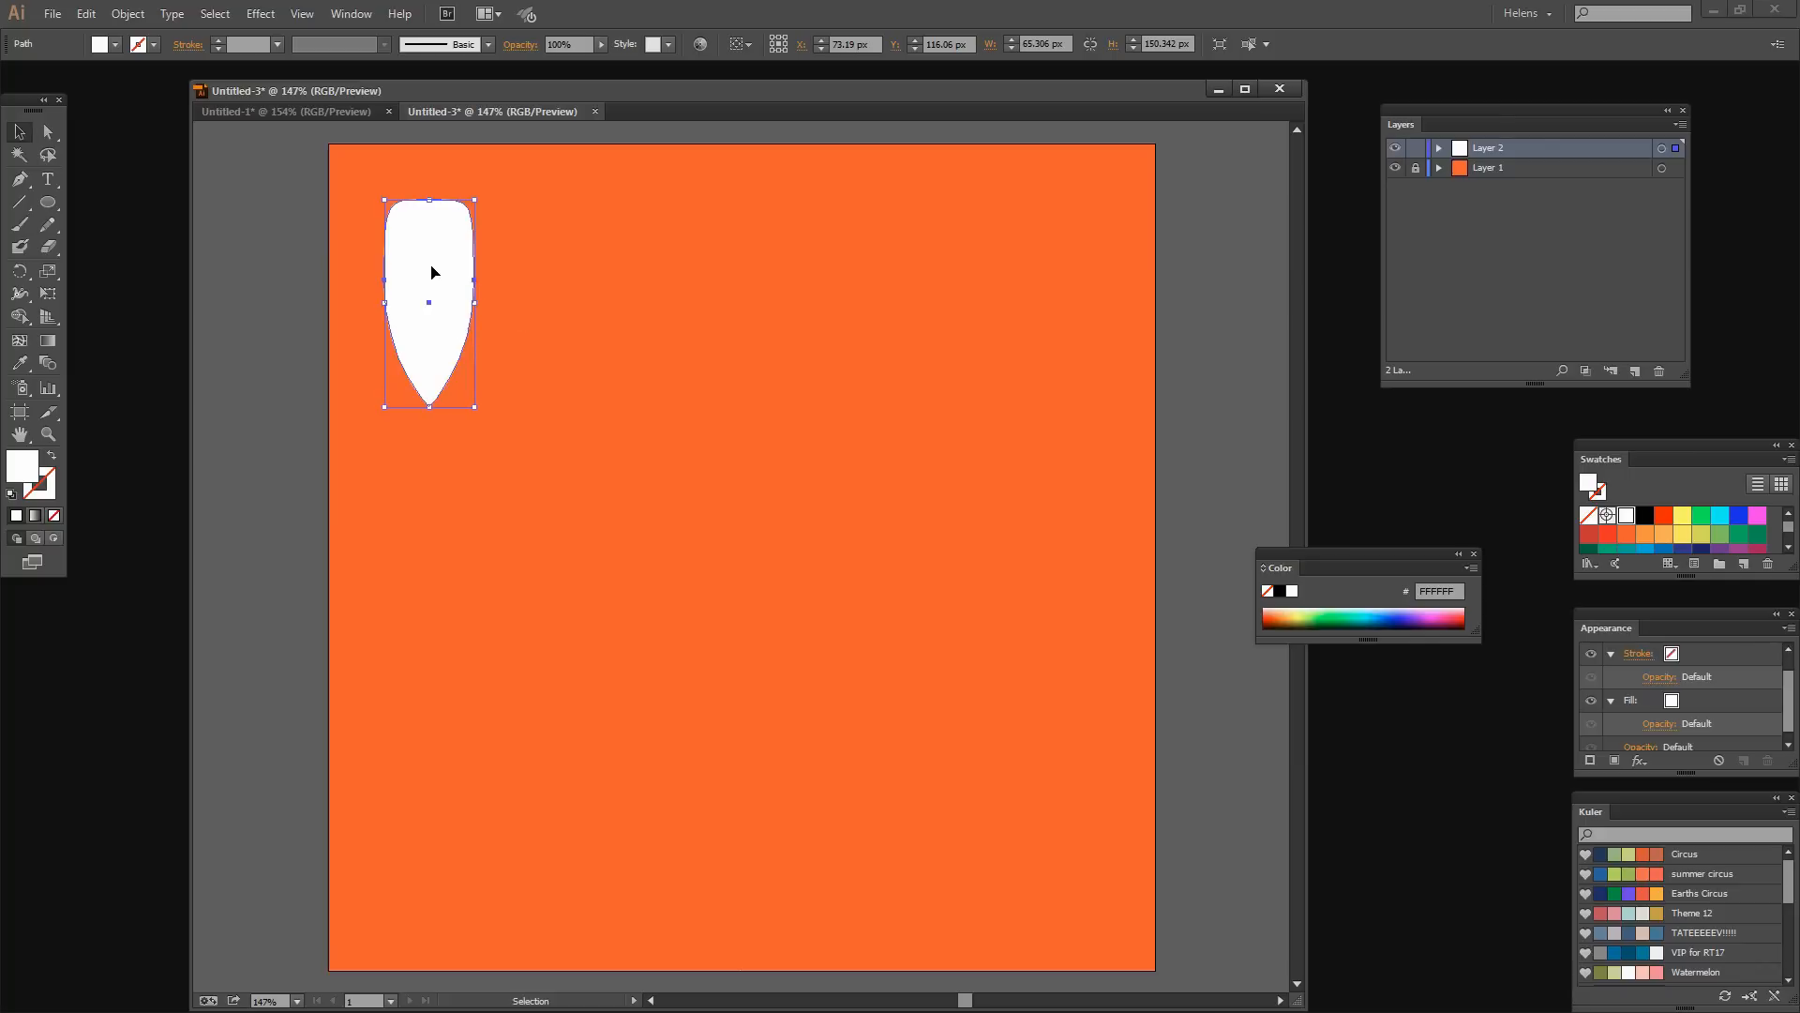
mouse_move(432, 265)
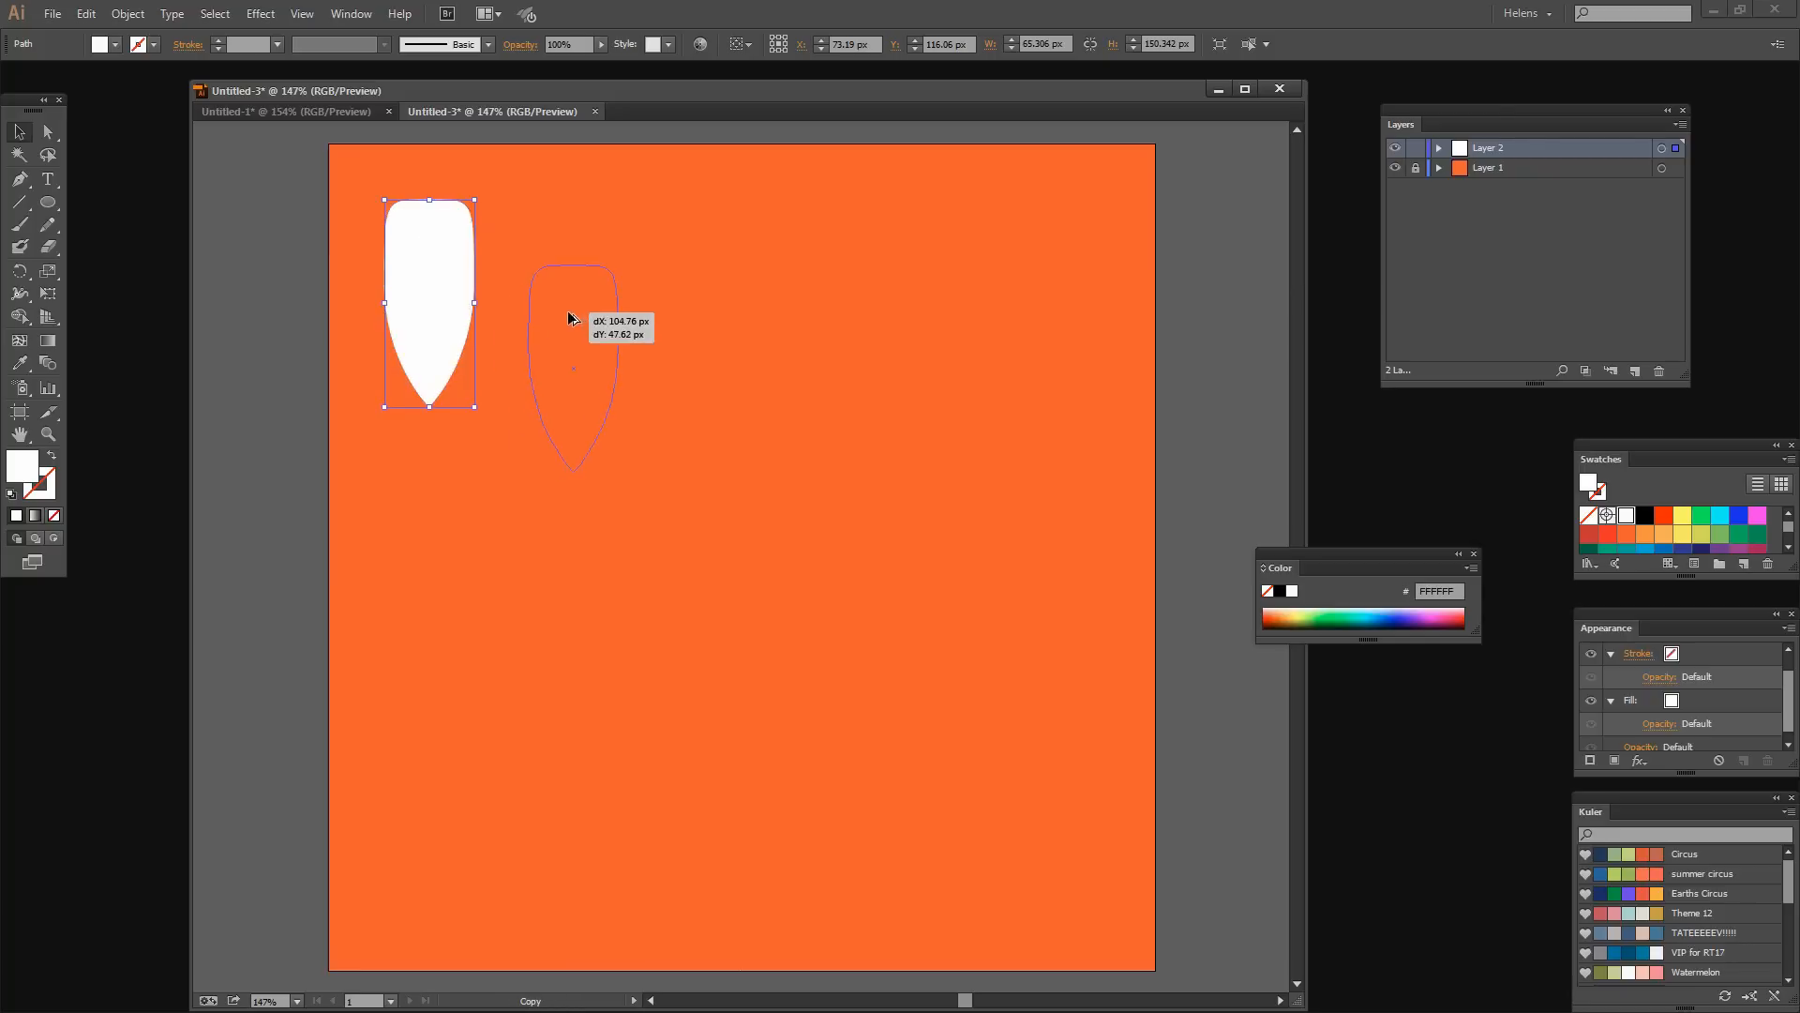
Duplicate the leaf, rotate the copy 180°, and tuck it below-right of the original.
drag(571, 318, 566, 371)
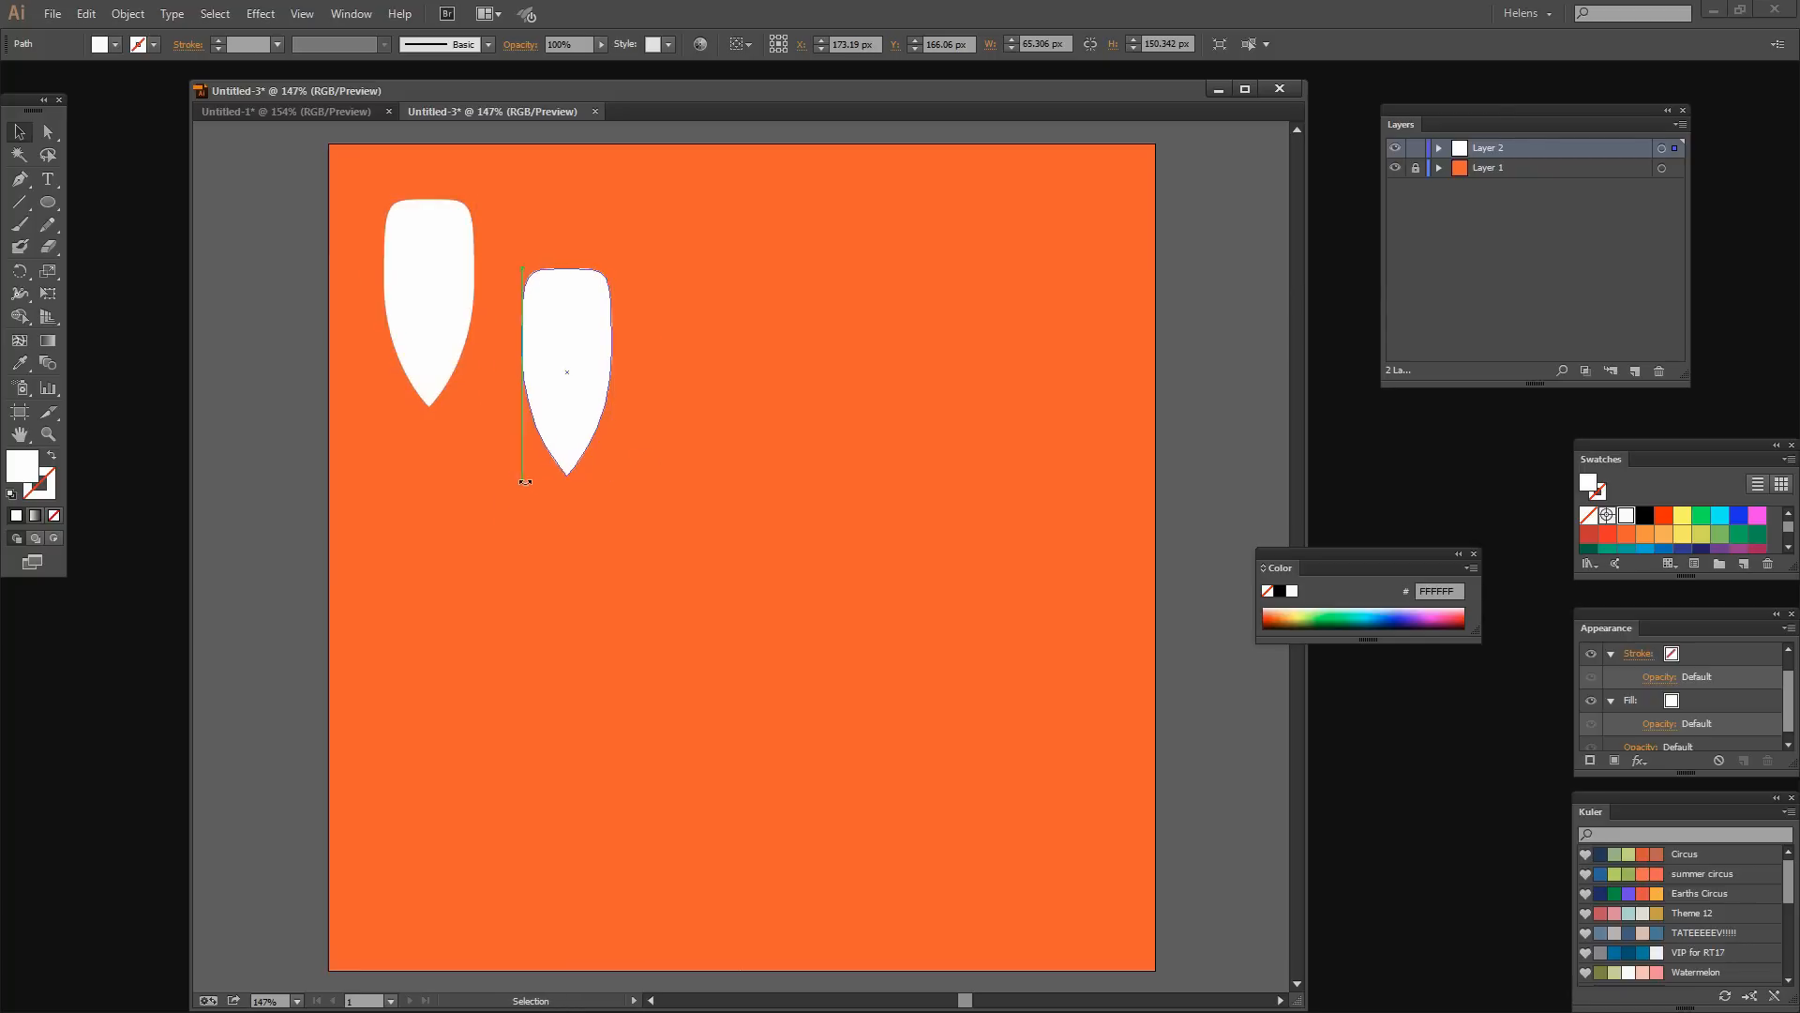
drag(564, 482, 585, 230)
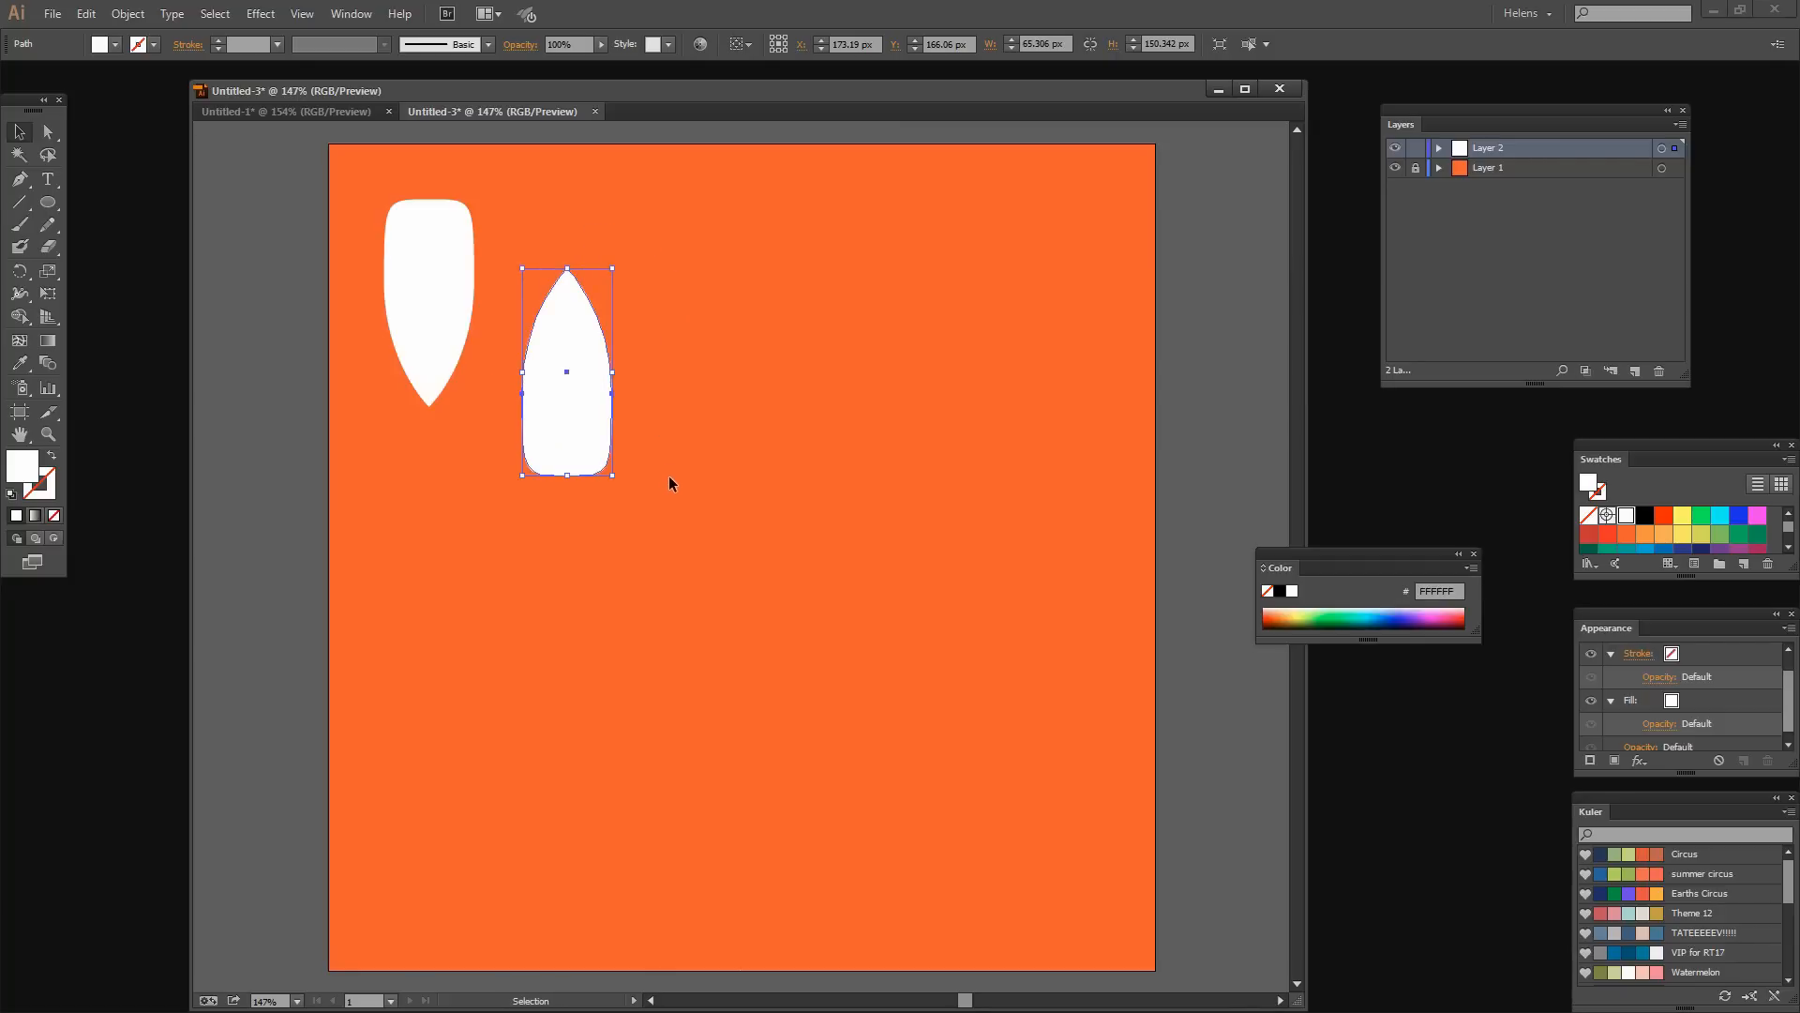
click(670, 482)
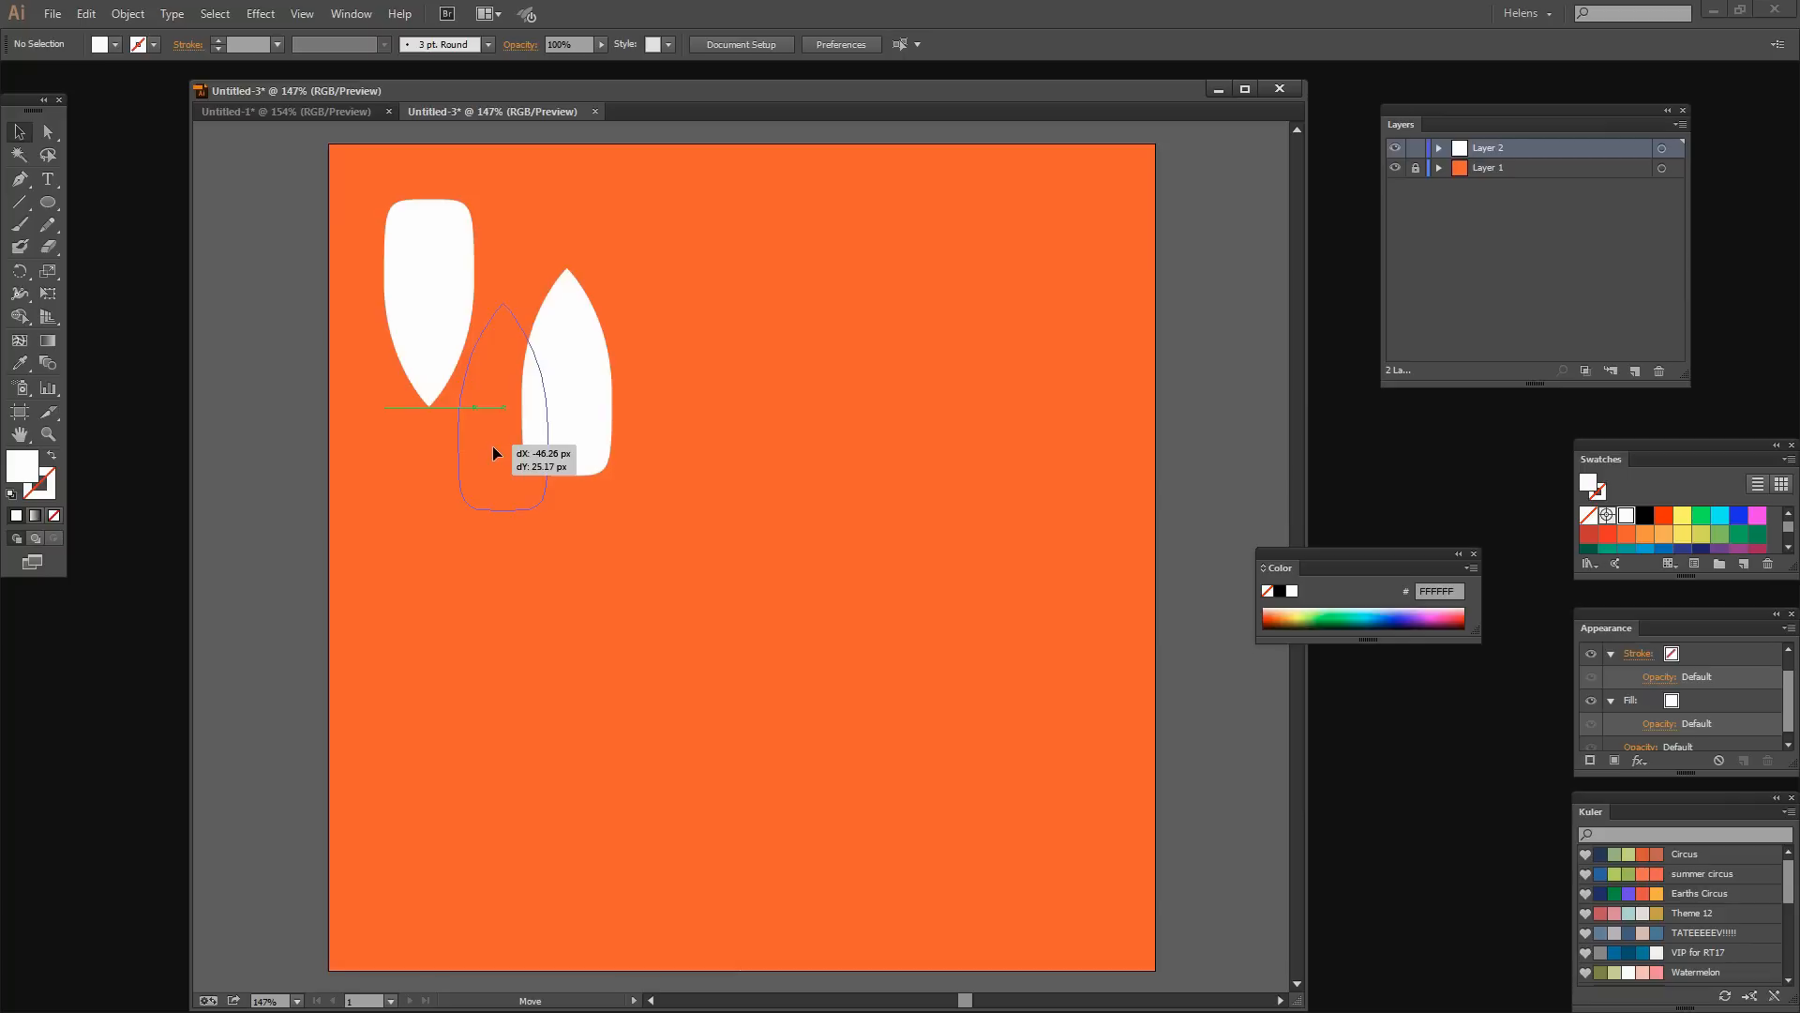
drag(494, 454, 502, 439)
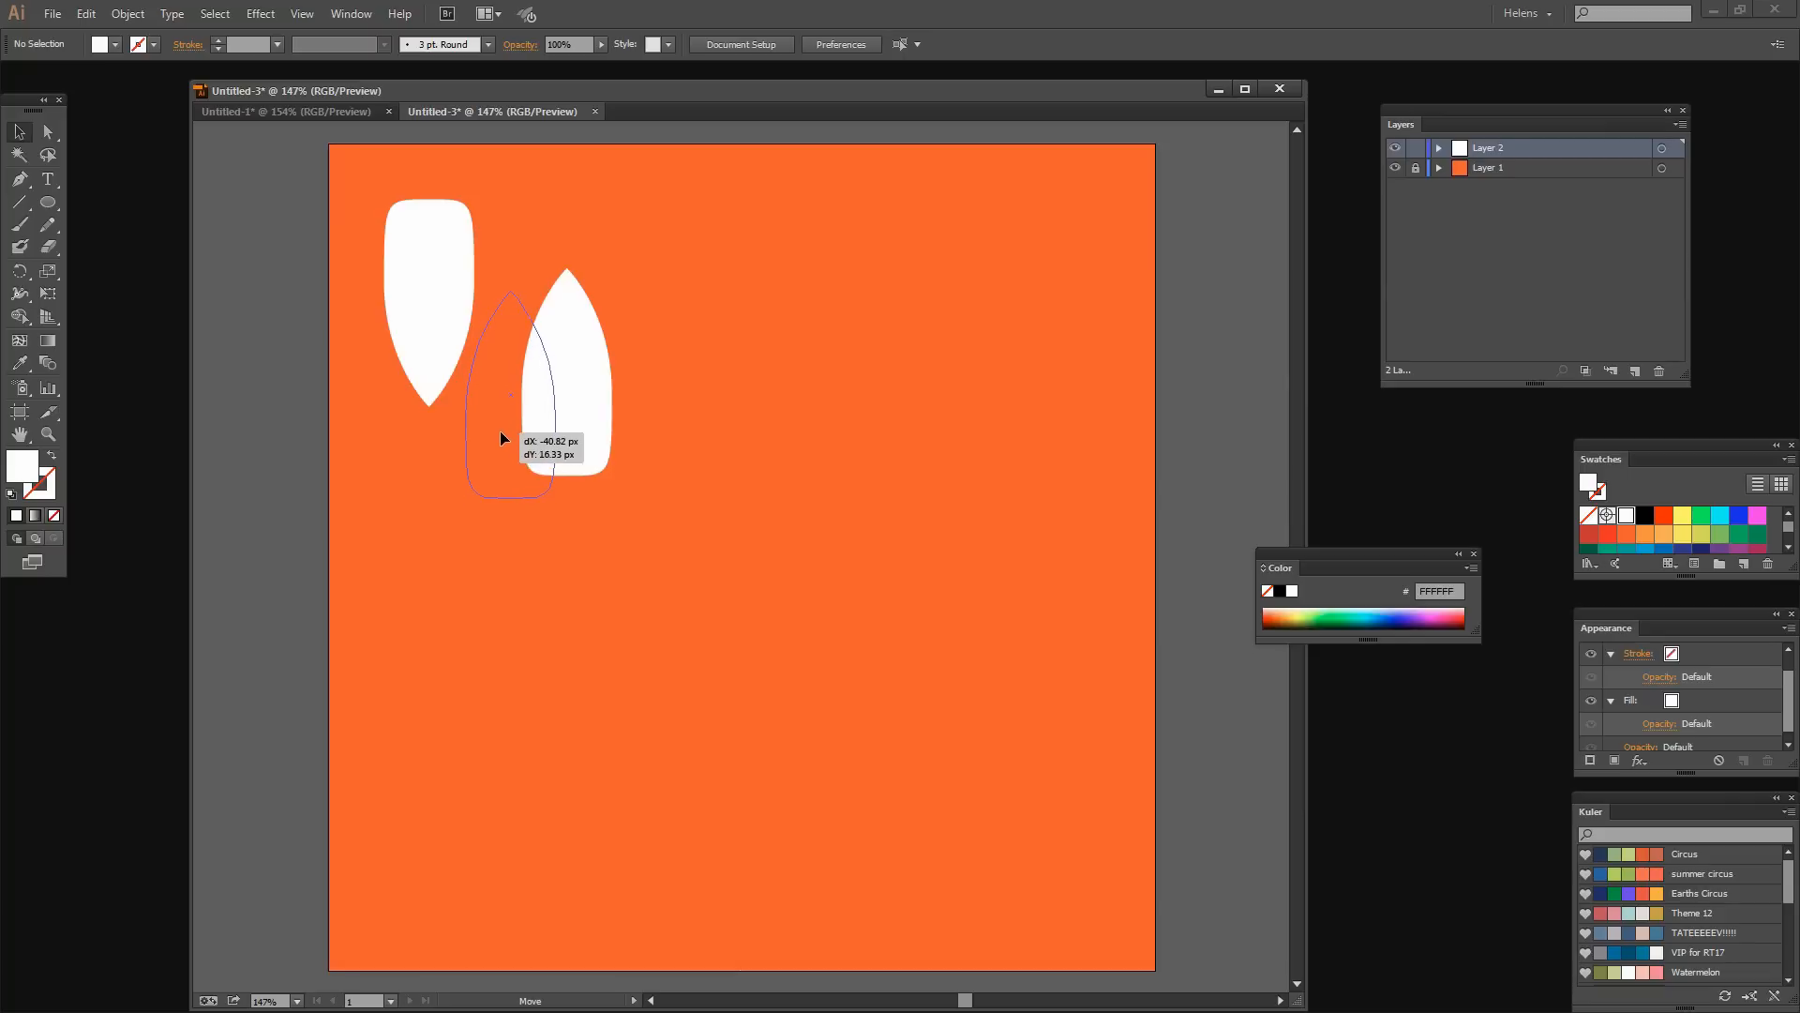
drag(551, 344, 503, 396)
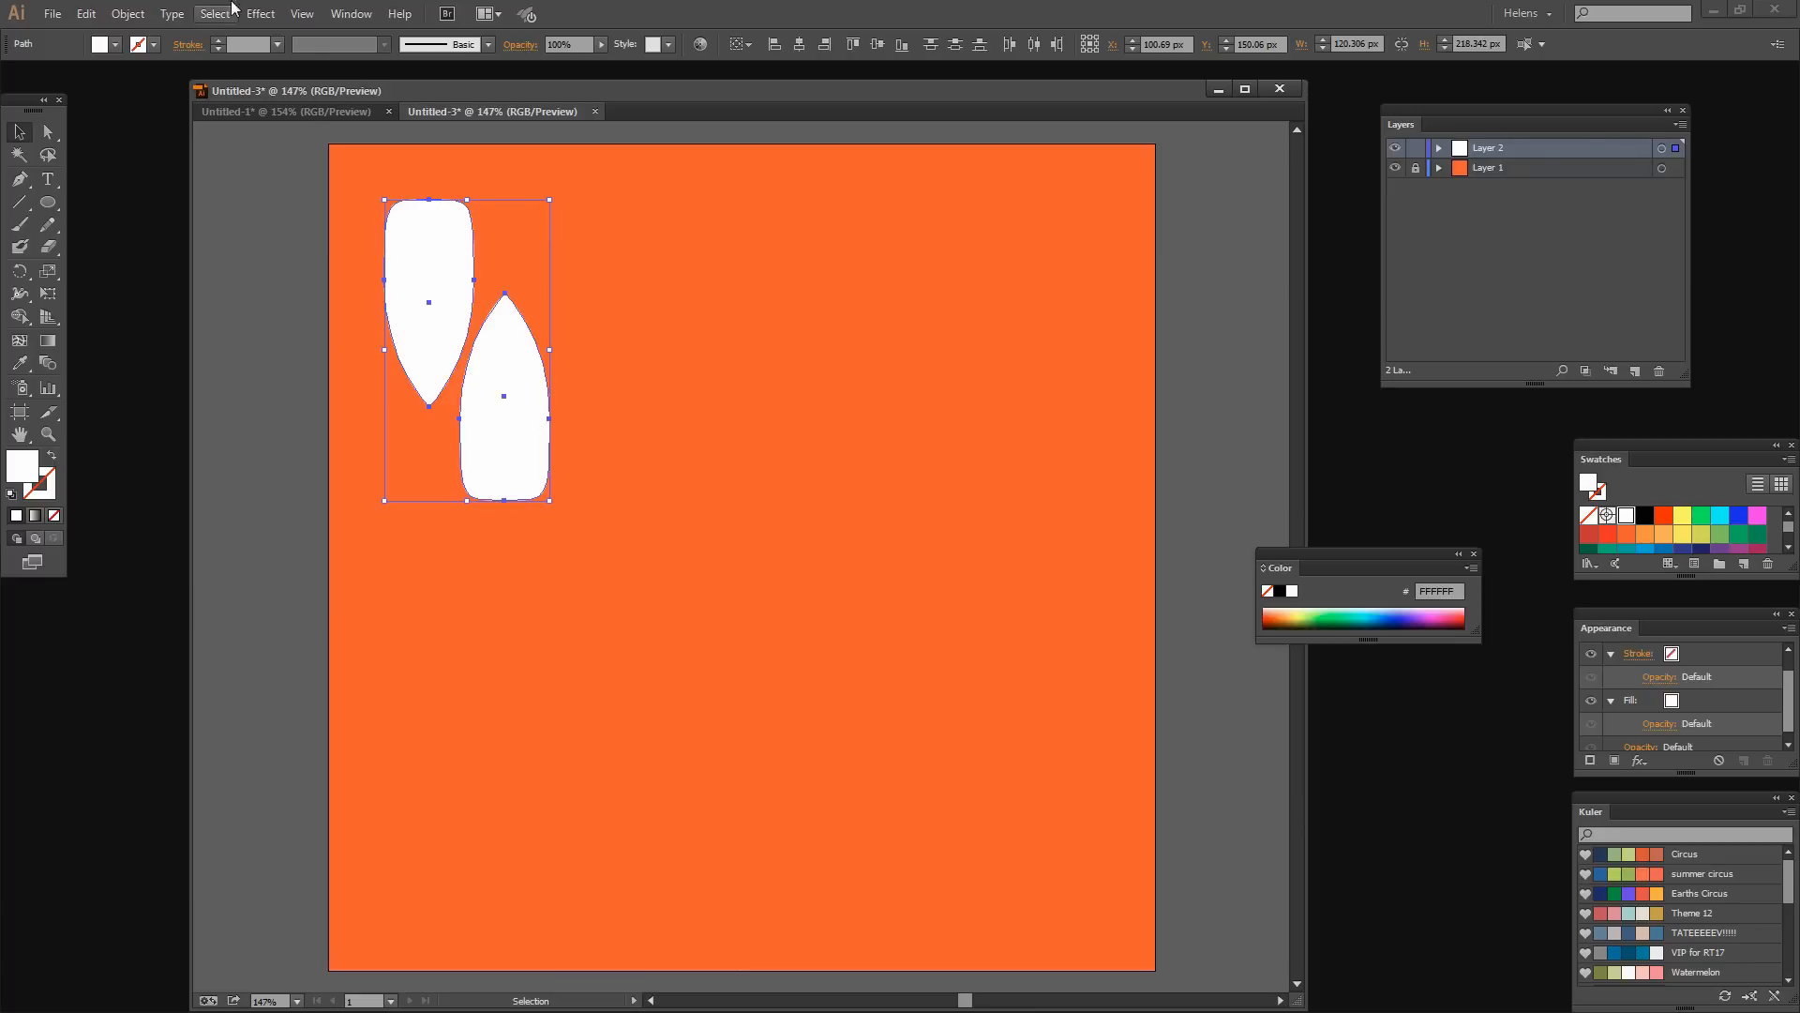
Group the two leaves and move the pair into the artboard's top-left corner.
click(127, 14)
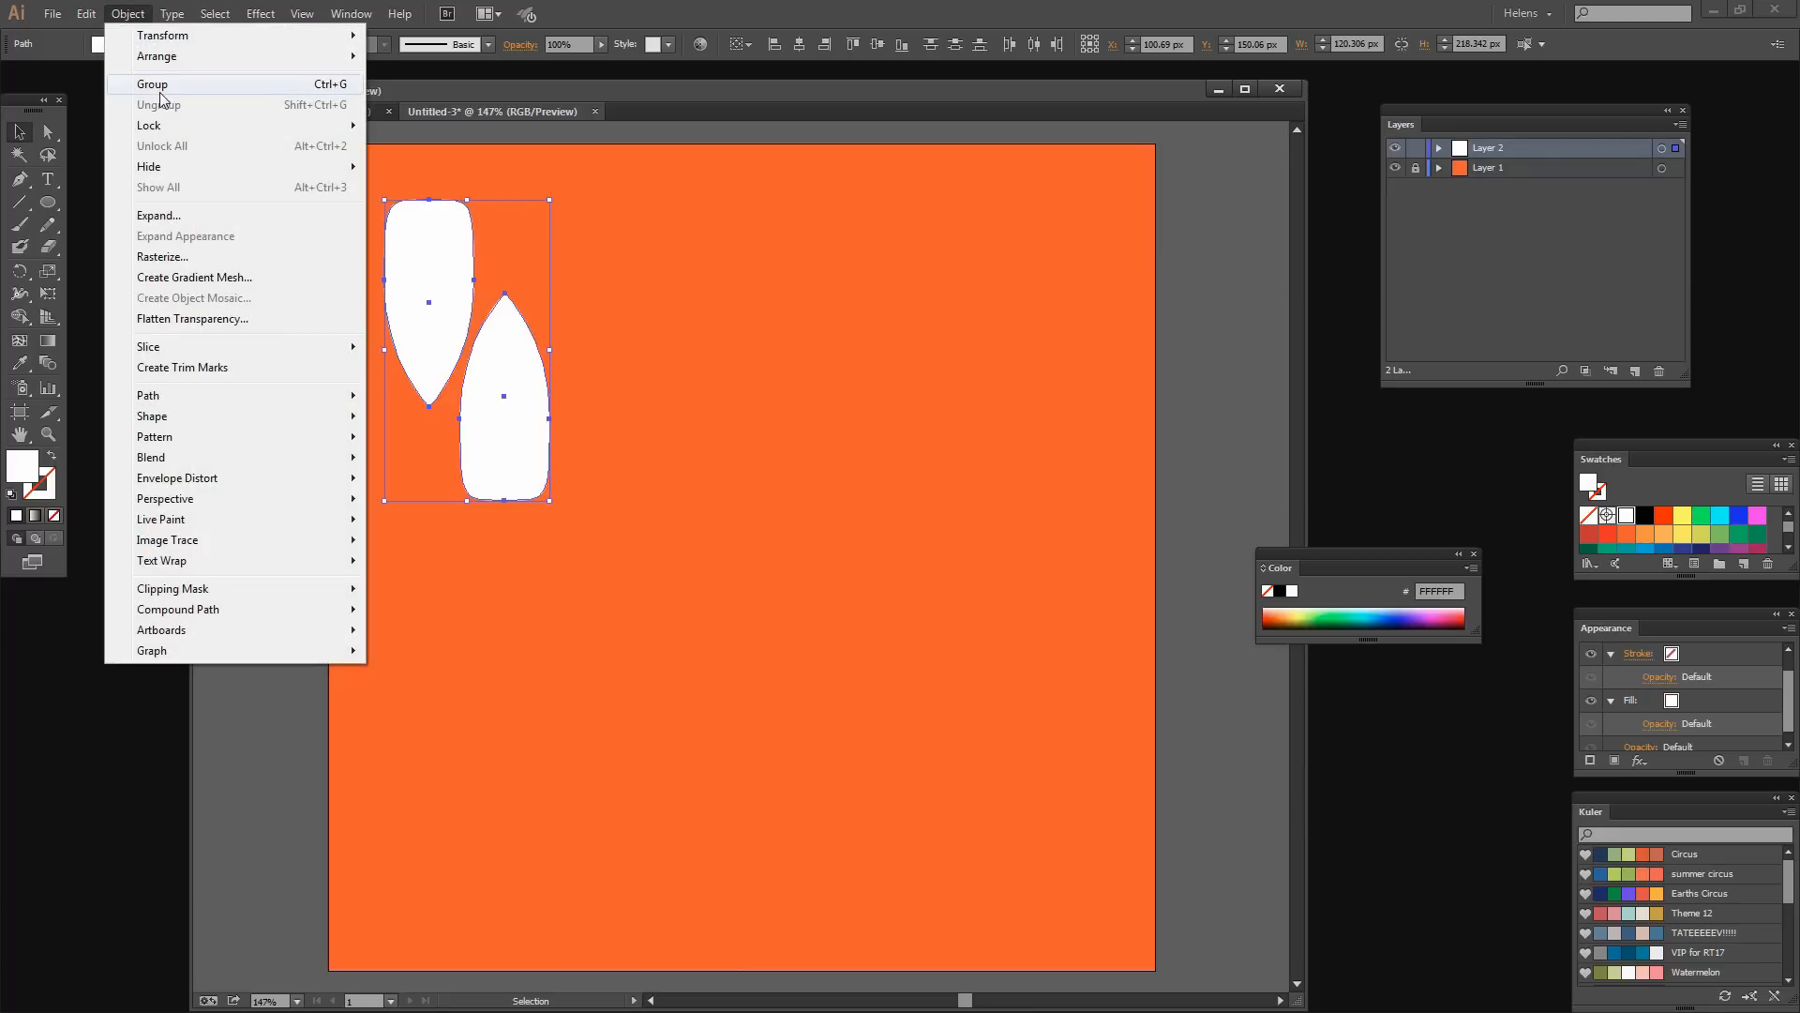
click(260, 13)
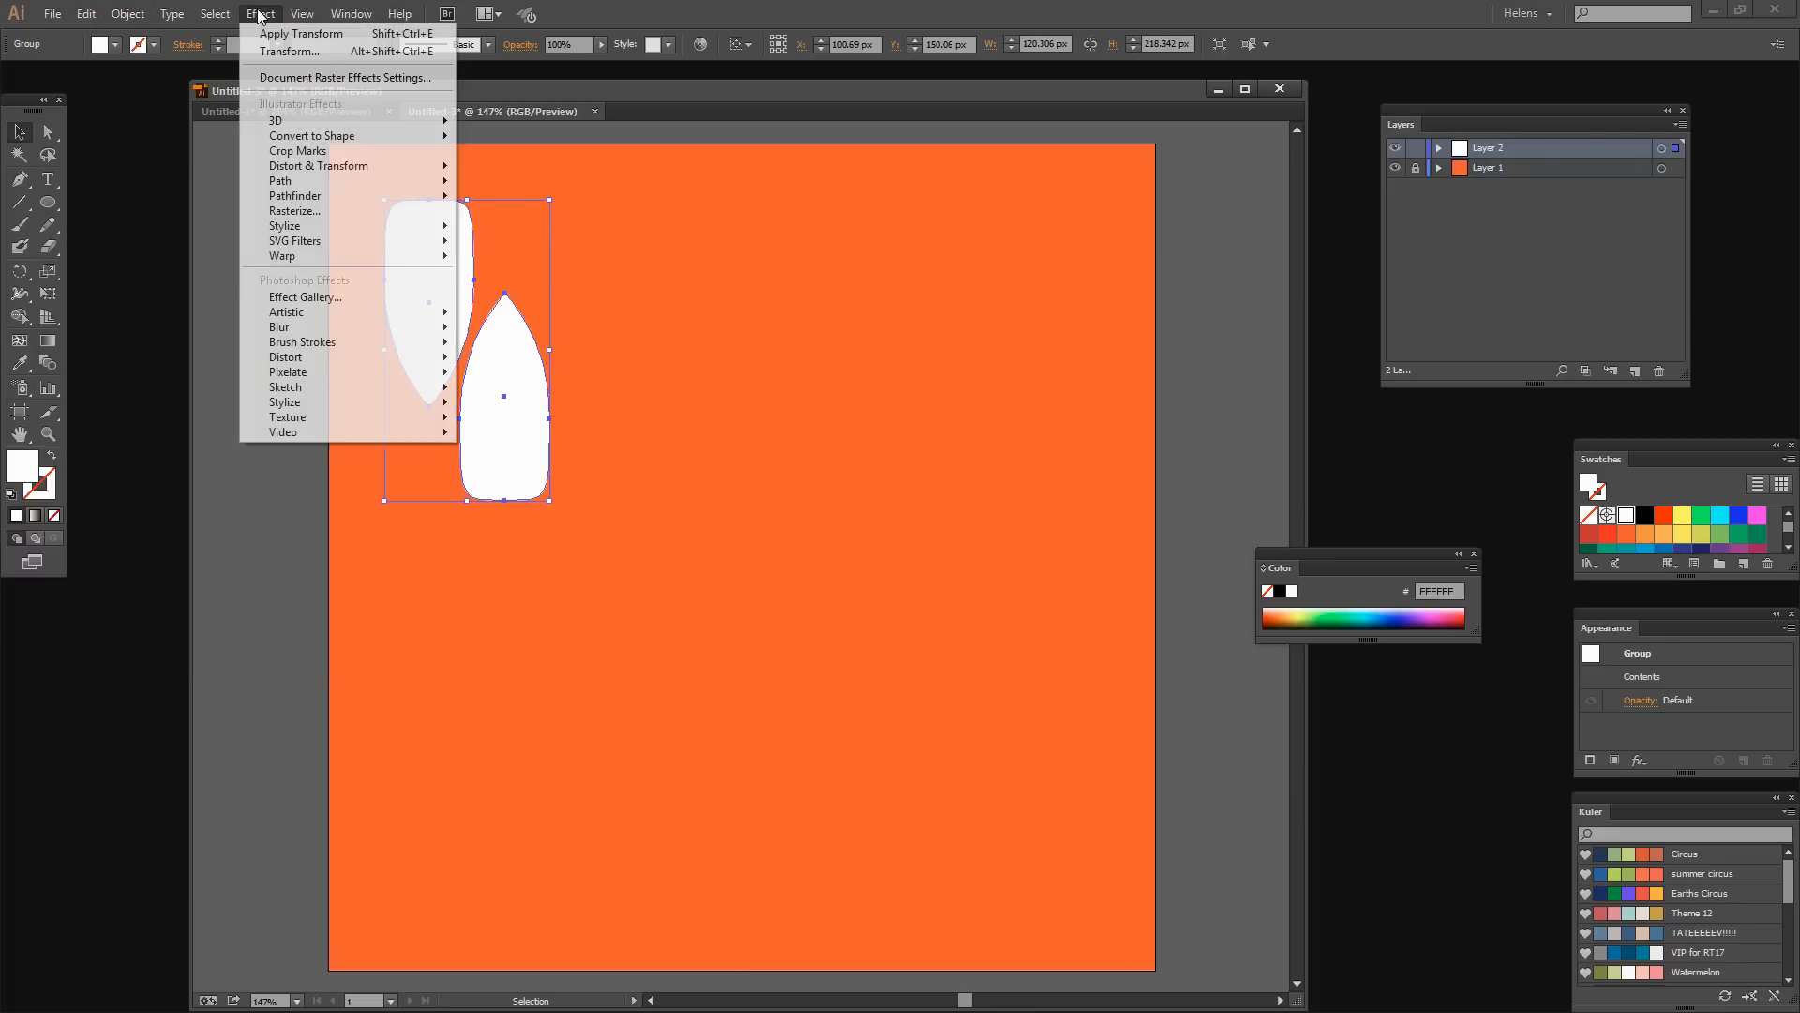
mouse_move(281, 180)
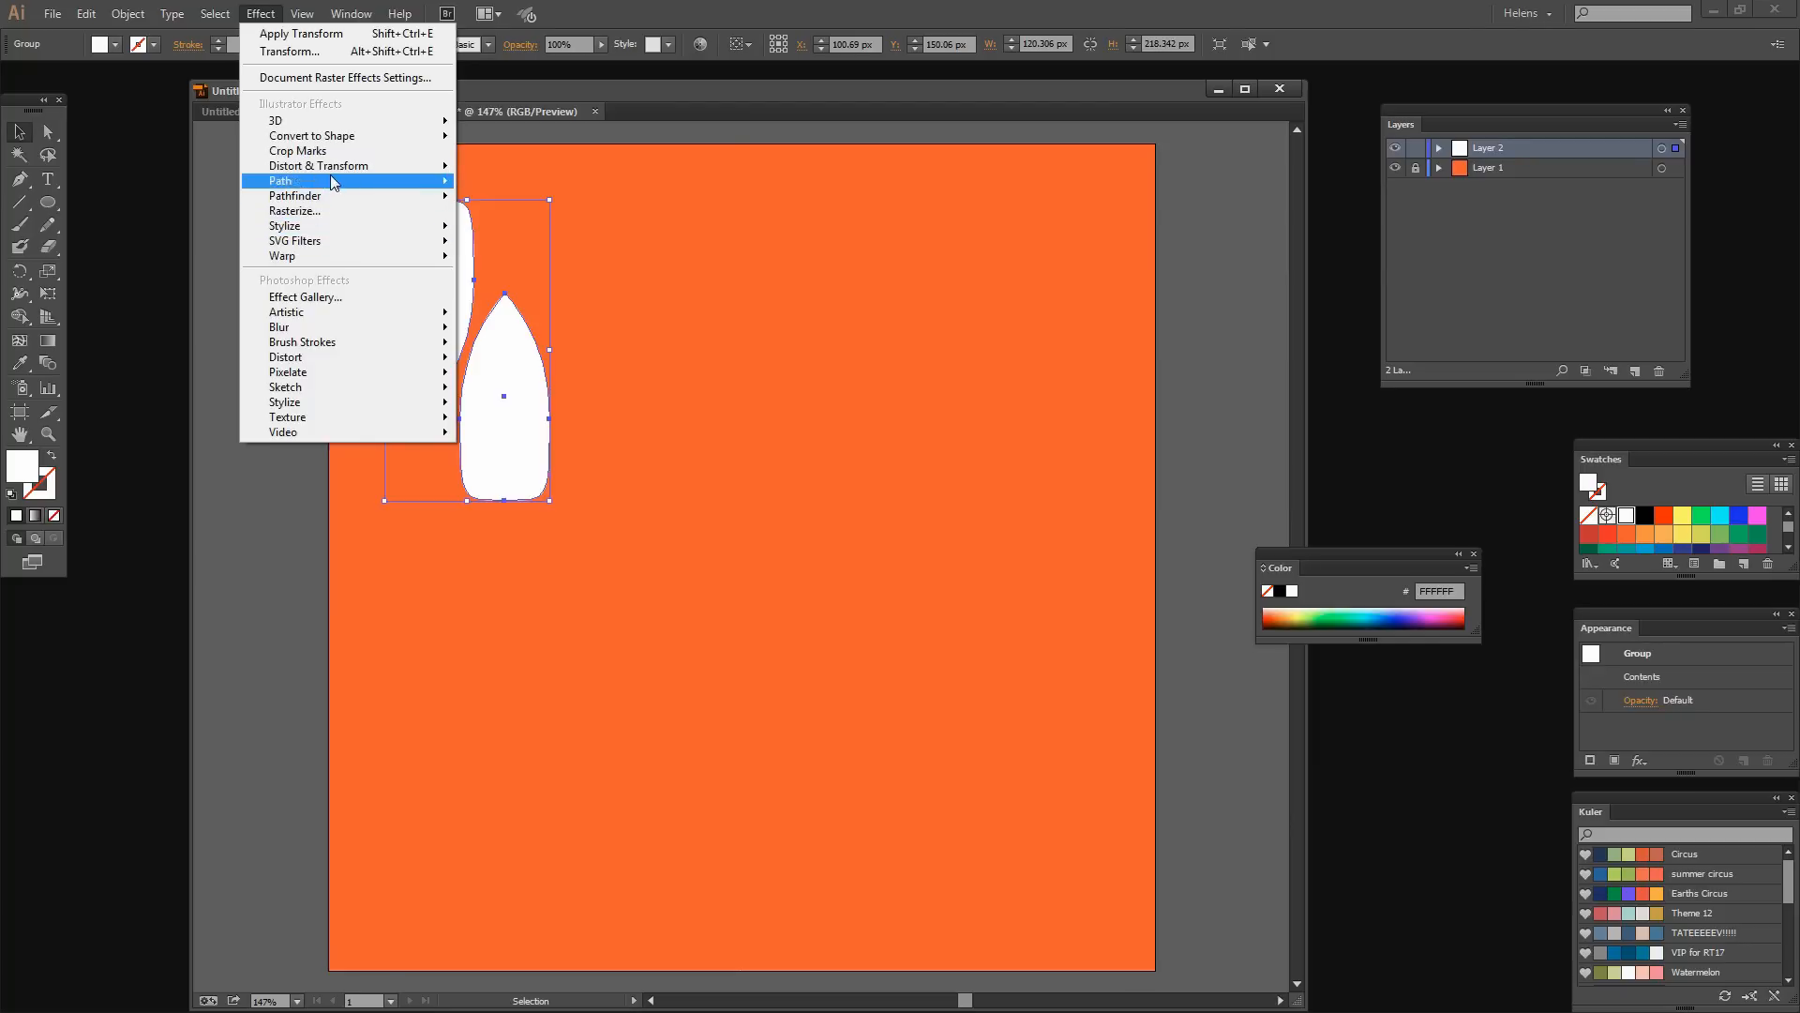
mouse_move(319, 165)
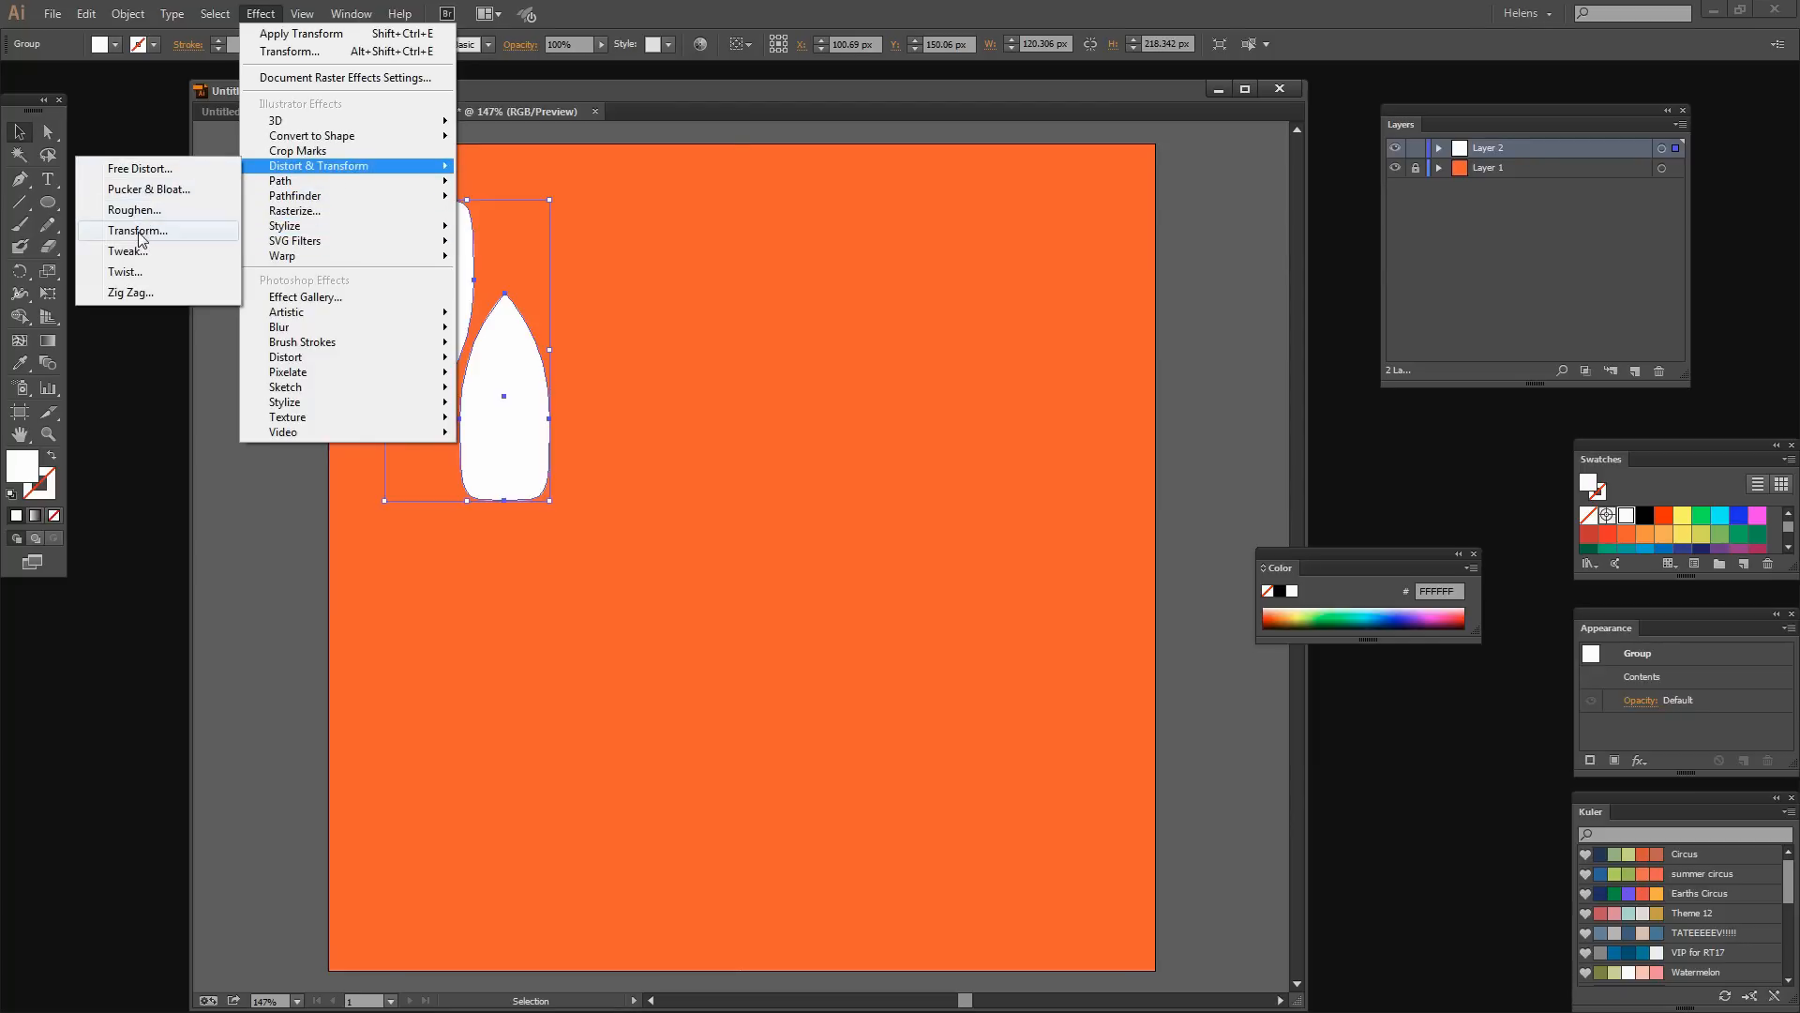
click(137, 231)
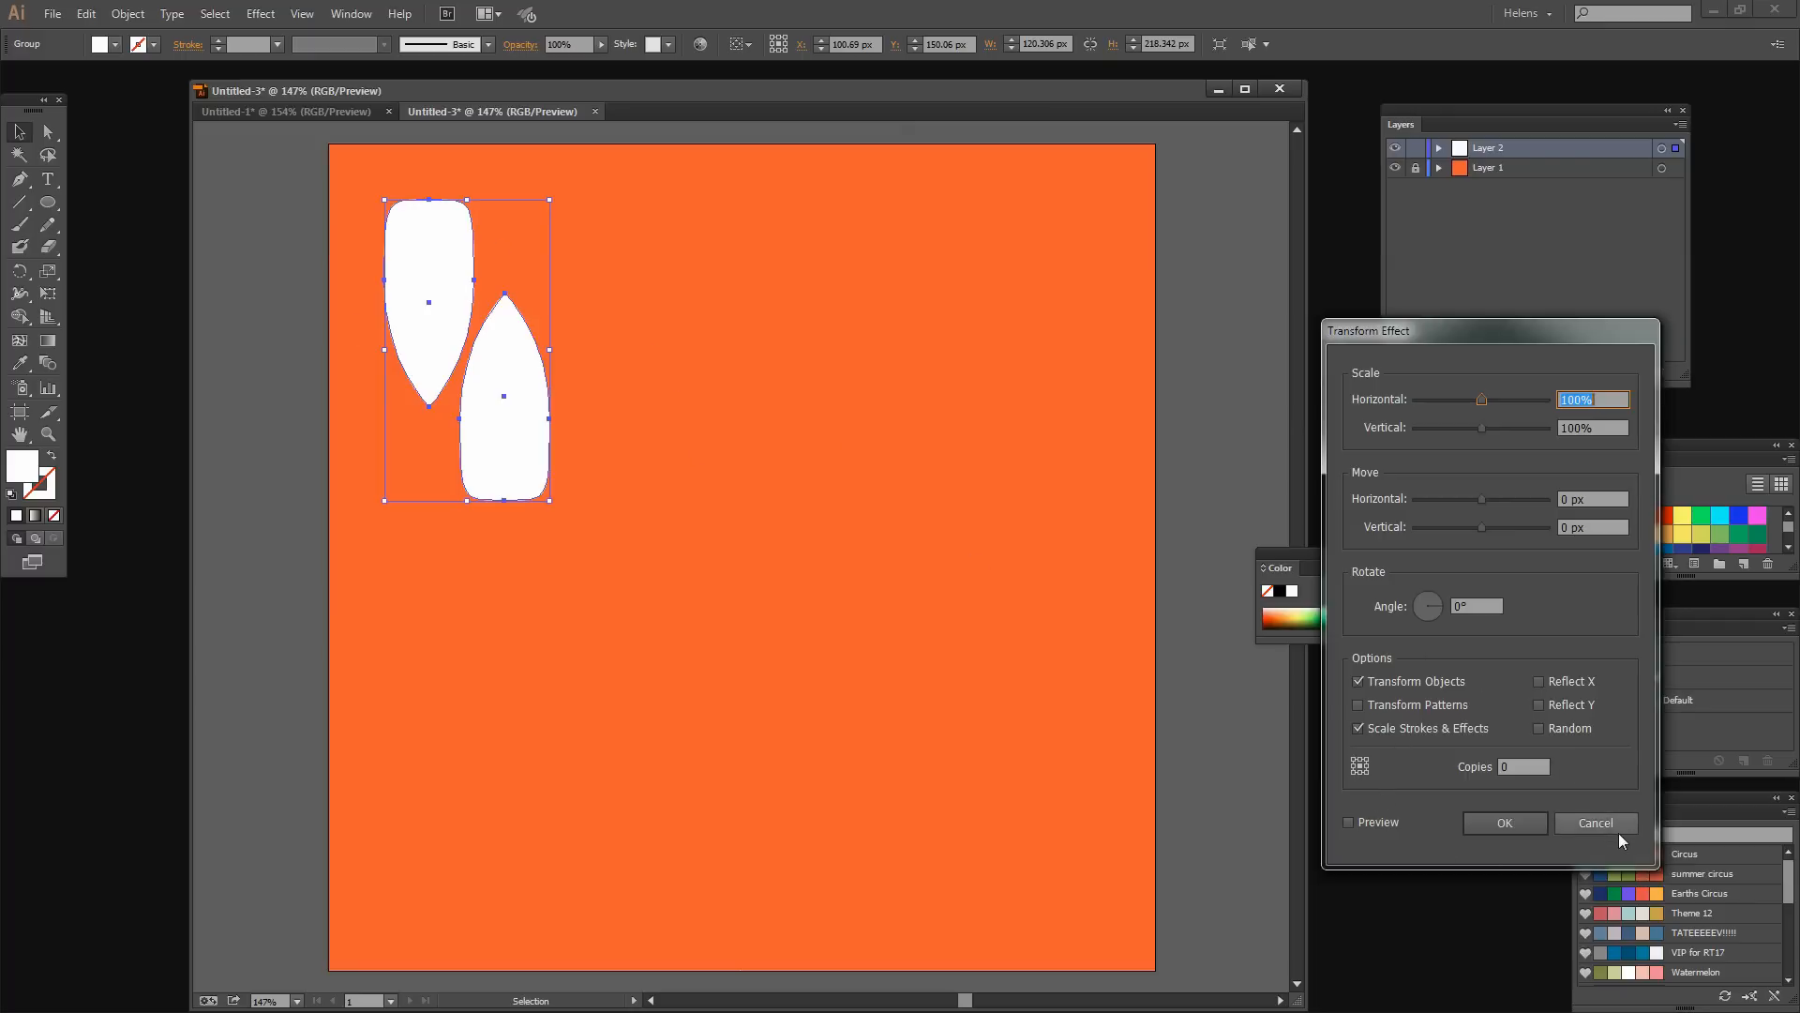
click(1595, 822)
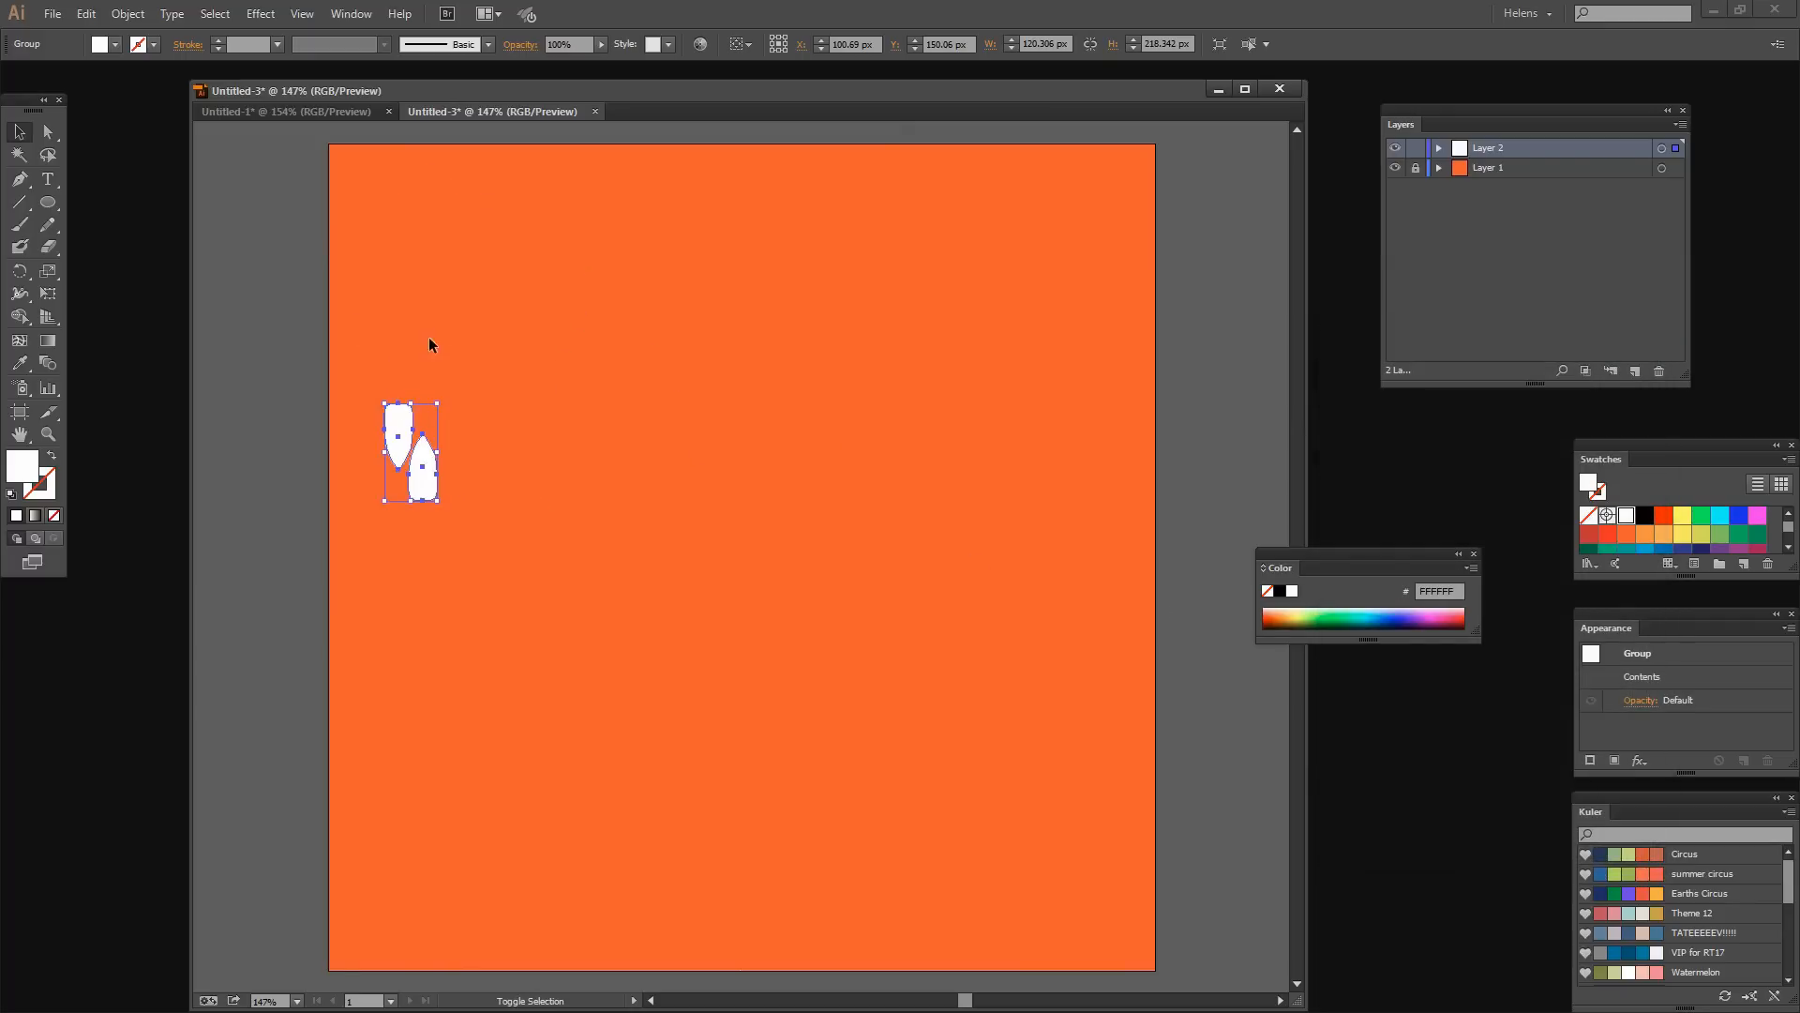
drag(410, 442, 390, 246)
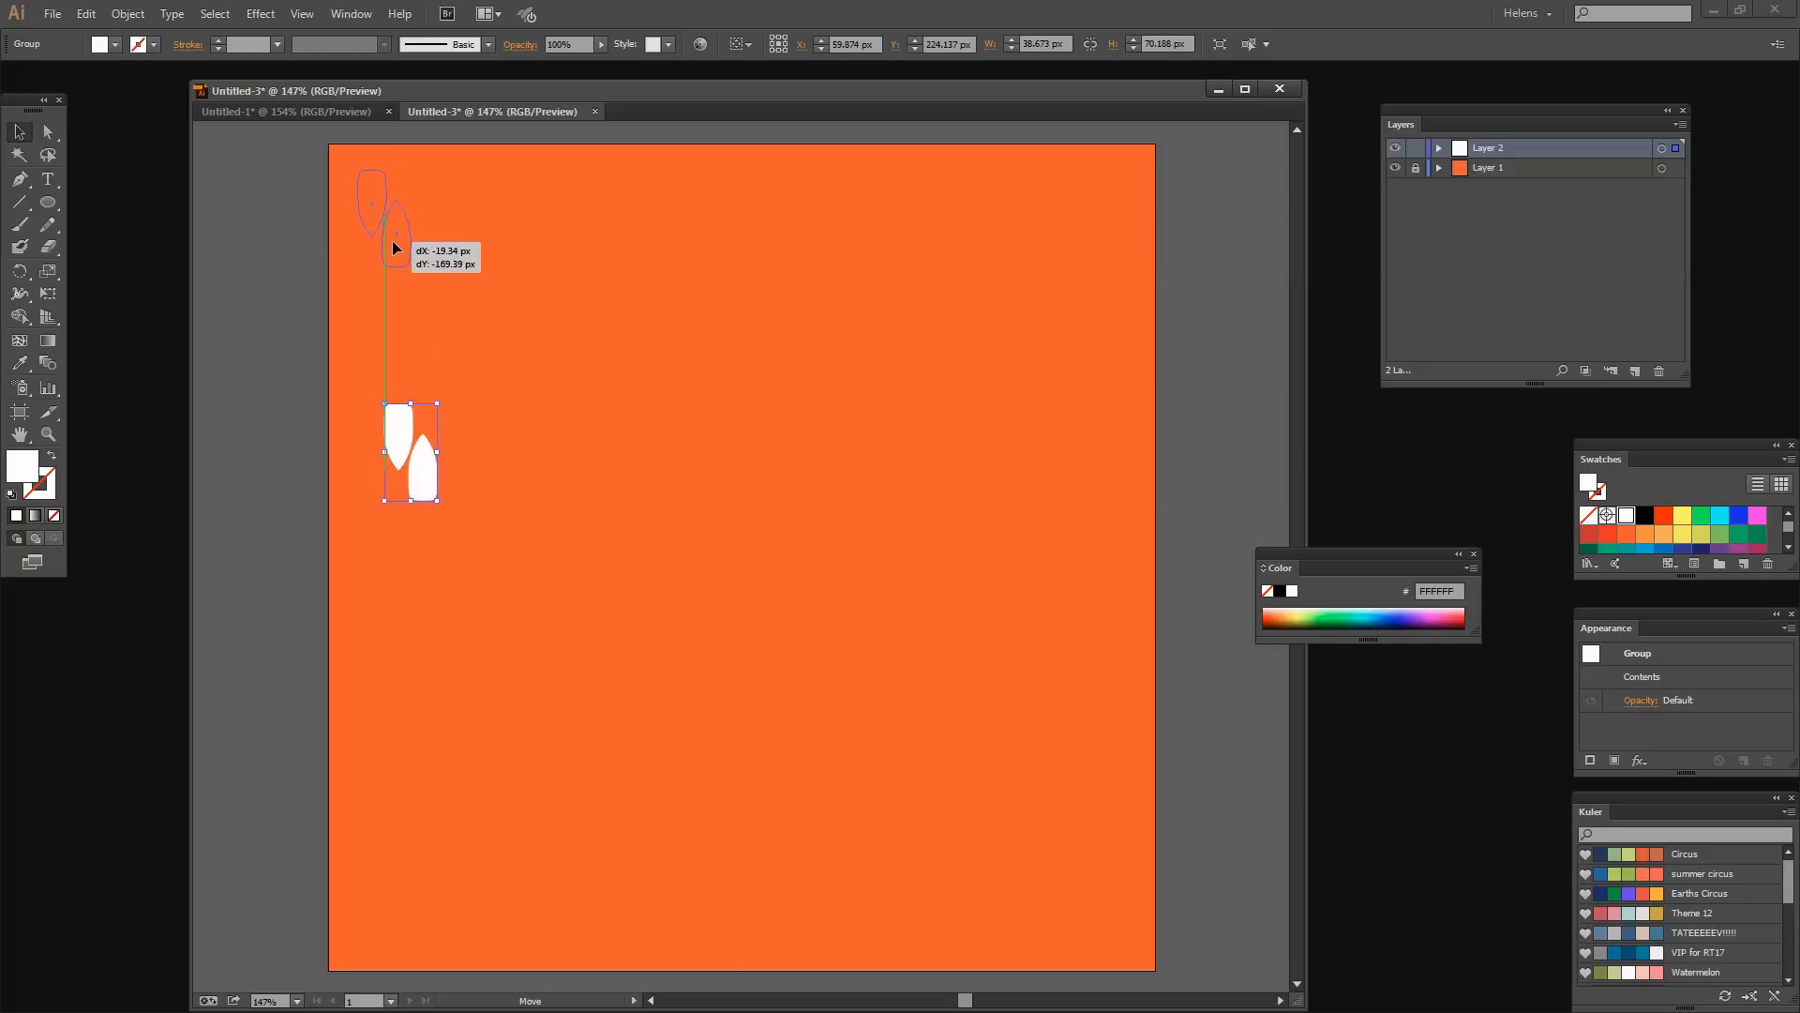
drag(409, 451, 384, 218)
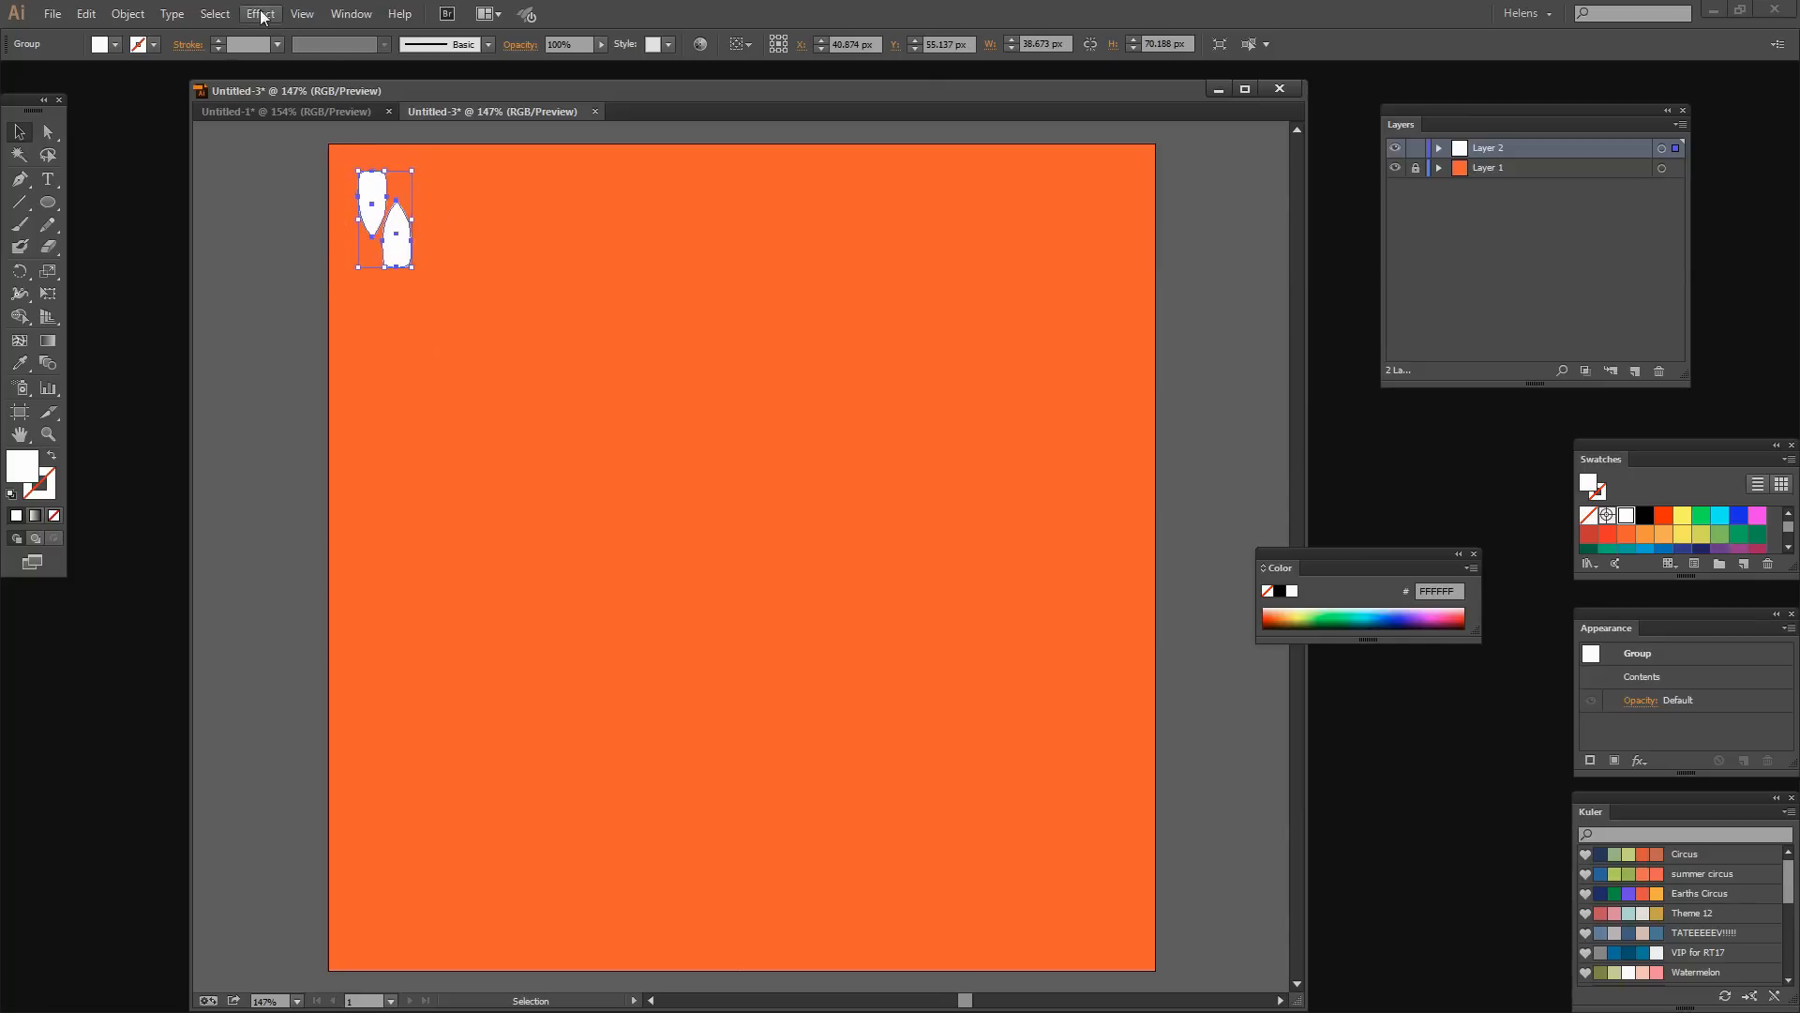
Apply a Transform effect moving the pair 44 px horizontally with 16 copies.
click(261, 13)
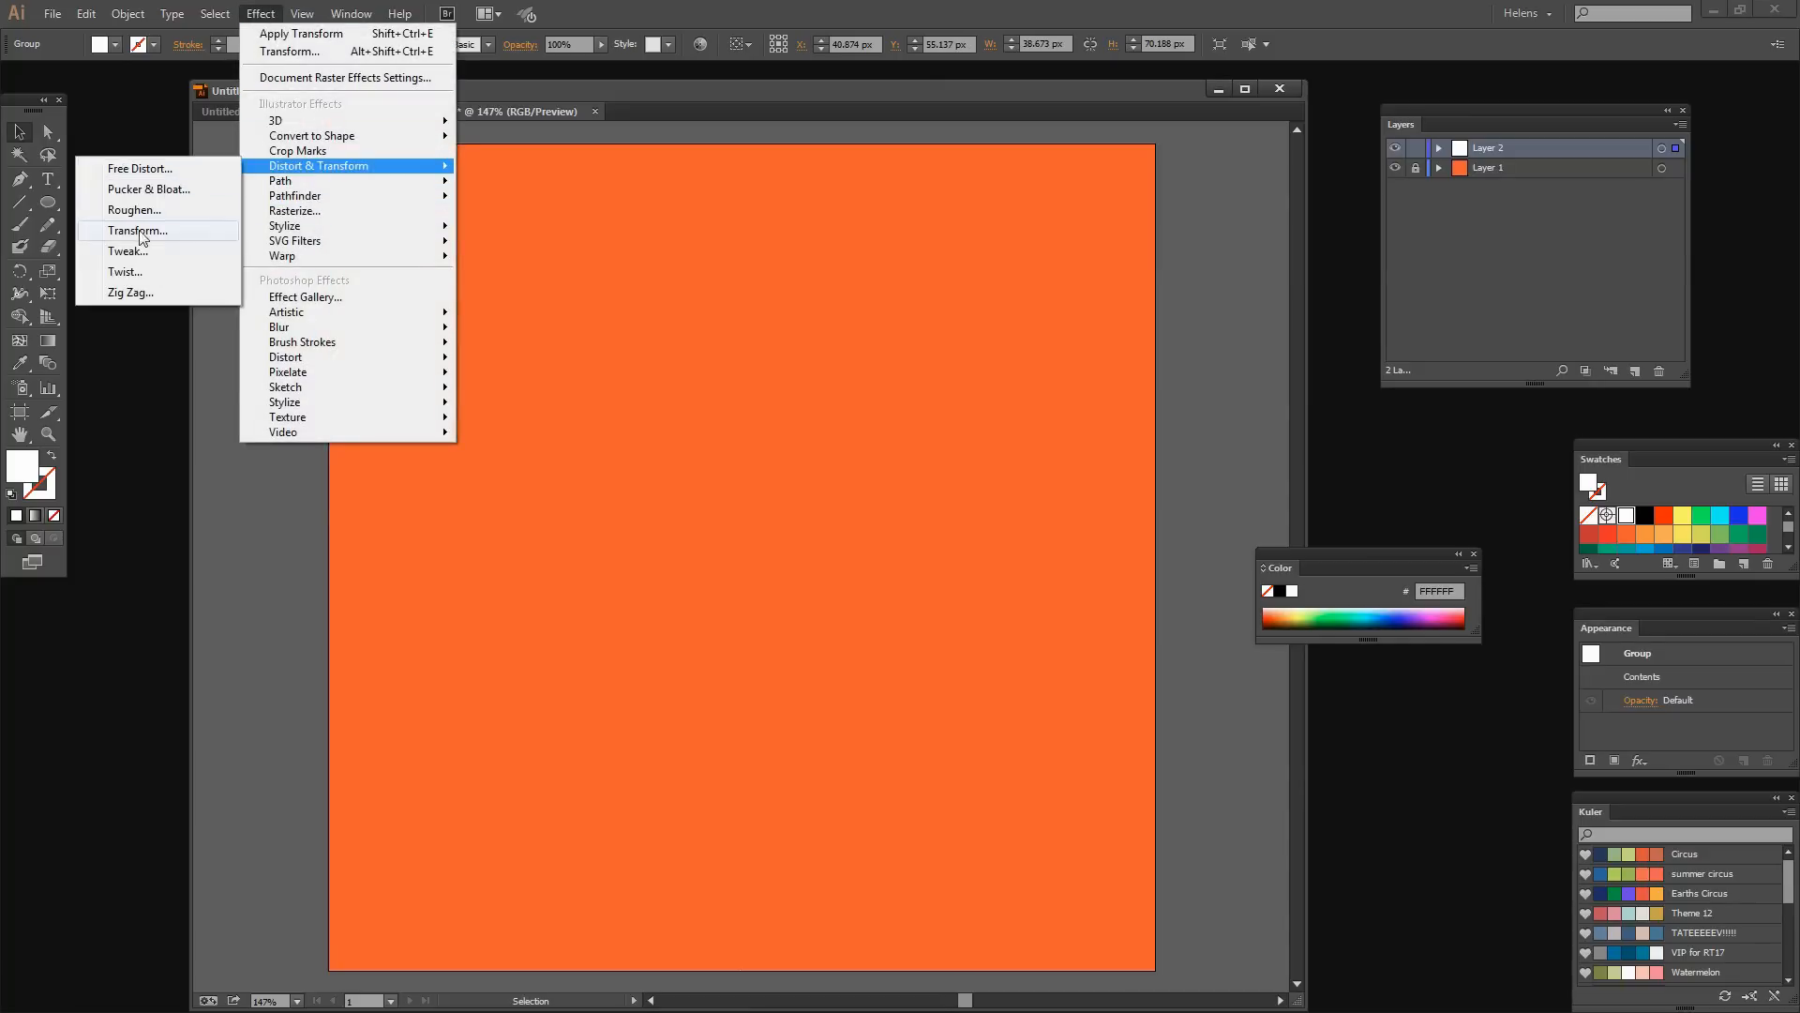
click(137, 231)
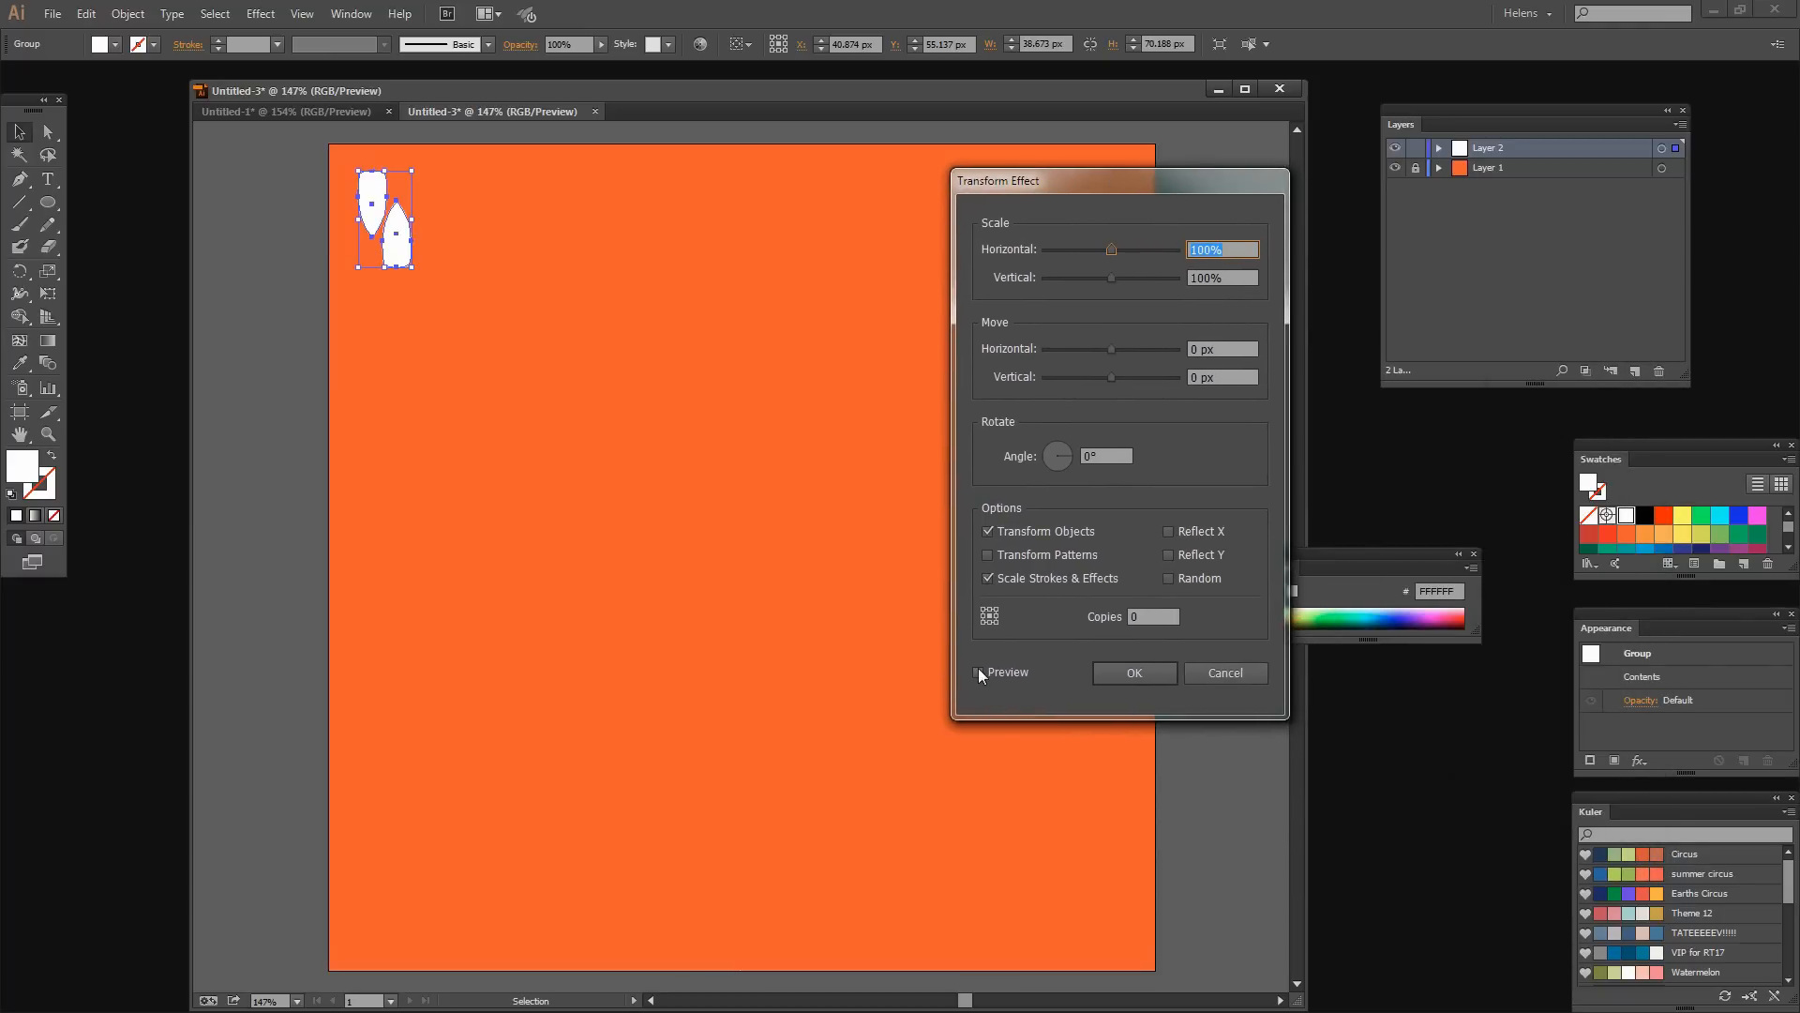
click(978, 672)
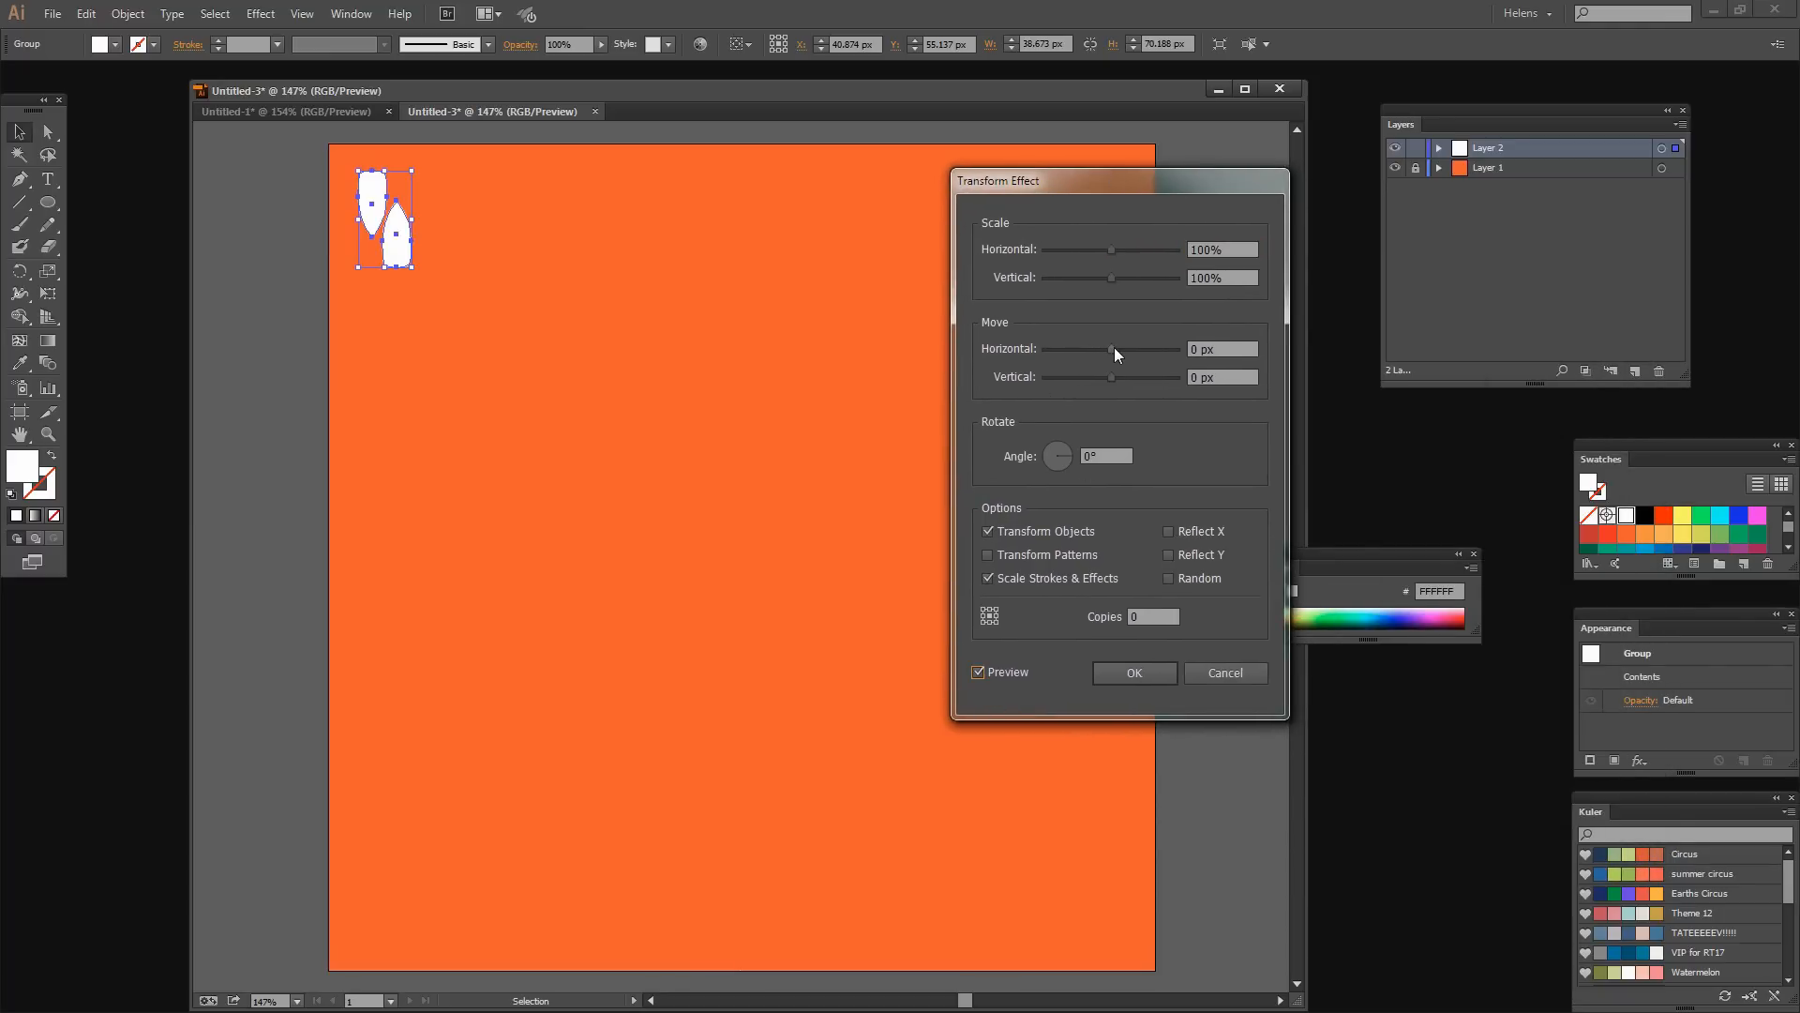
drag(1110, 348, 1123, 348)
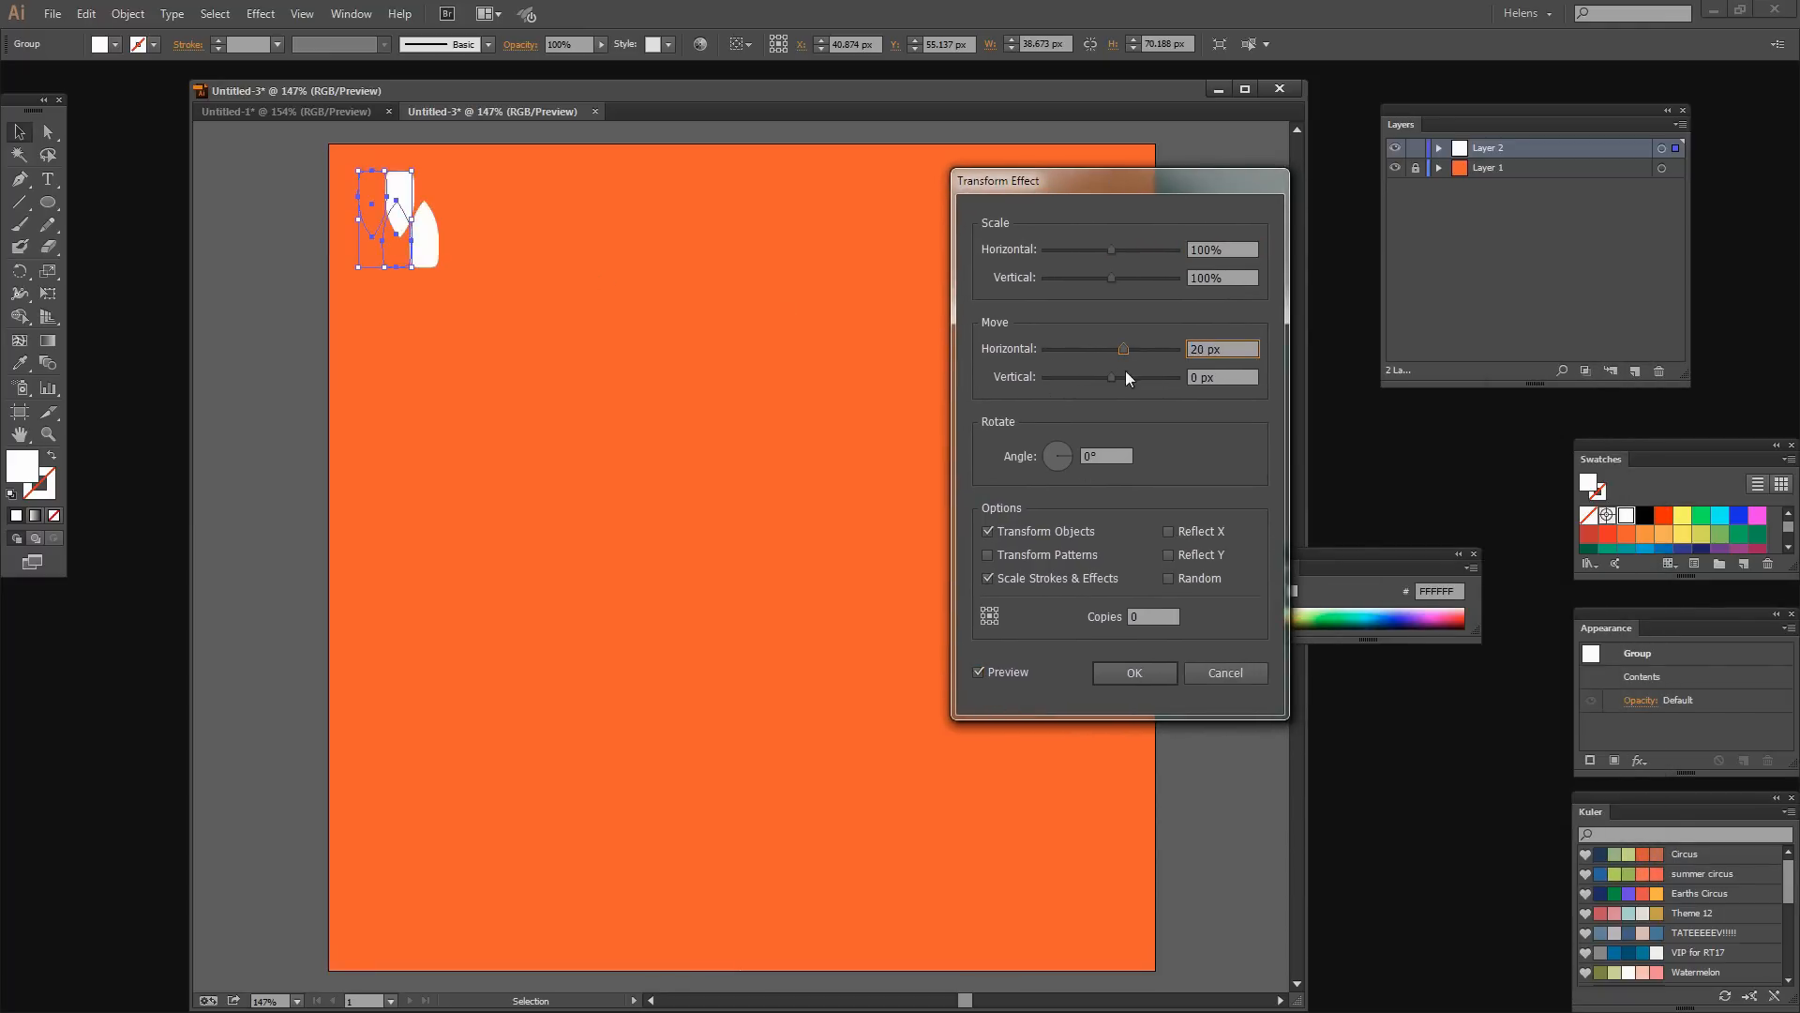
drag(1123, 348, 1135, 348)
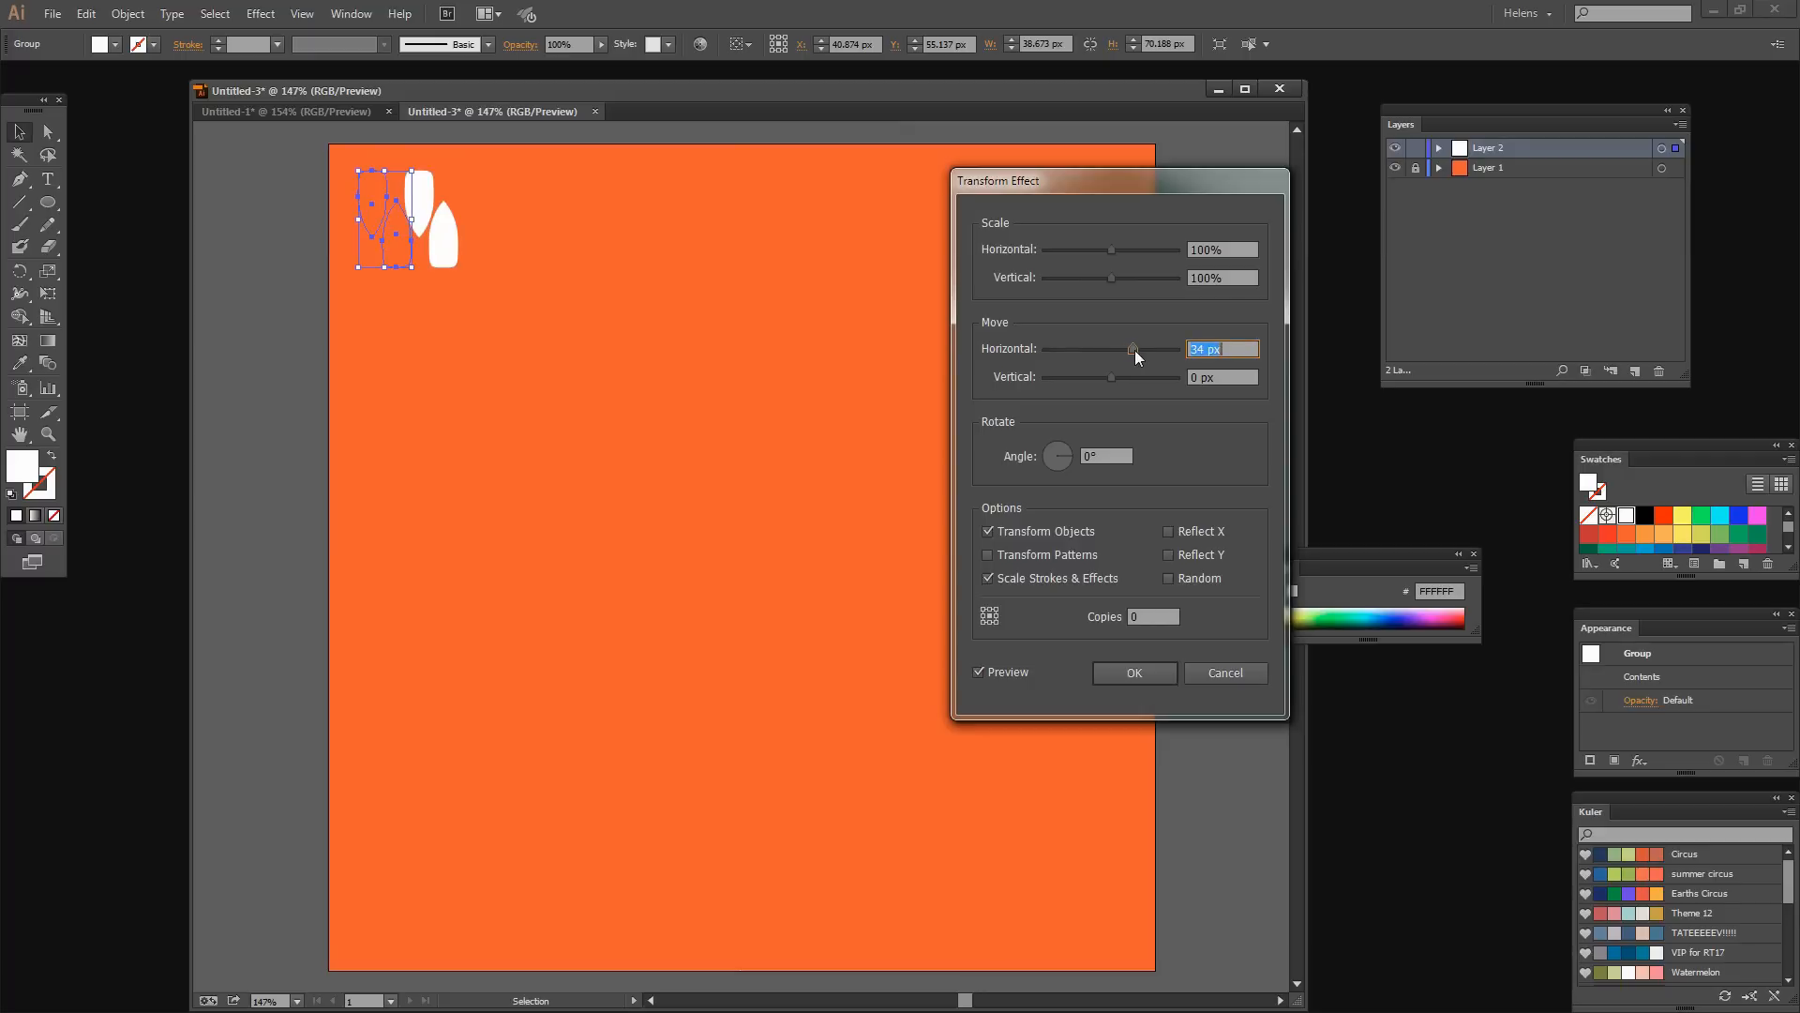
drag(1132, 348, 1142, 348)
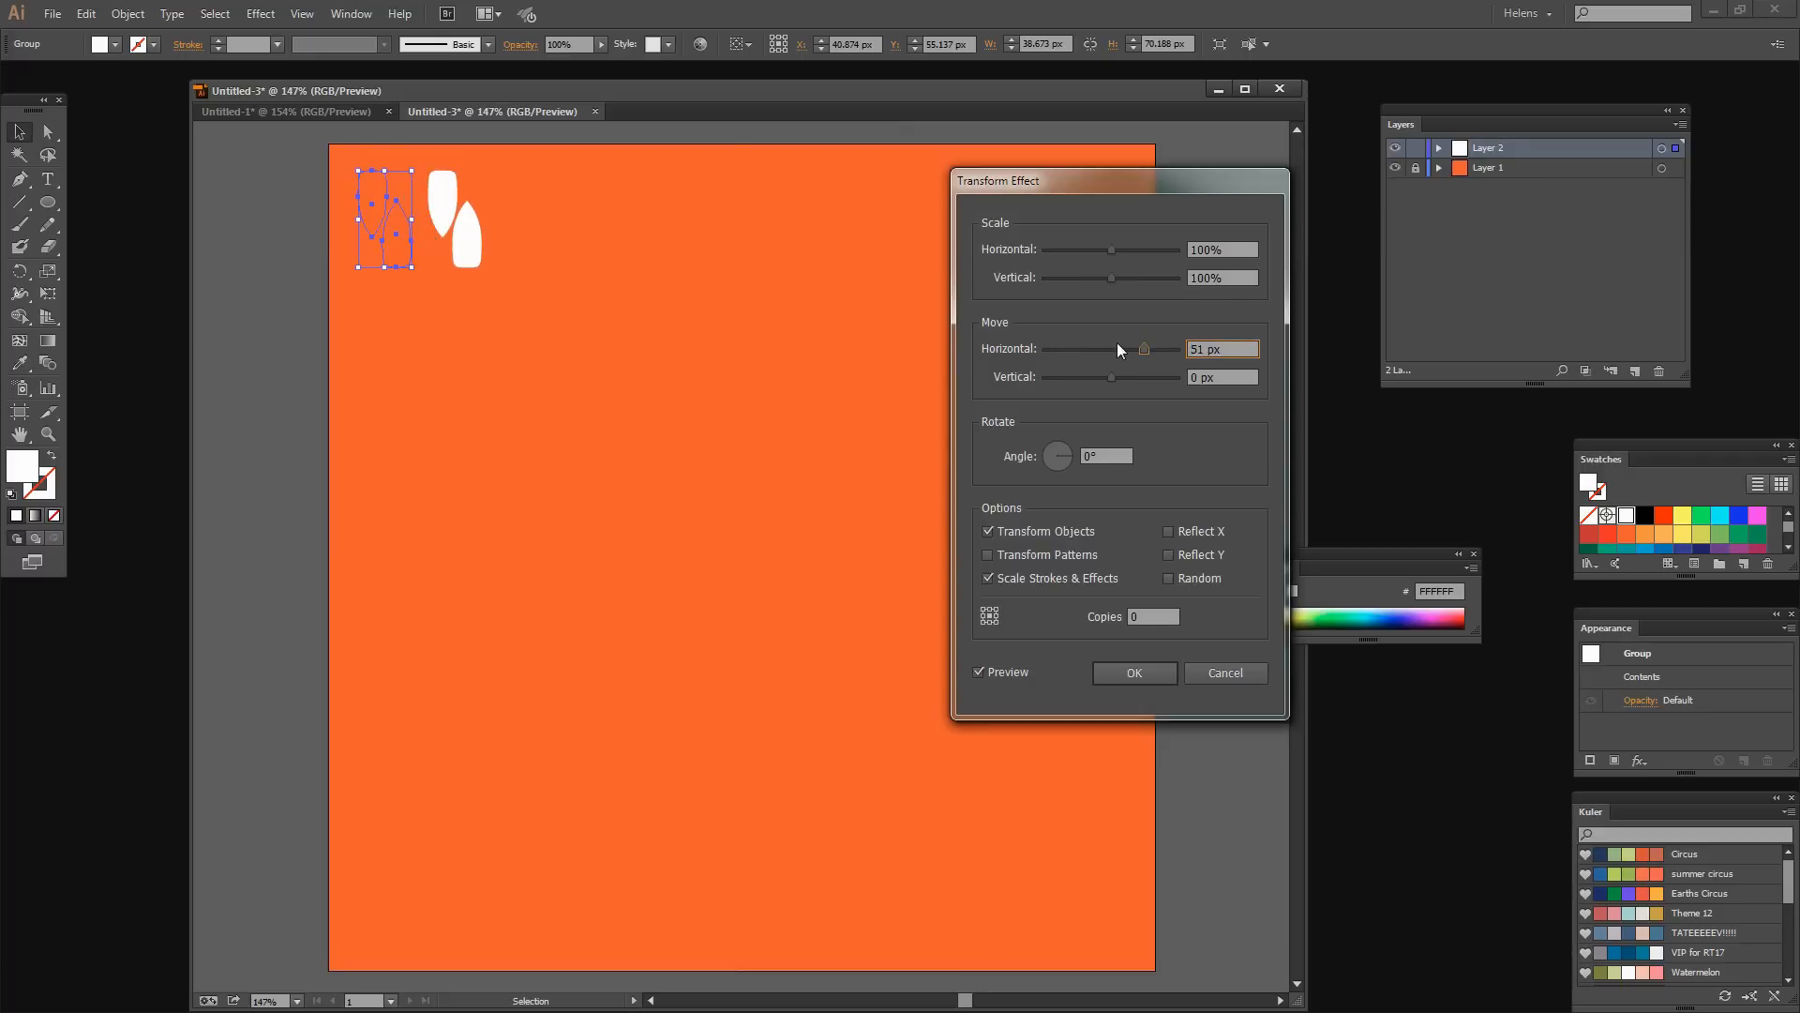
mouse_move(1216, 392)
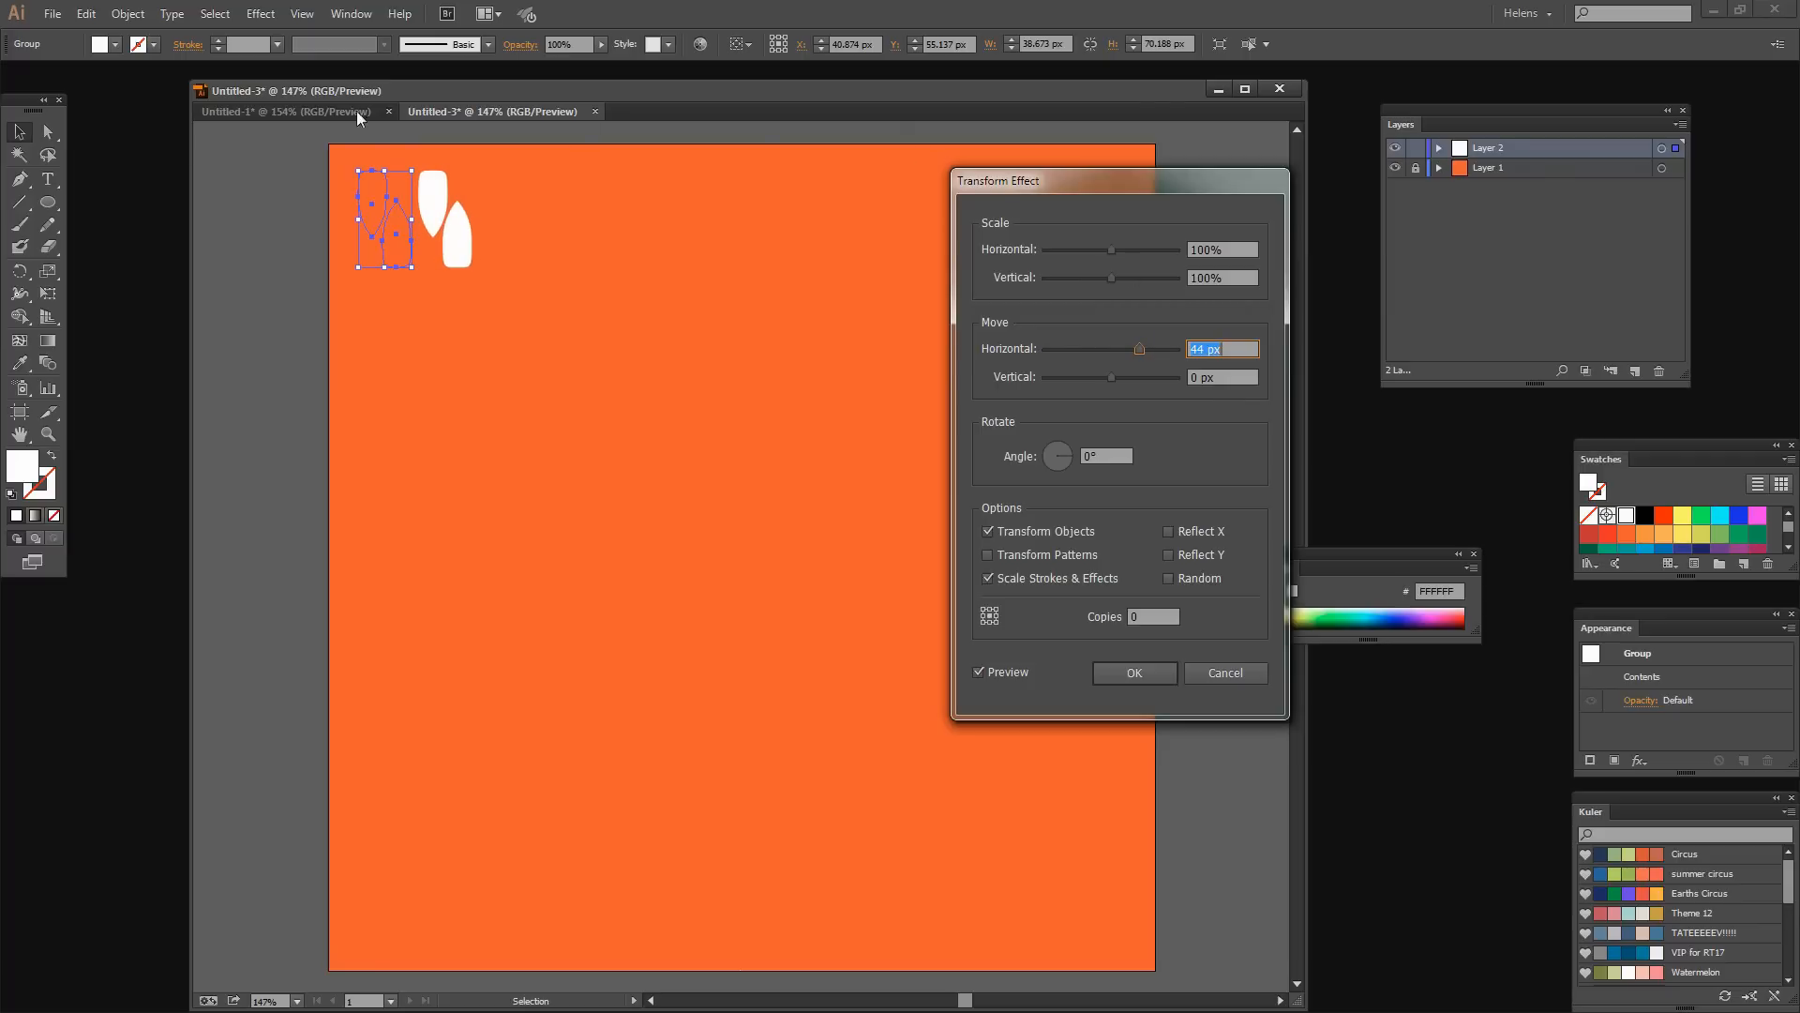
mouse_move(1059, 370)
text(16)
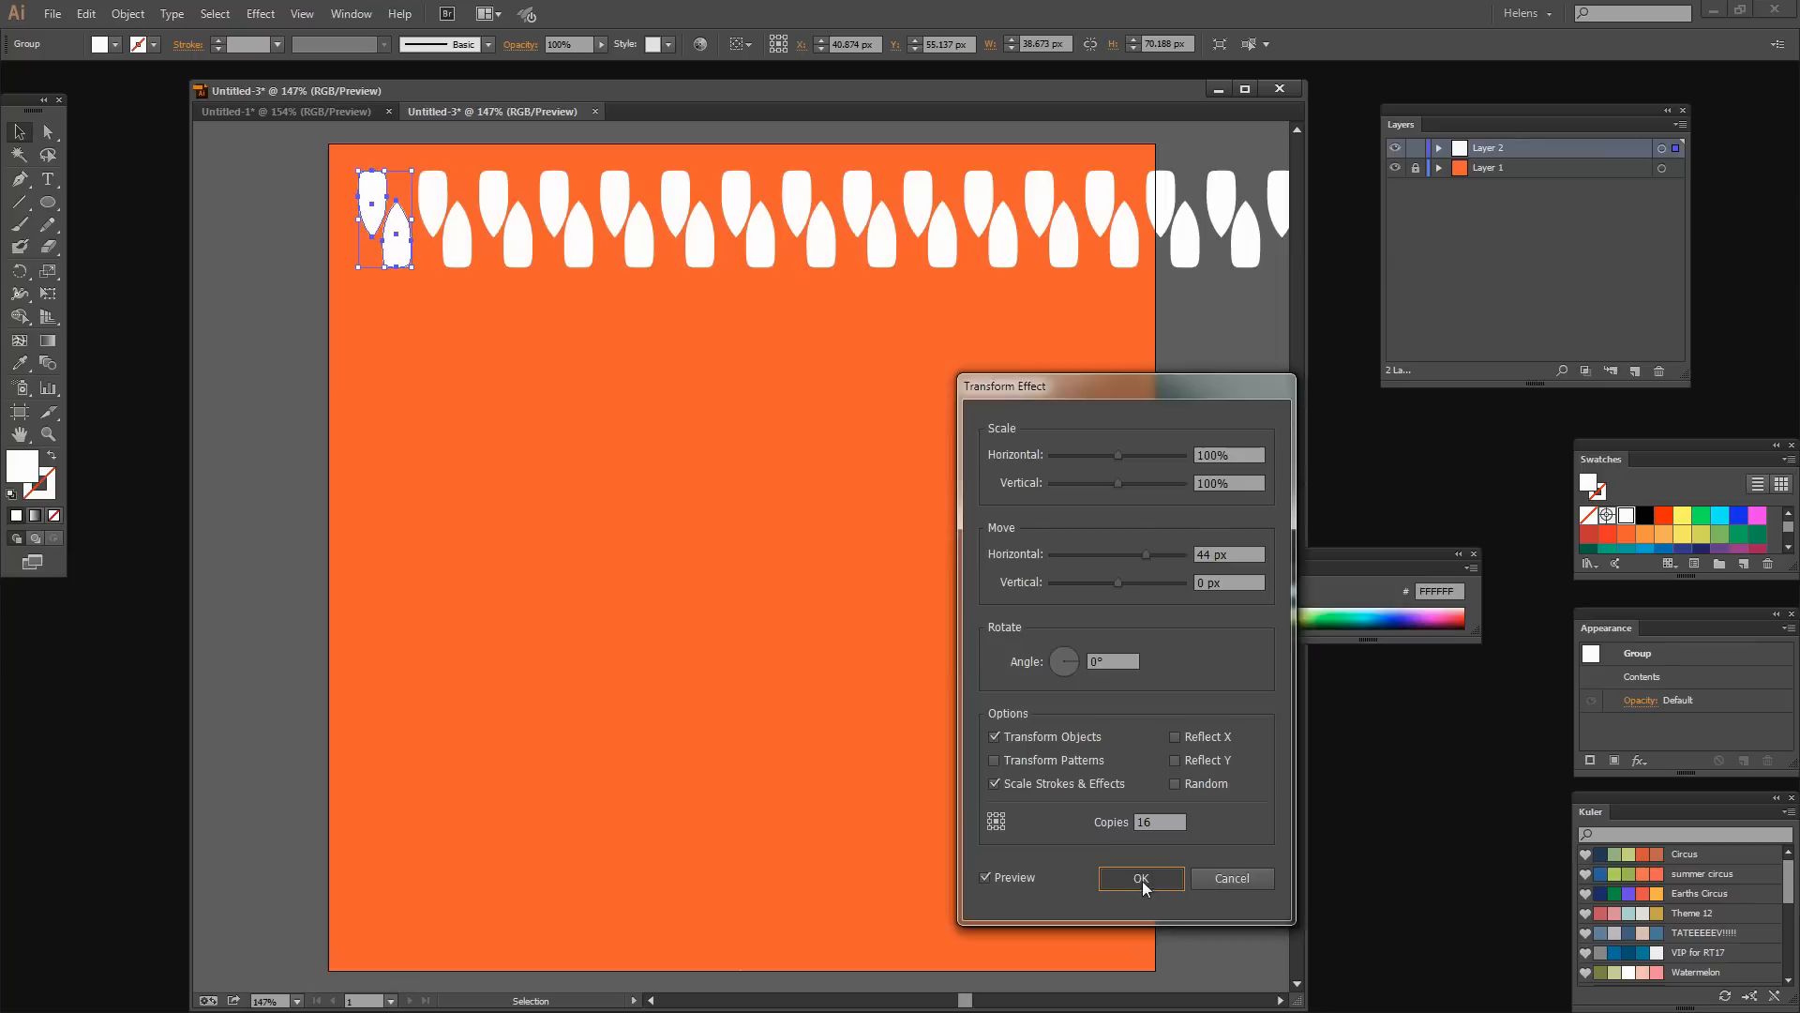
click(1141, 878)
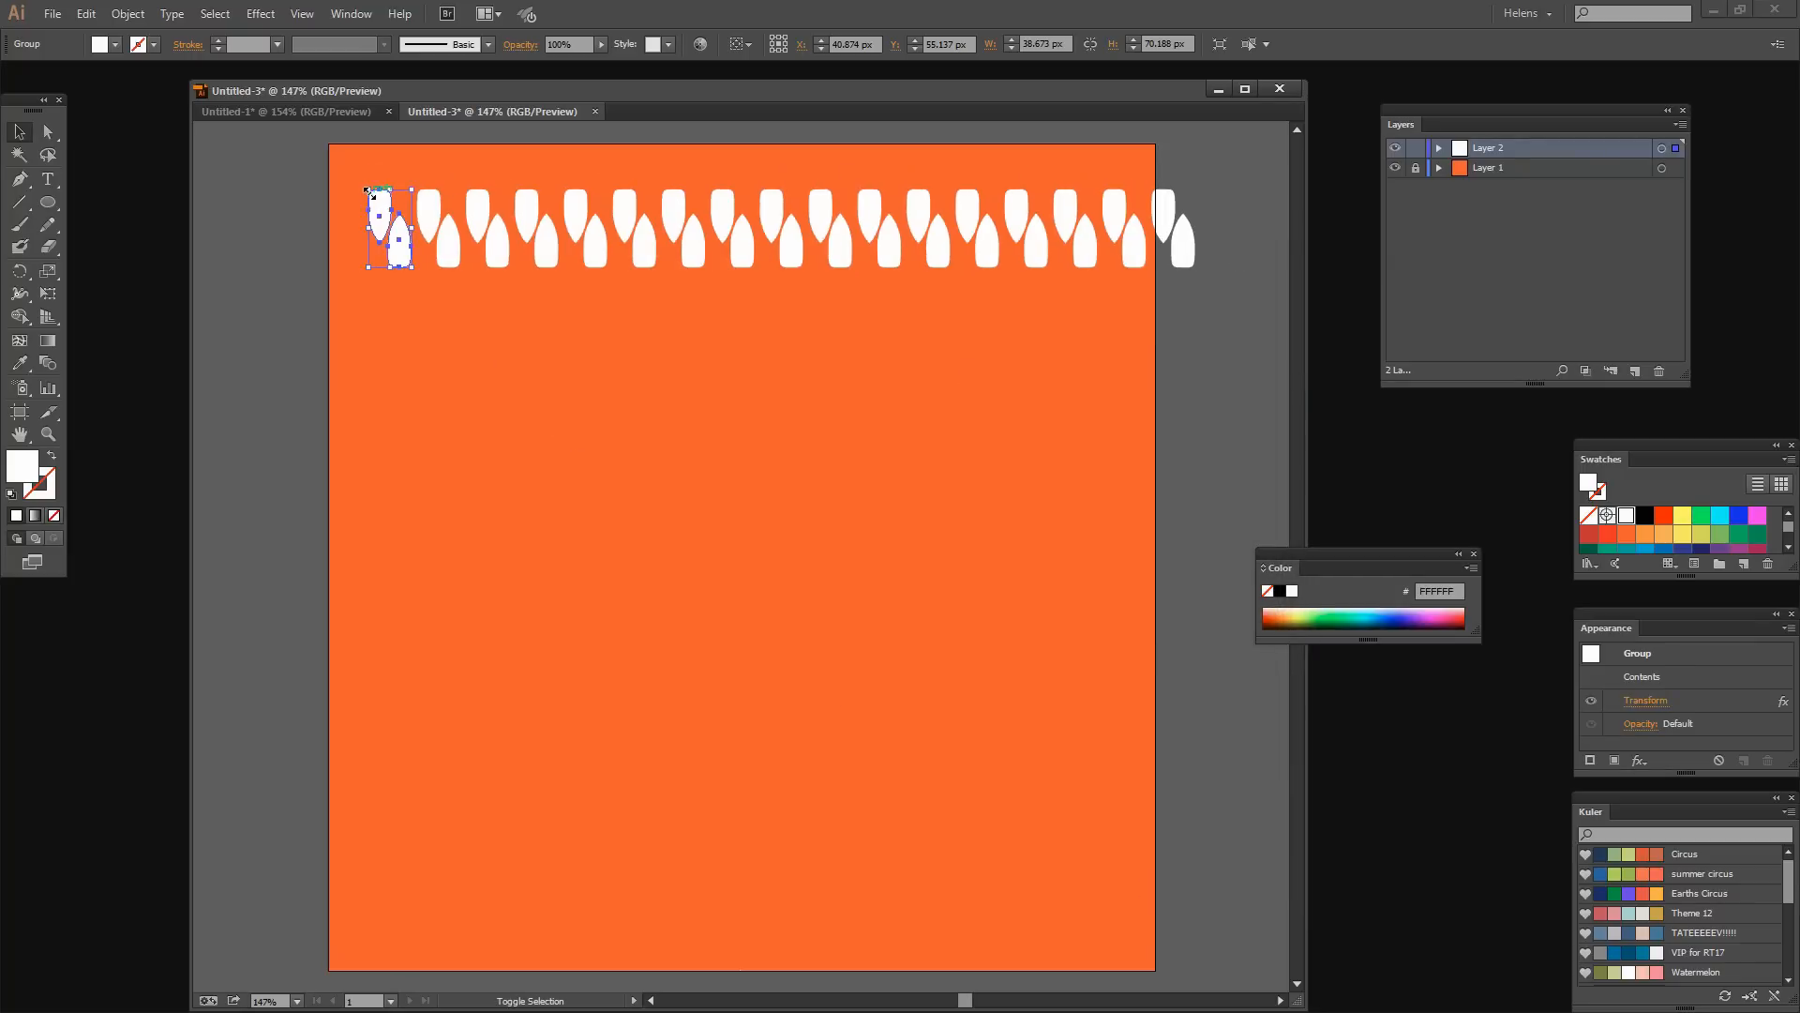
Reselect the leaf pair group and choose the Transform effect again.
click(824, 279)
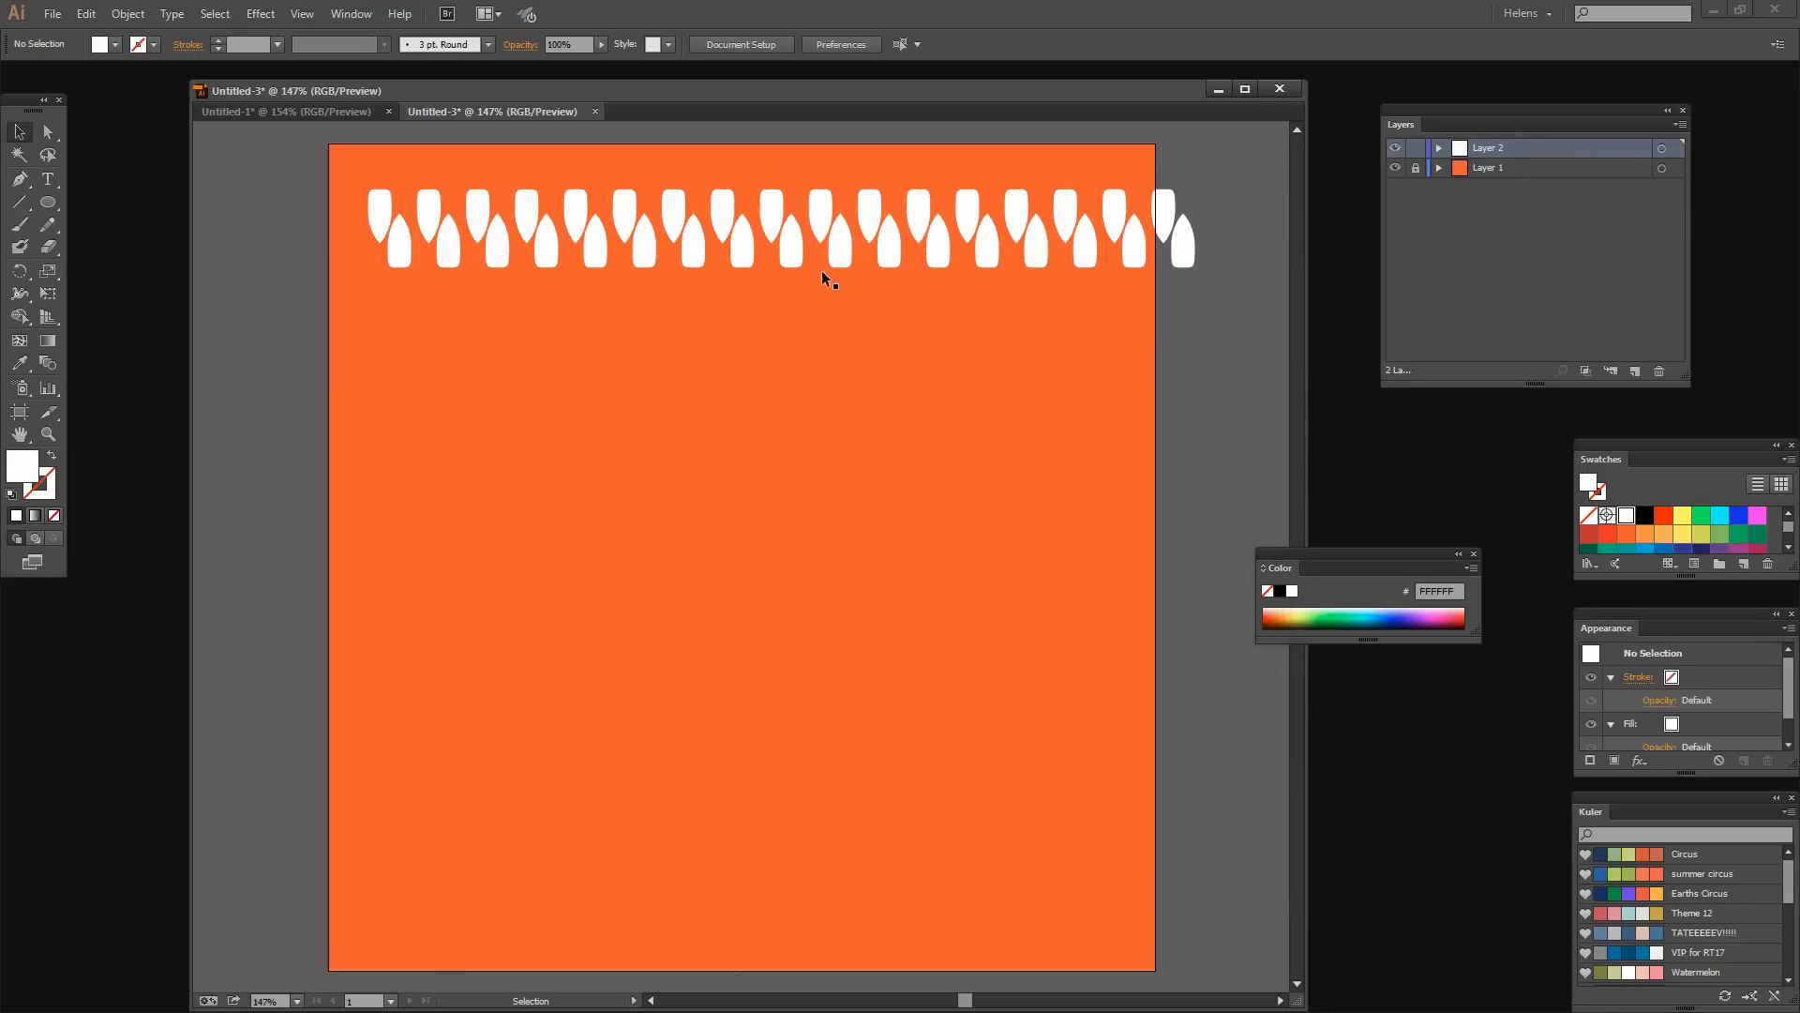
click(390, 235)
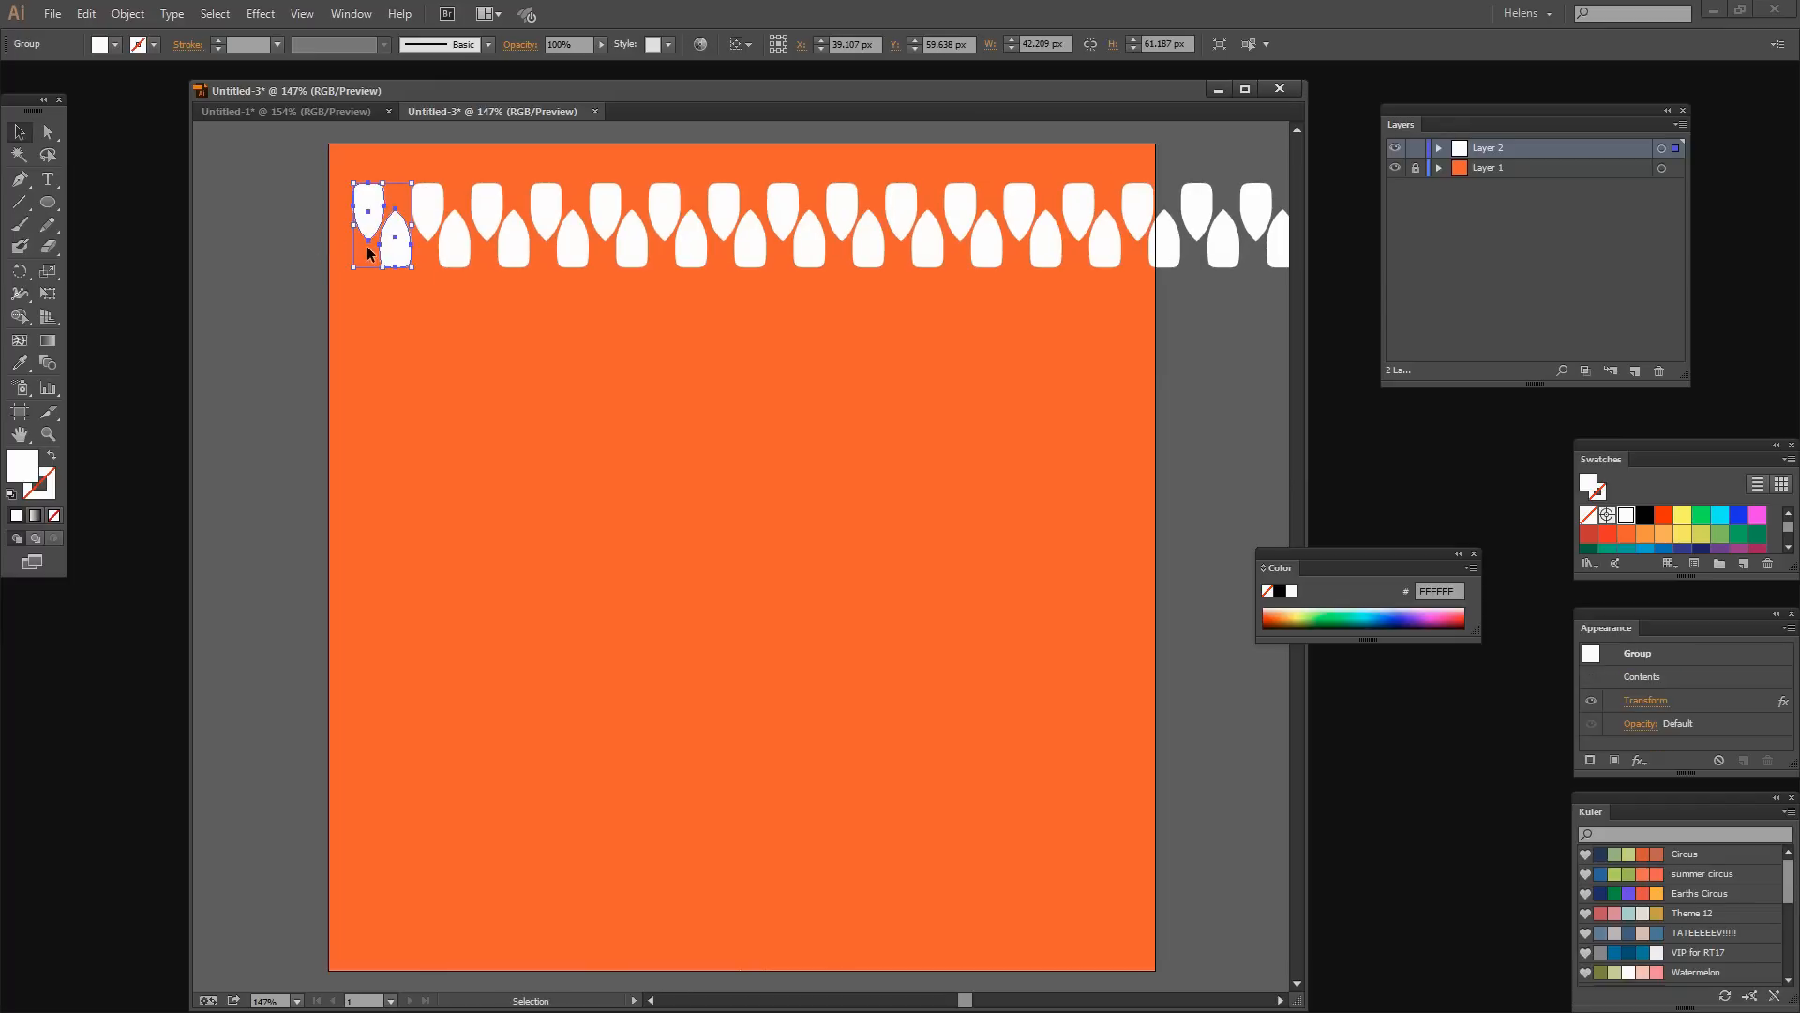
mouse_move(1161, 239)
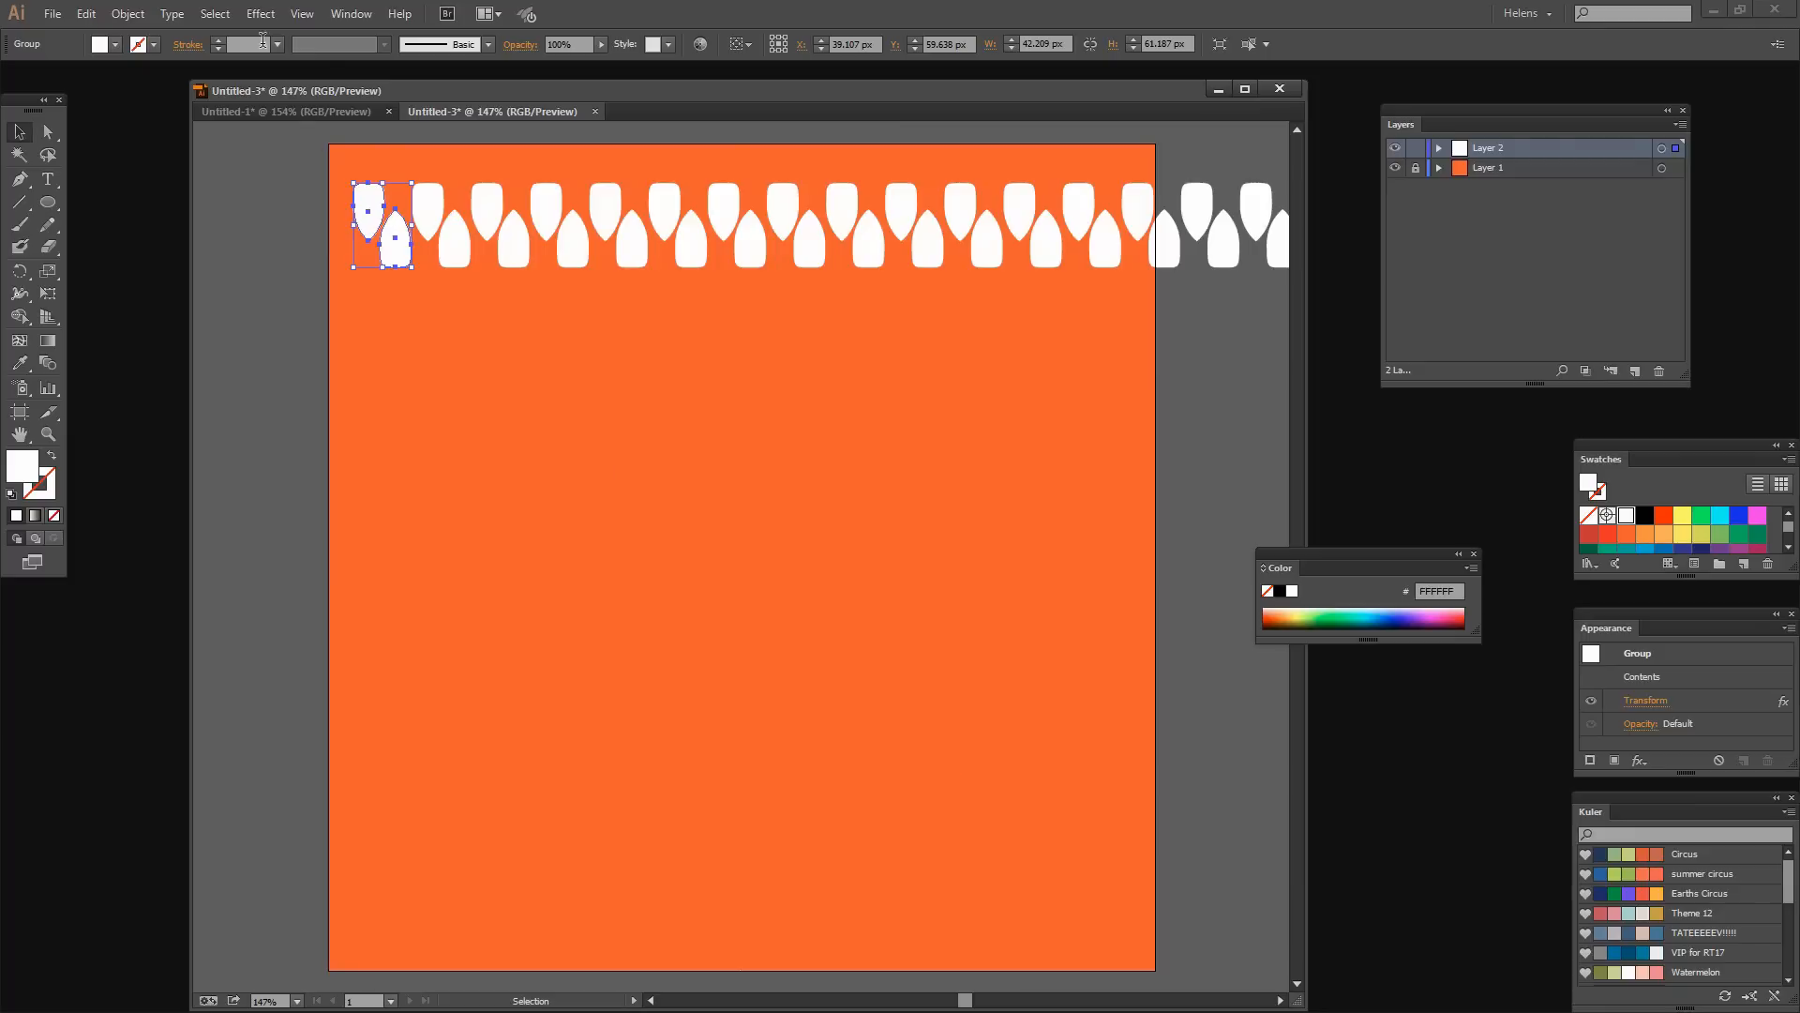
click(259, 13)
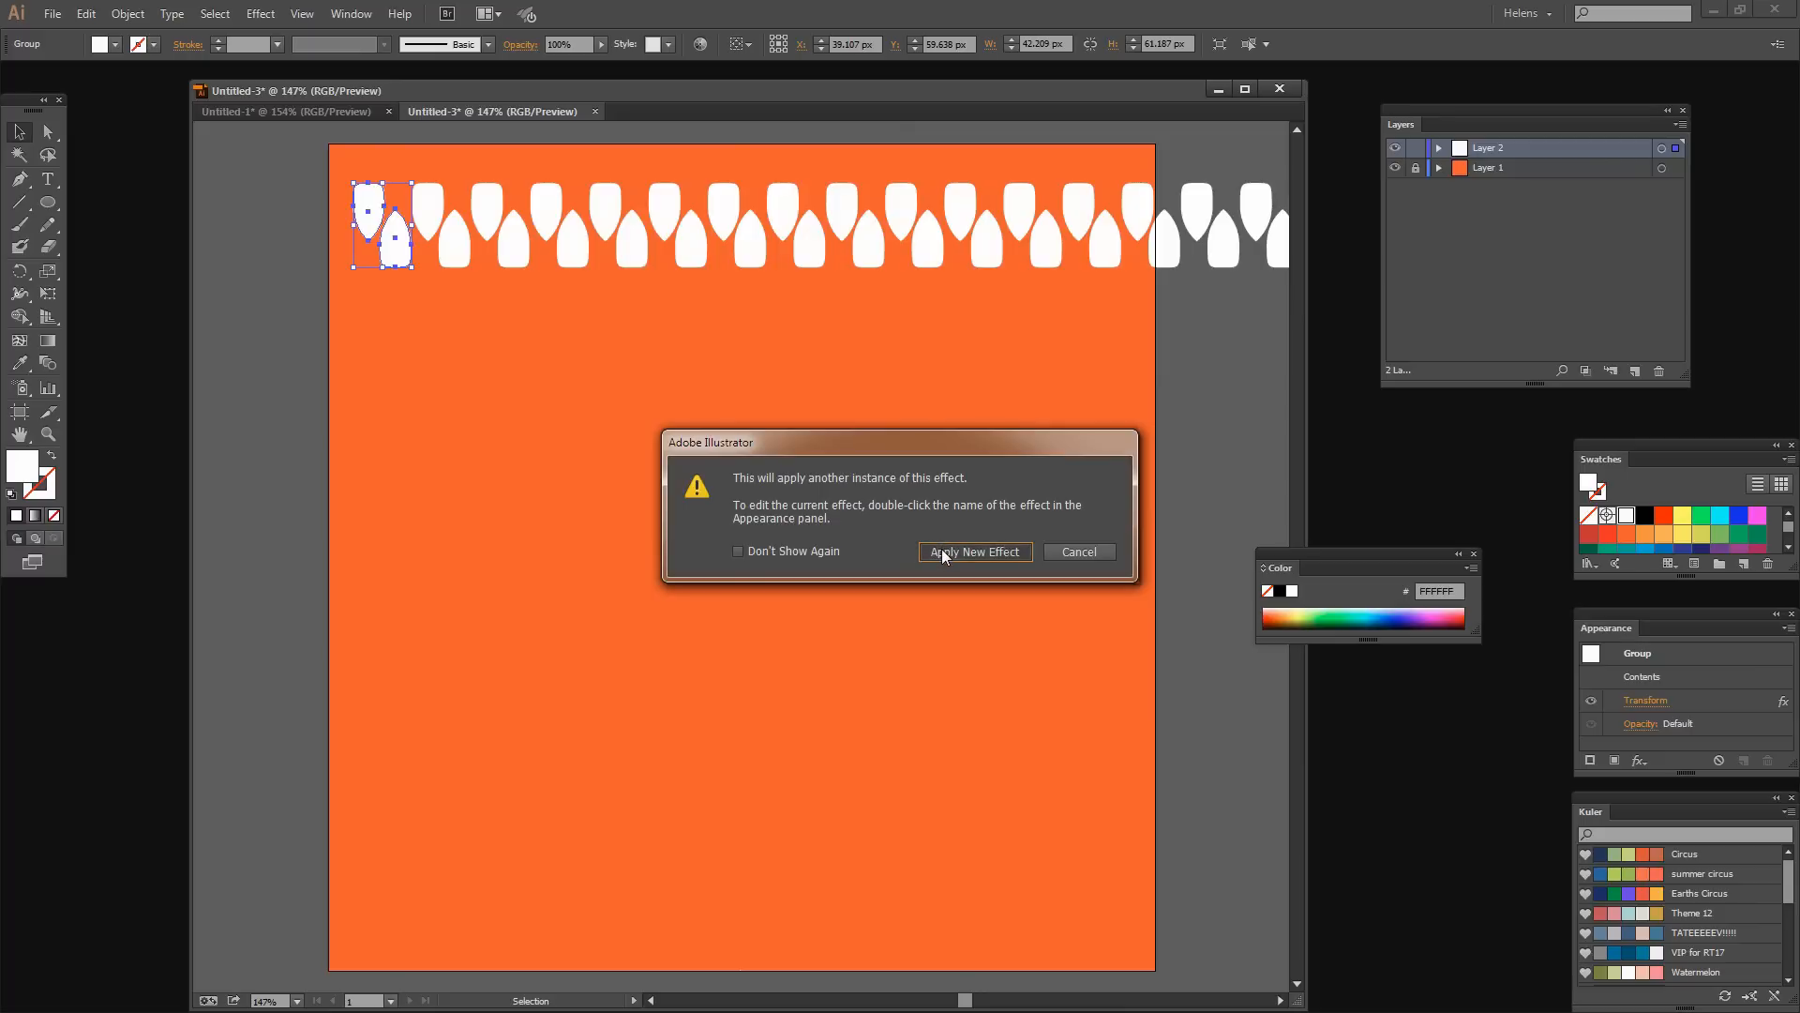
Add a second Transform effect moving the row 70 px down with 14 copies.
click(975, 551)
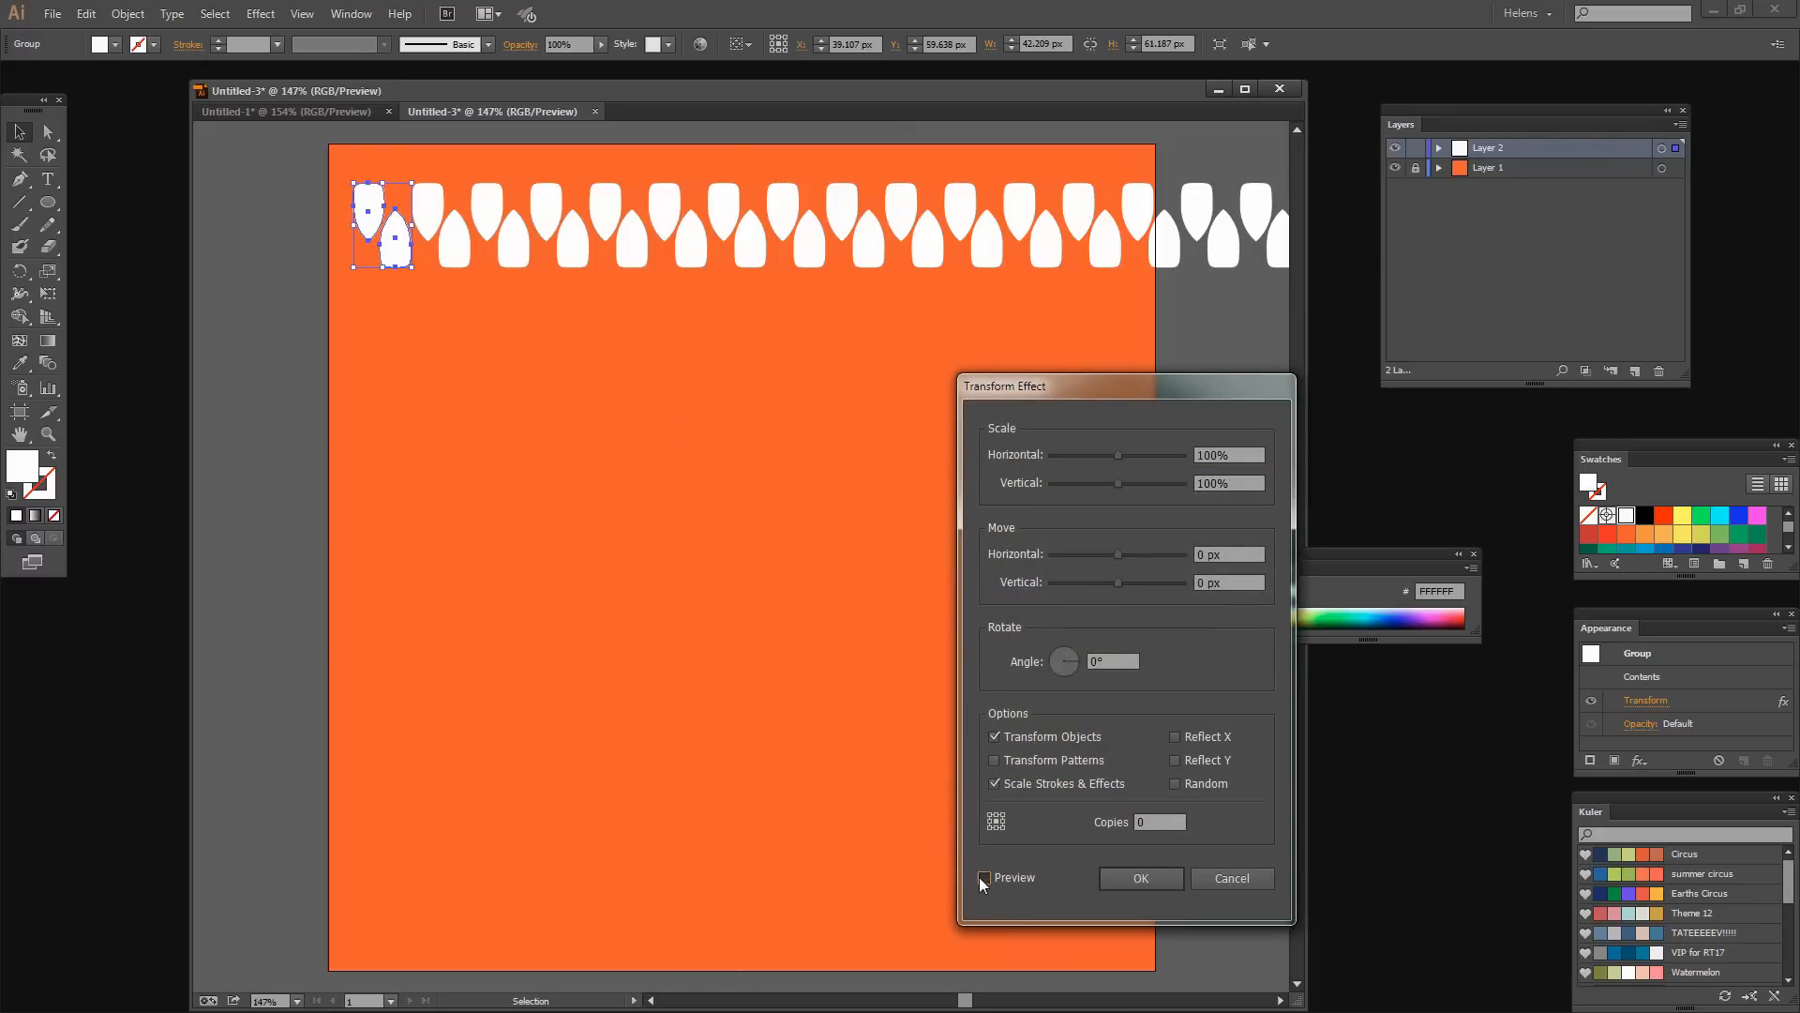
click(984, 878)
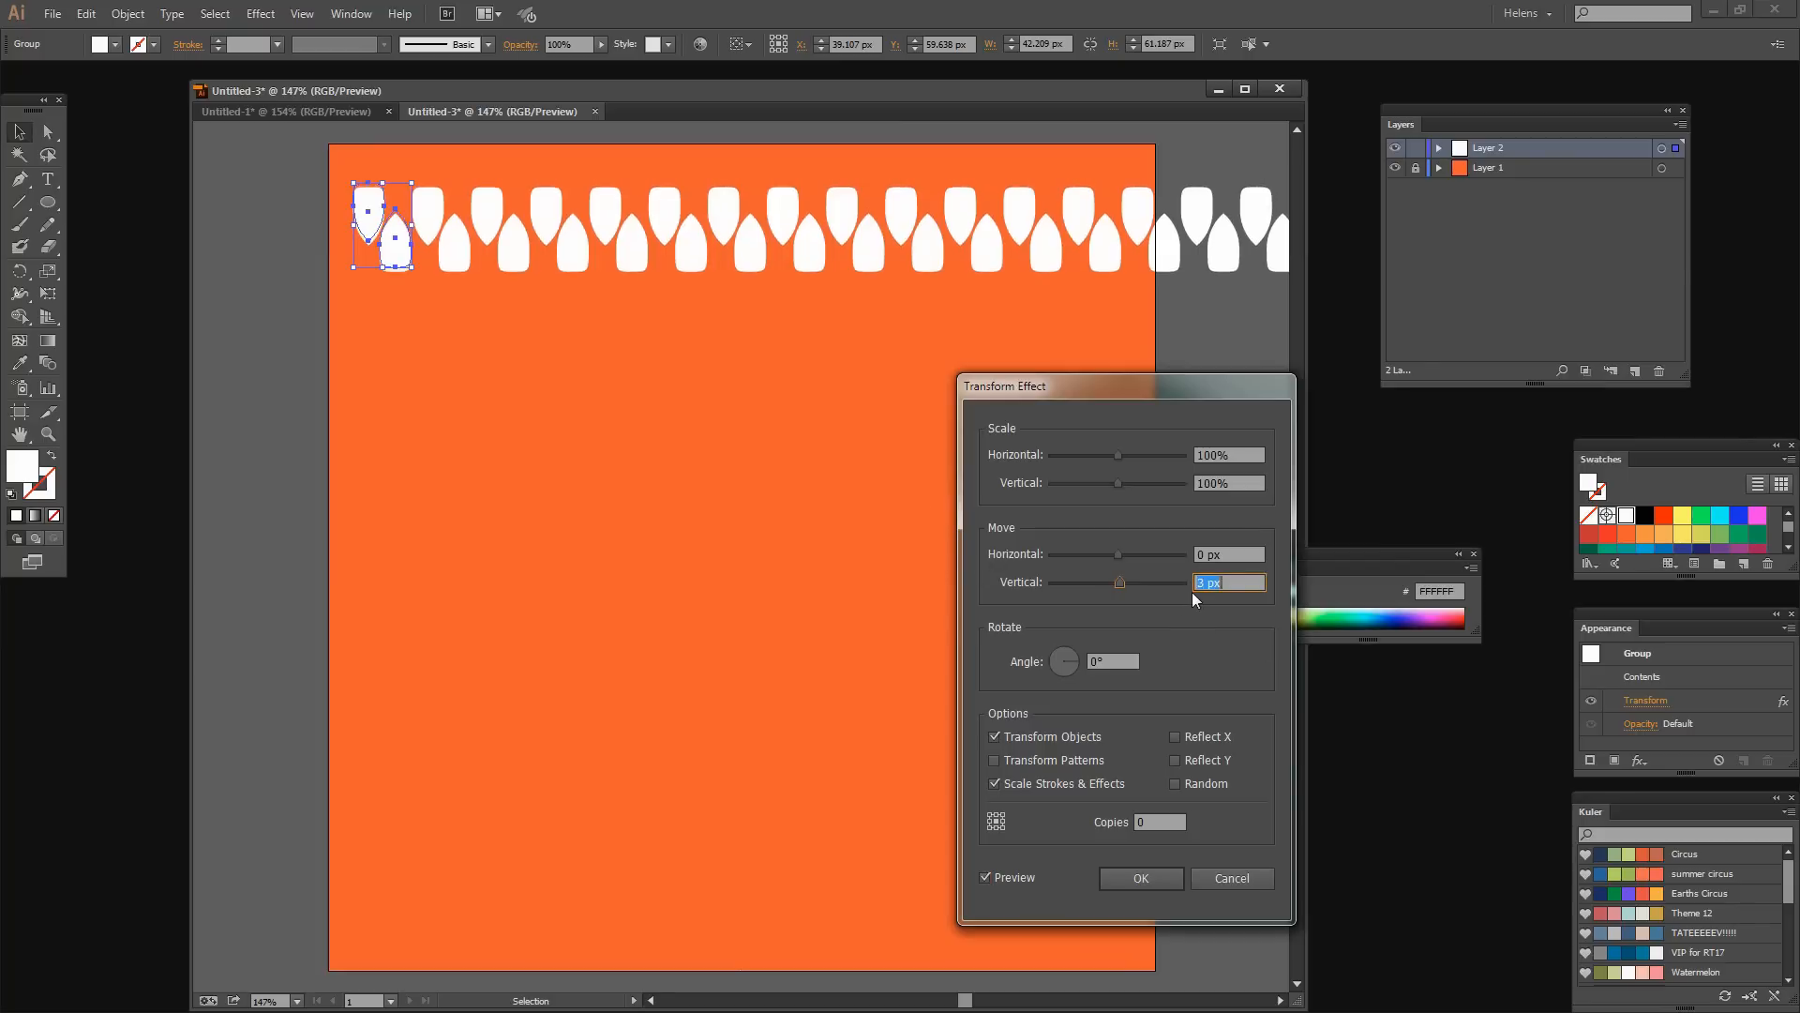
text(10)
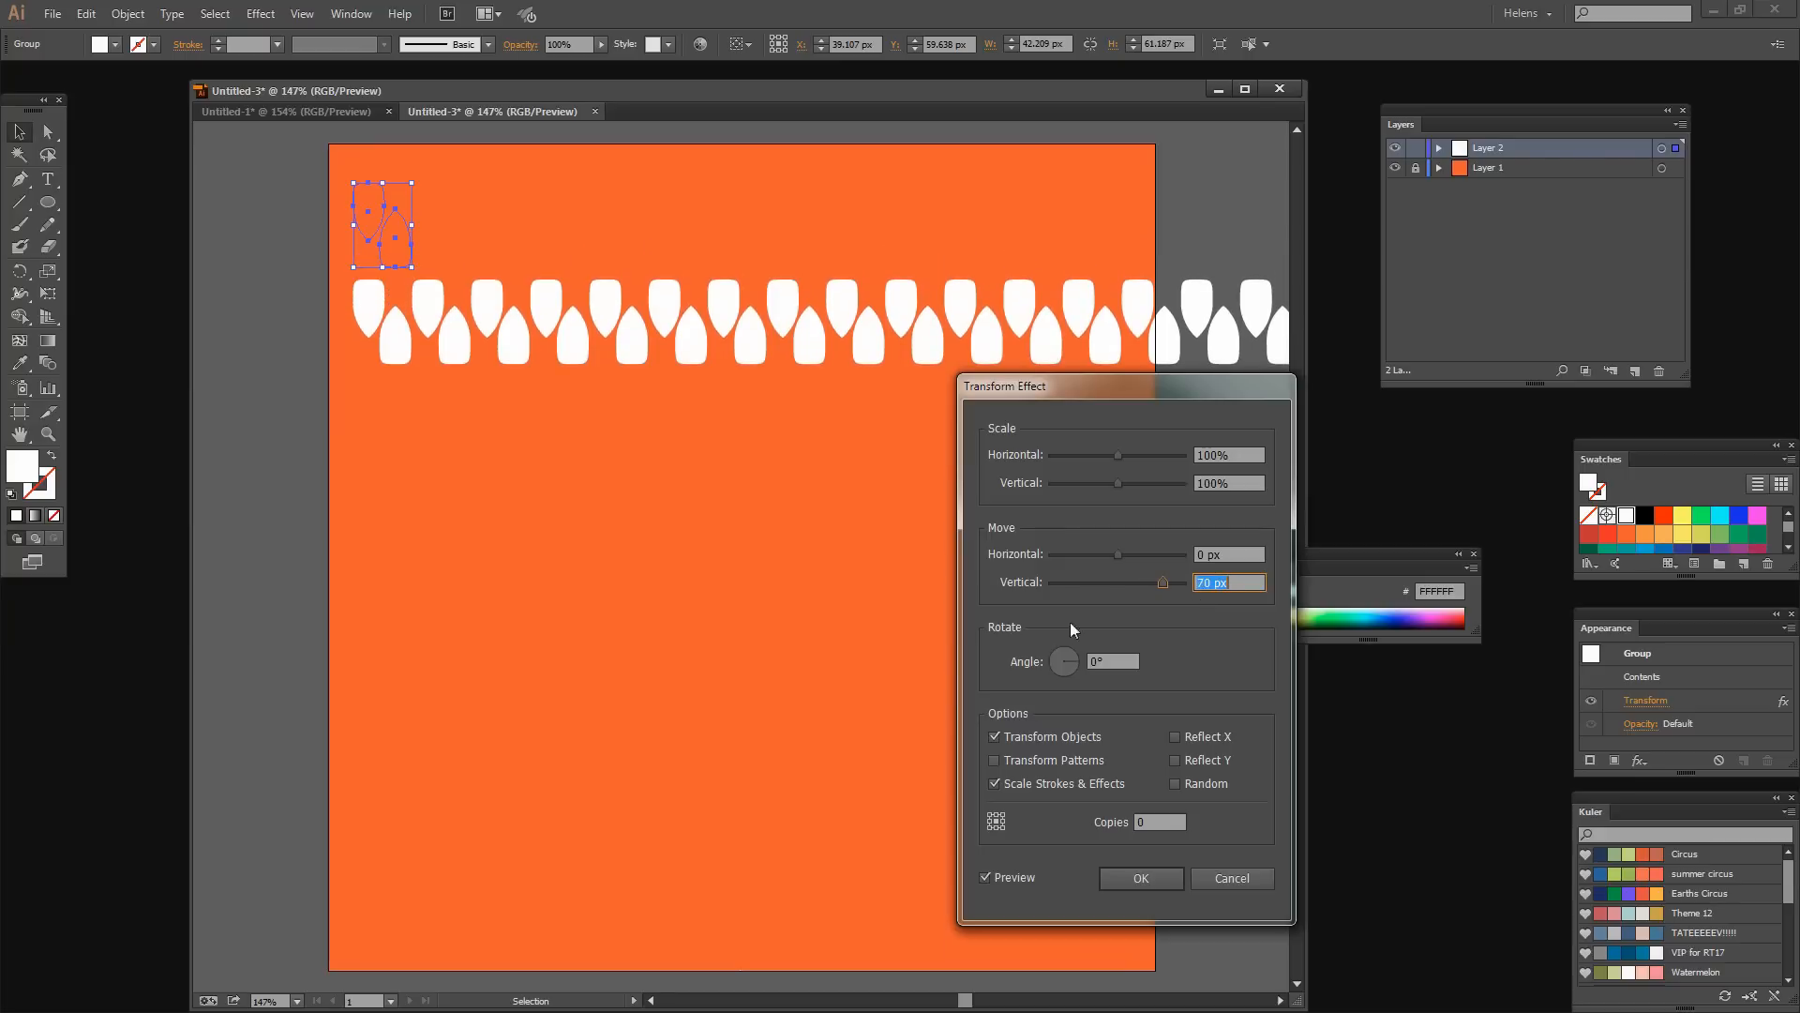
click(1159, 822)
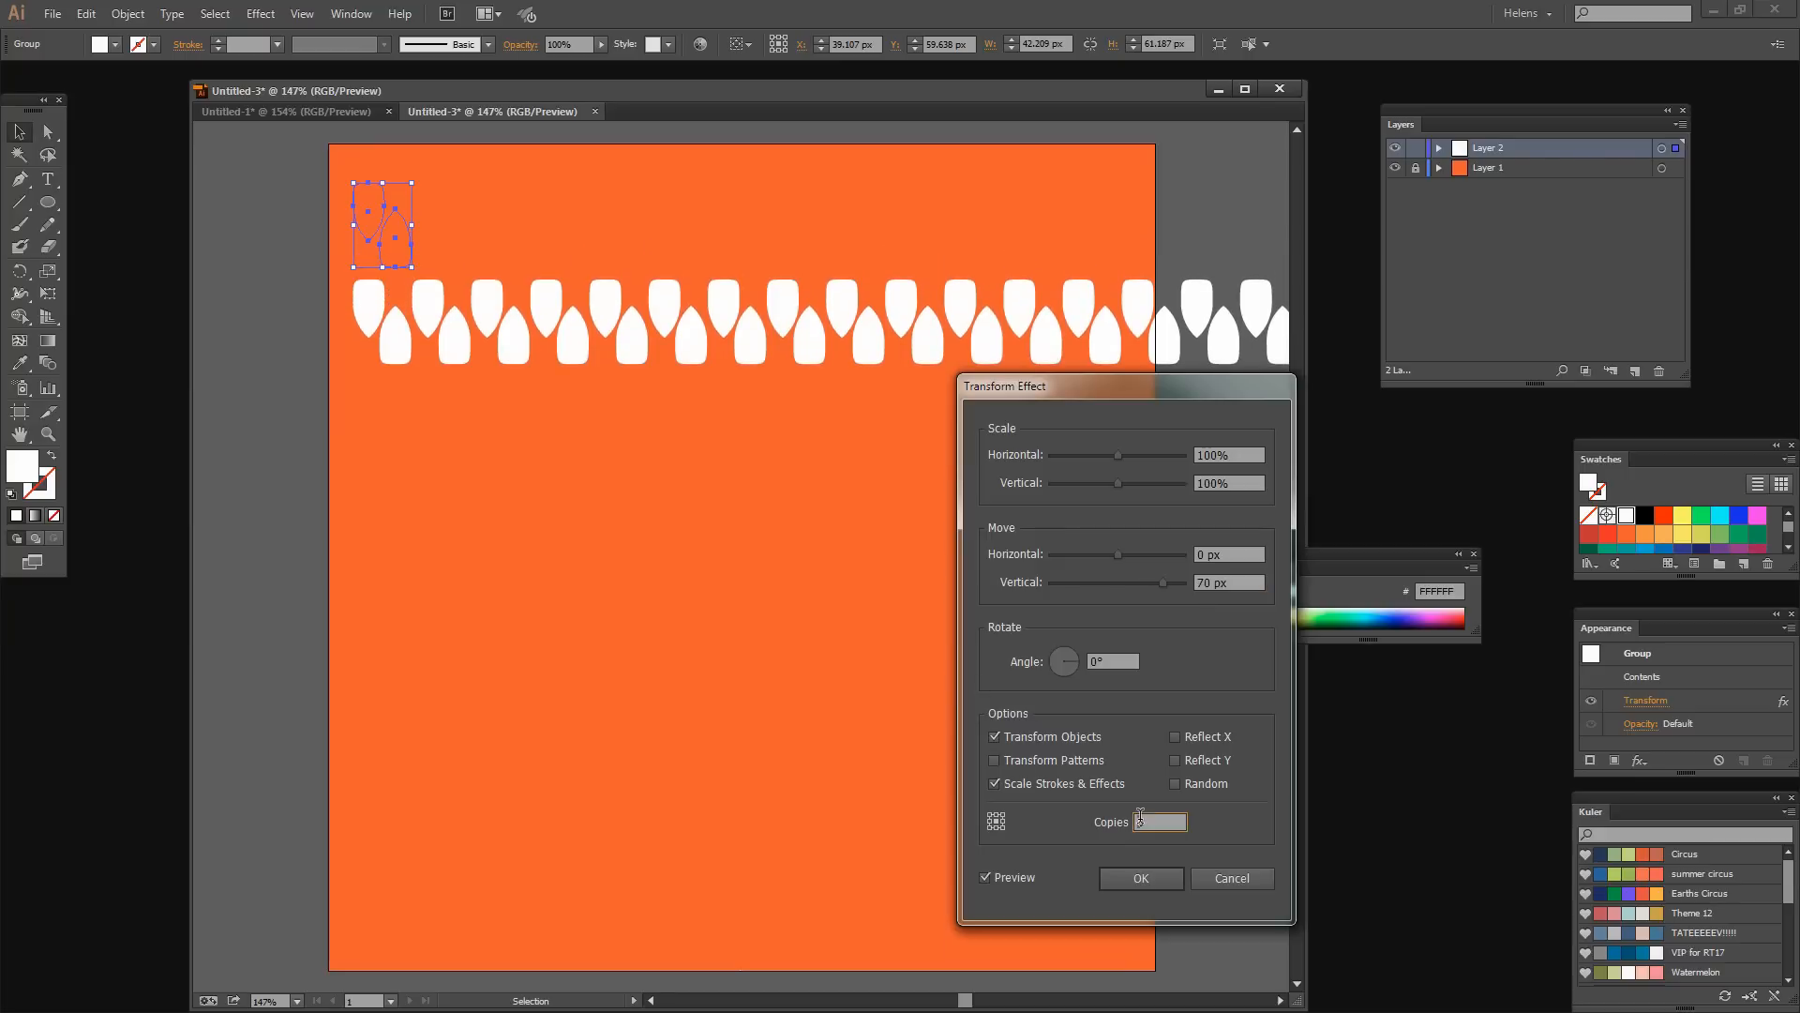
text(10)
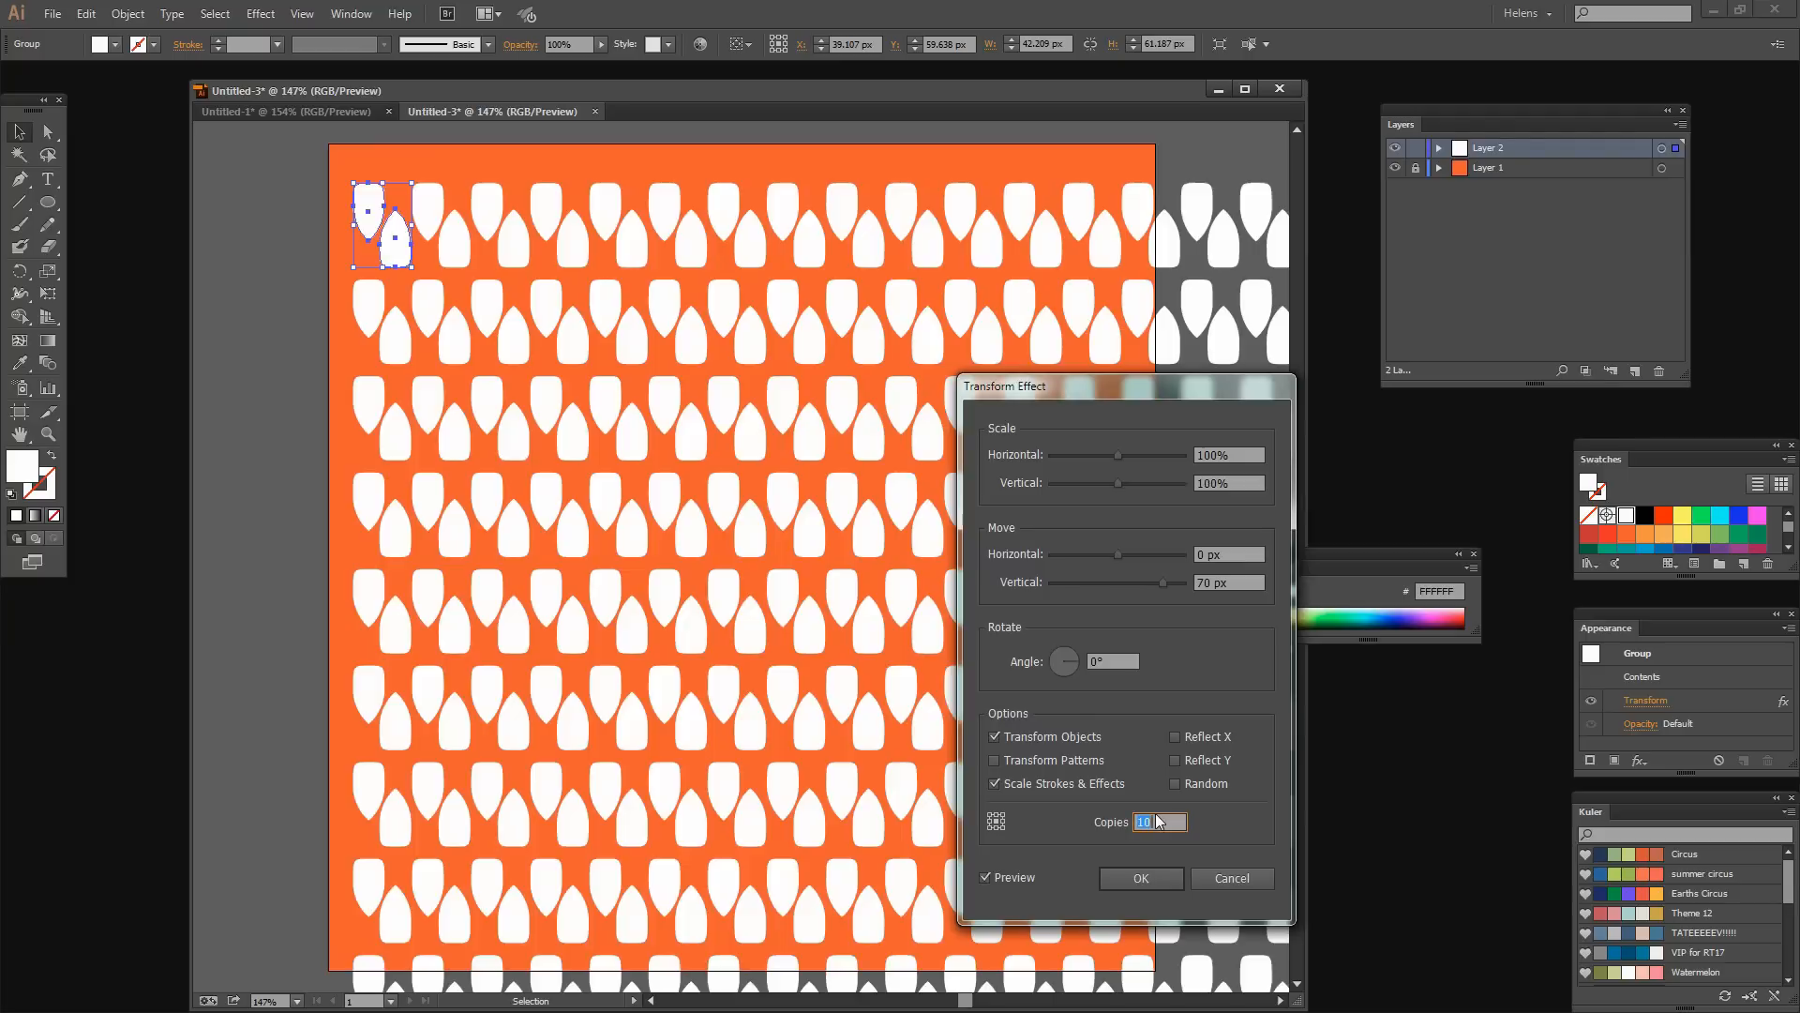
text(13)
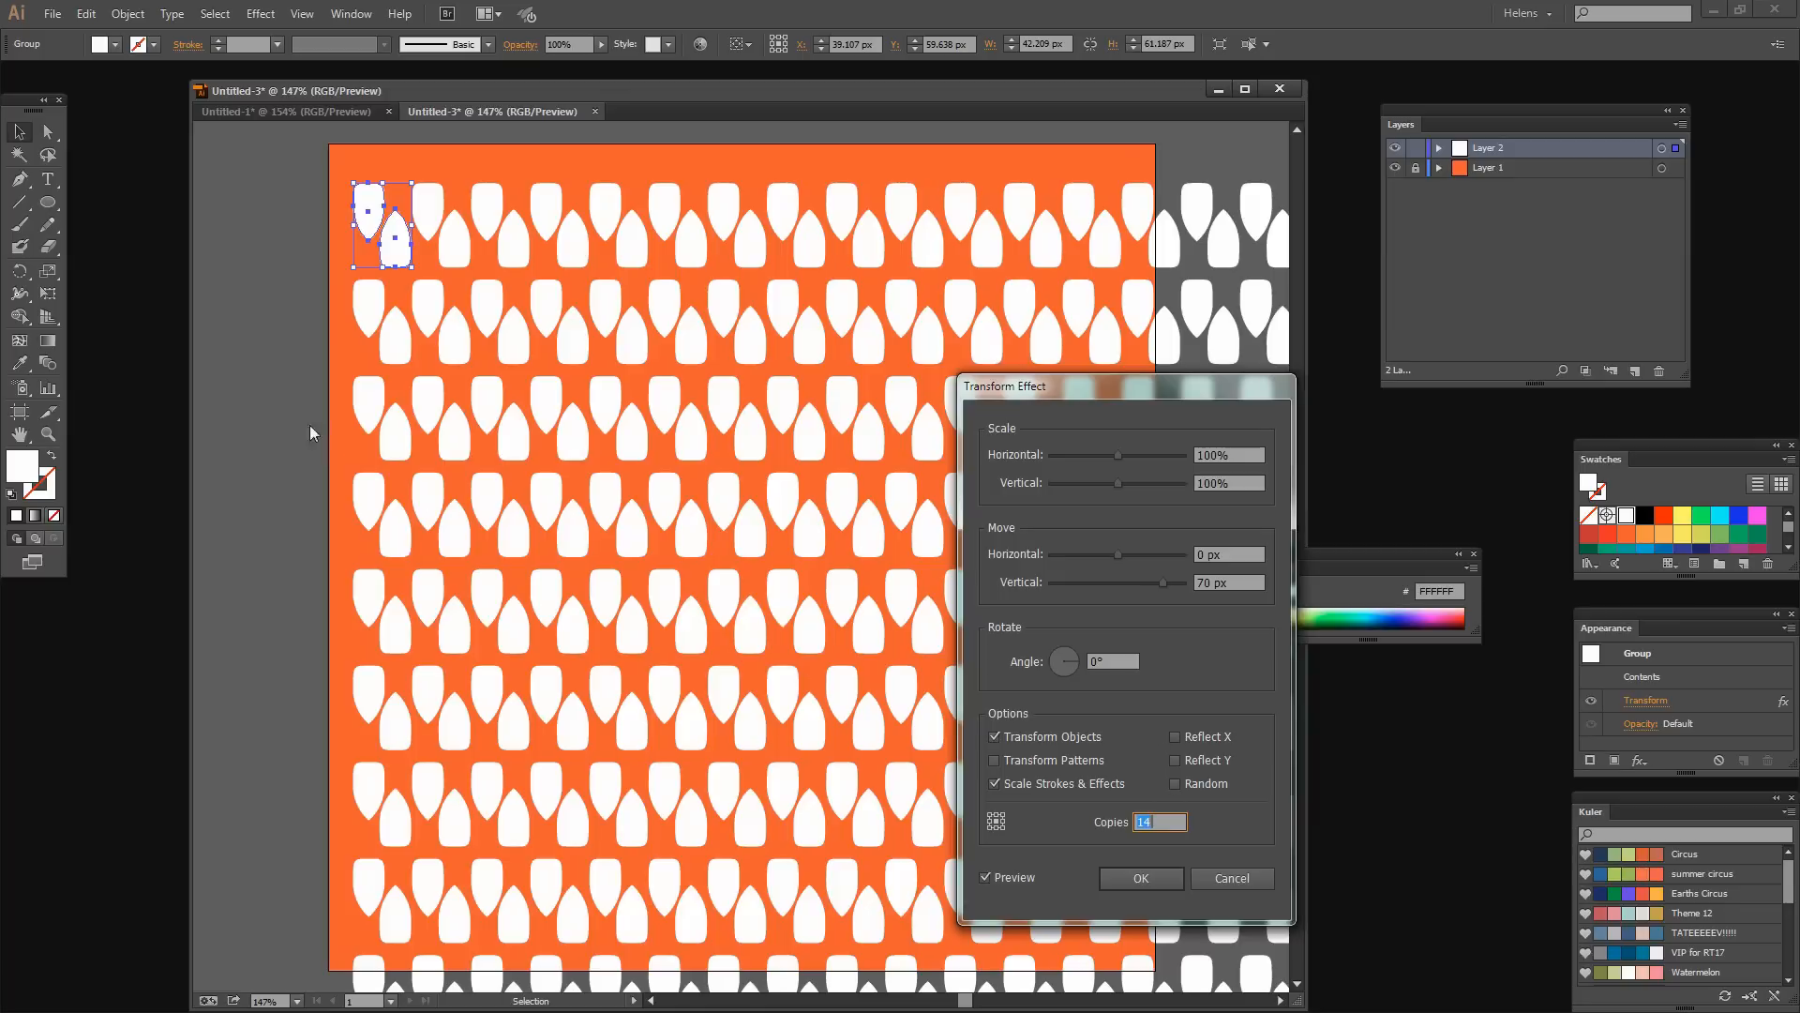
mouse_move(997, 918)
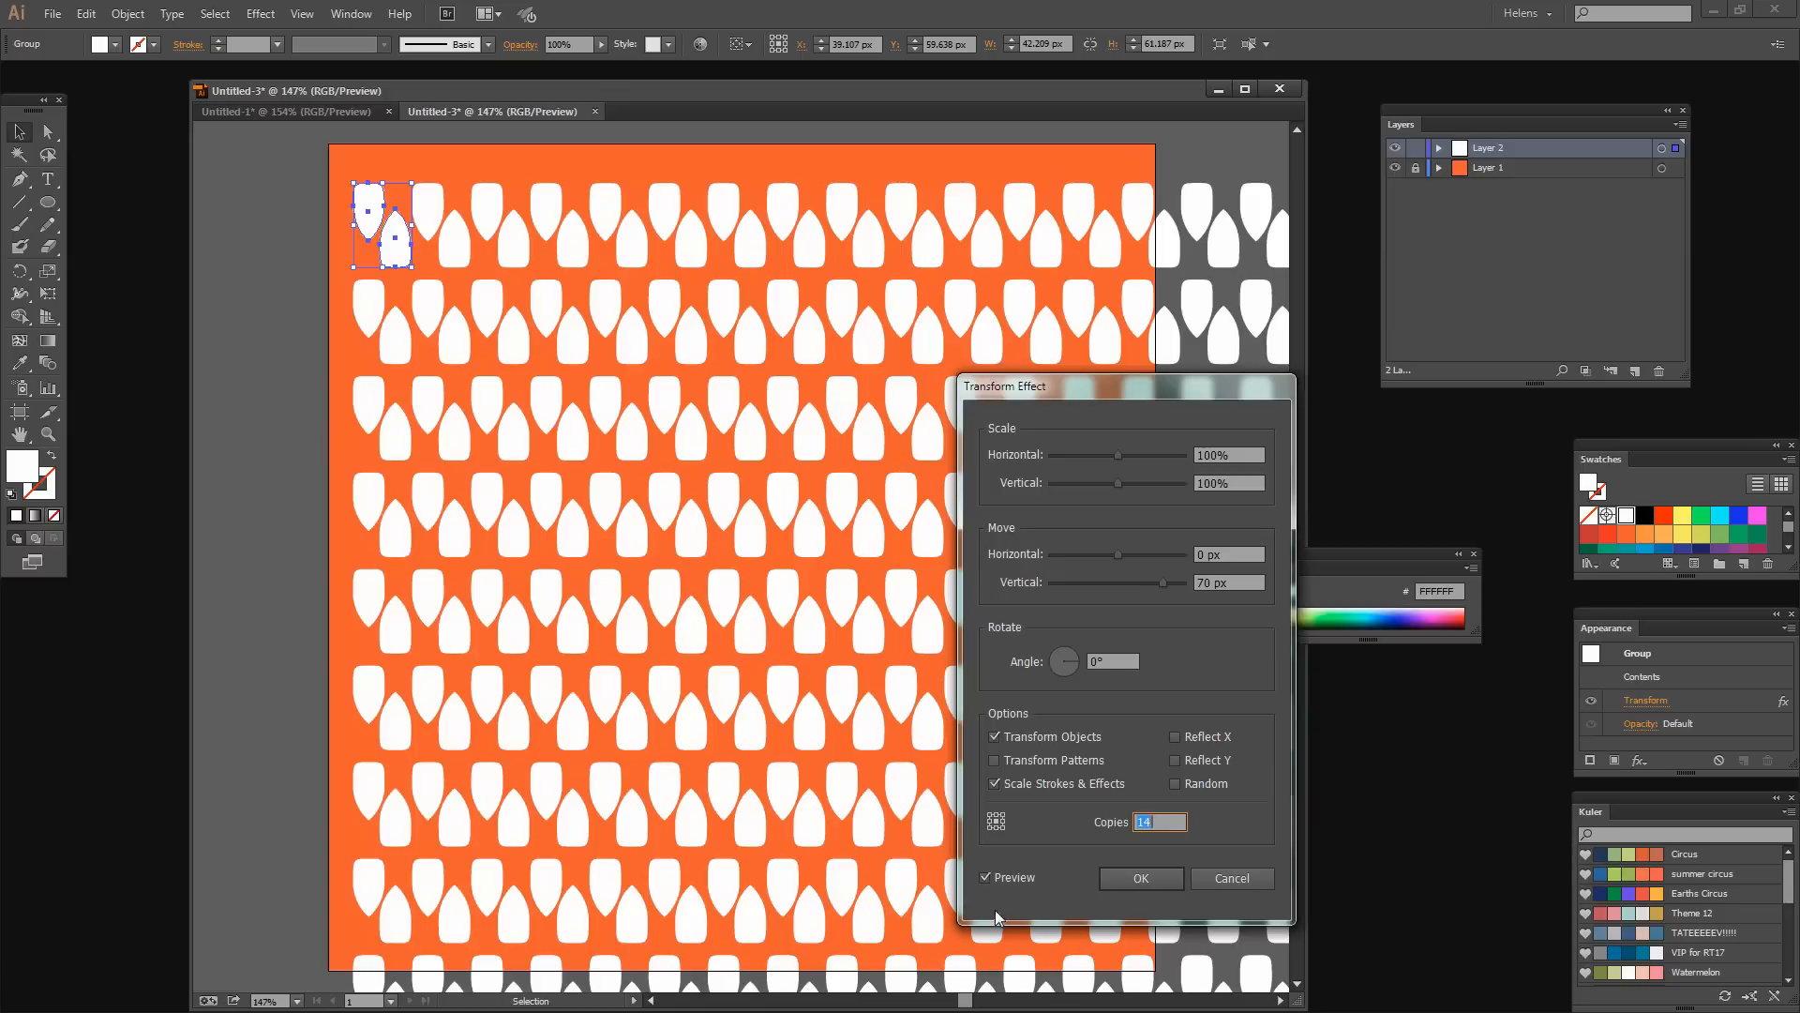
mouse_move(1144, 886)
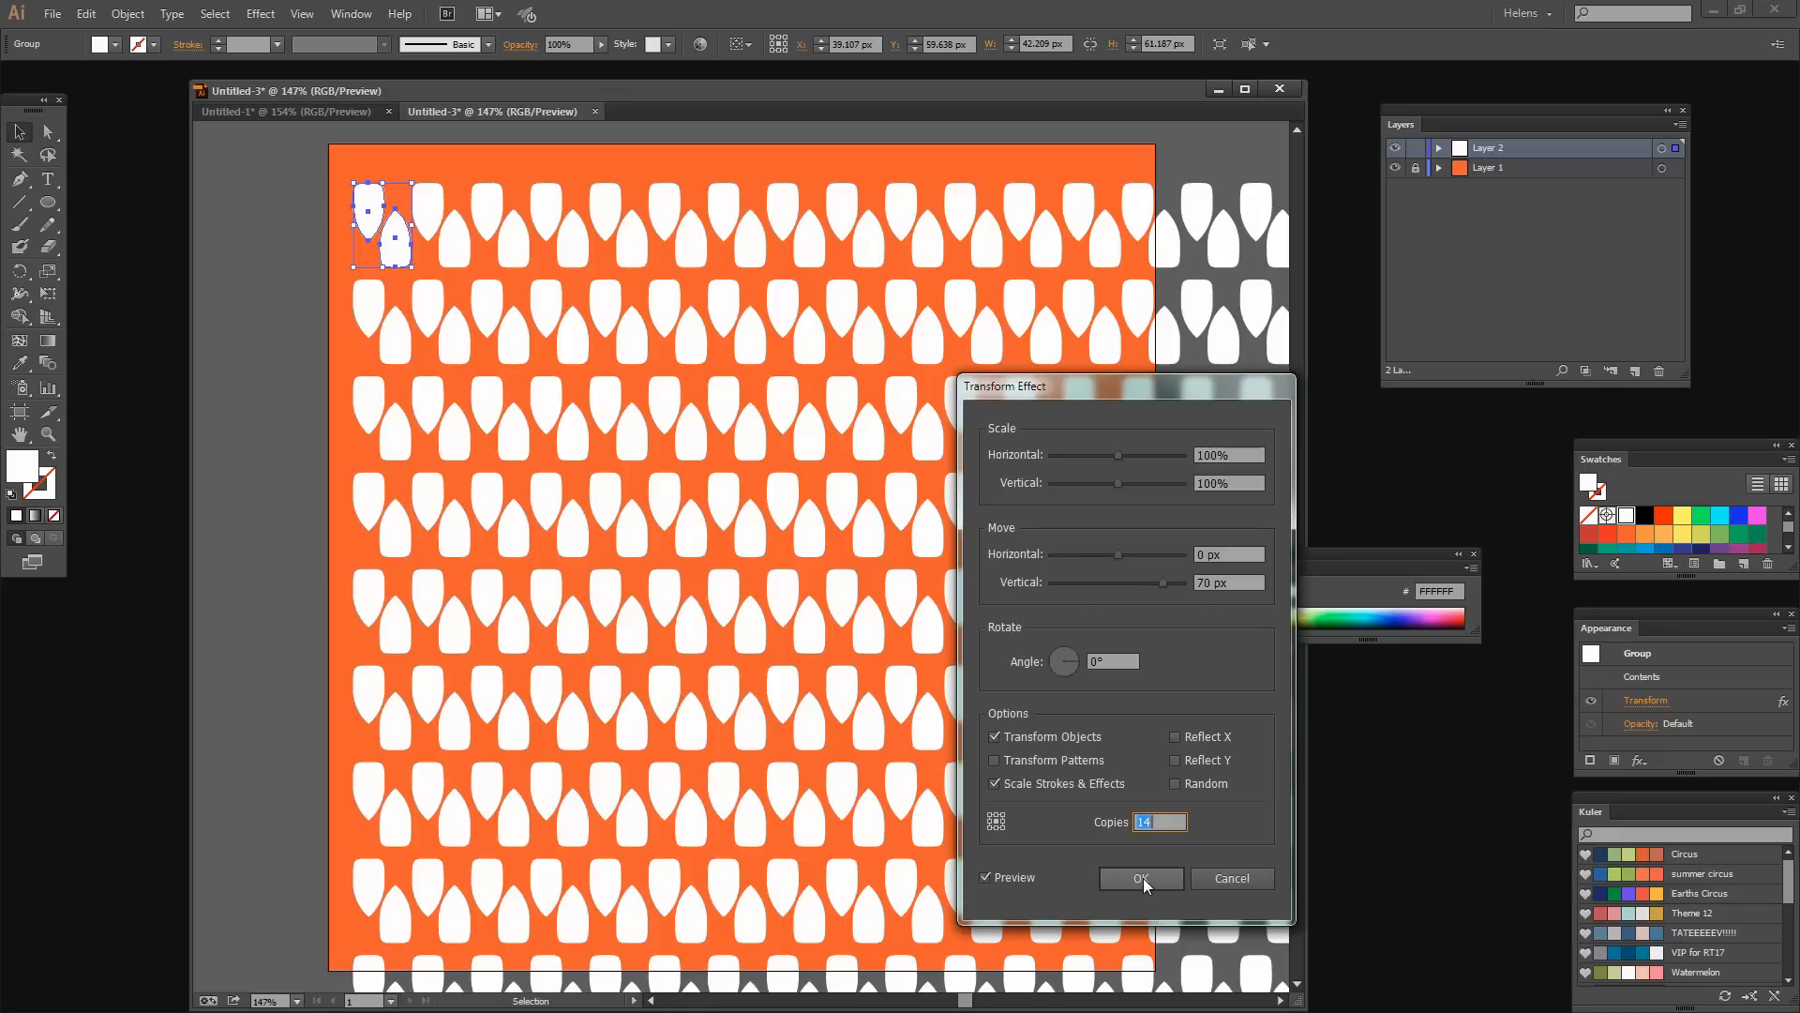
click(1141, 878)
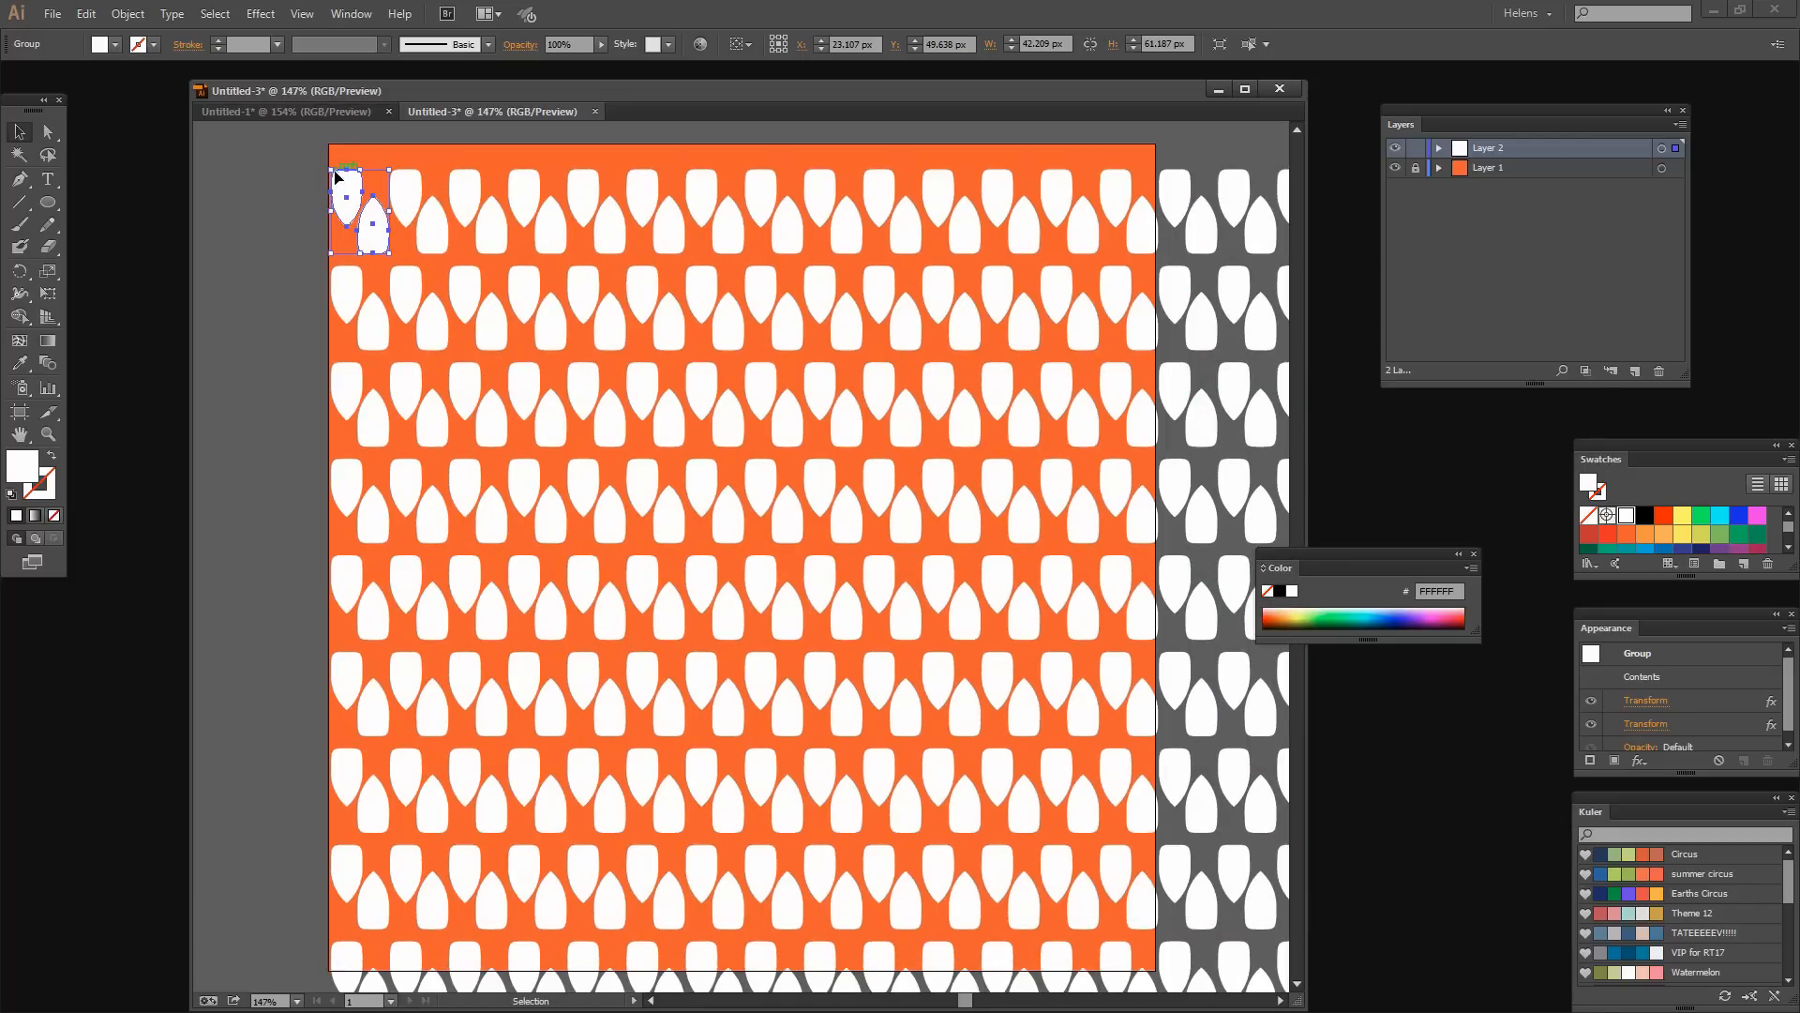
mouse_move(654, 236)
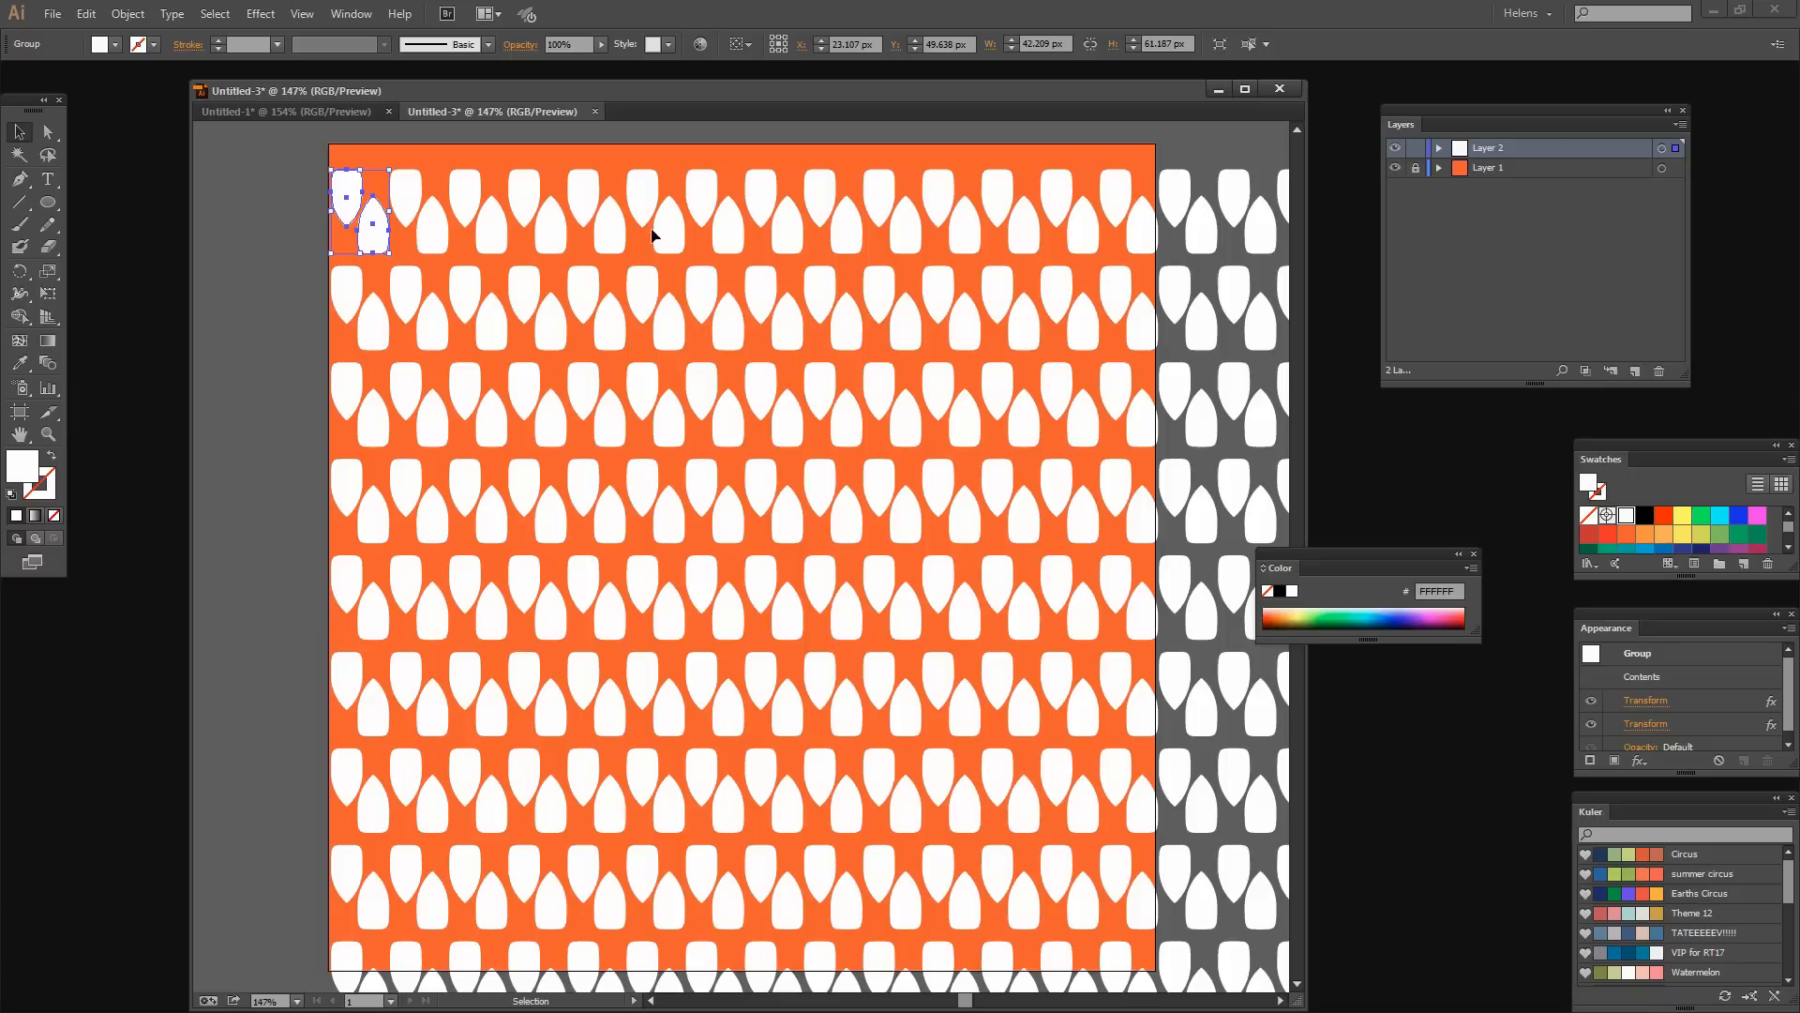
mouse_move(526, 375)
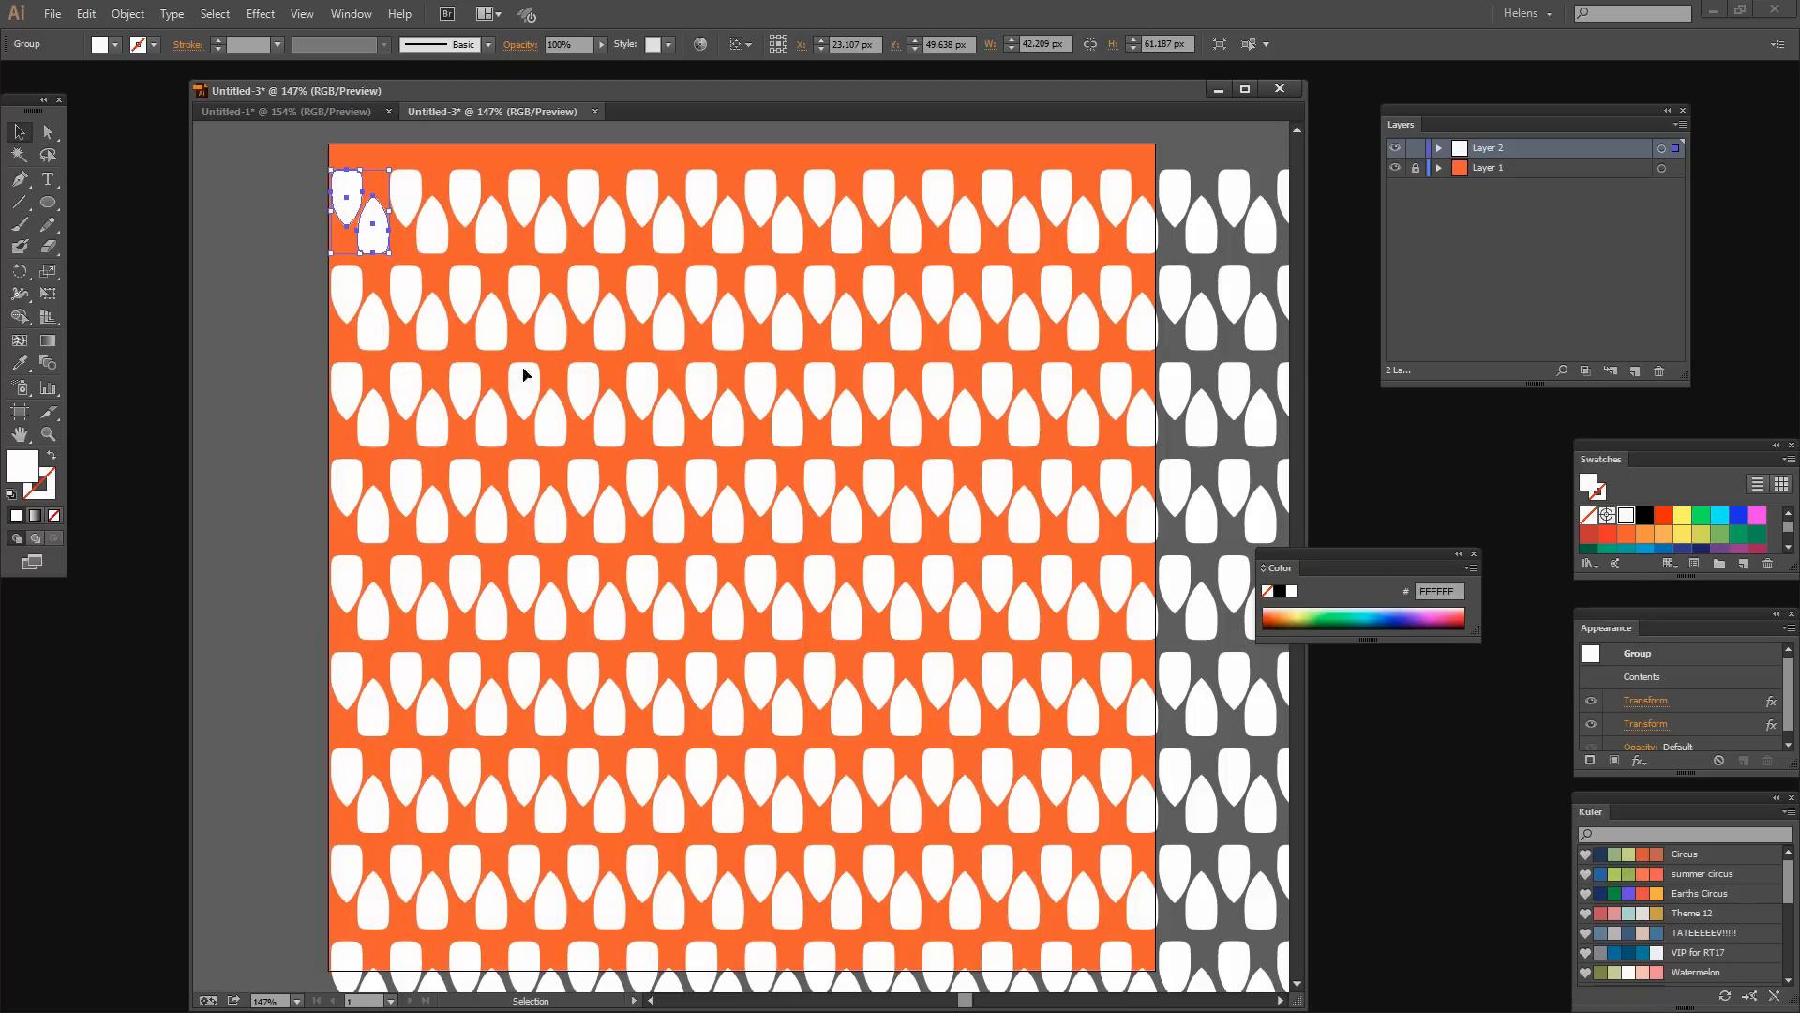
mouse_move(429, 195)
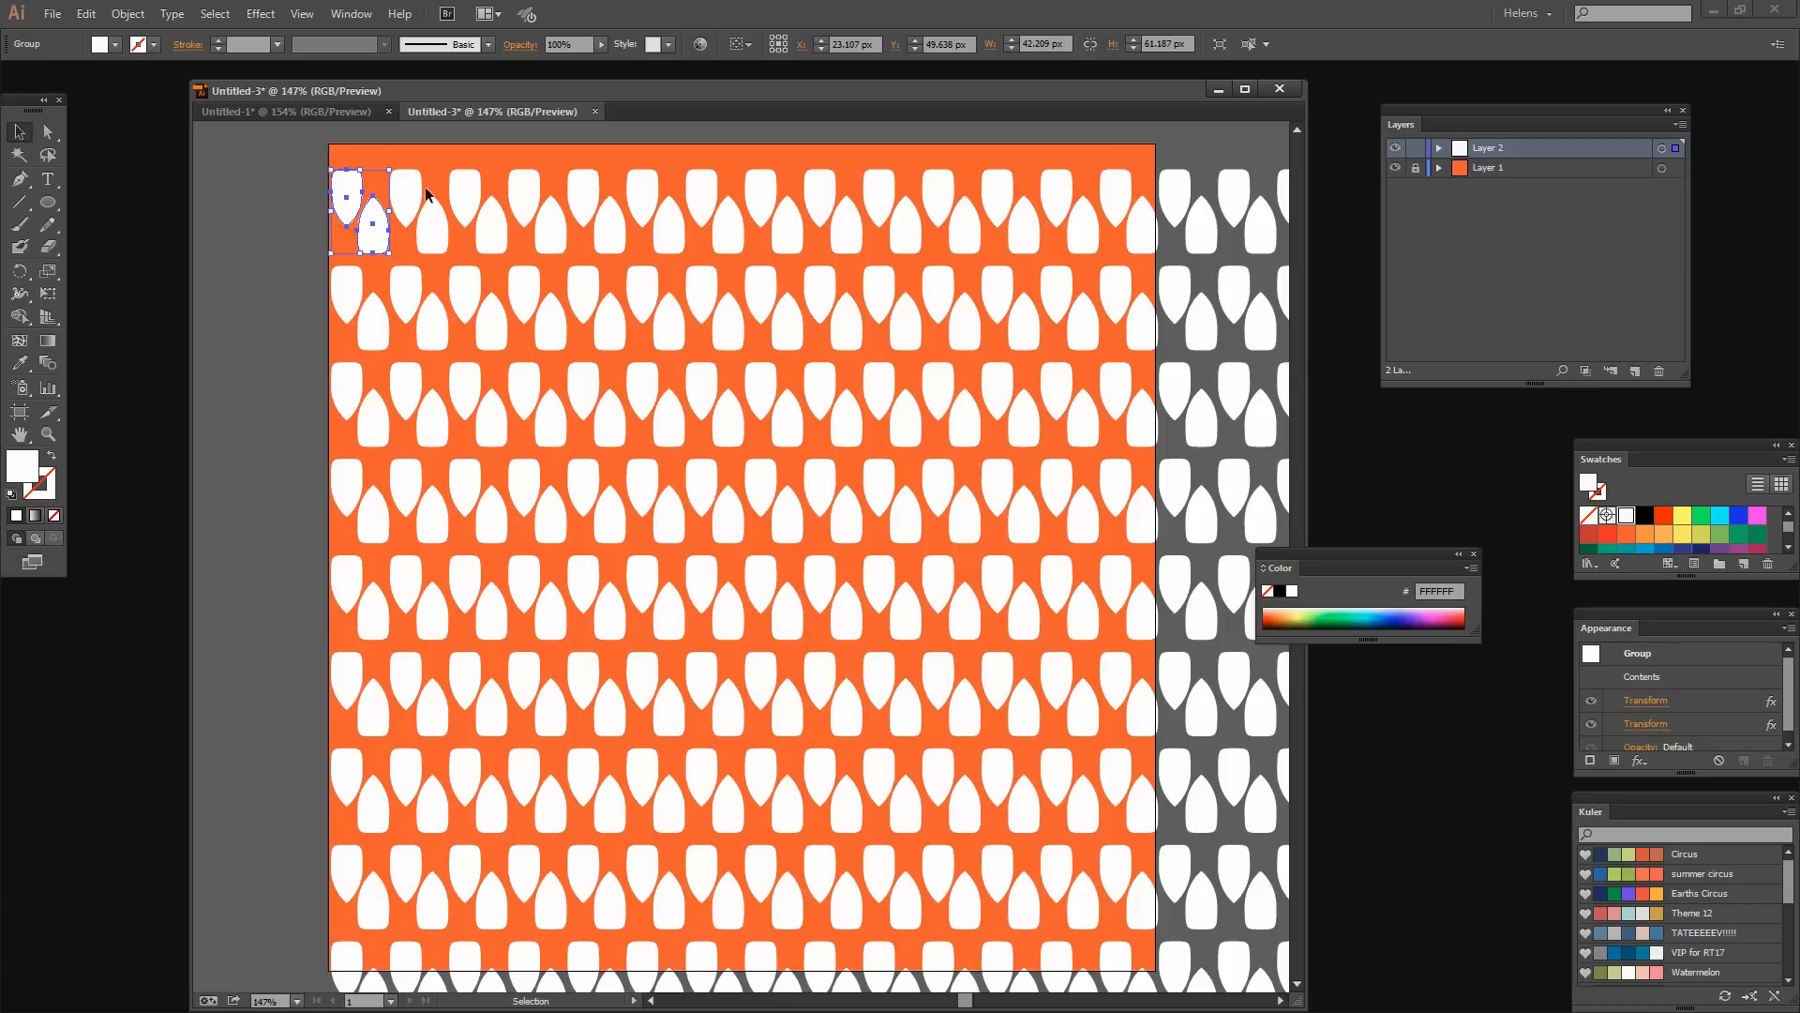
Expand the pattern's appearance and reveal its groups in the Layers panel.
click(127, 13)
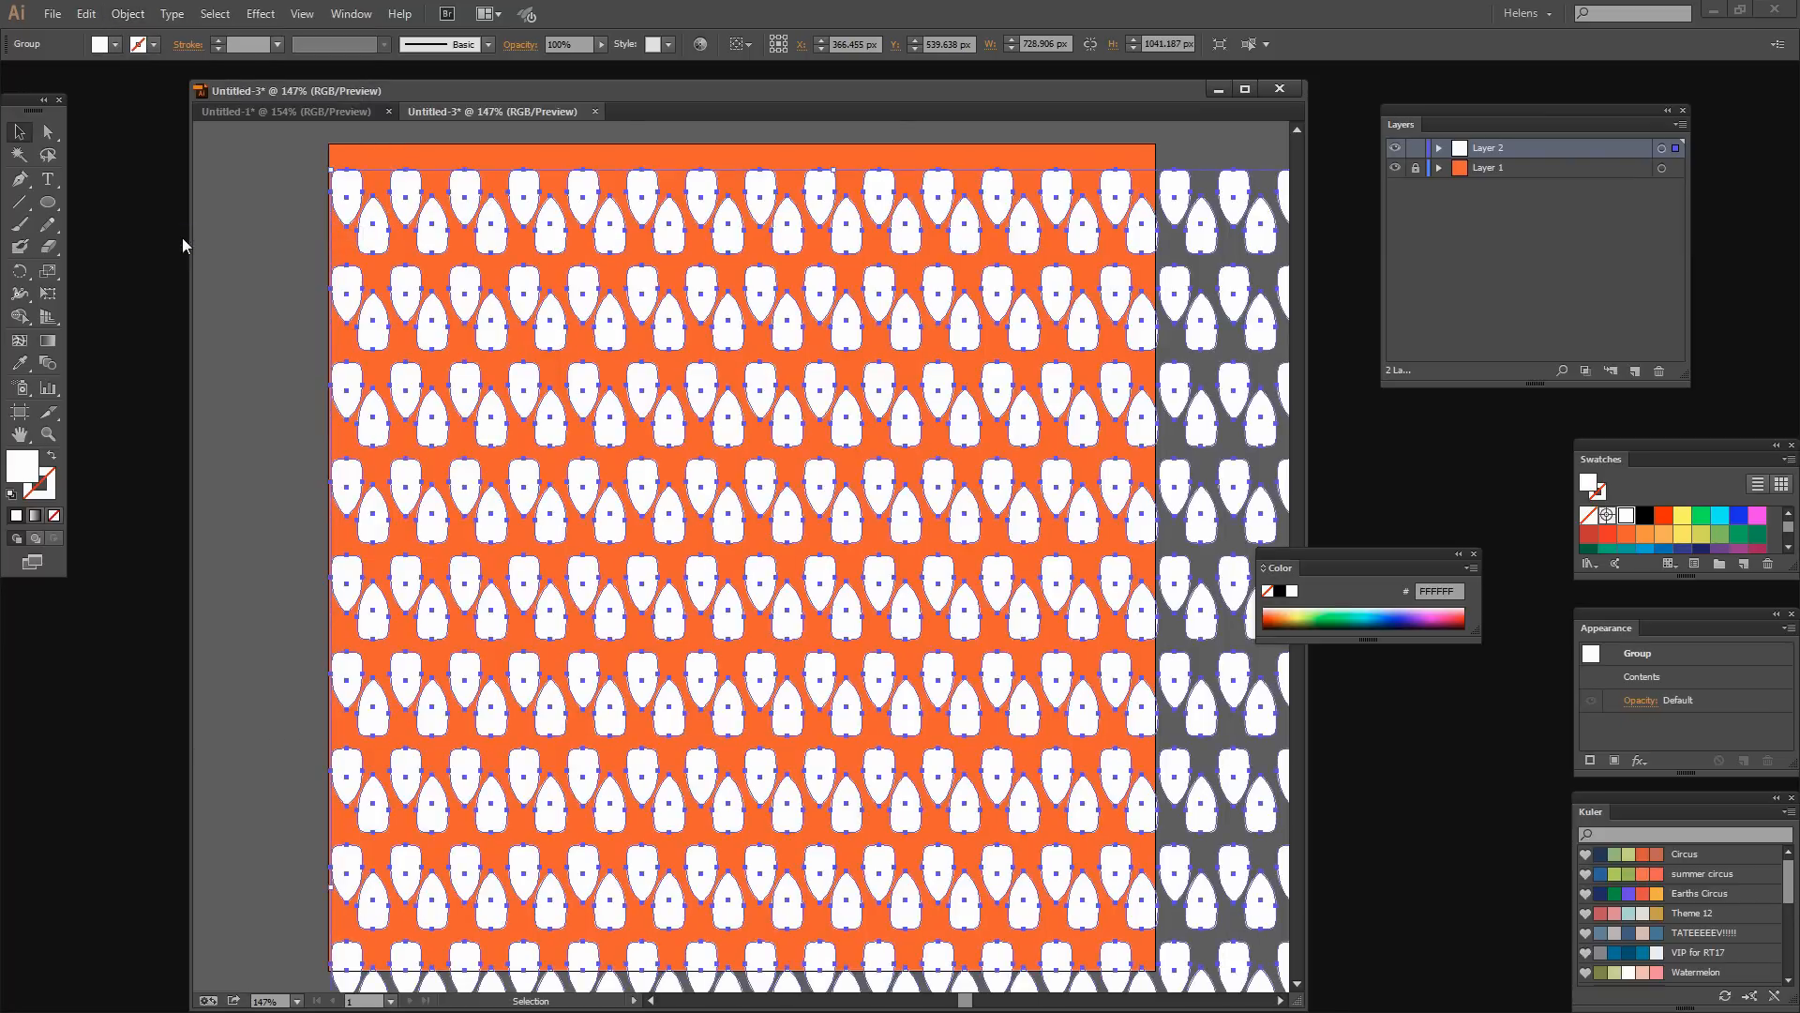
click(1439, 149)
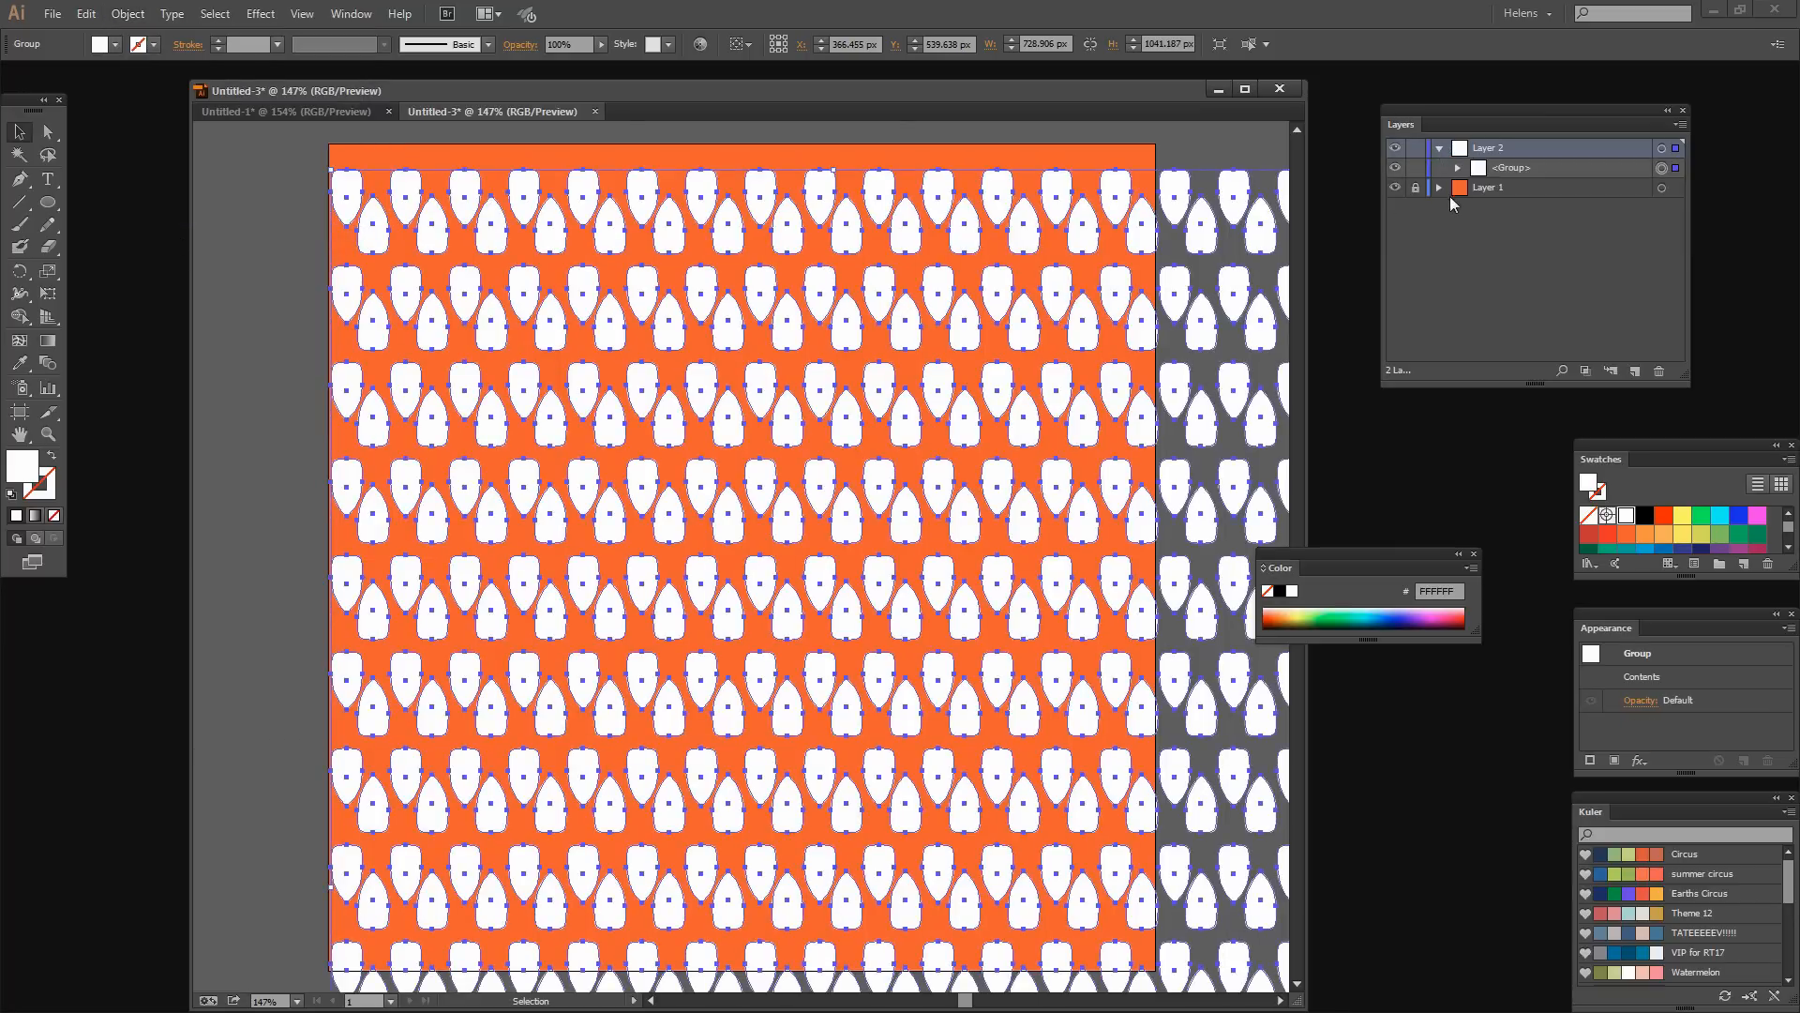
click(1456, 167)
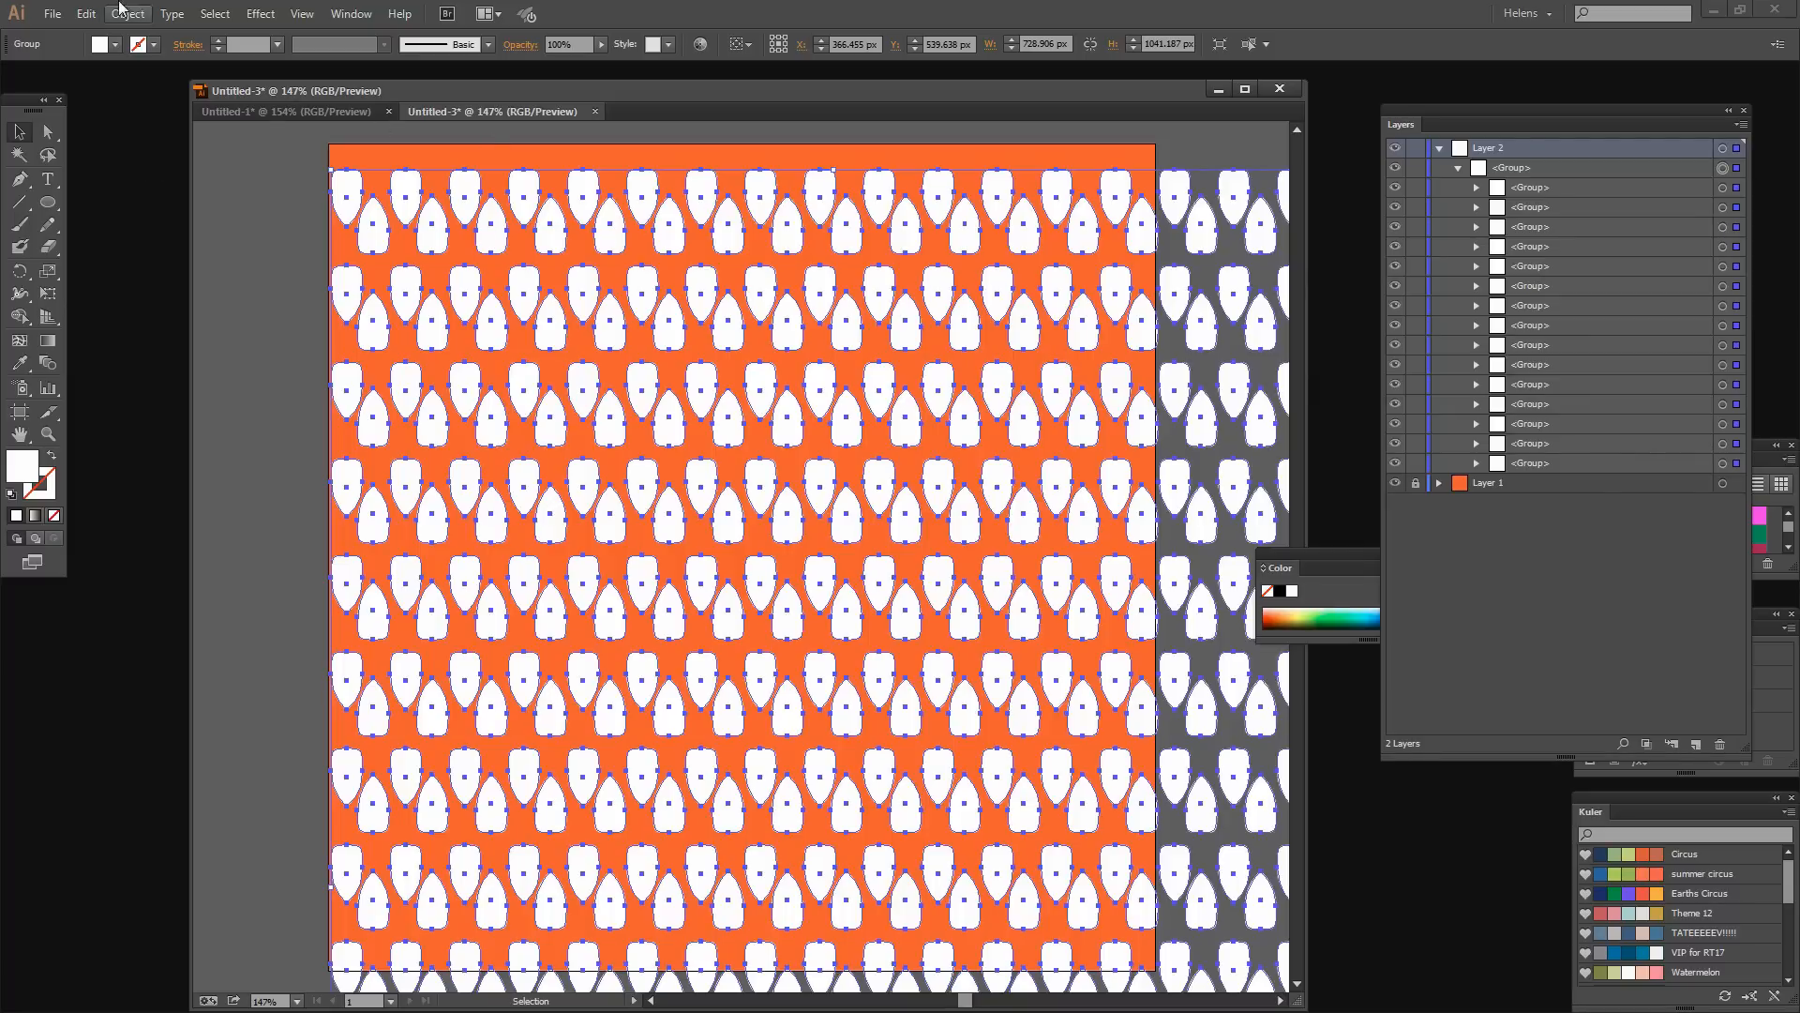
Ungroup the leaf pattern twice into individual leaf paths.
click(126, 14)
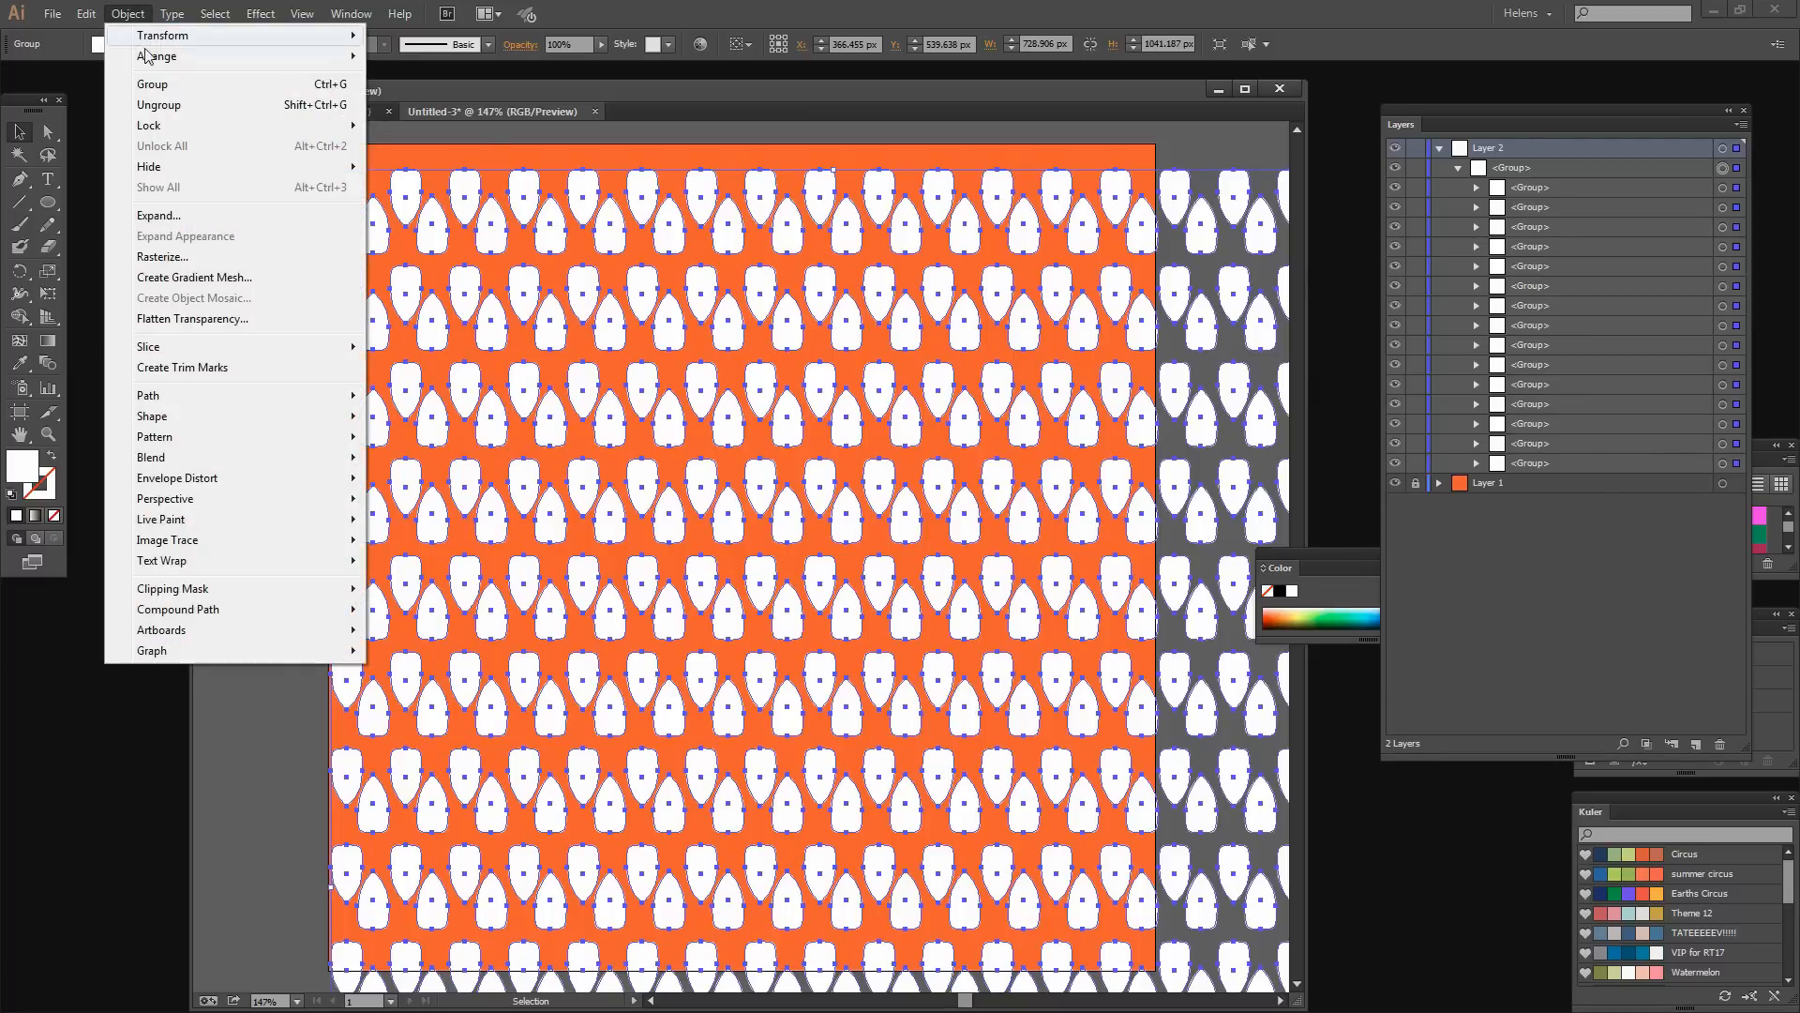
click(122, 14)
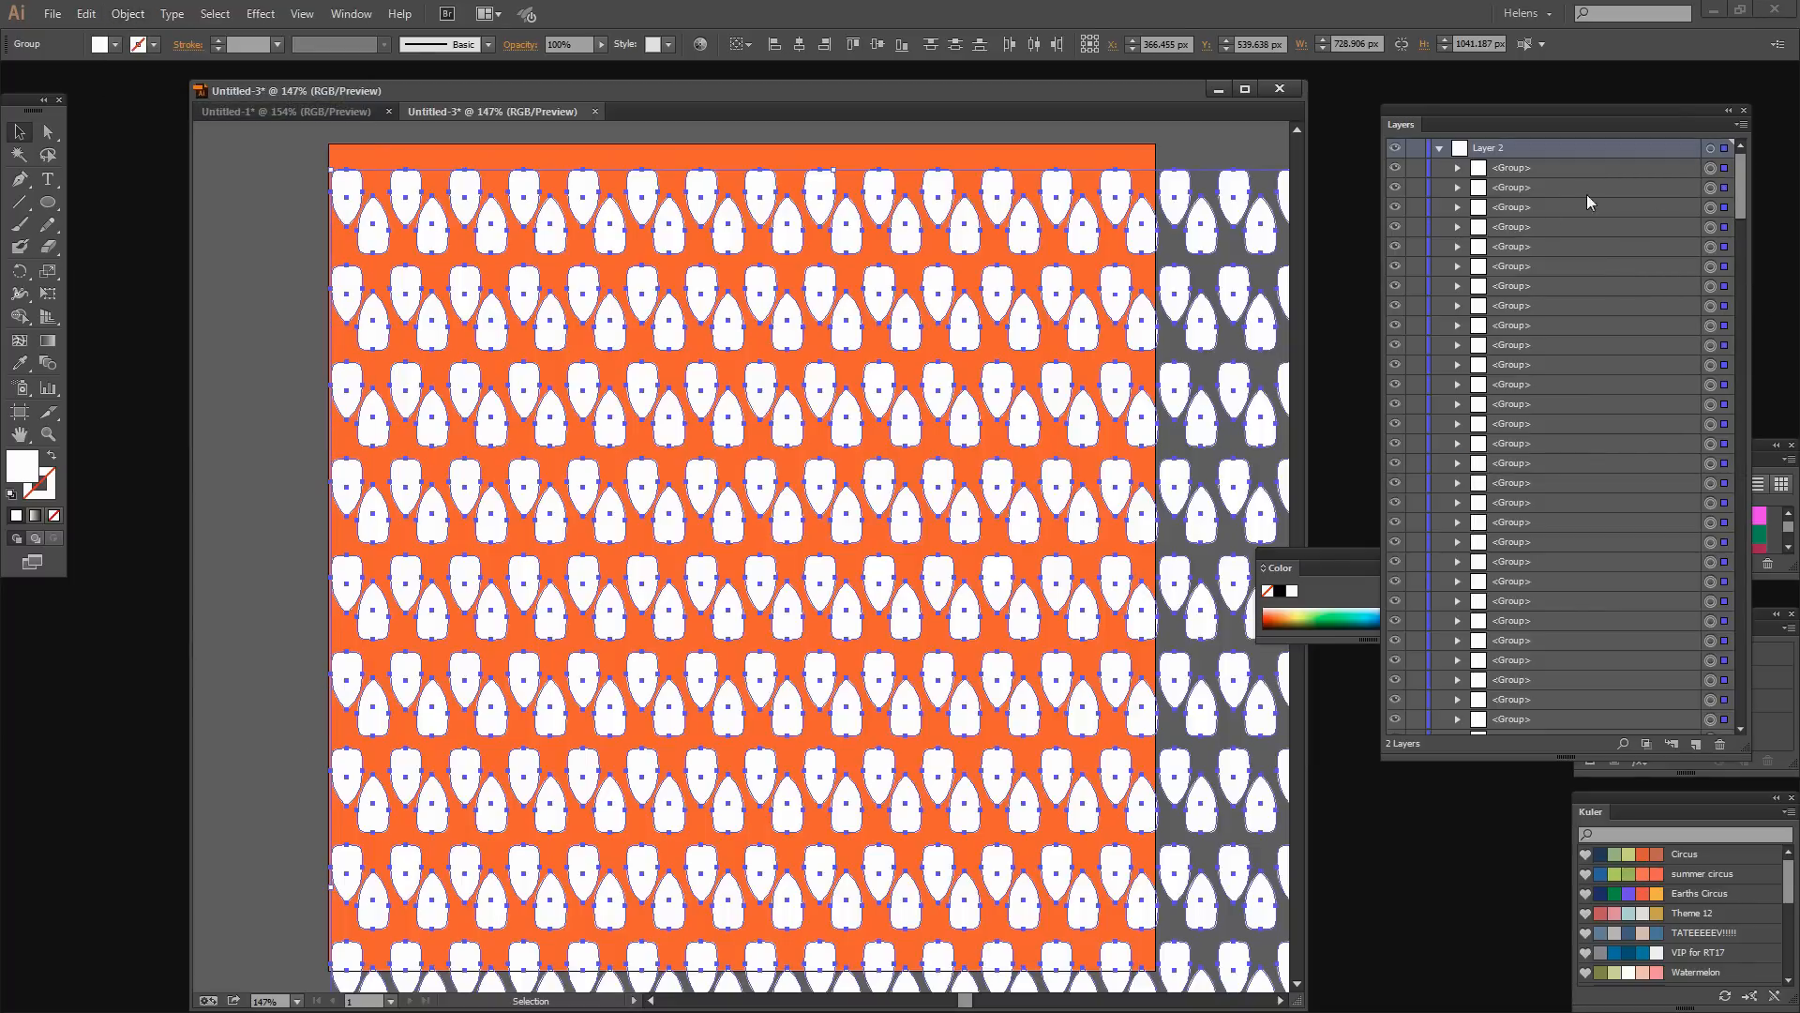
click(123, 14)
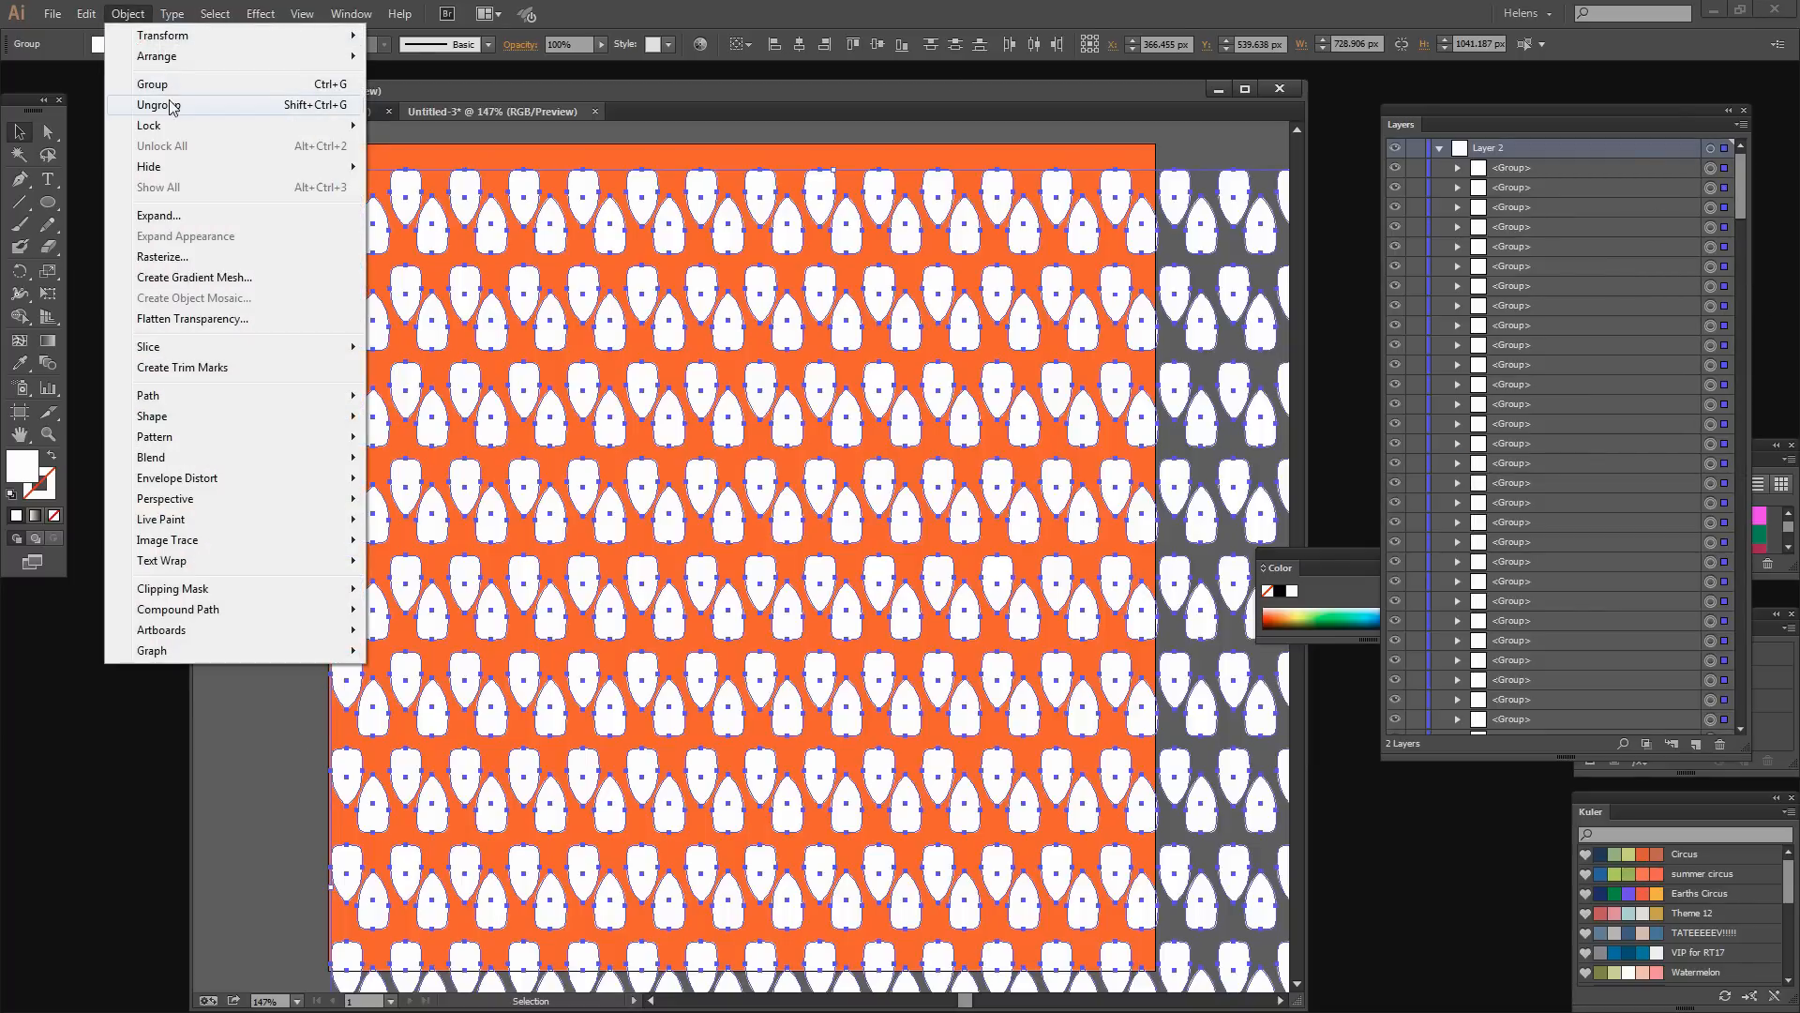
click(153, 105)
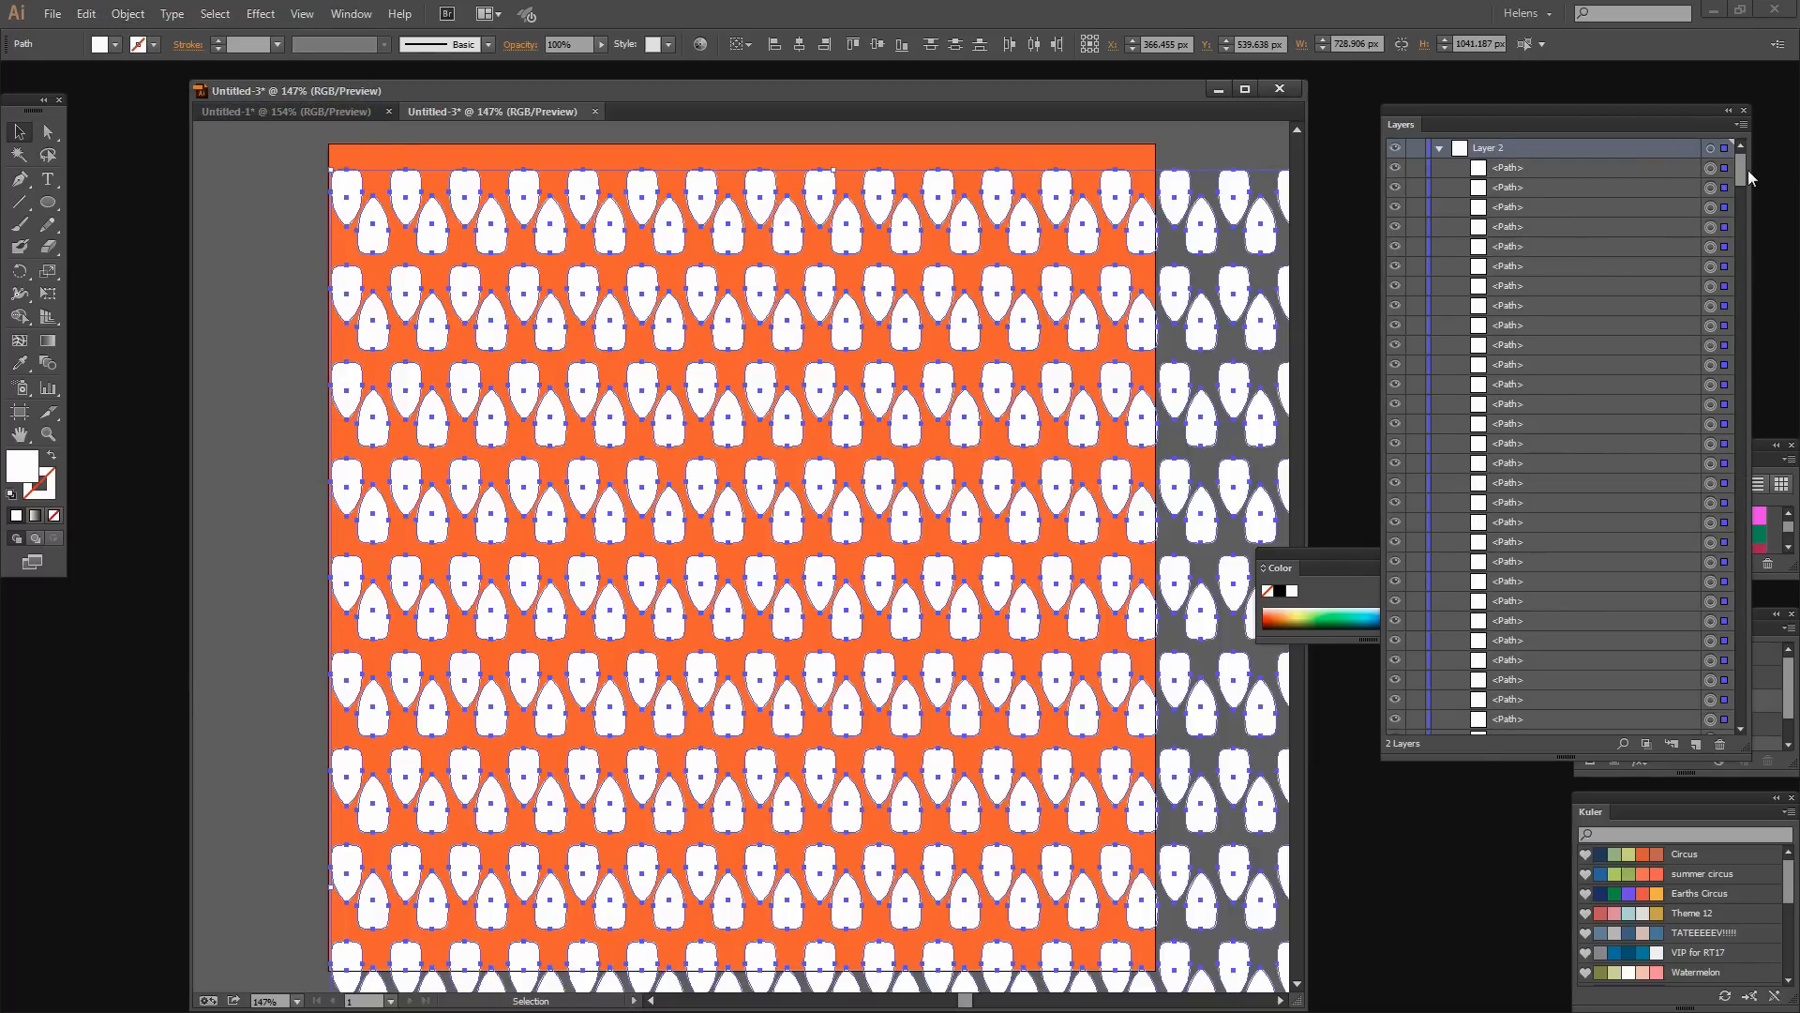
scroll(down, 3)
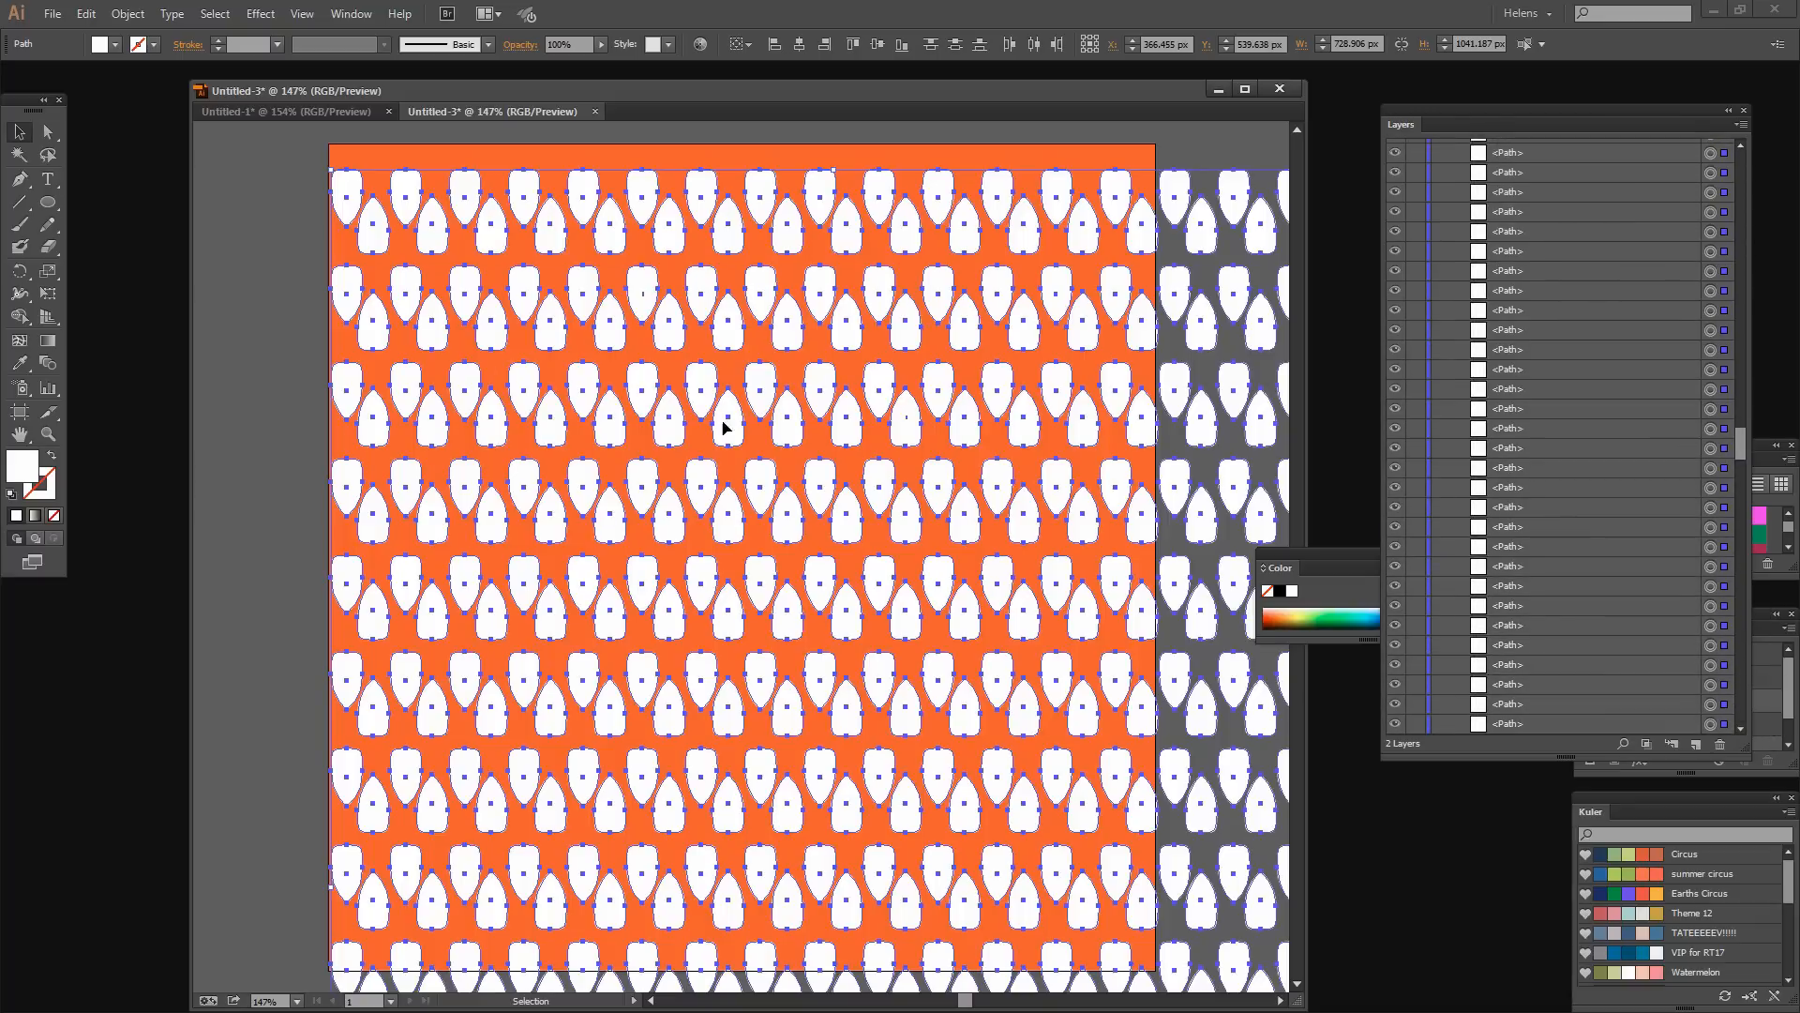
mouse_move(1628, 318)
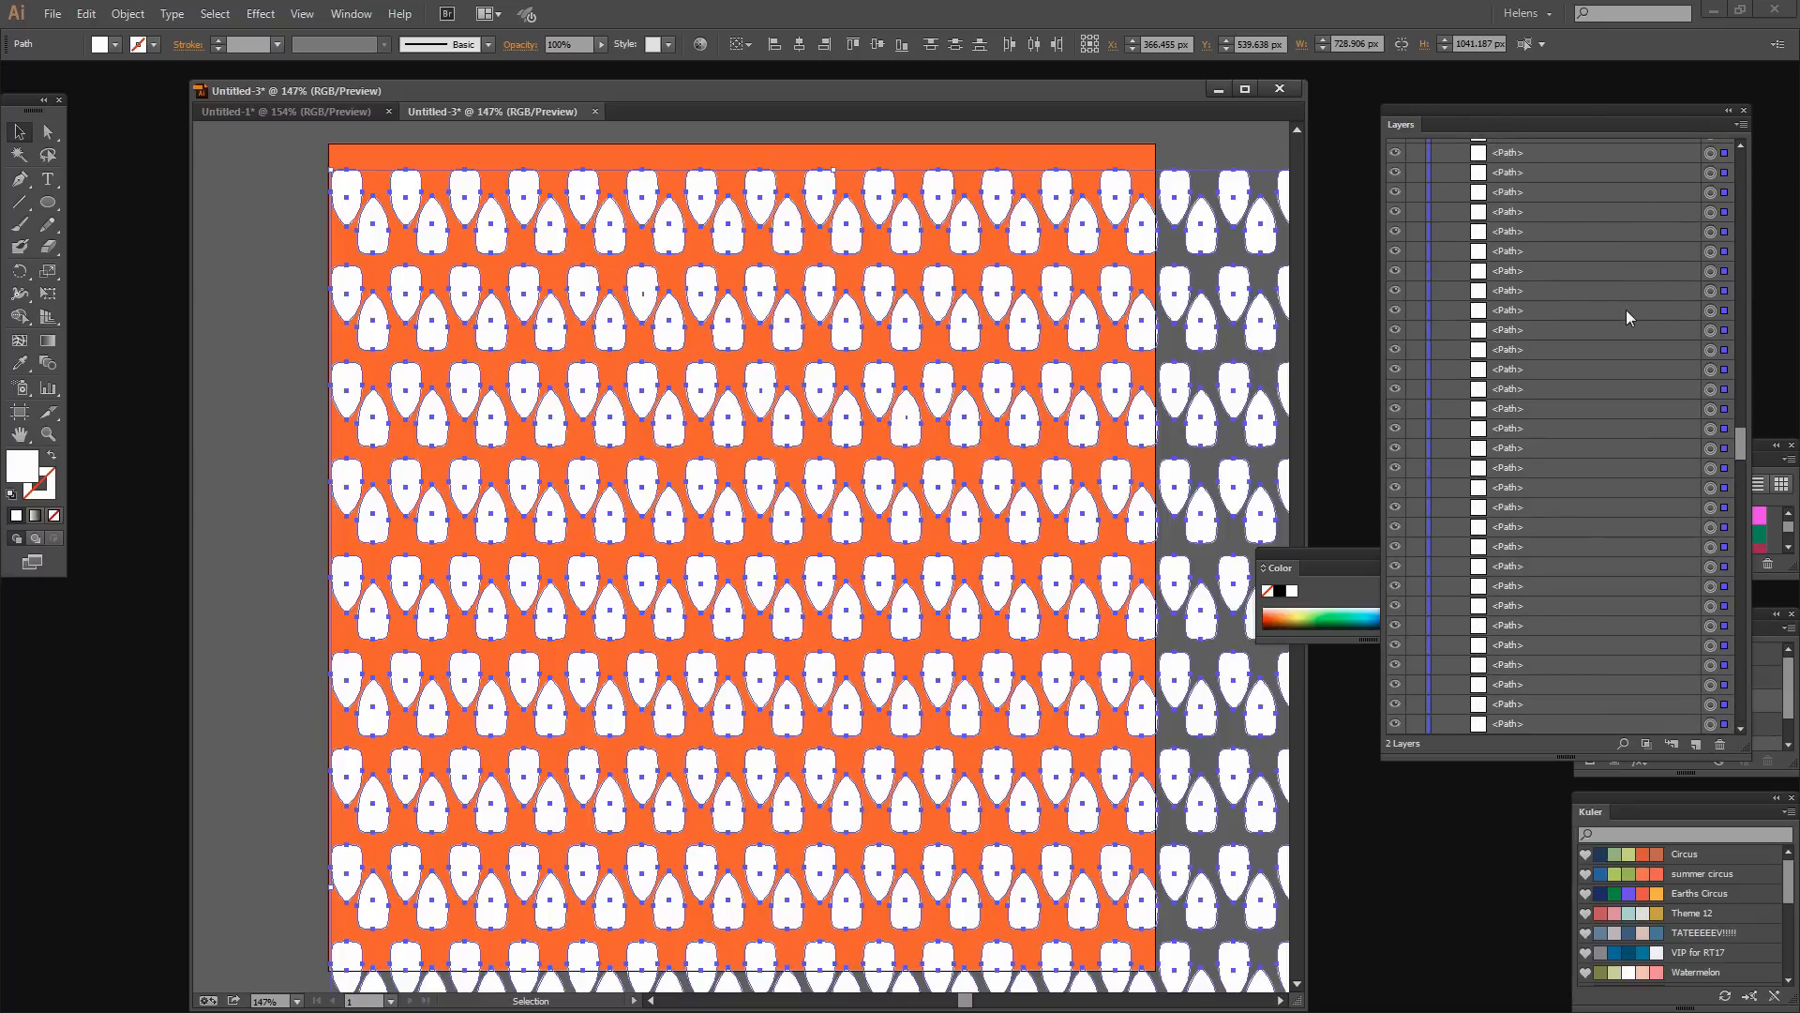
mouse_move(1745, 412)
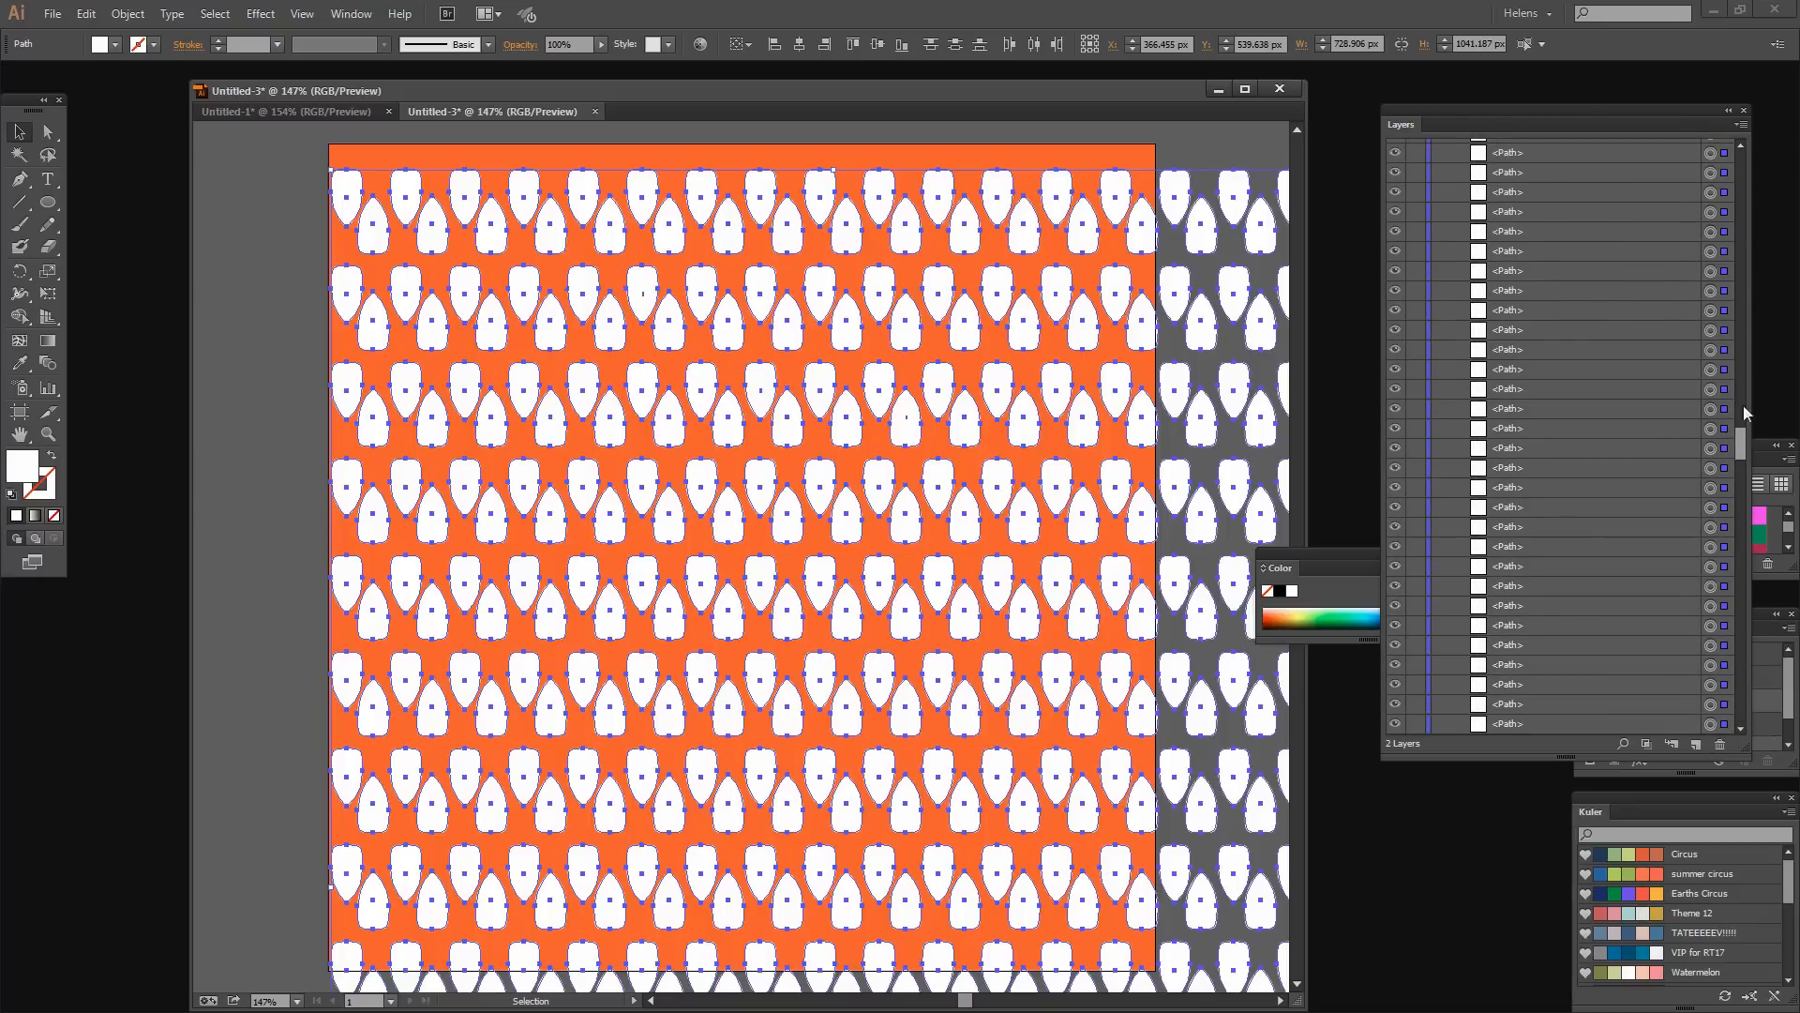
Select the whole leaf pattern group on Layer 2 and collapse its path list.
click(1724, 160)
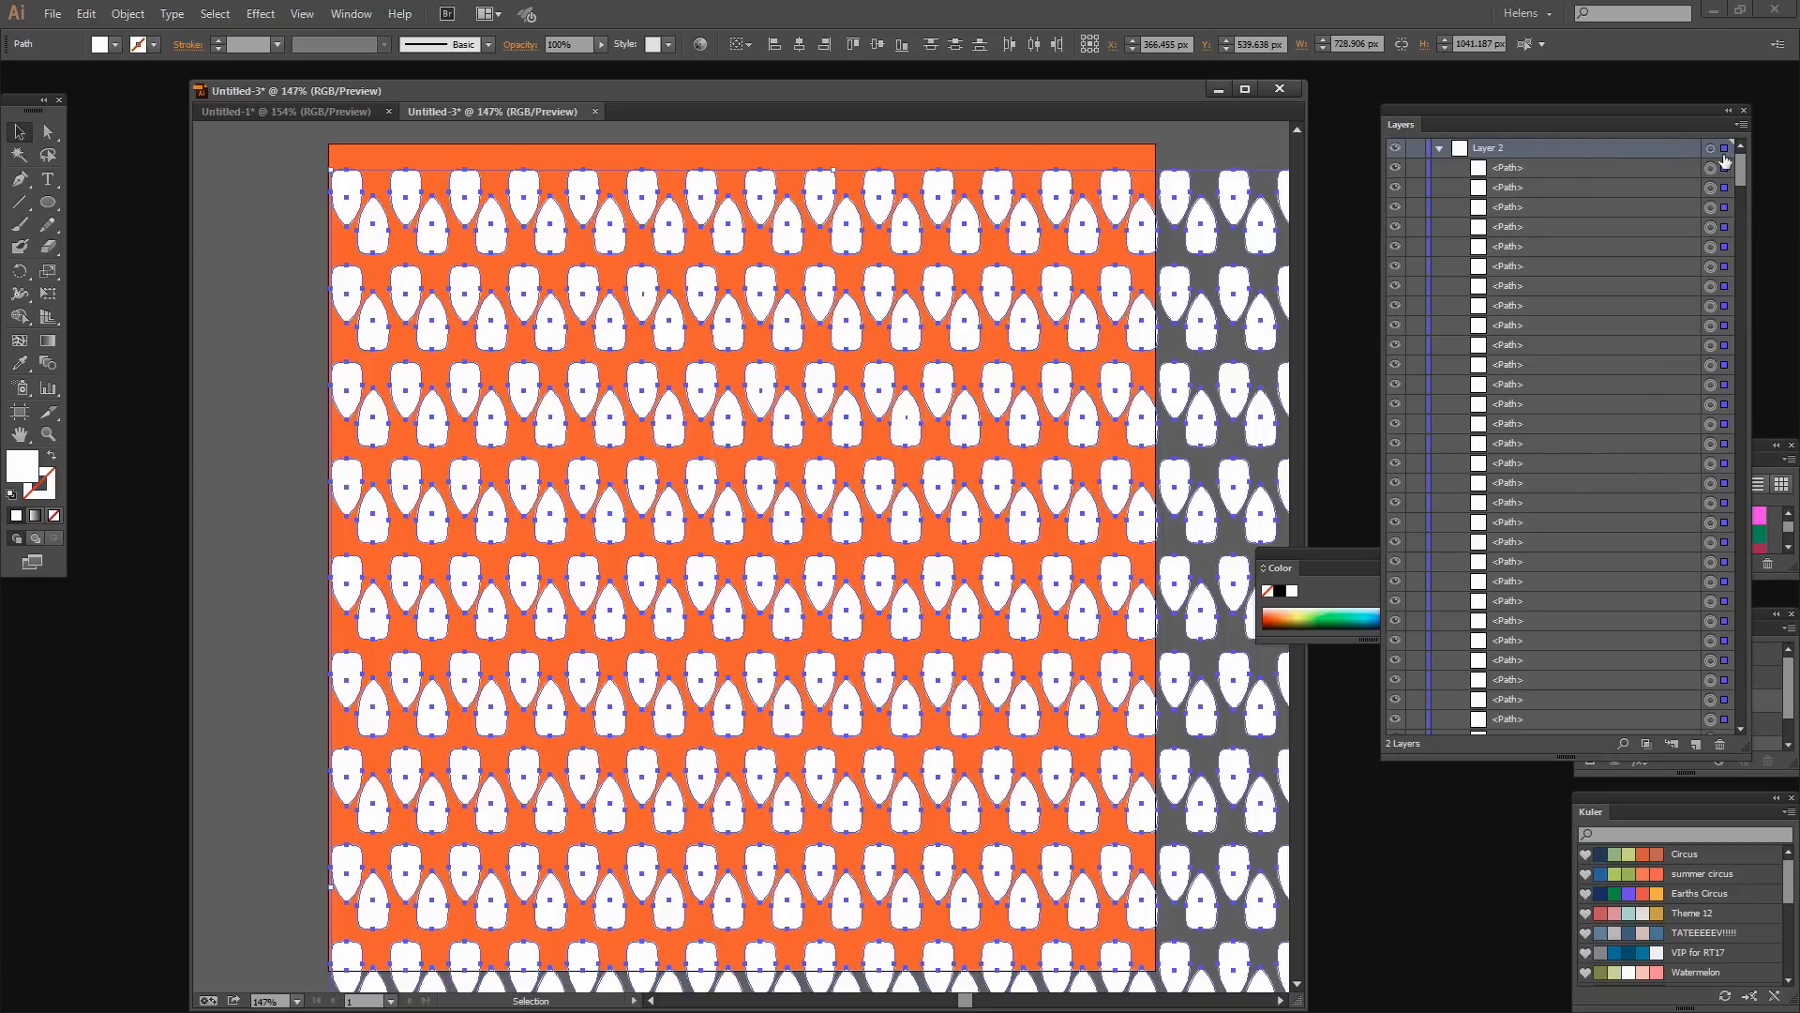
mouse_move(134, 41)
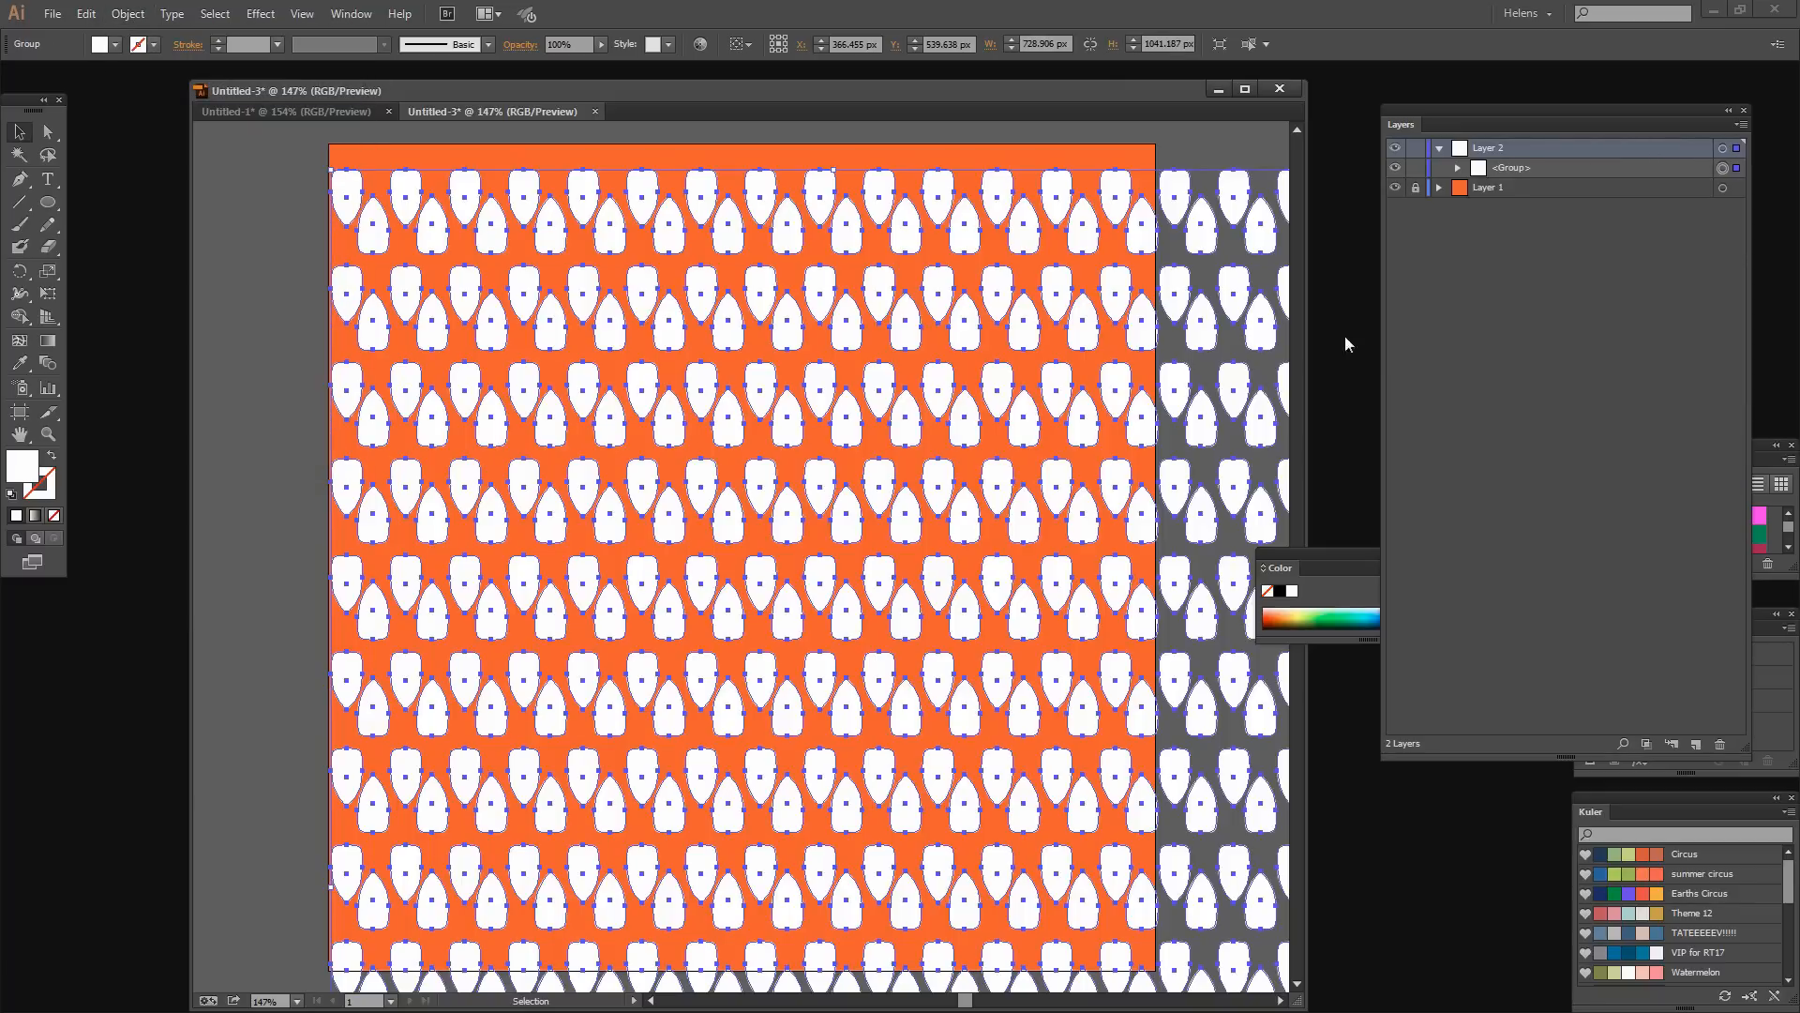
click(1437, 167)
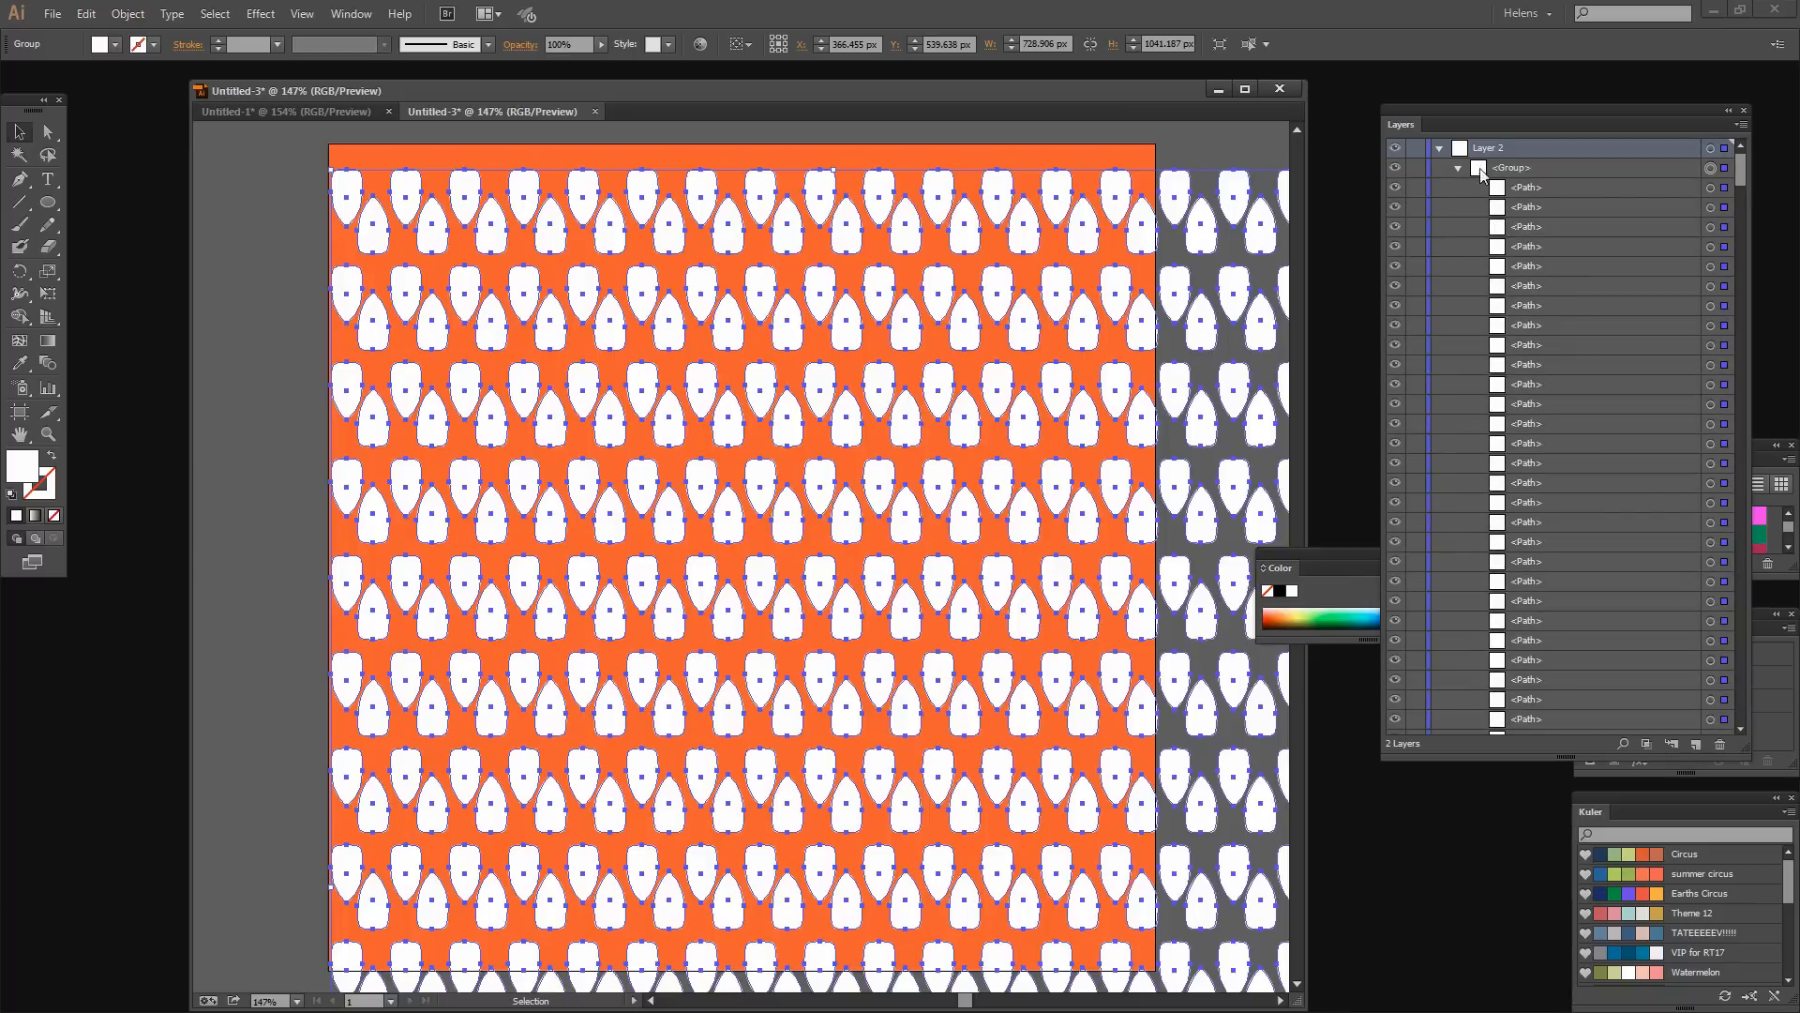
click(1438, 167)
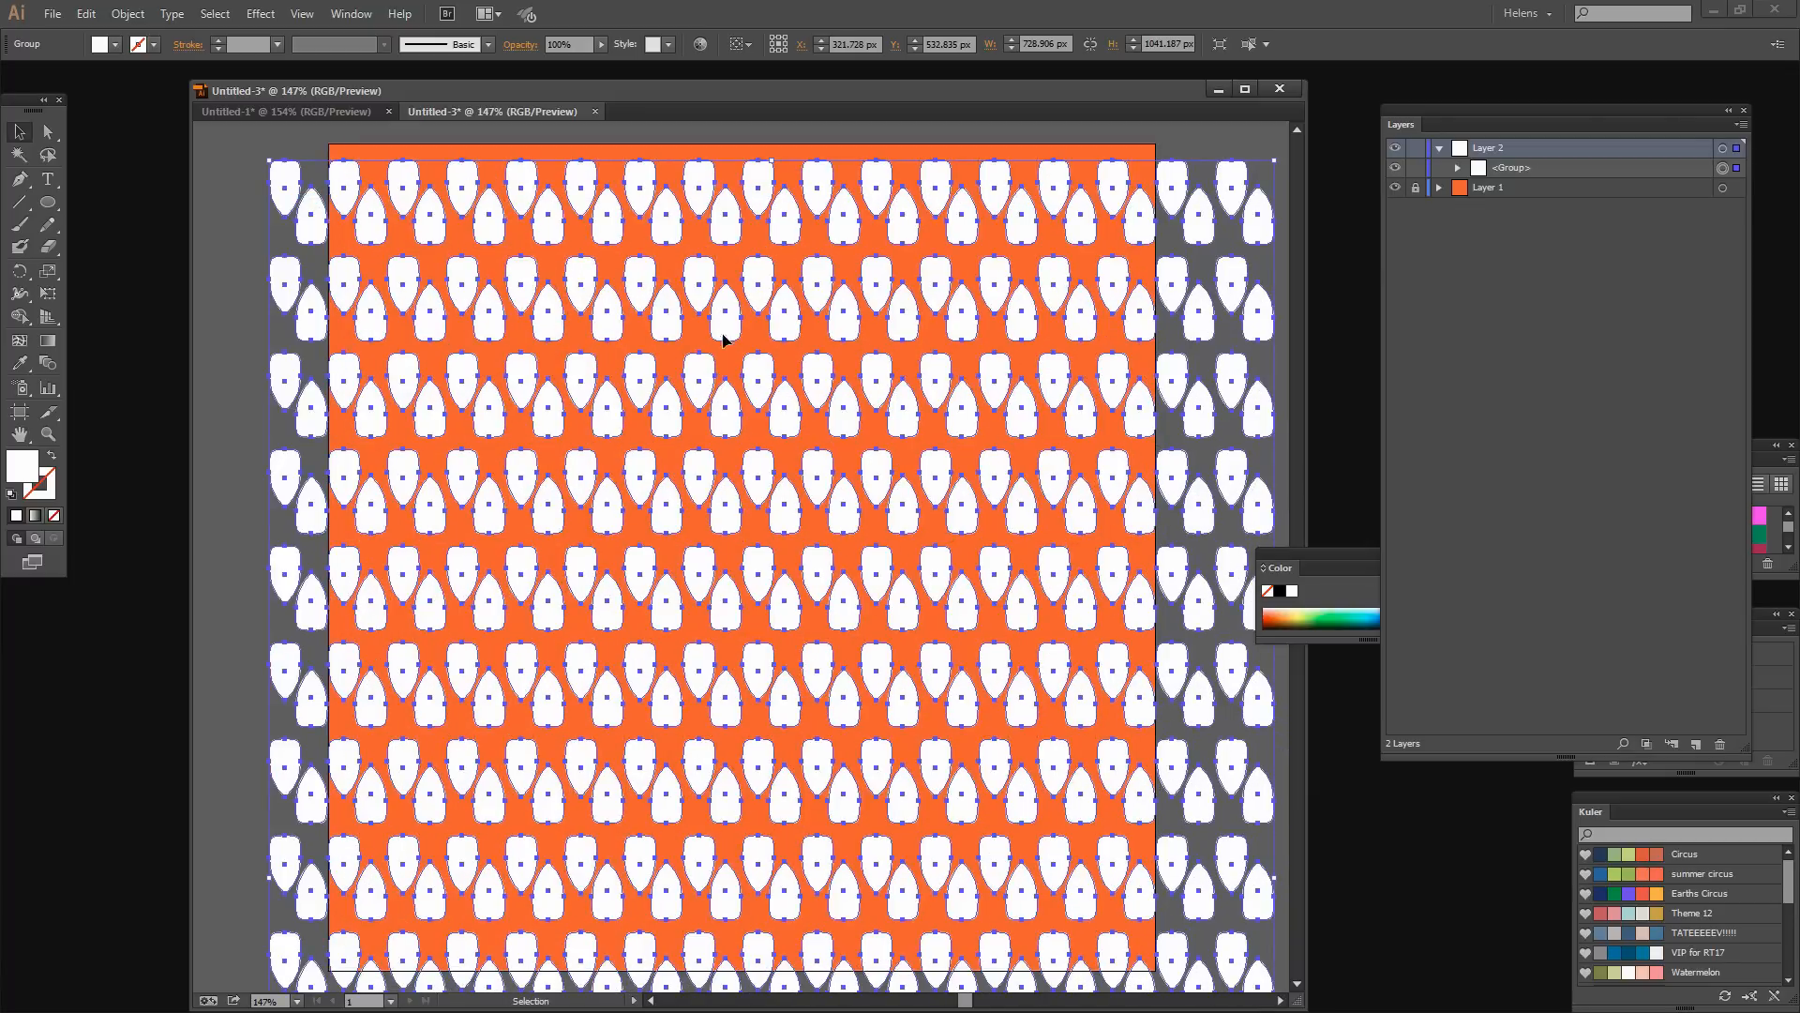
mouse_move(231, 194)
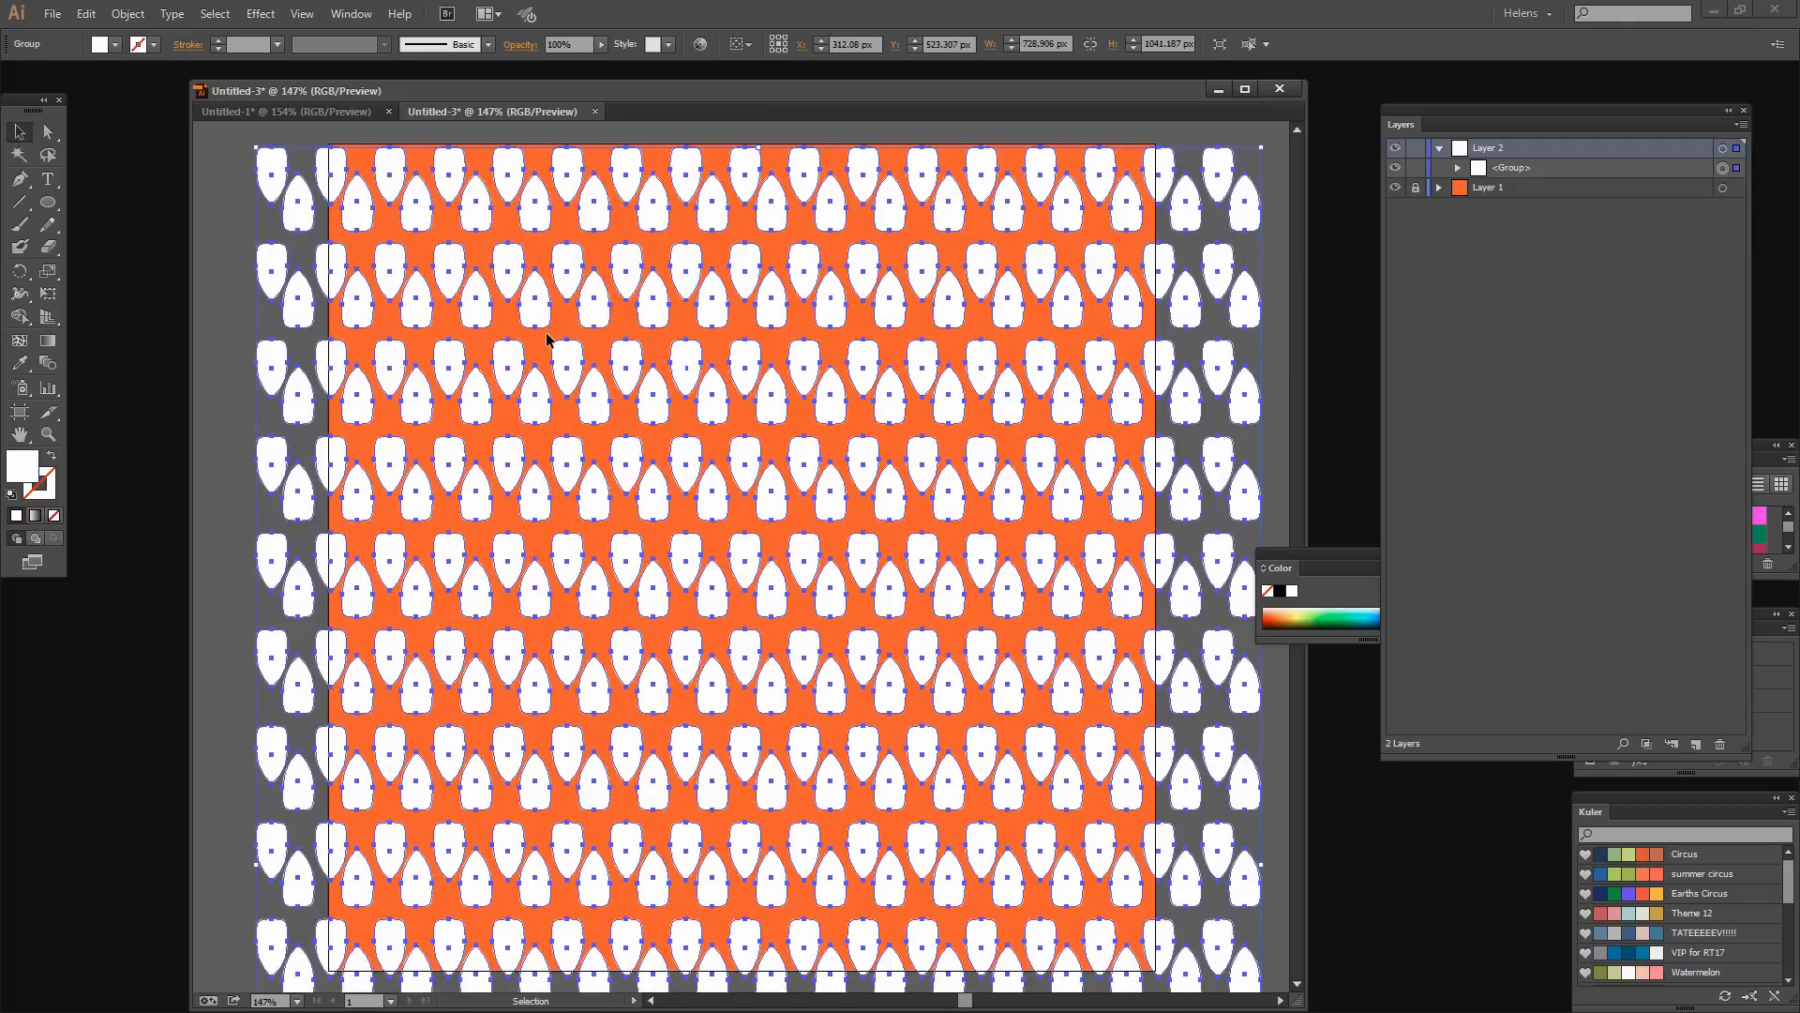
mouse_move(363, 222)
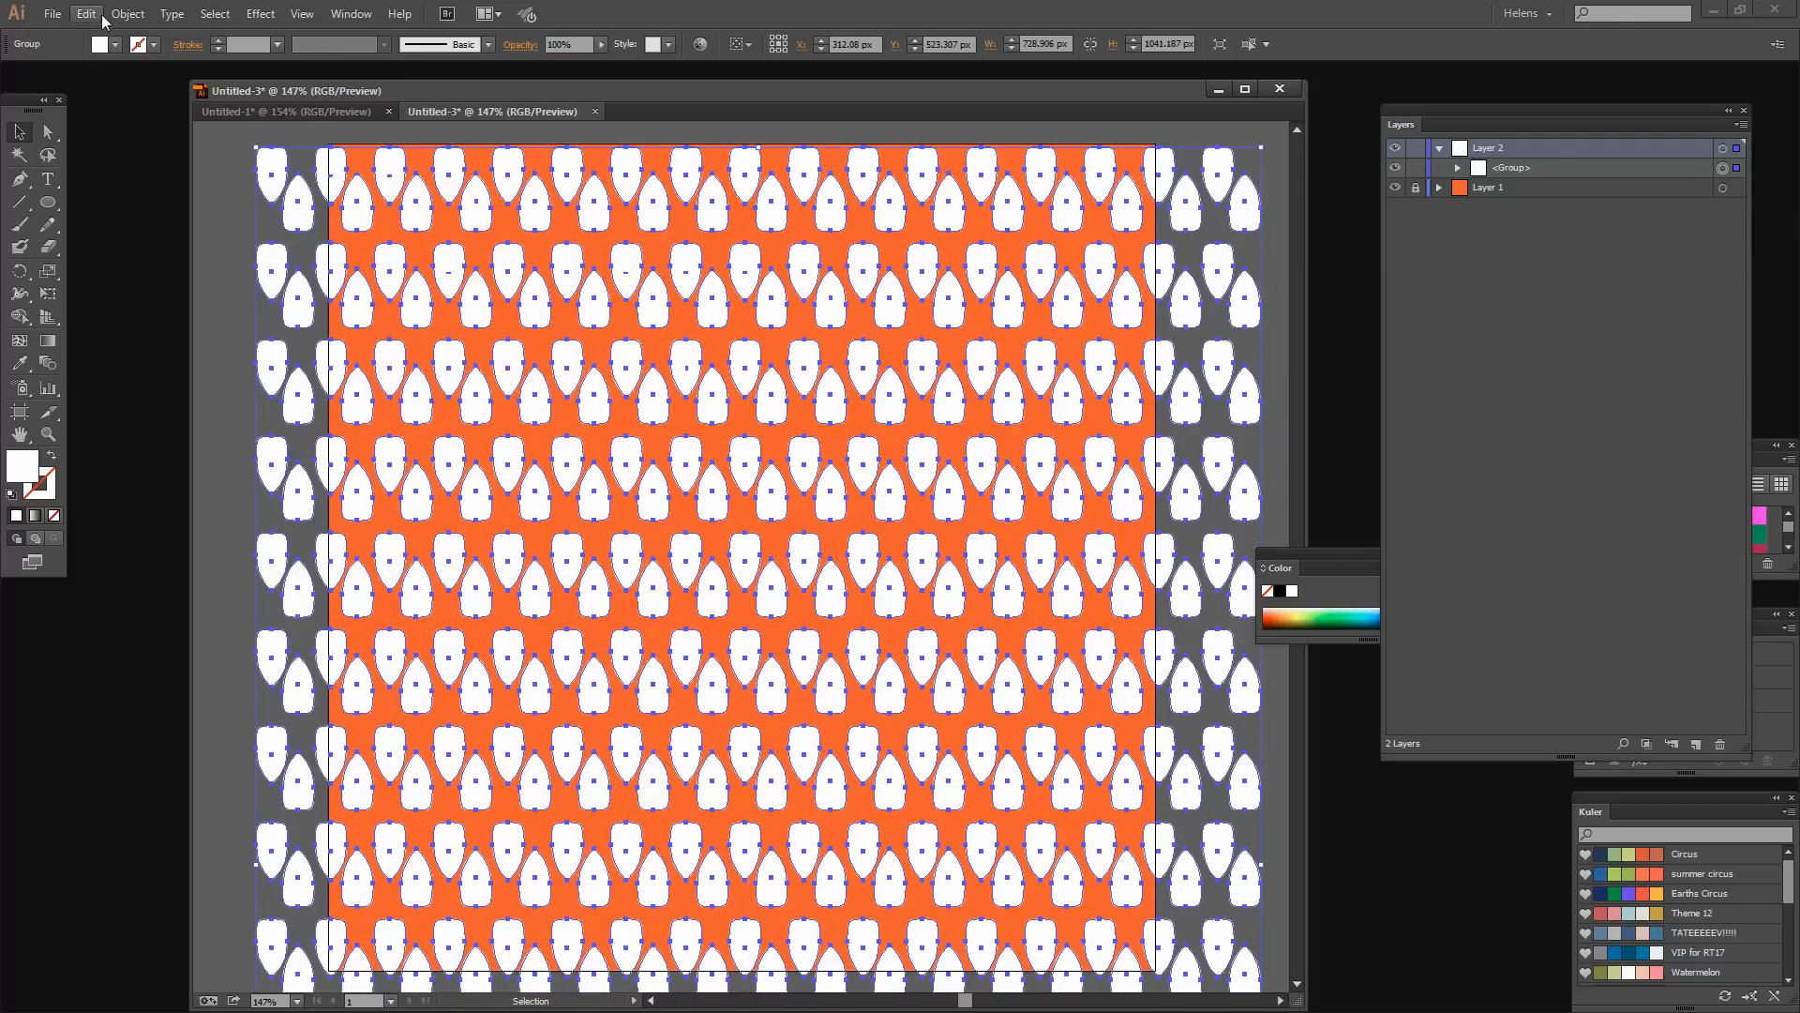
Wrap the leaf pattern in an envelope mesh with 6 rows and 6 columns.
click(133, 13)
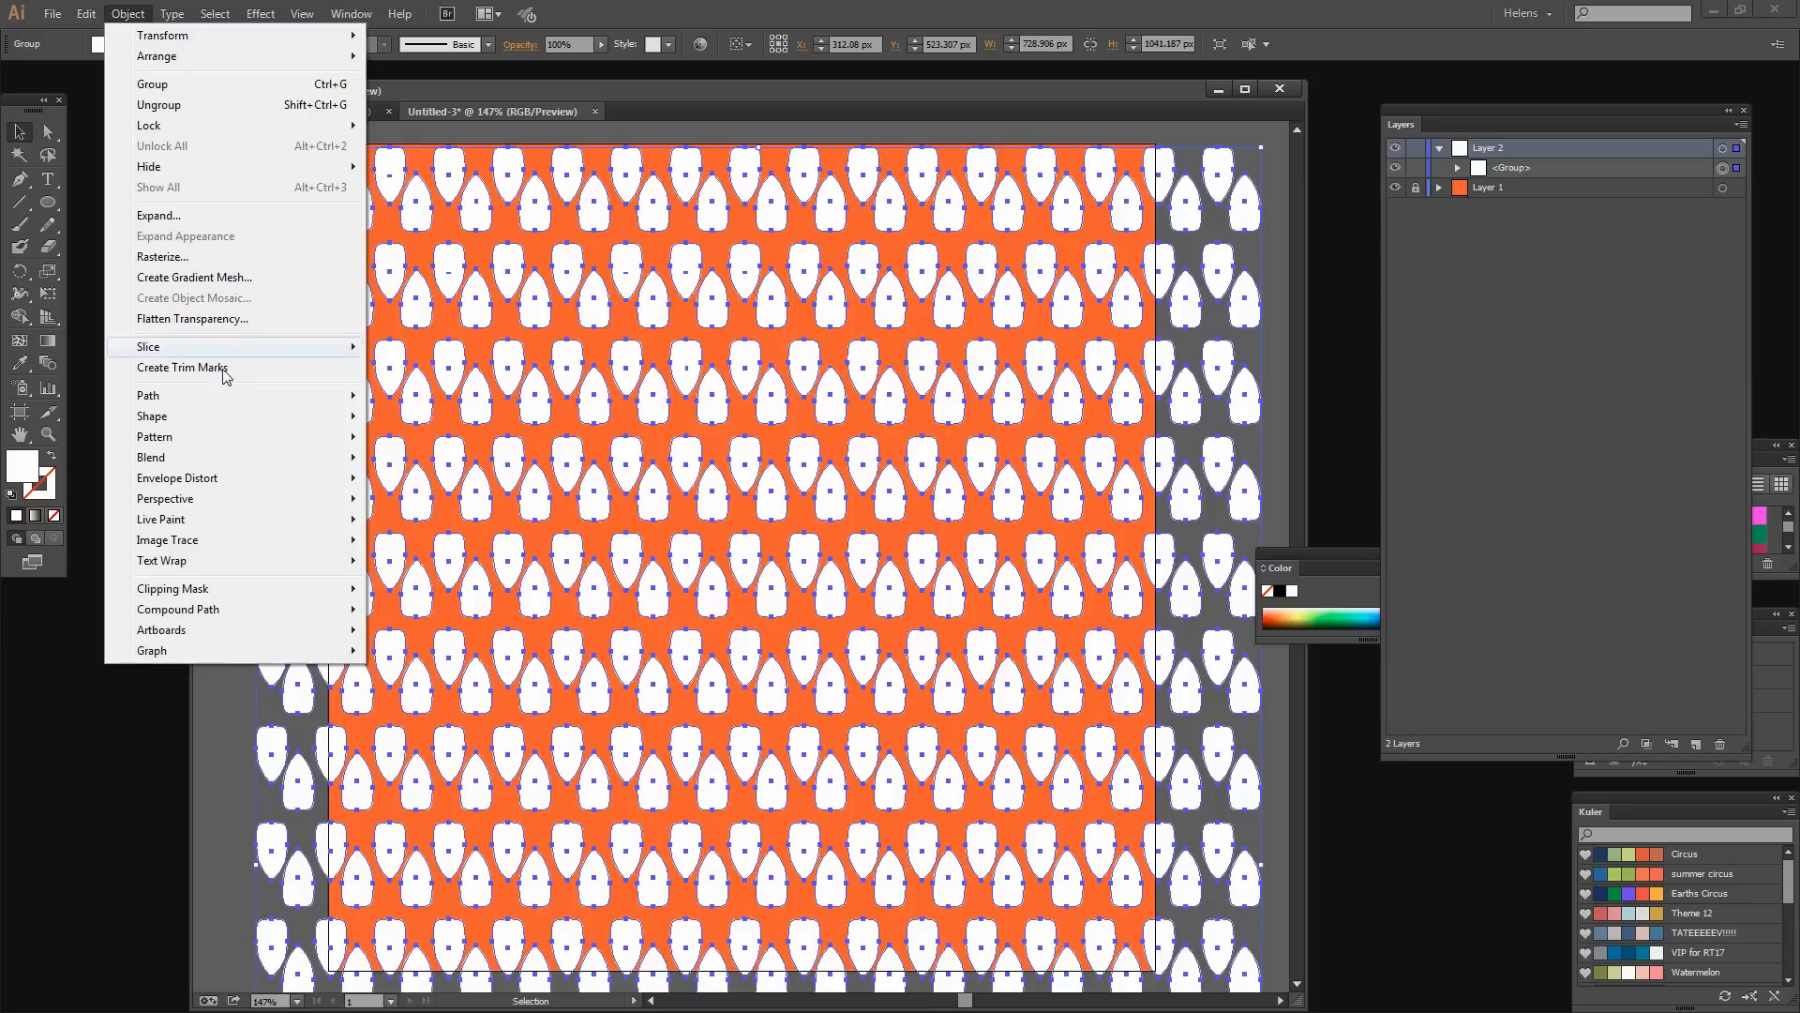
mouse_move(178, 478)
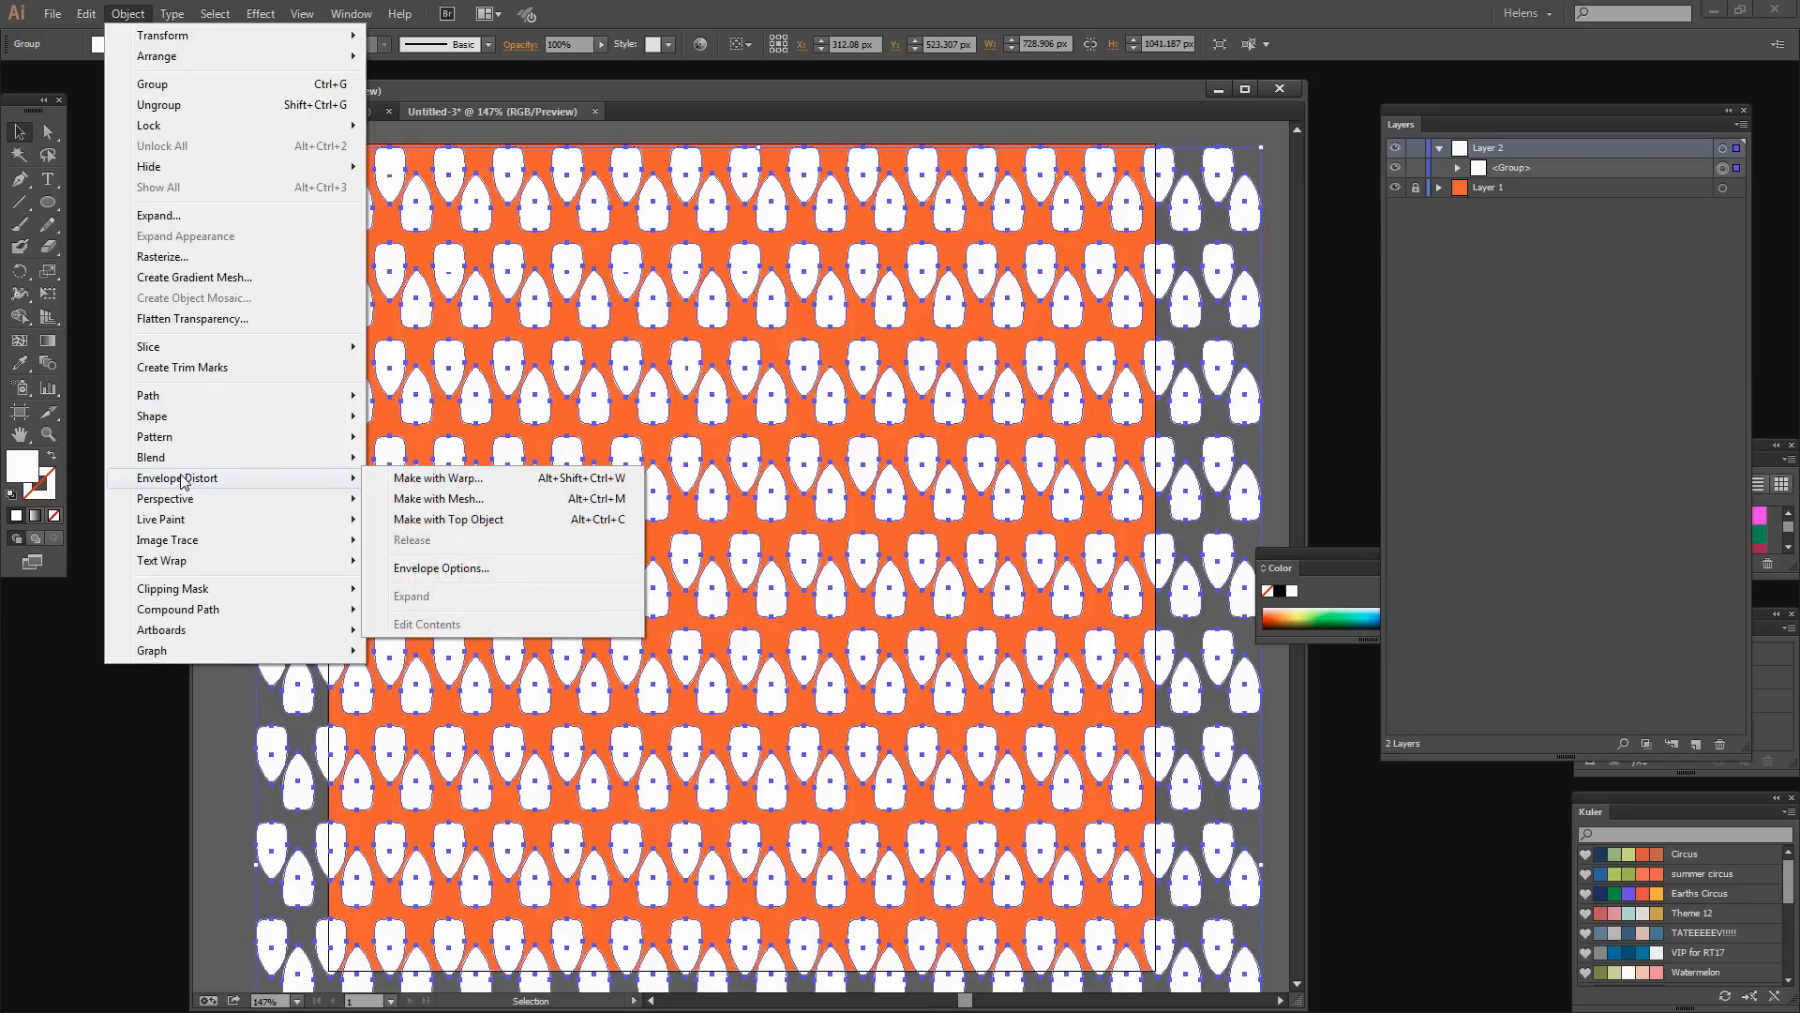
mouse_move(458, 499)
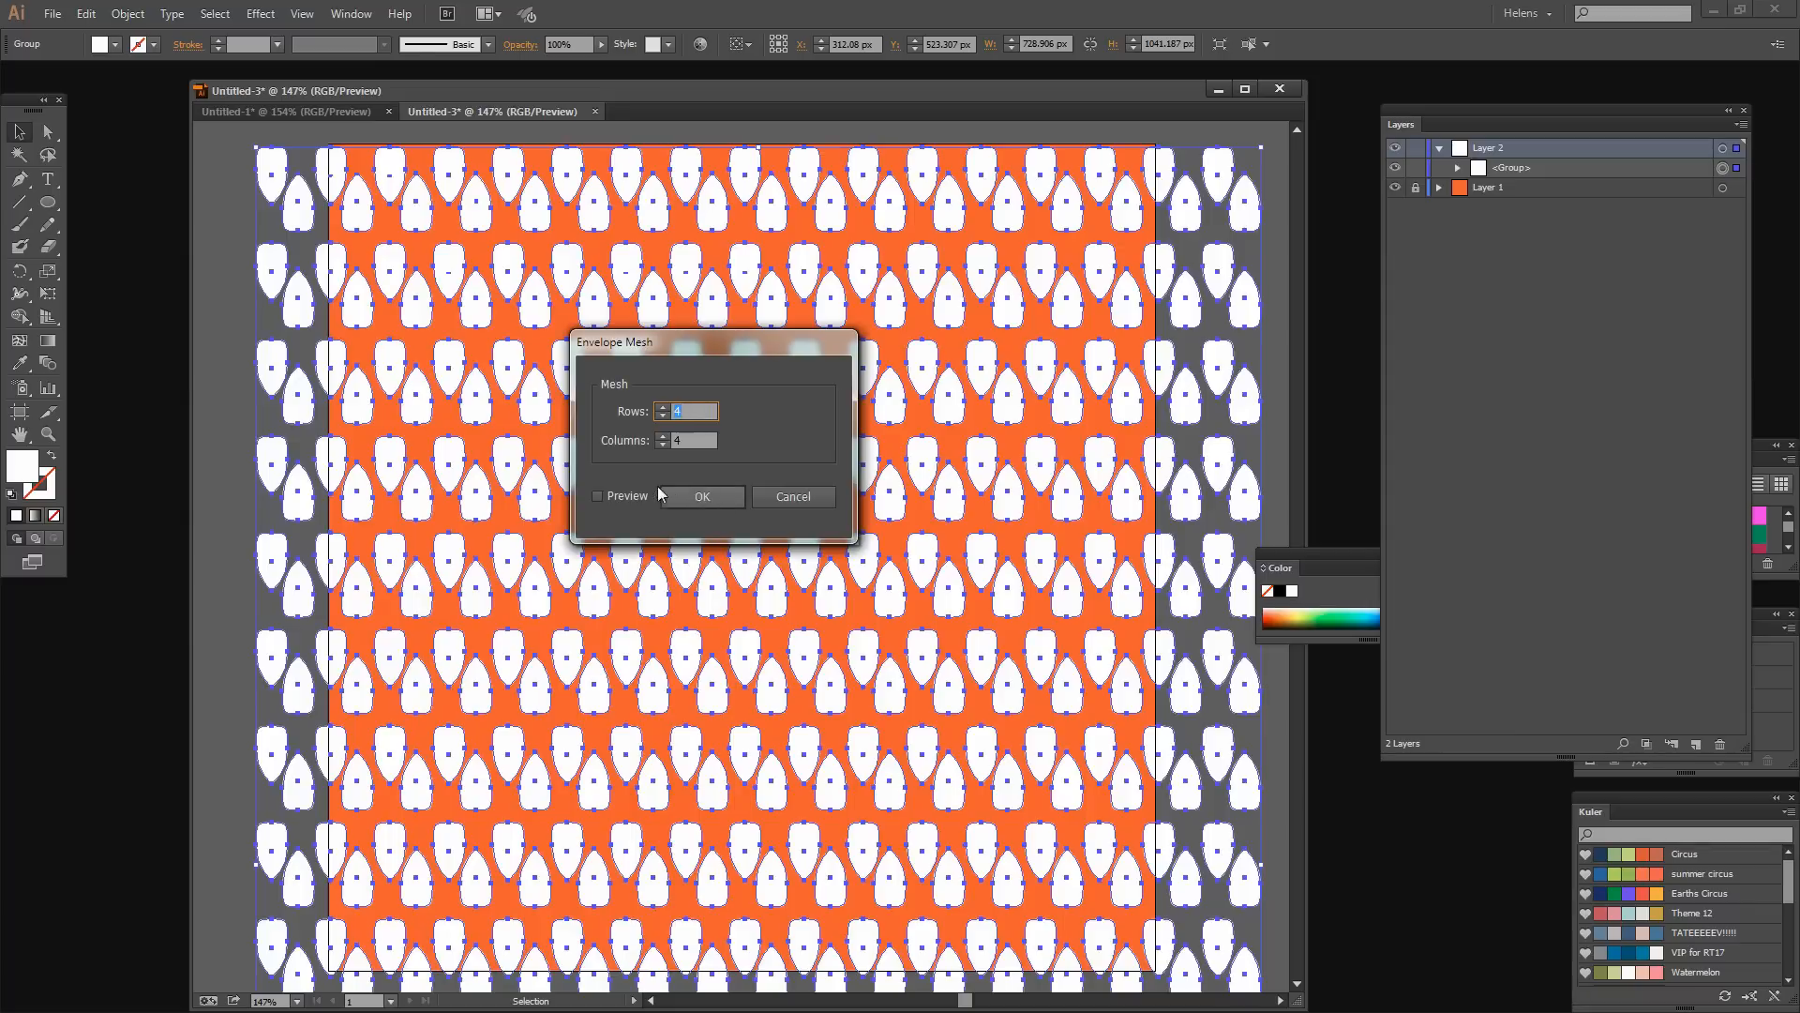
click(597, 496)
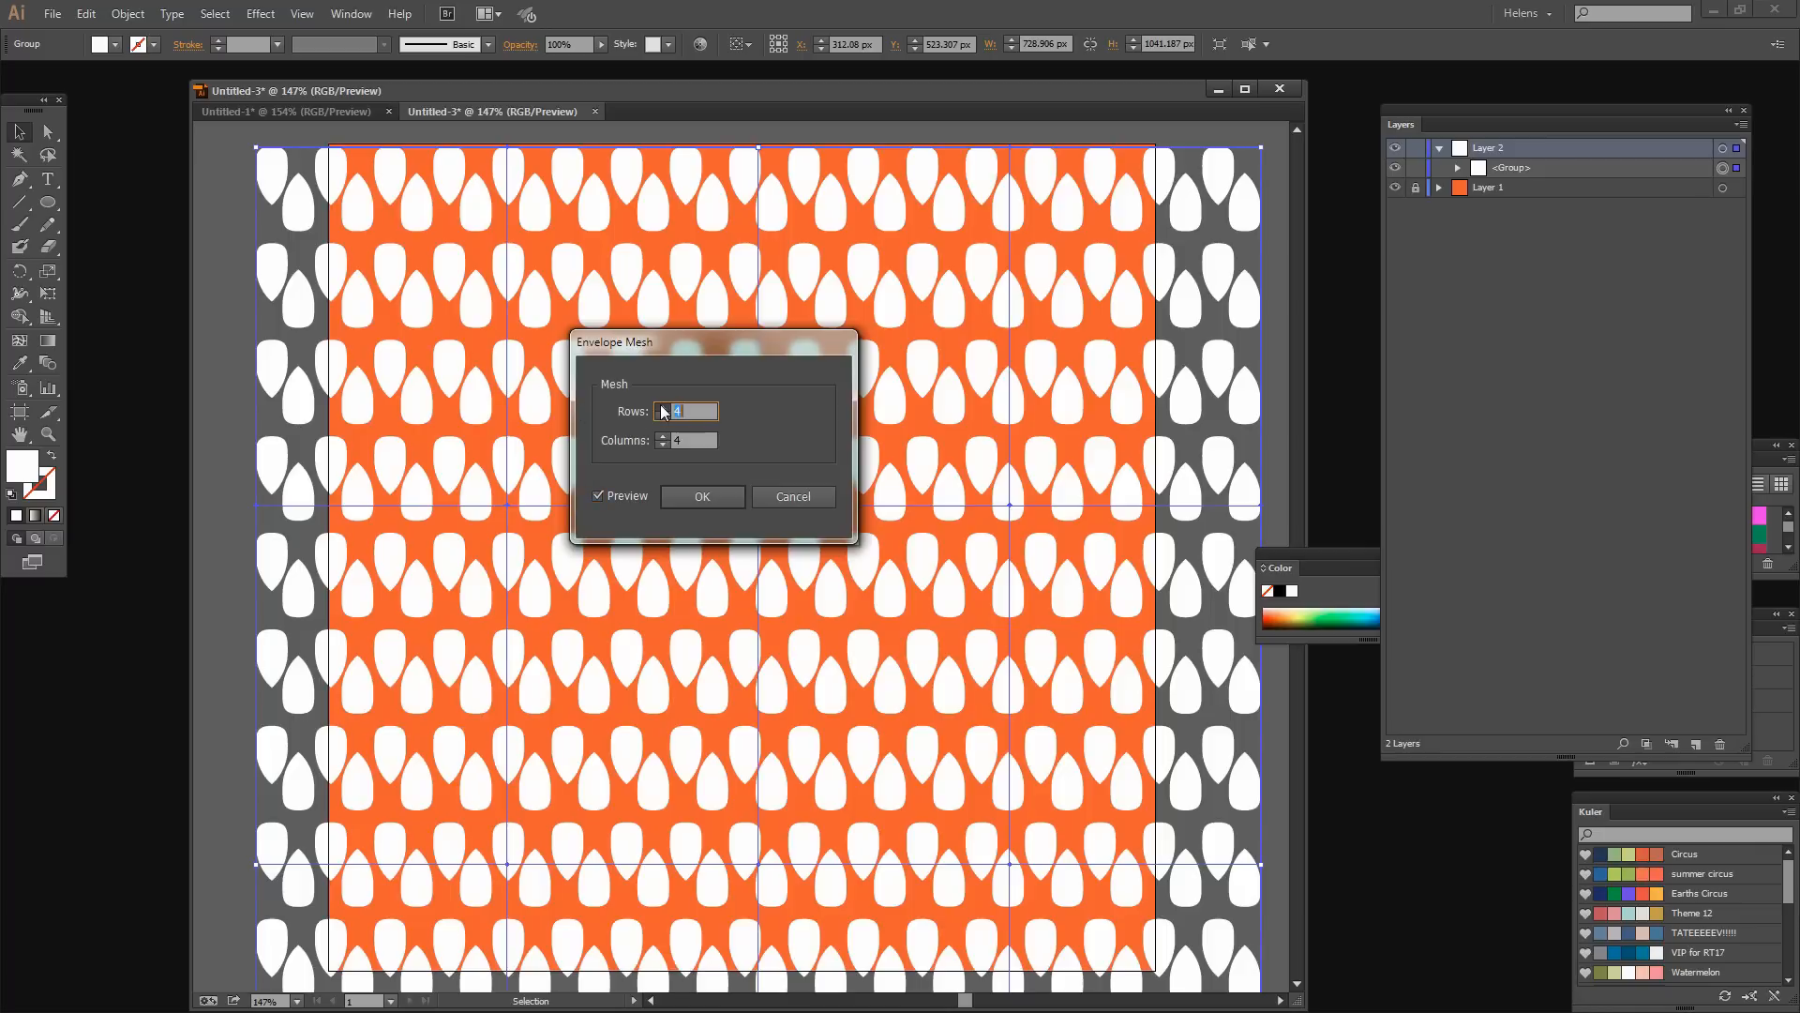
click(663, 406)
text(6)
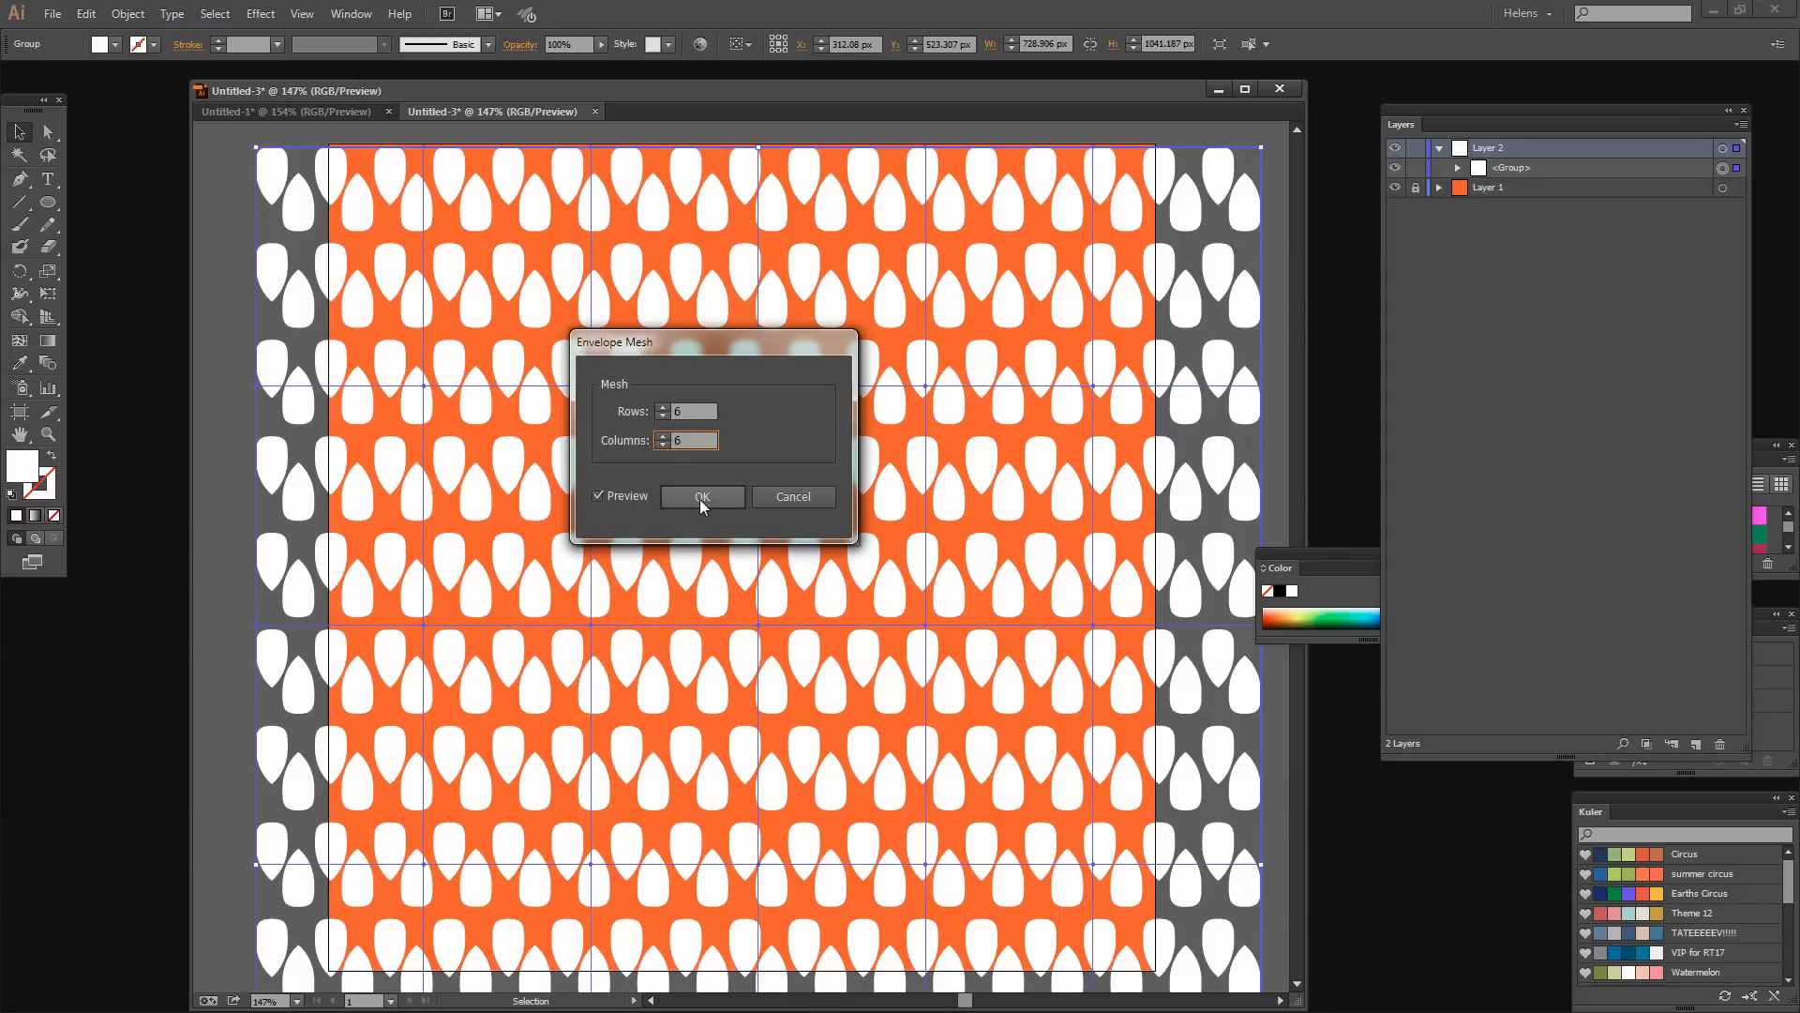
click(701, 496)
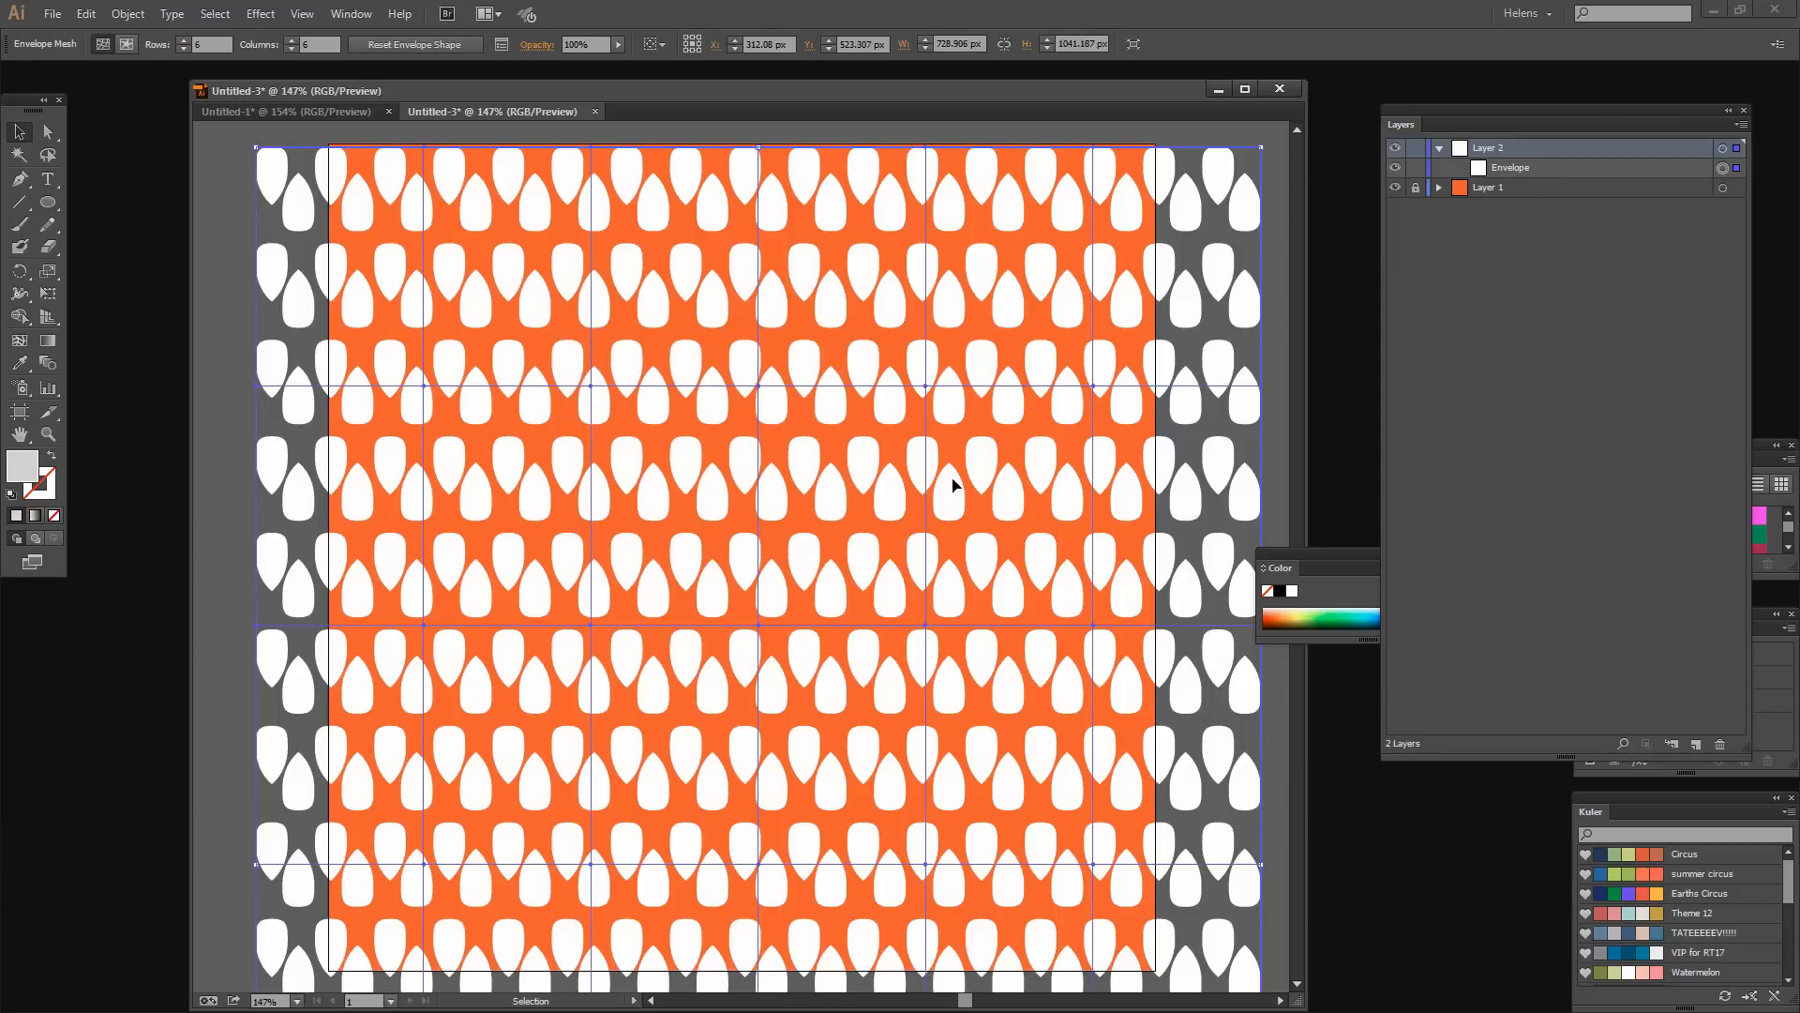
mouse_move(328, 403)
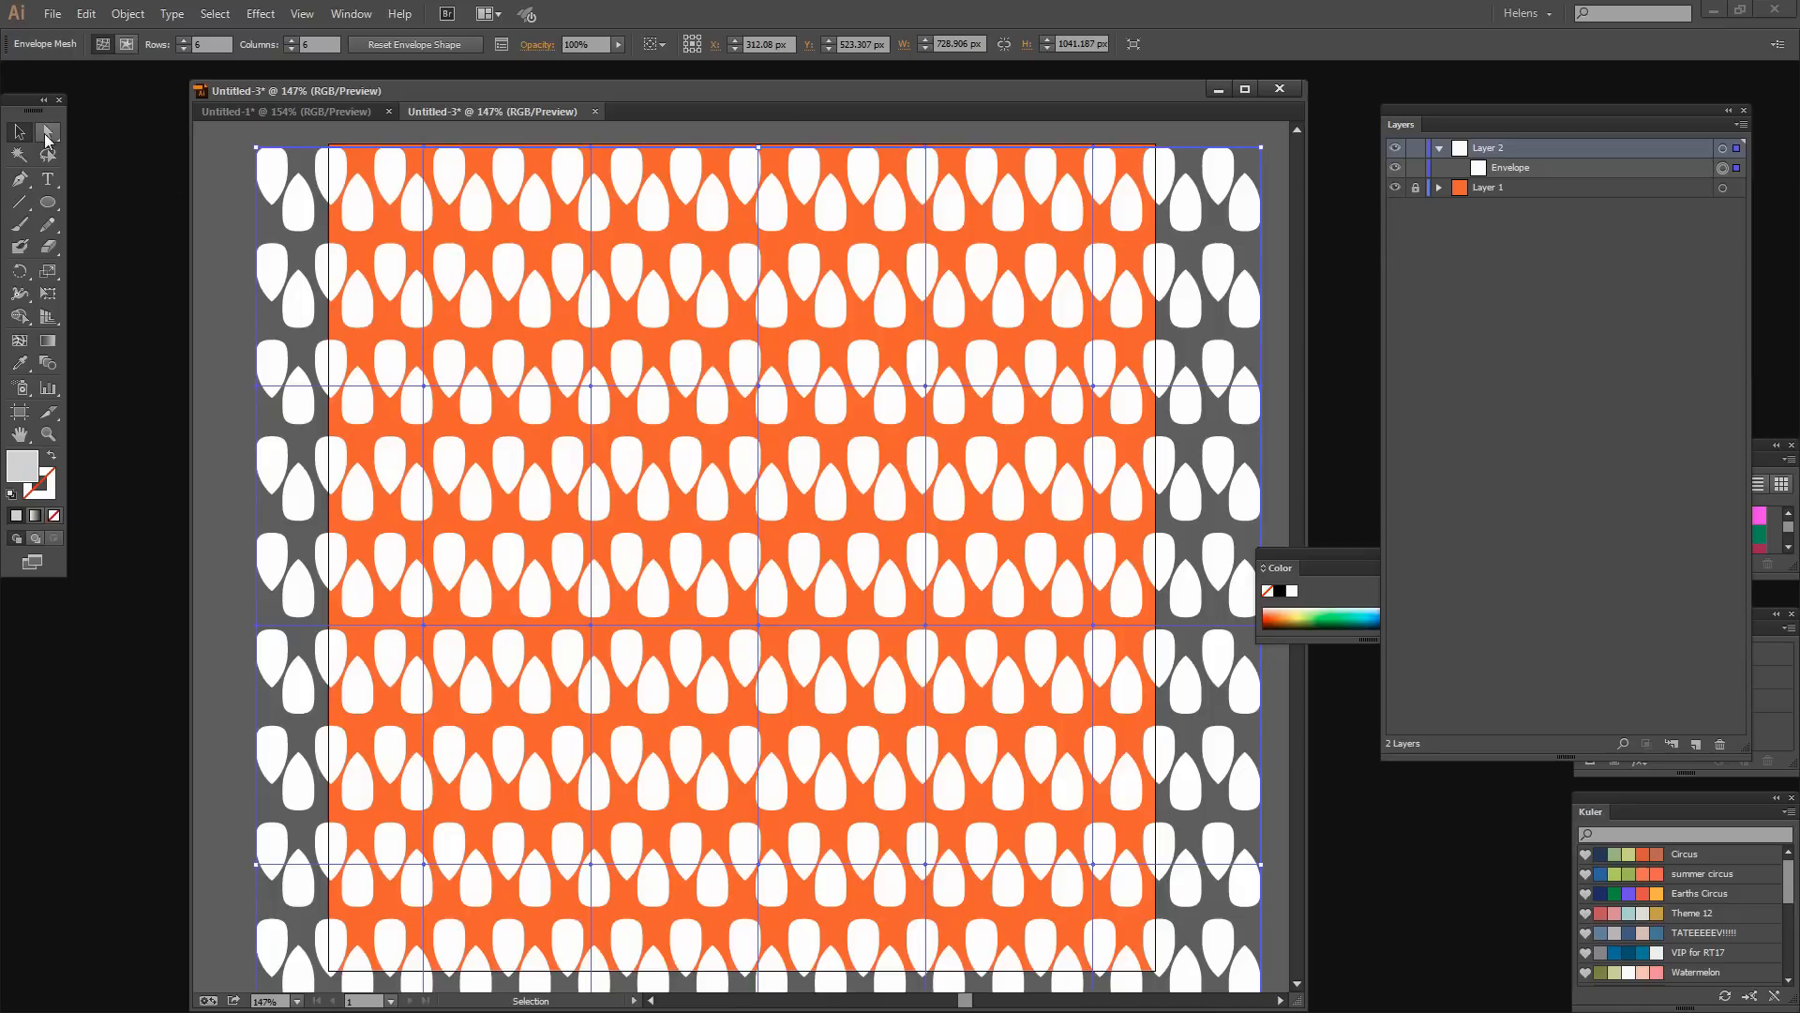
Drag upper-left mesh points and handles upward to form a rising wave.
click(47, 131)
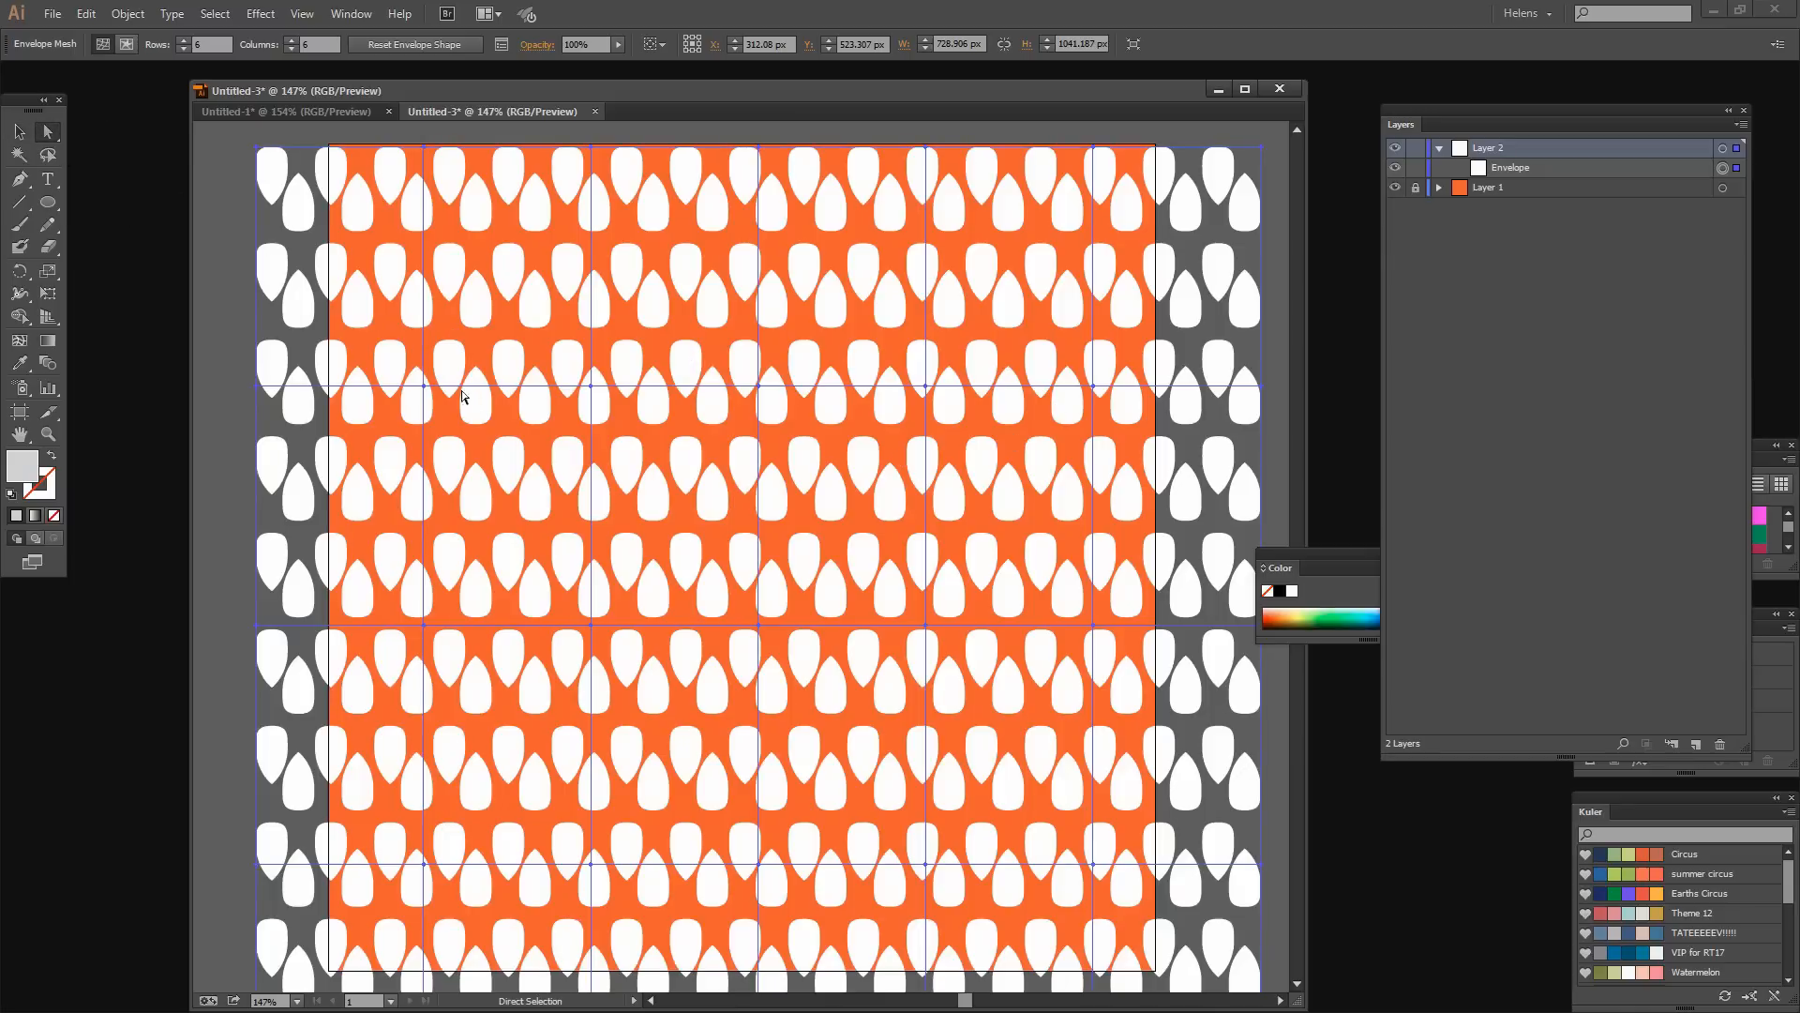
mouse_move(421, 629)
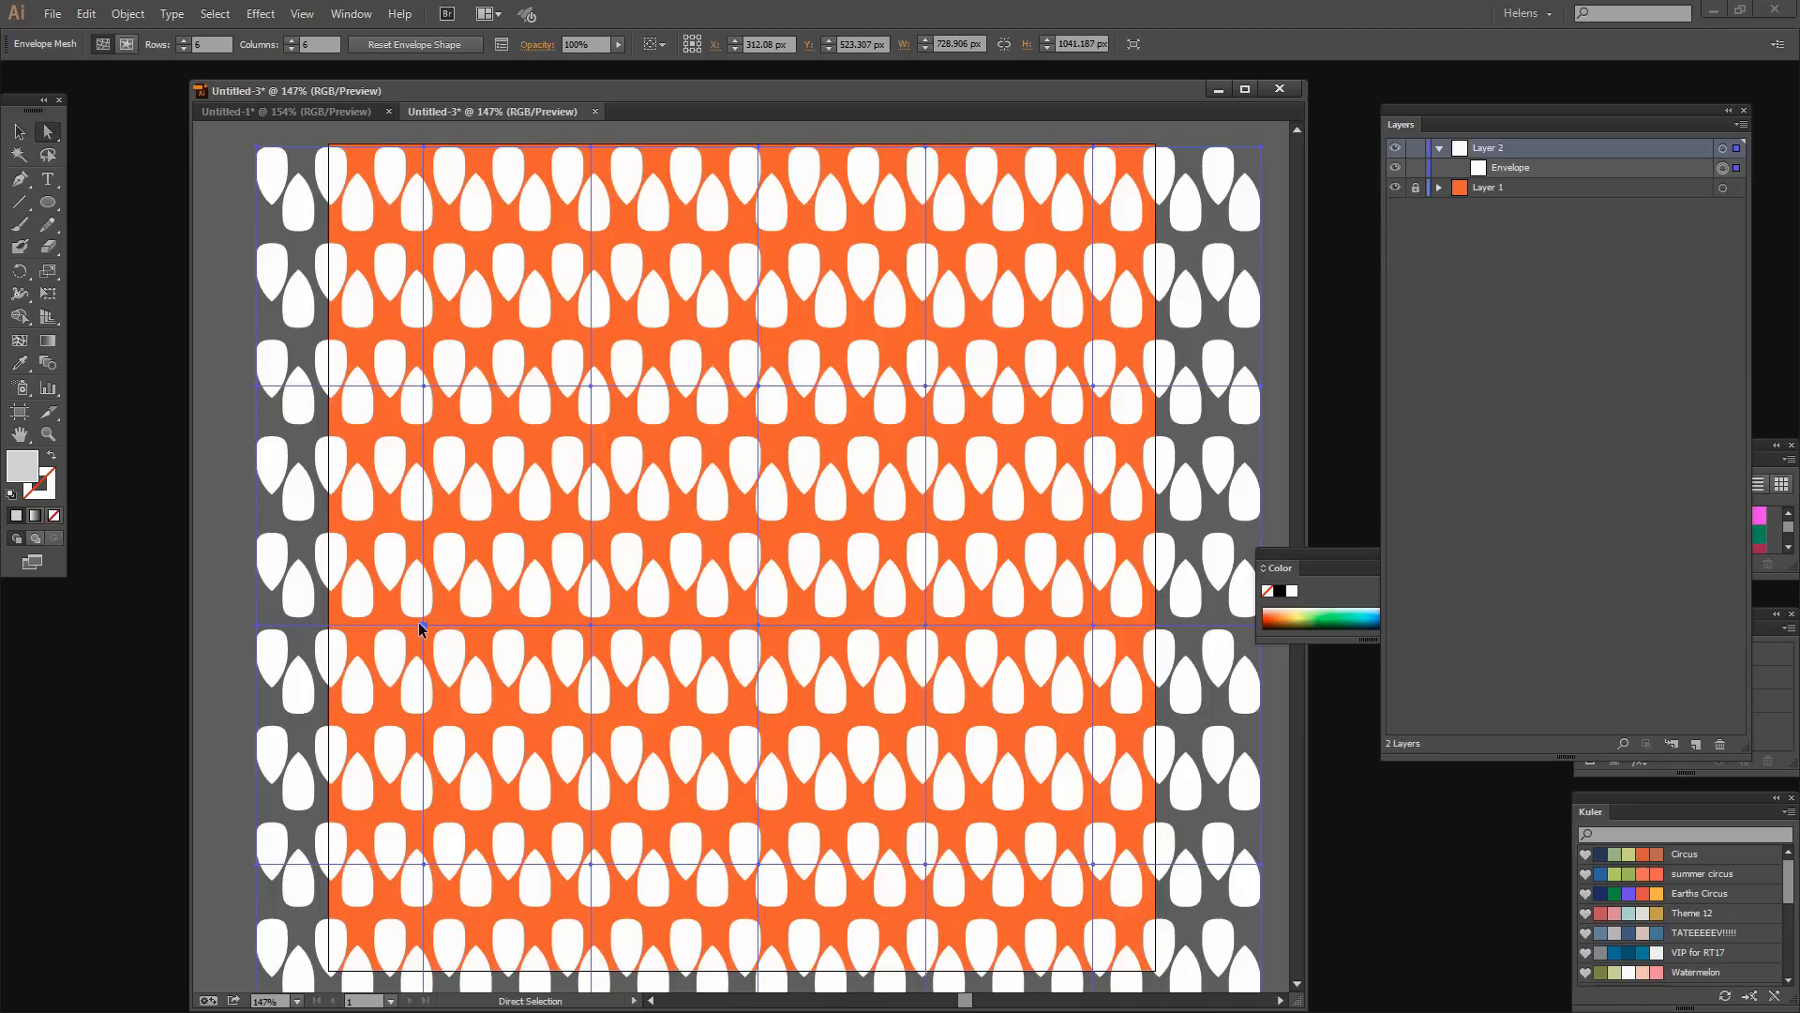
click(423, 385)
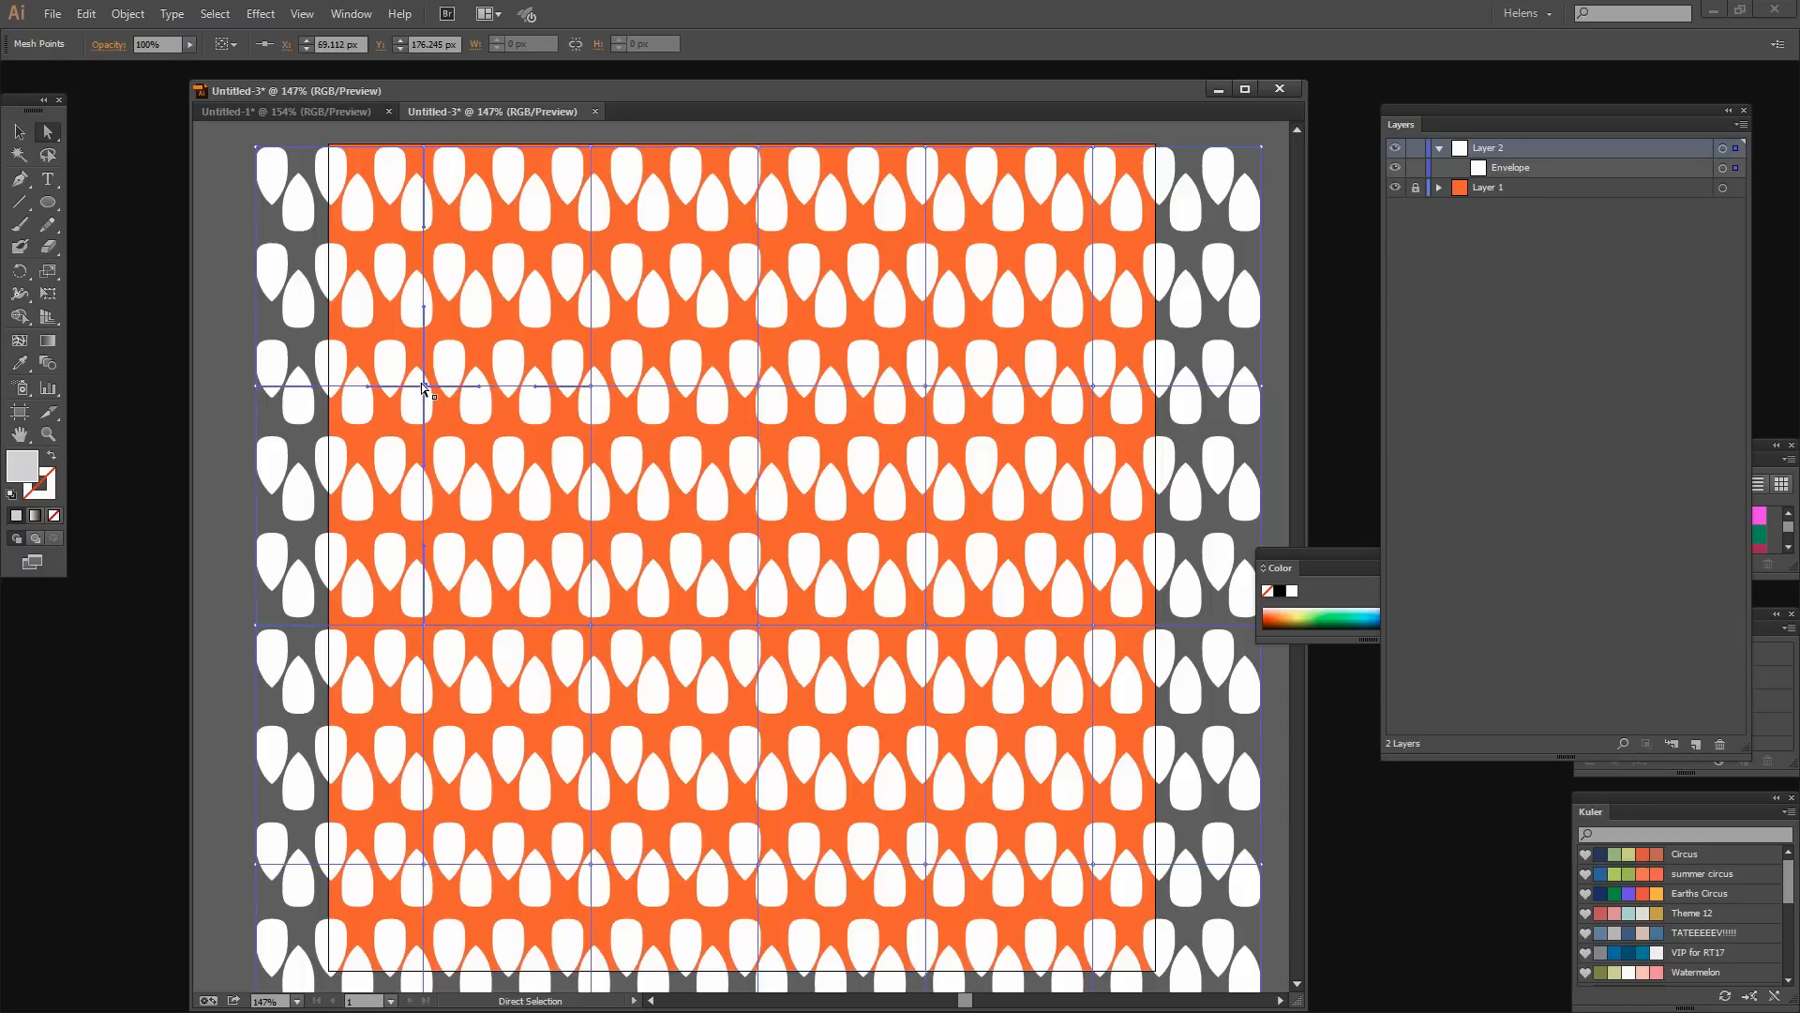
drag(423, 385, 426, 337)
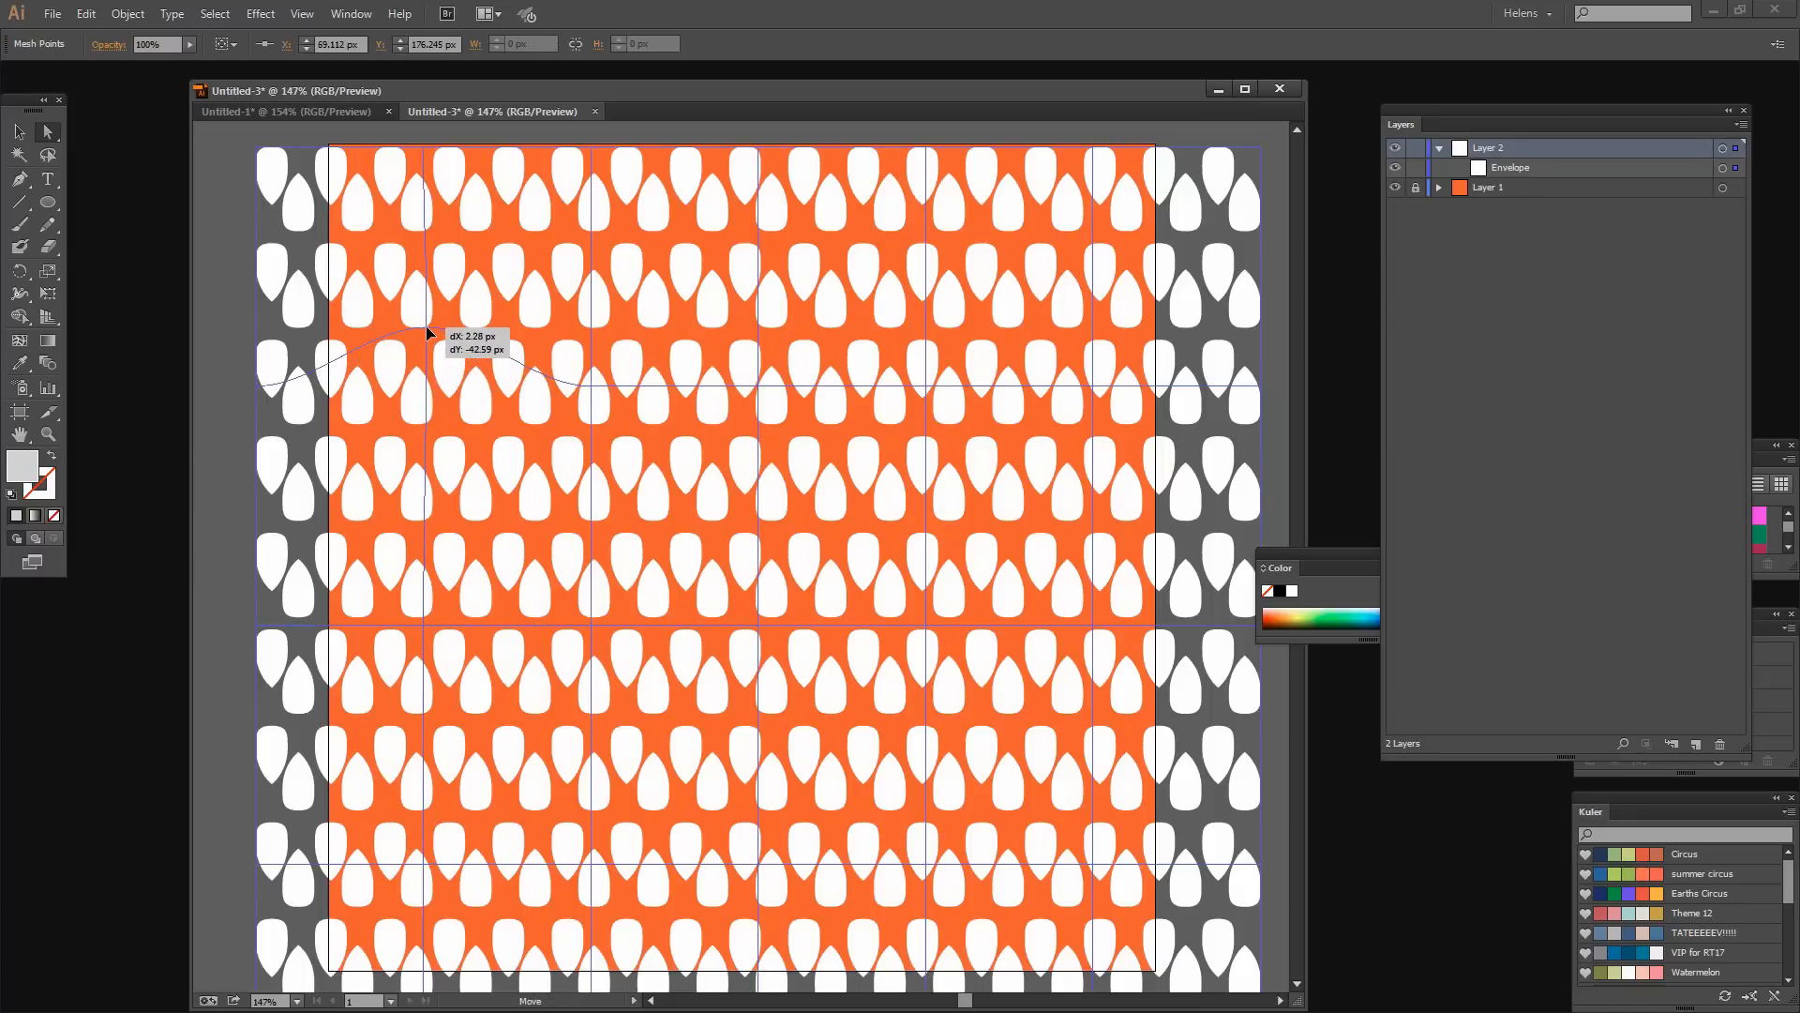
drag(424, 332, 344, 331)
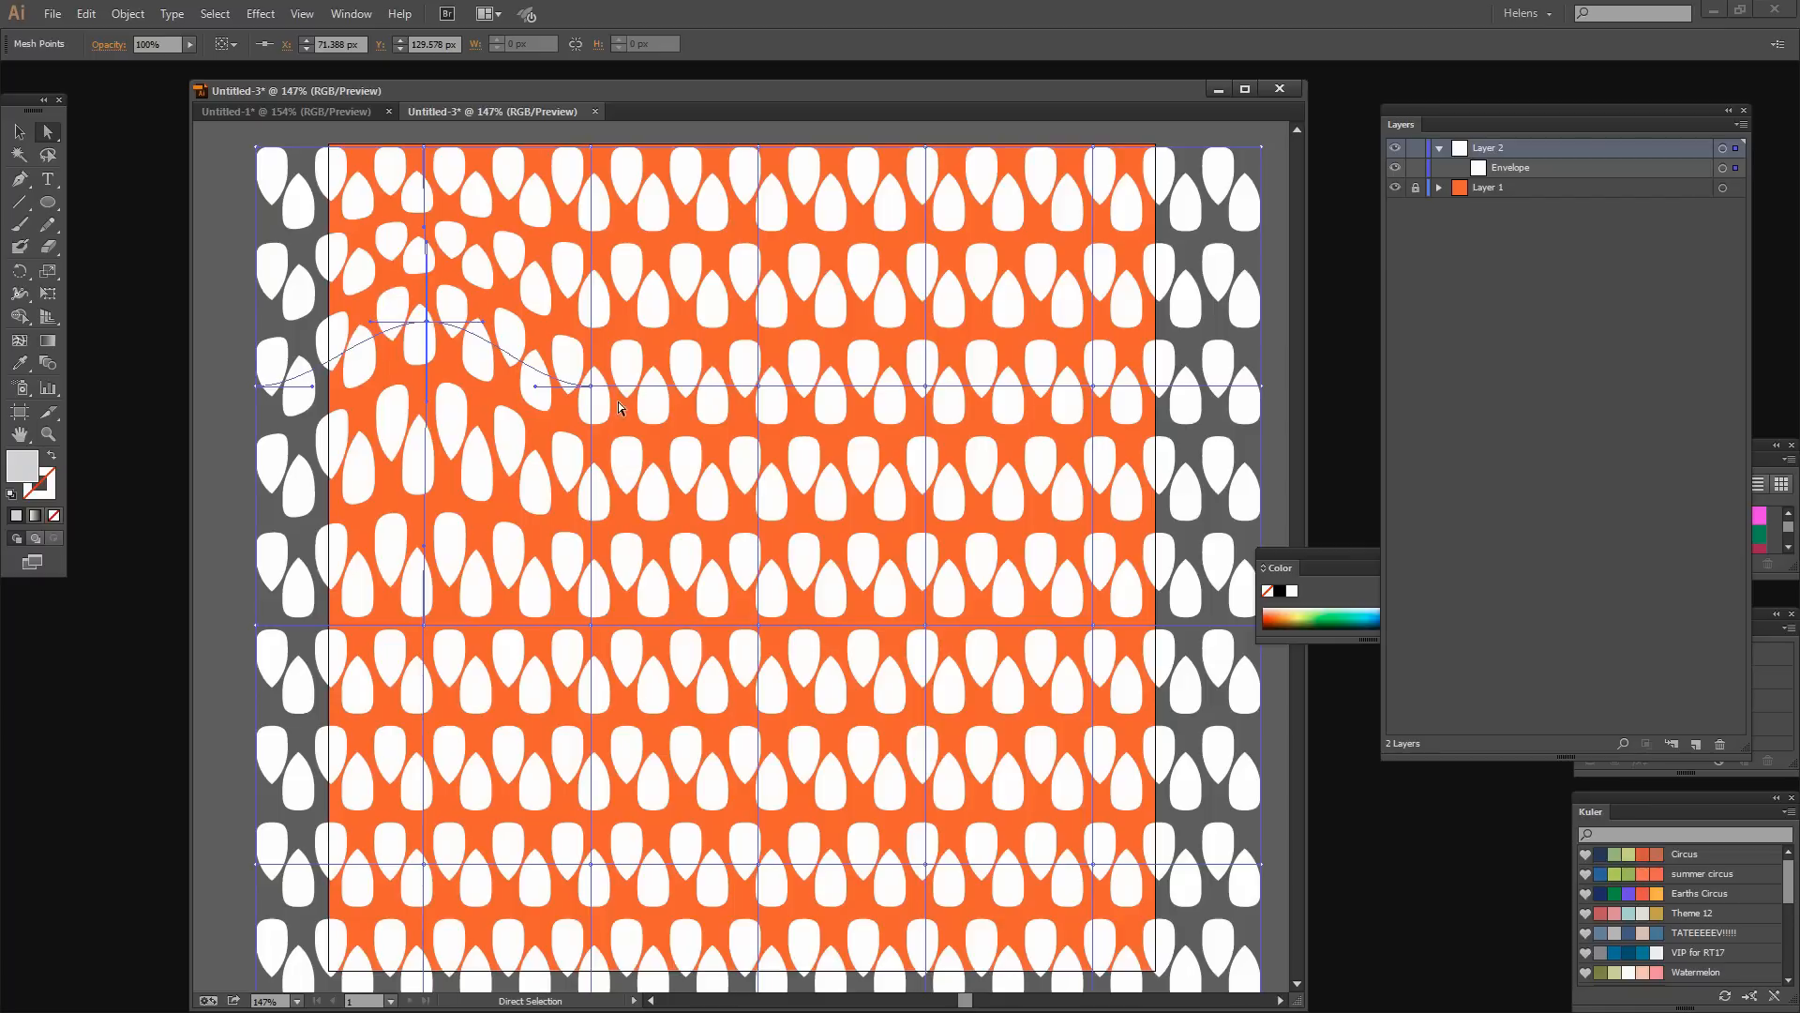
drag(536, 388, 593, 353)
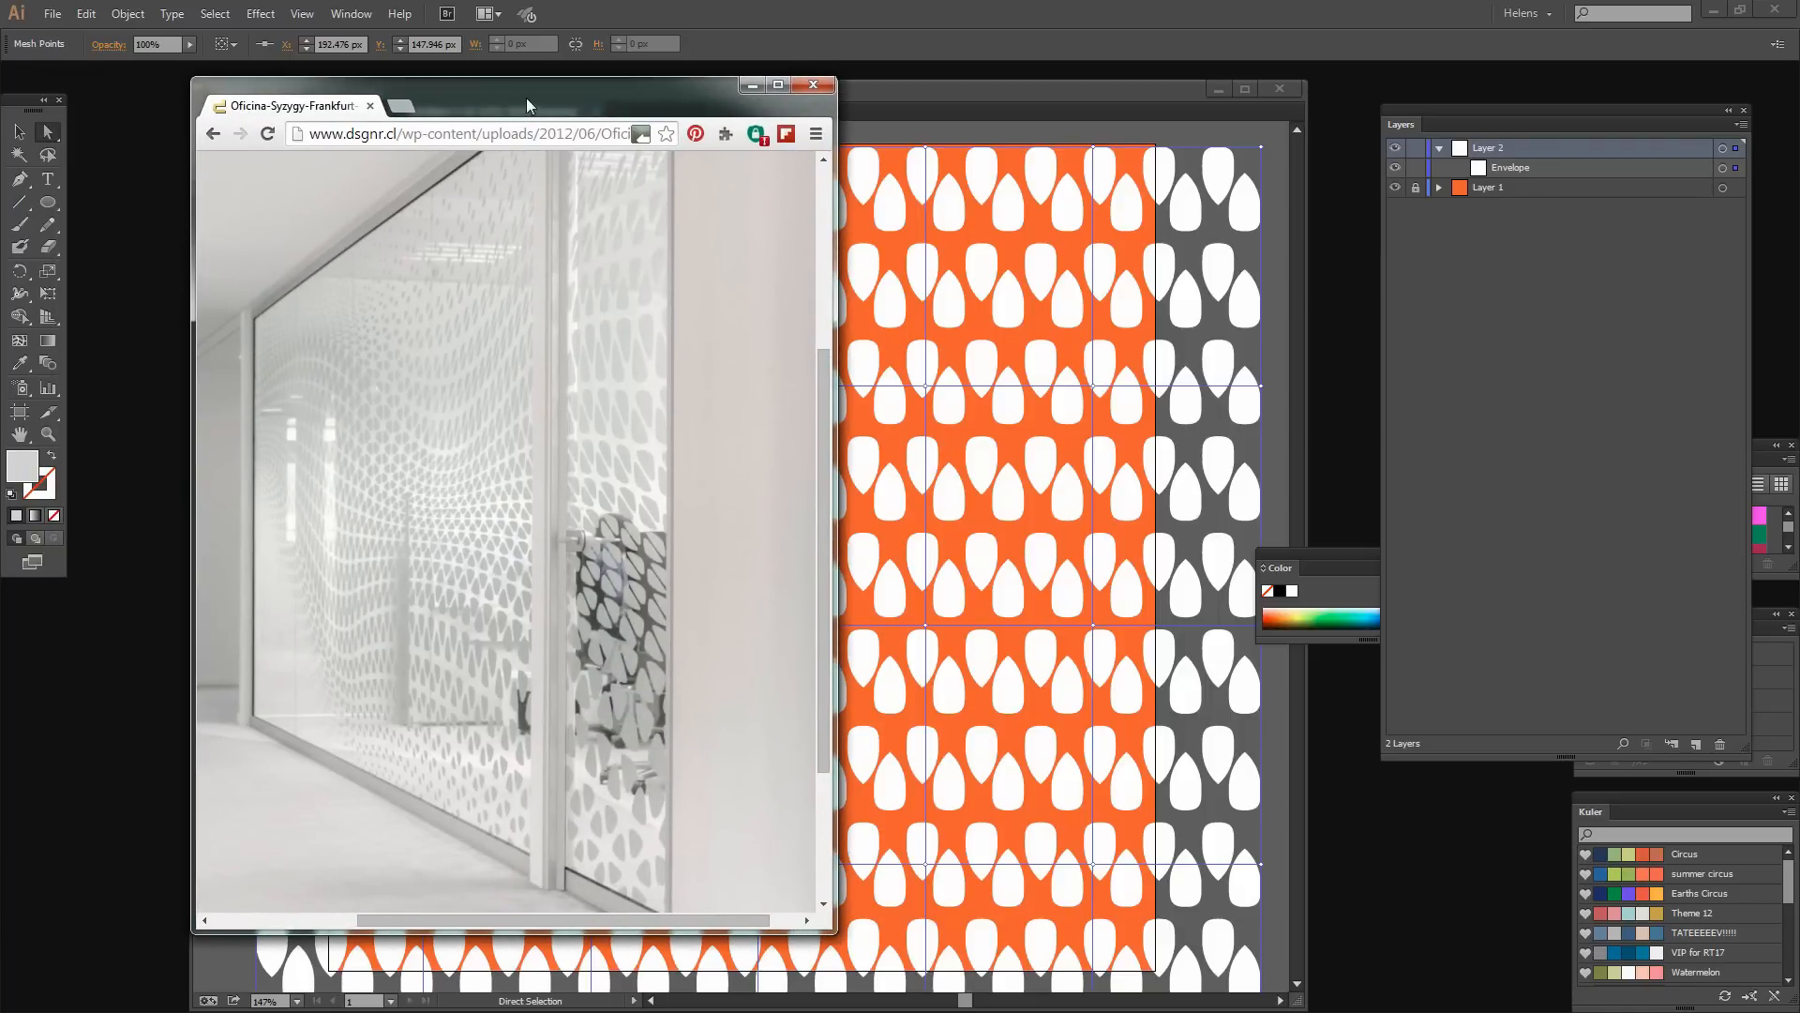
click(814, 85)
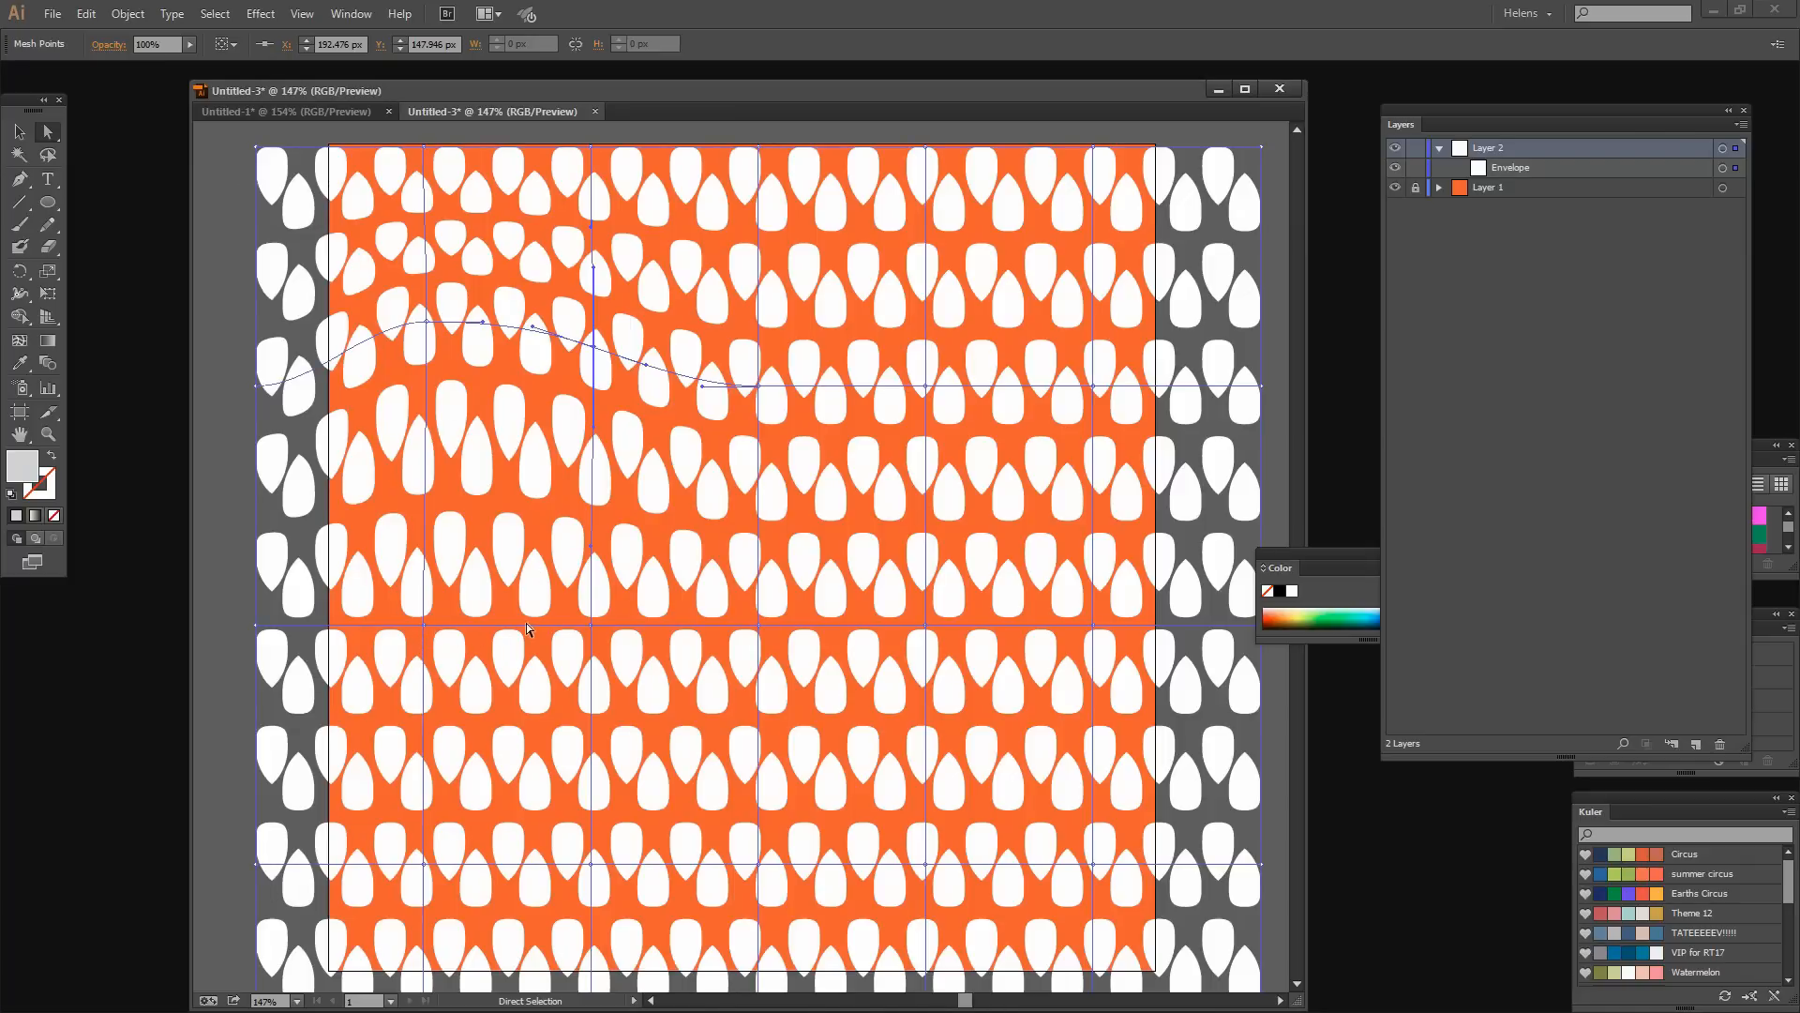
mouse_move(425, 629)
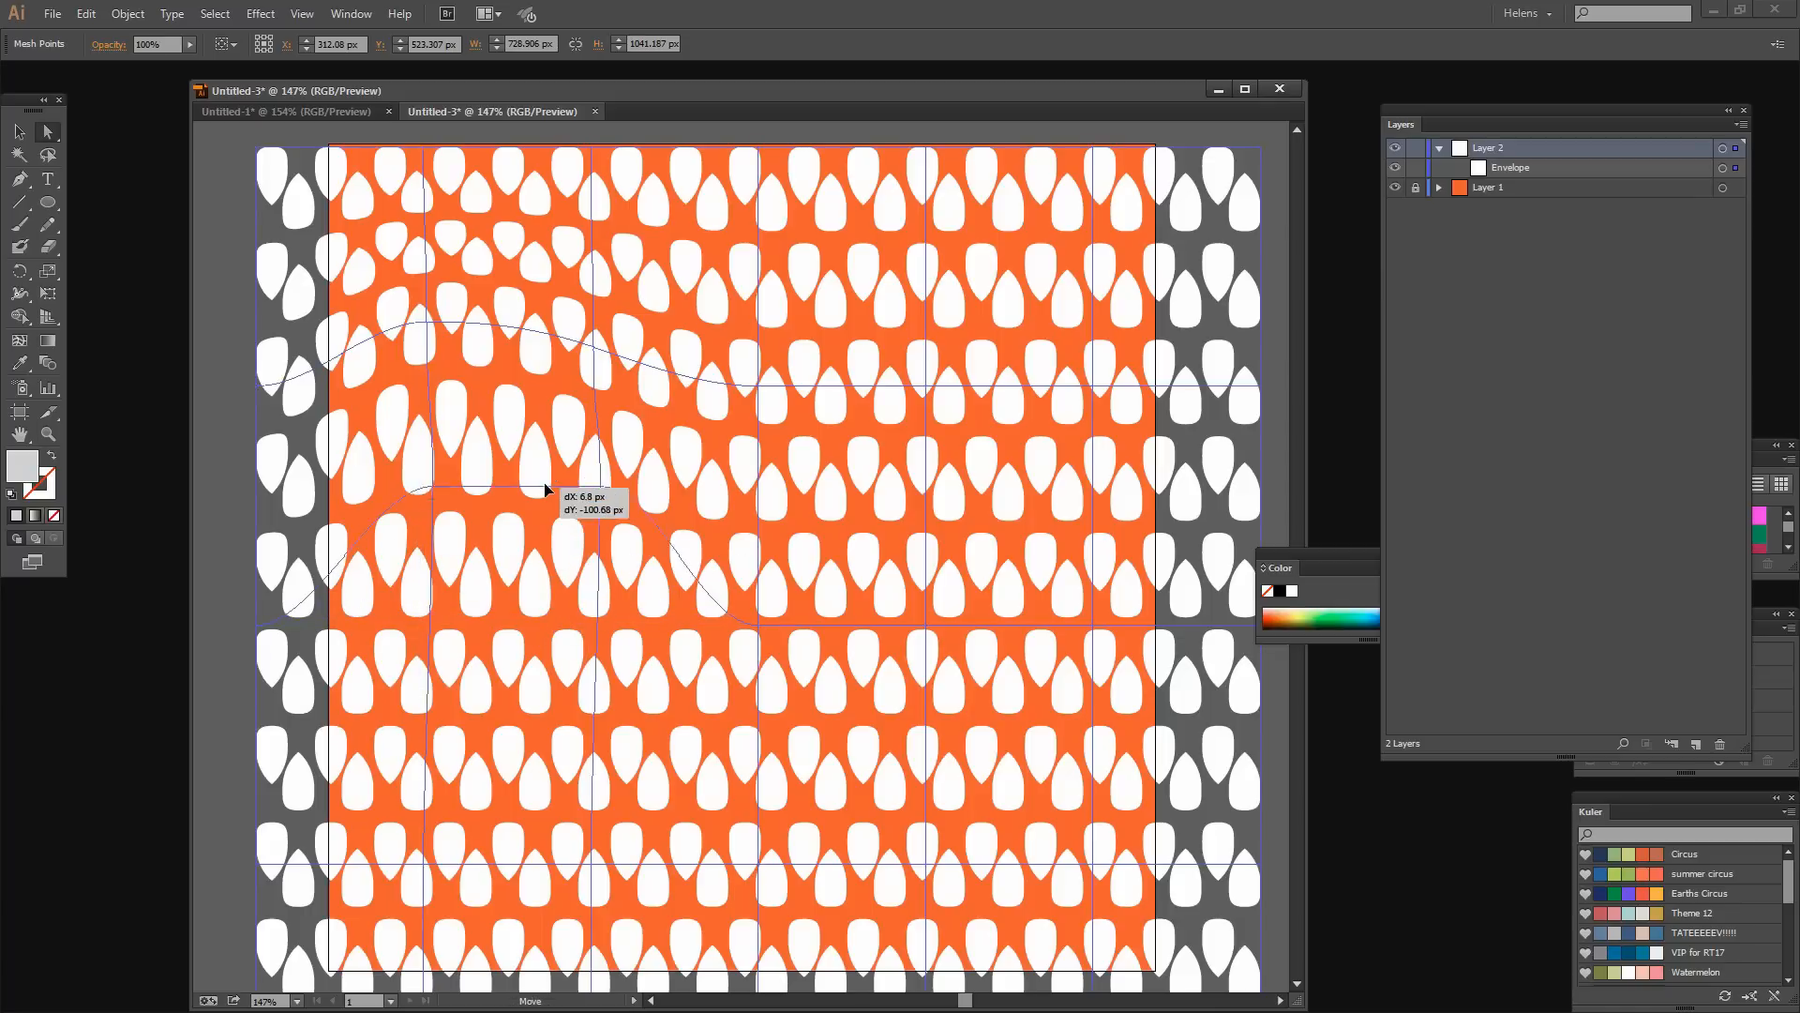
Warp the middle-left, central and lower-left mesh points into swirling curves.
drag(548, 492, 434, 484)
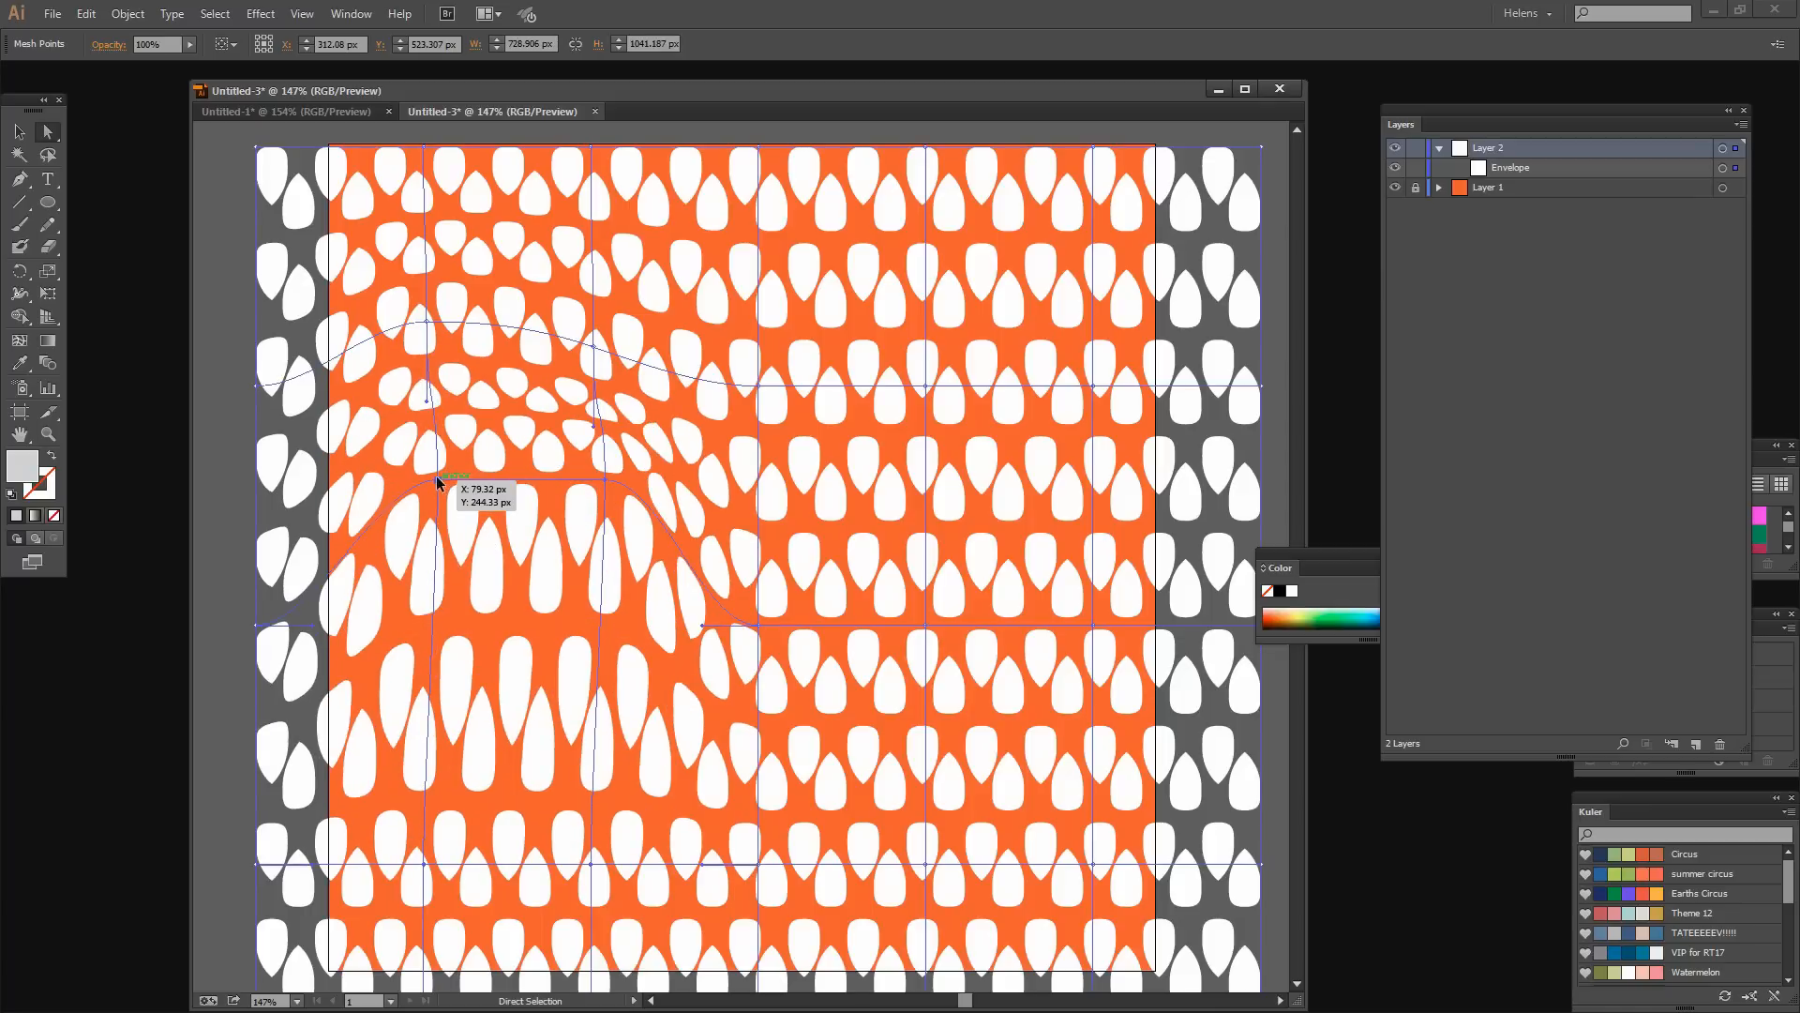
drag(436, 482, 479, 469)
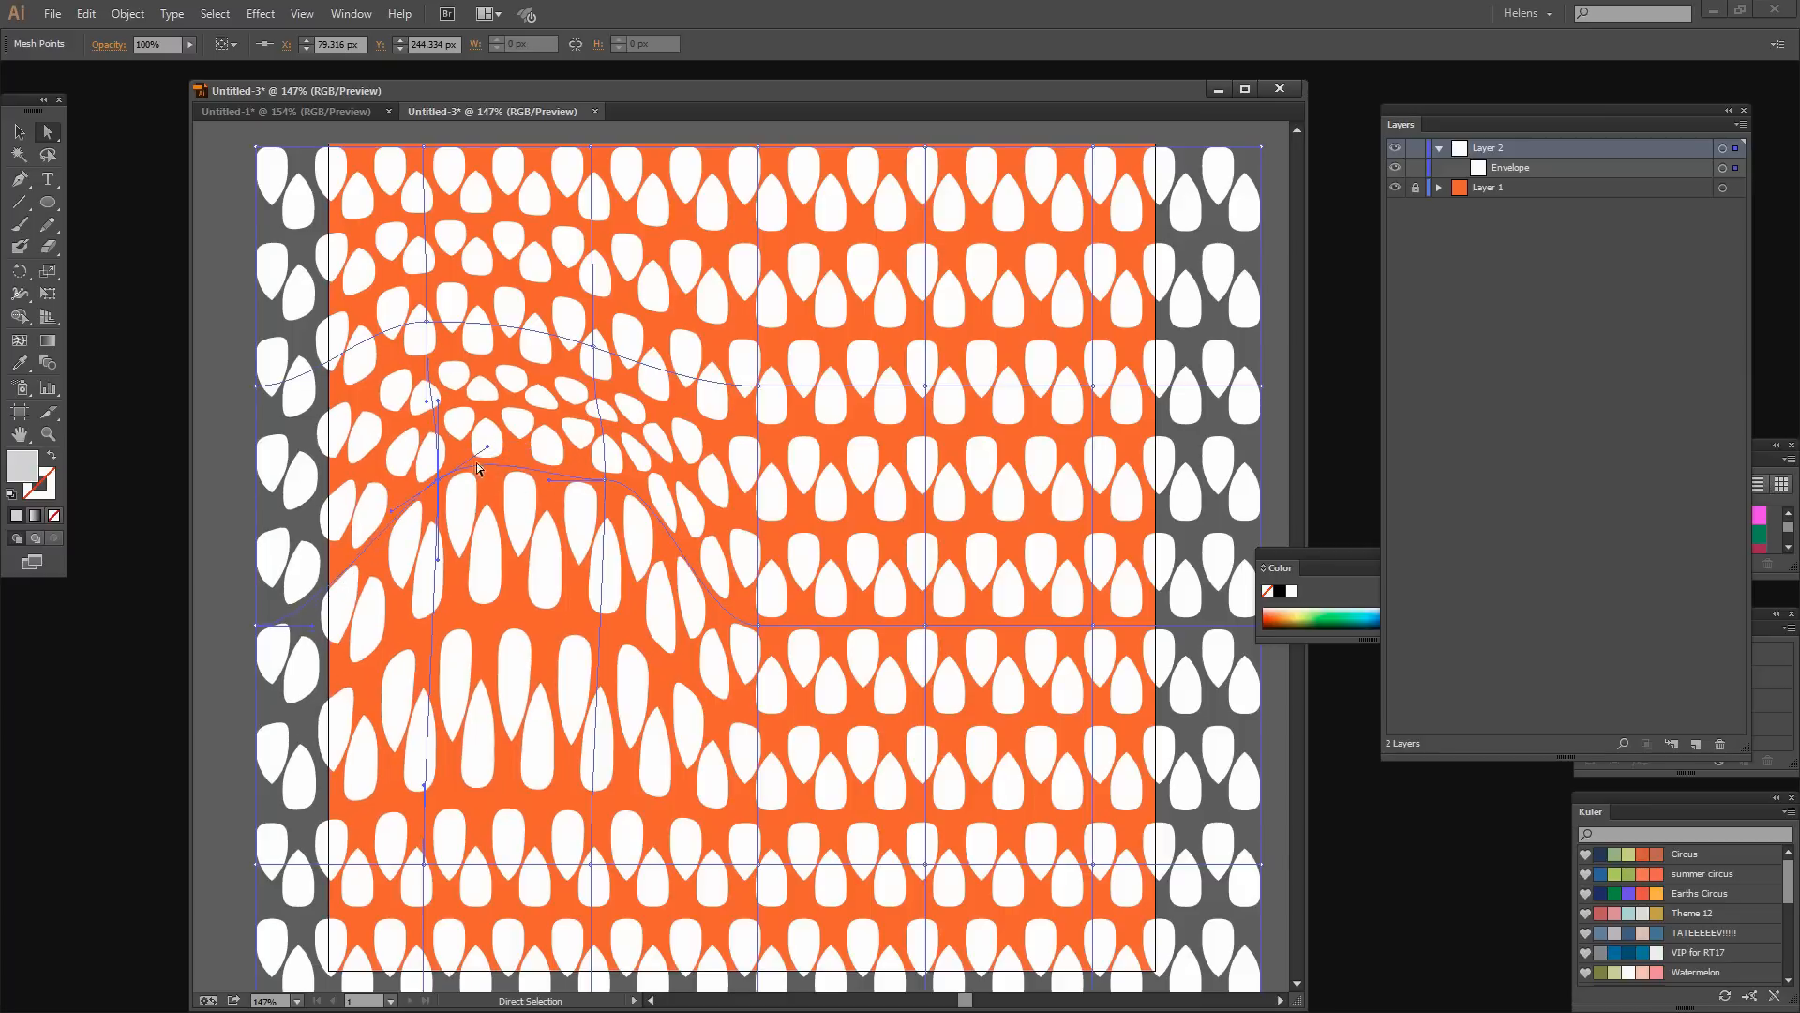
drag(480, 445, 600, 482)
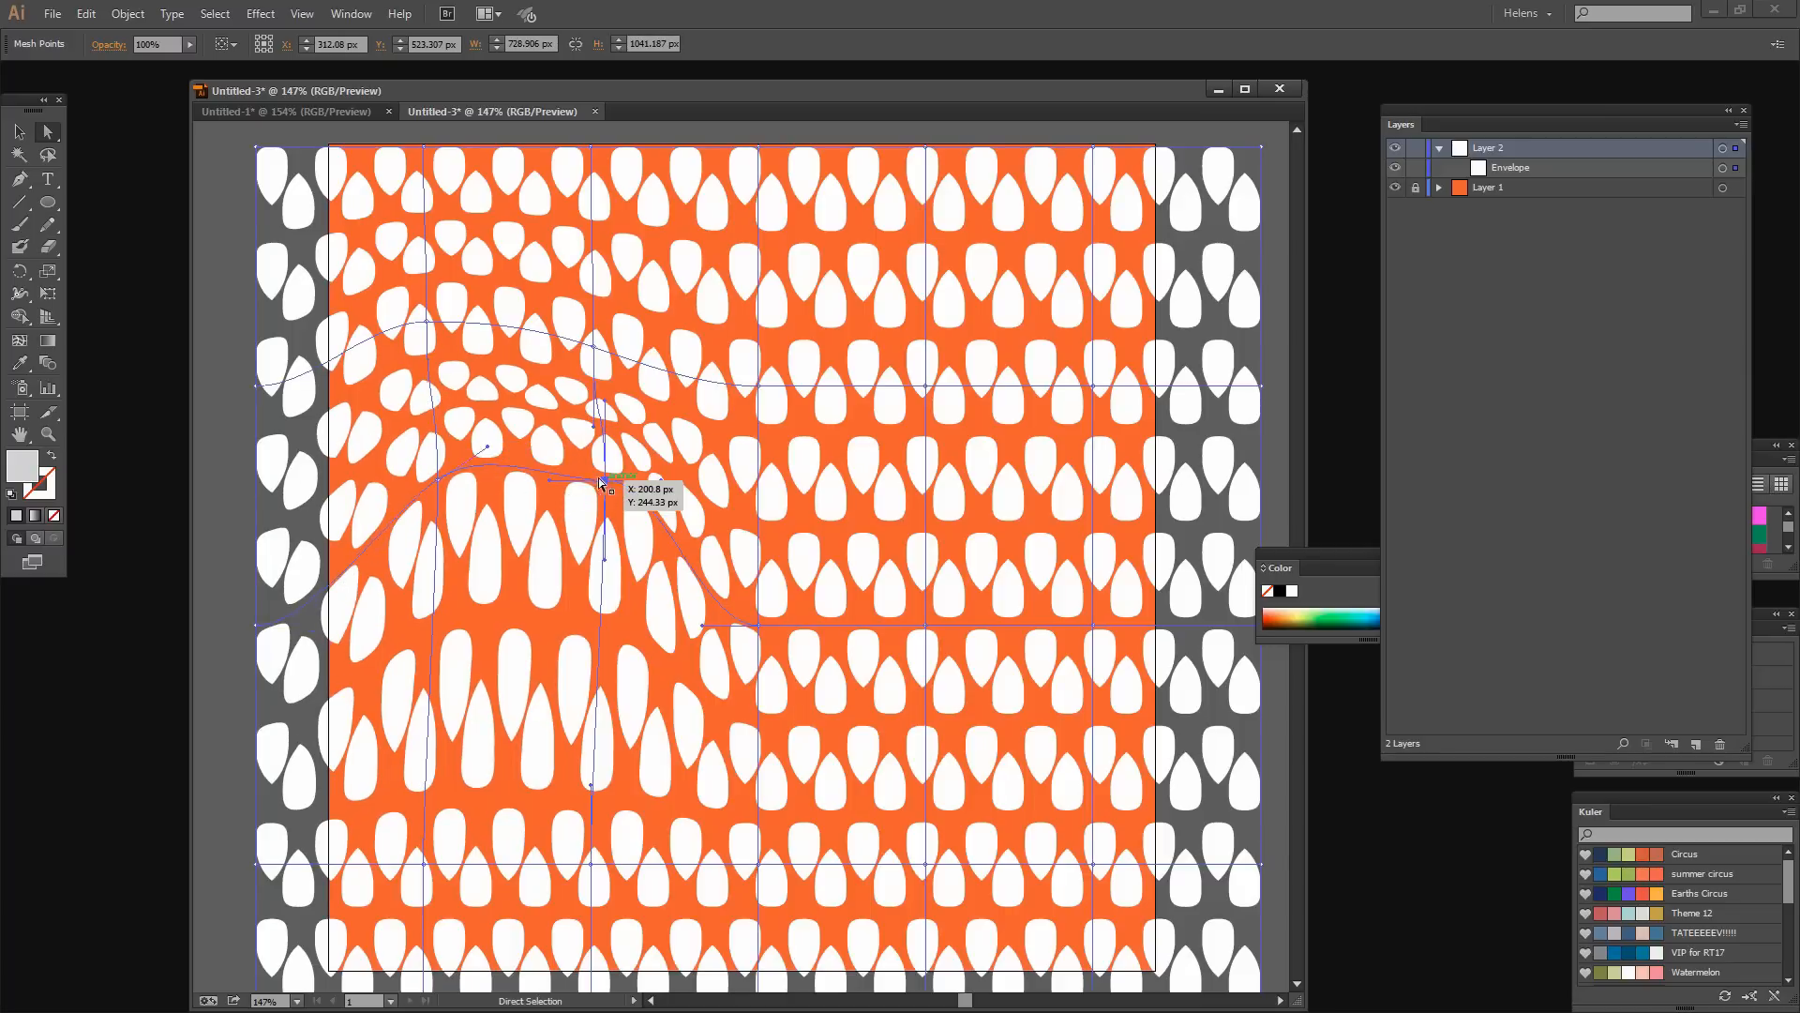
drag(602, 482, 591, 465)
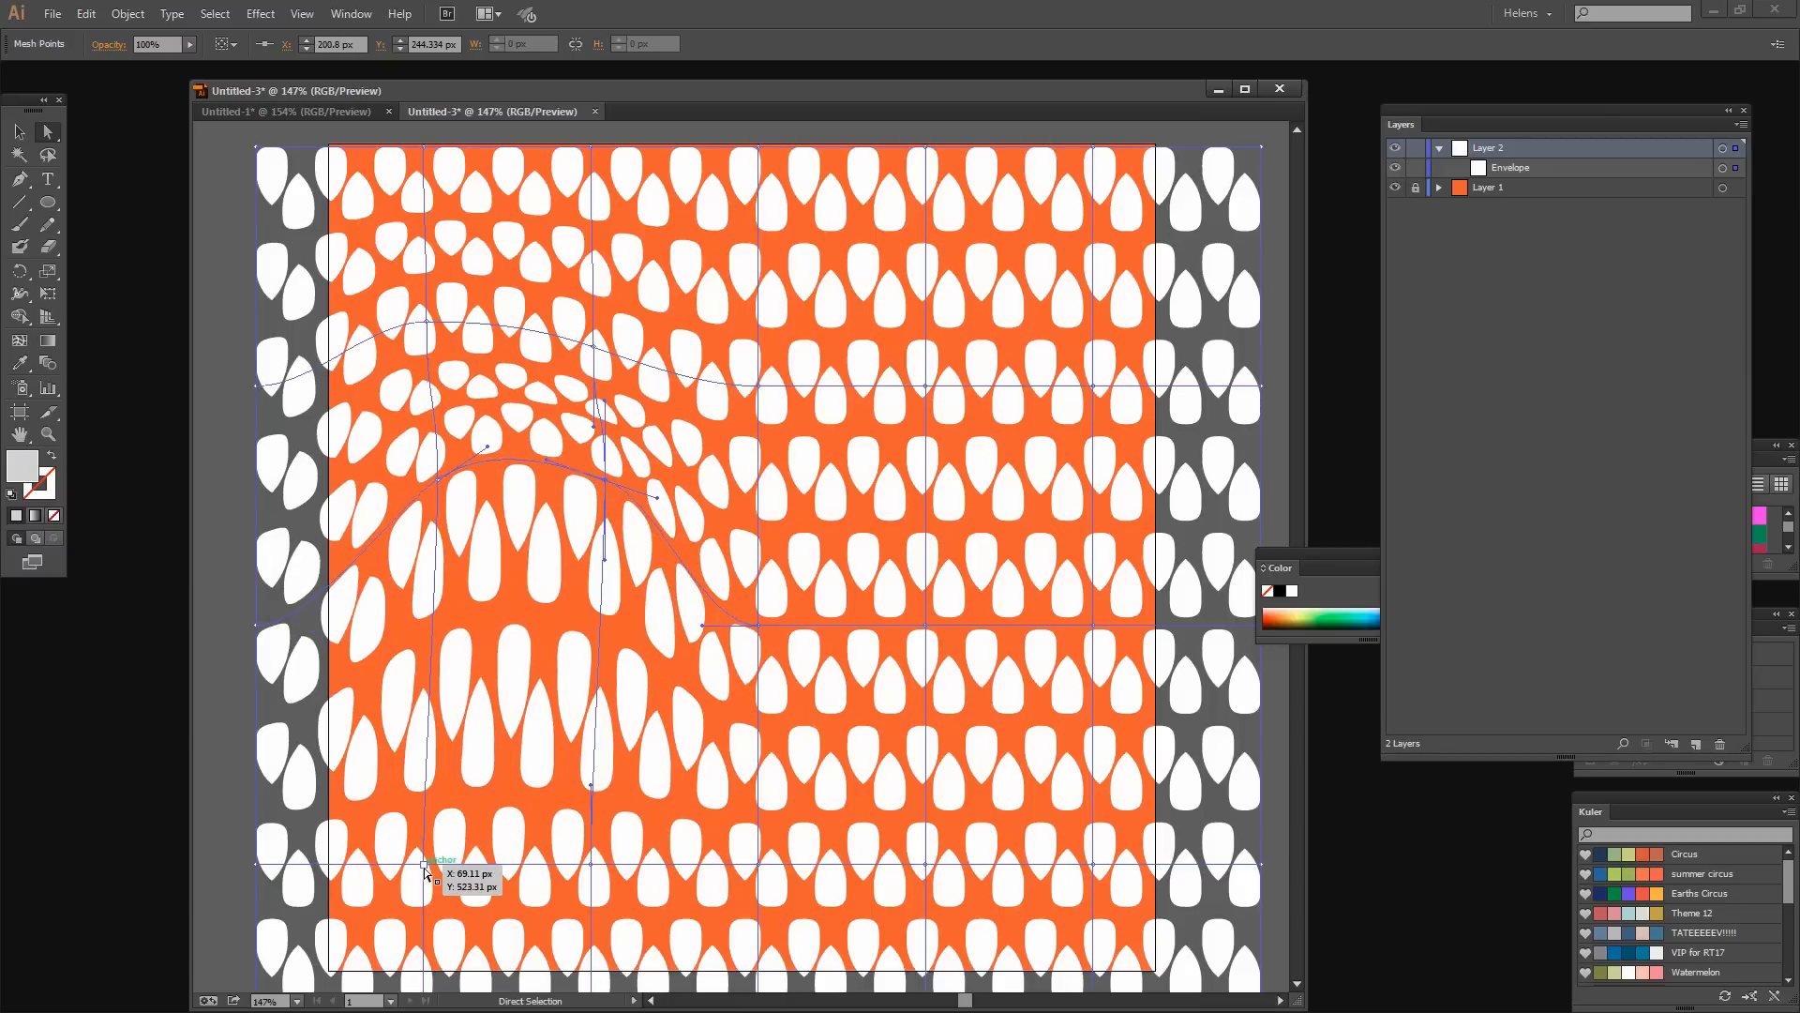
drag(425, 866, 591, 867)
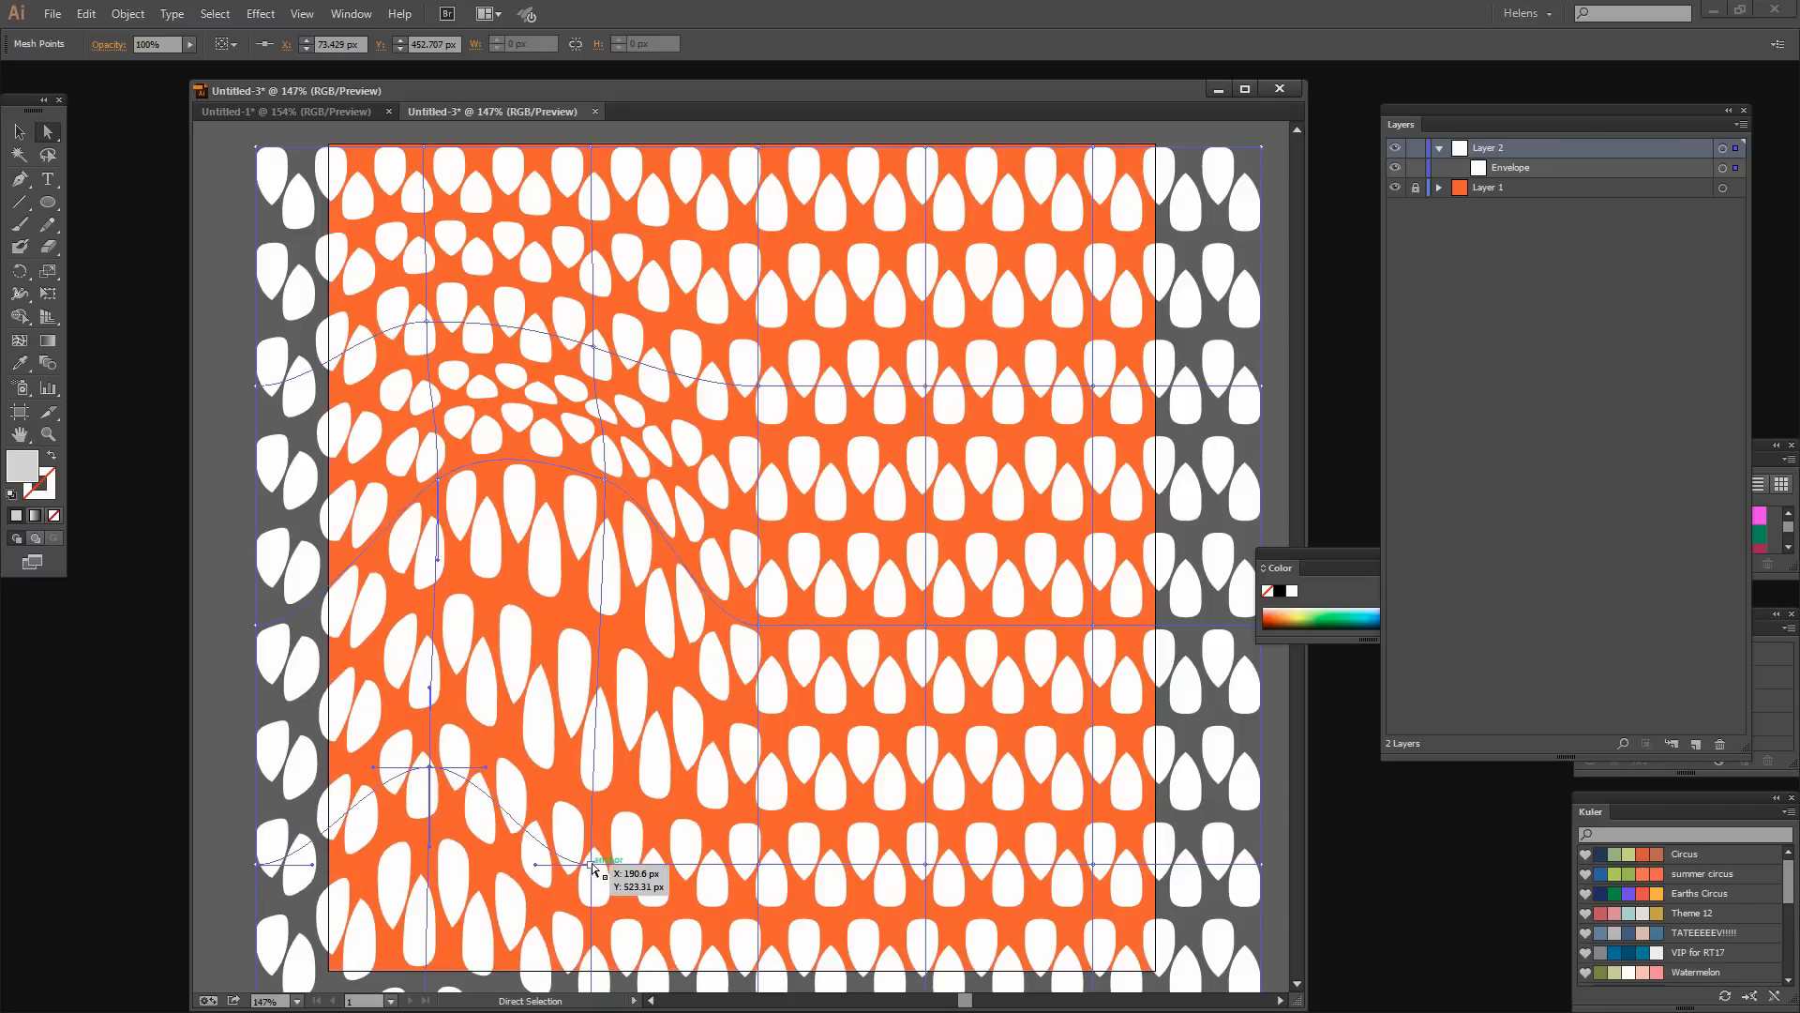
drag(593, 863, 559, 829)
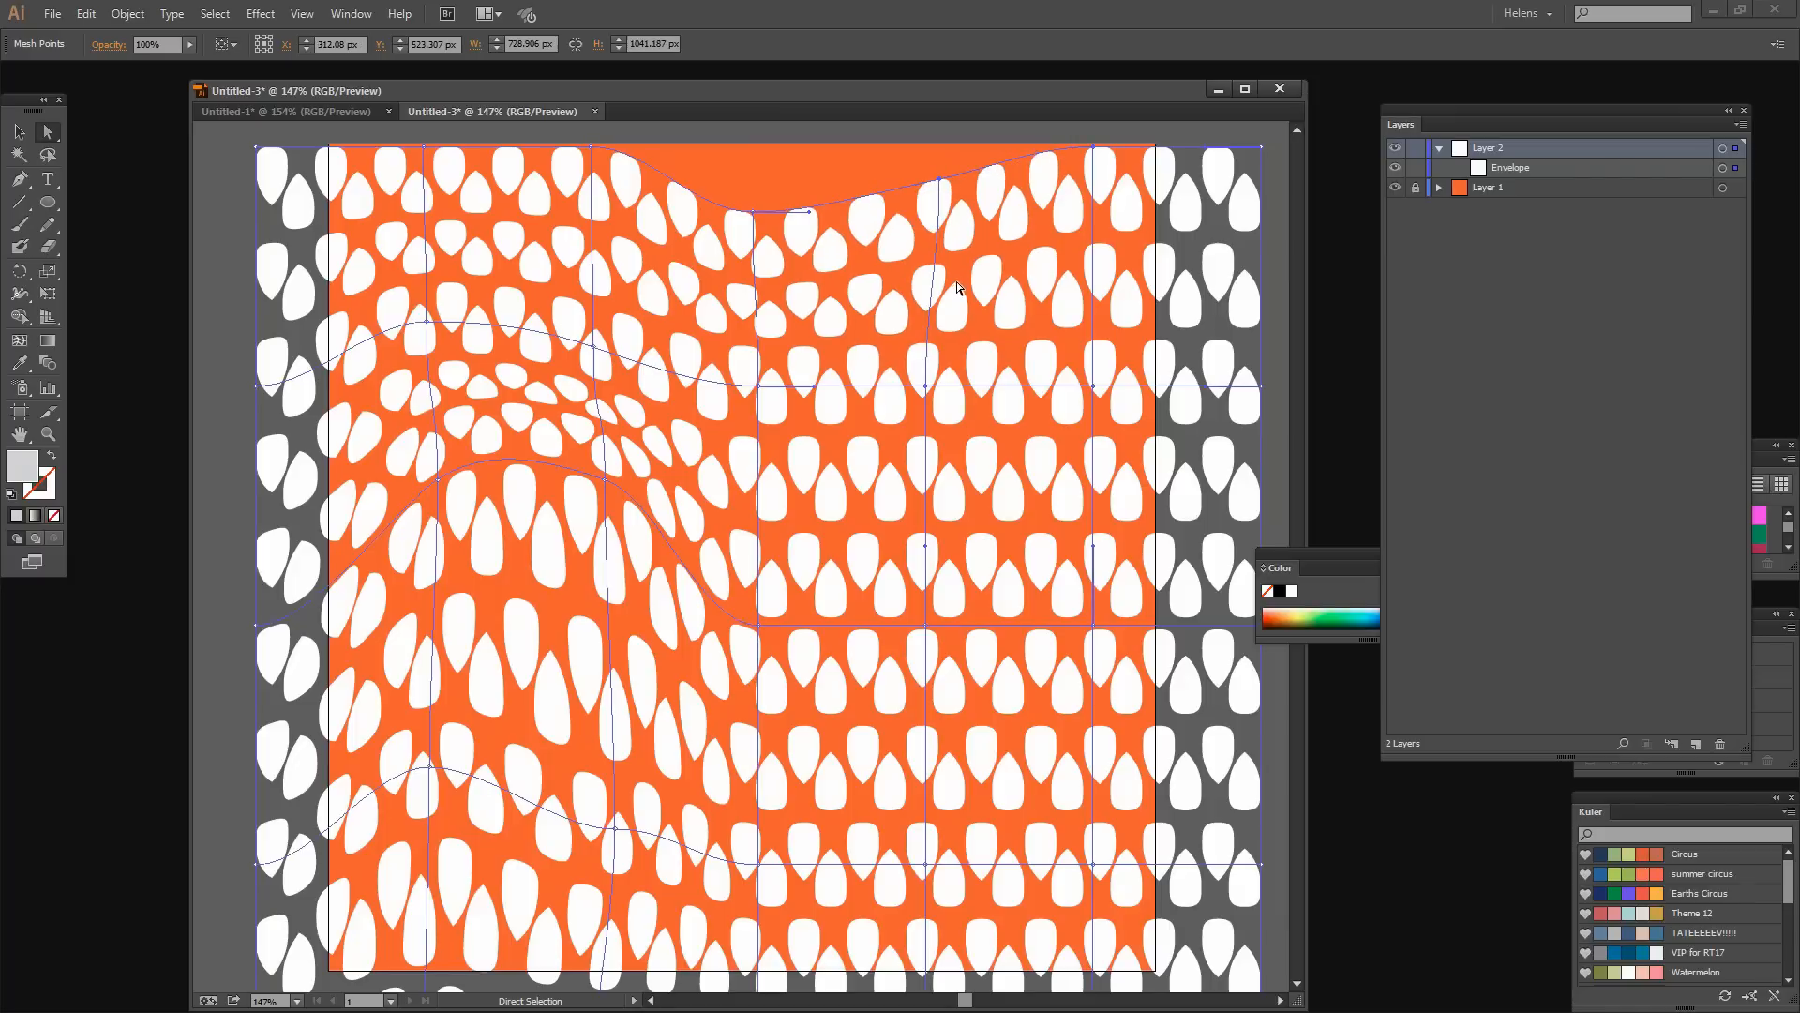
mouse_move(926, 387)
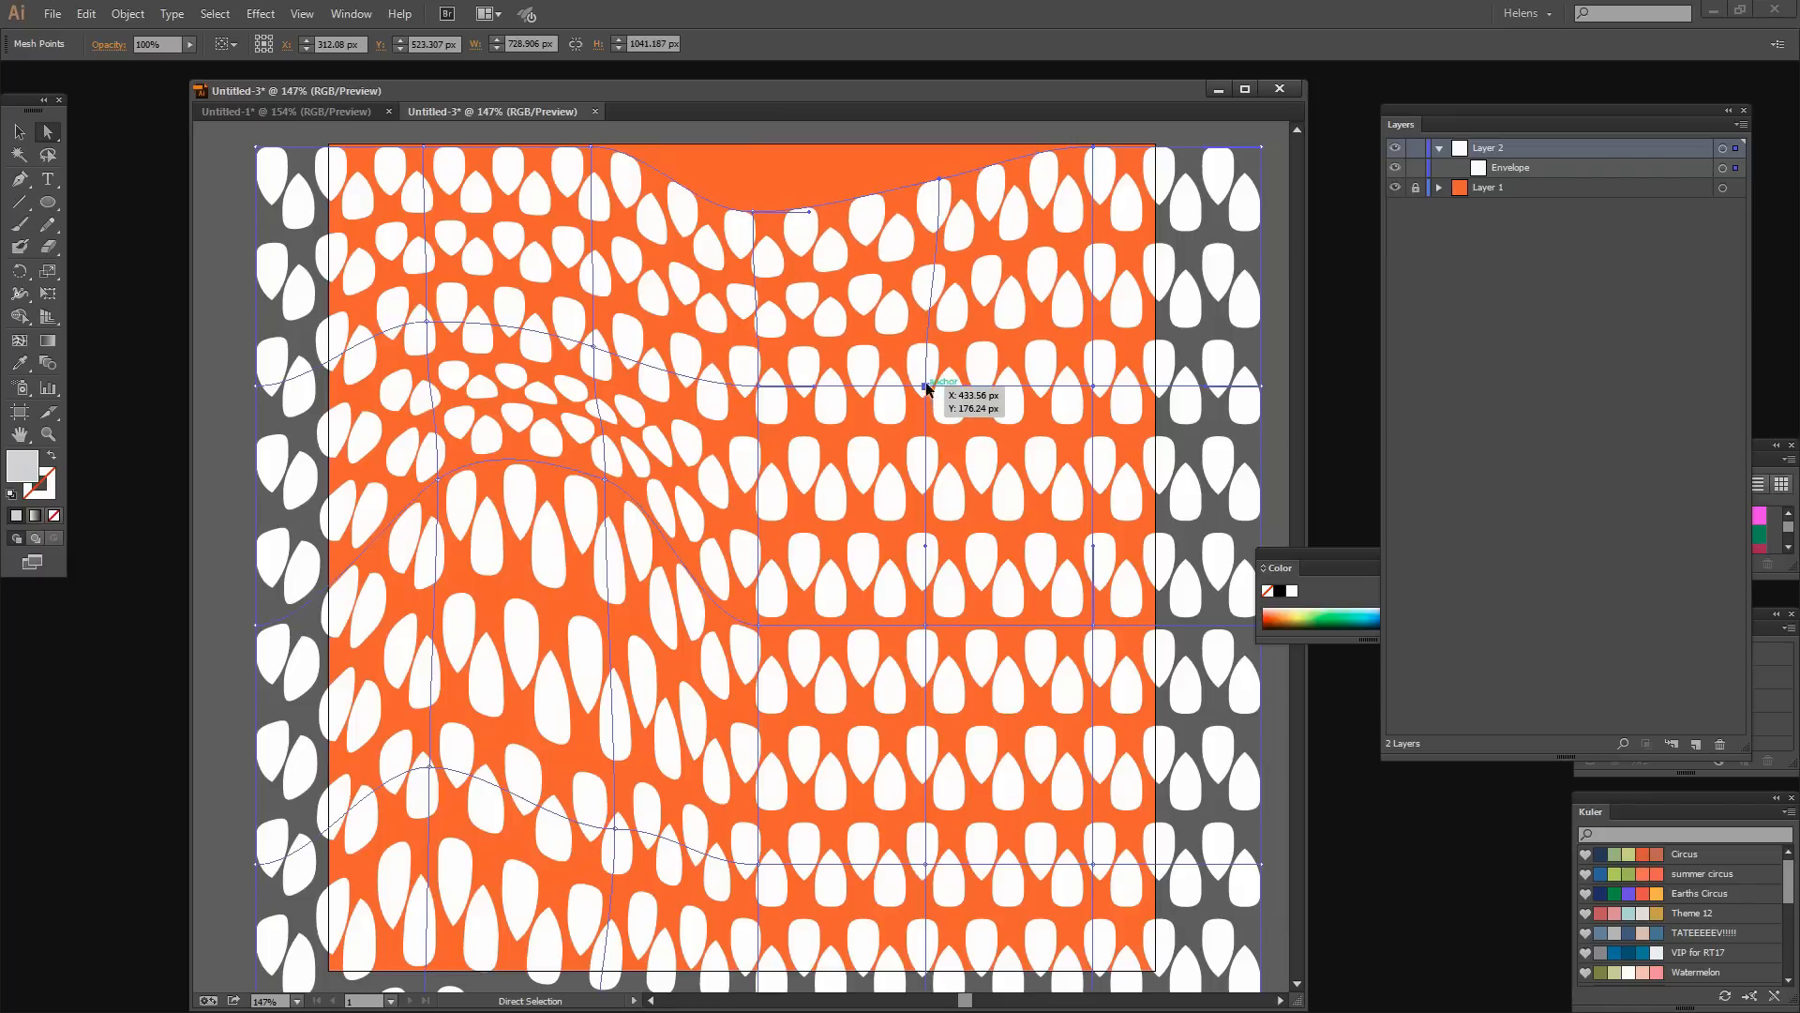
Drag upper-right and central mesh points to dip and deepen the waves.
drag(926, 388, 932, 382)
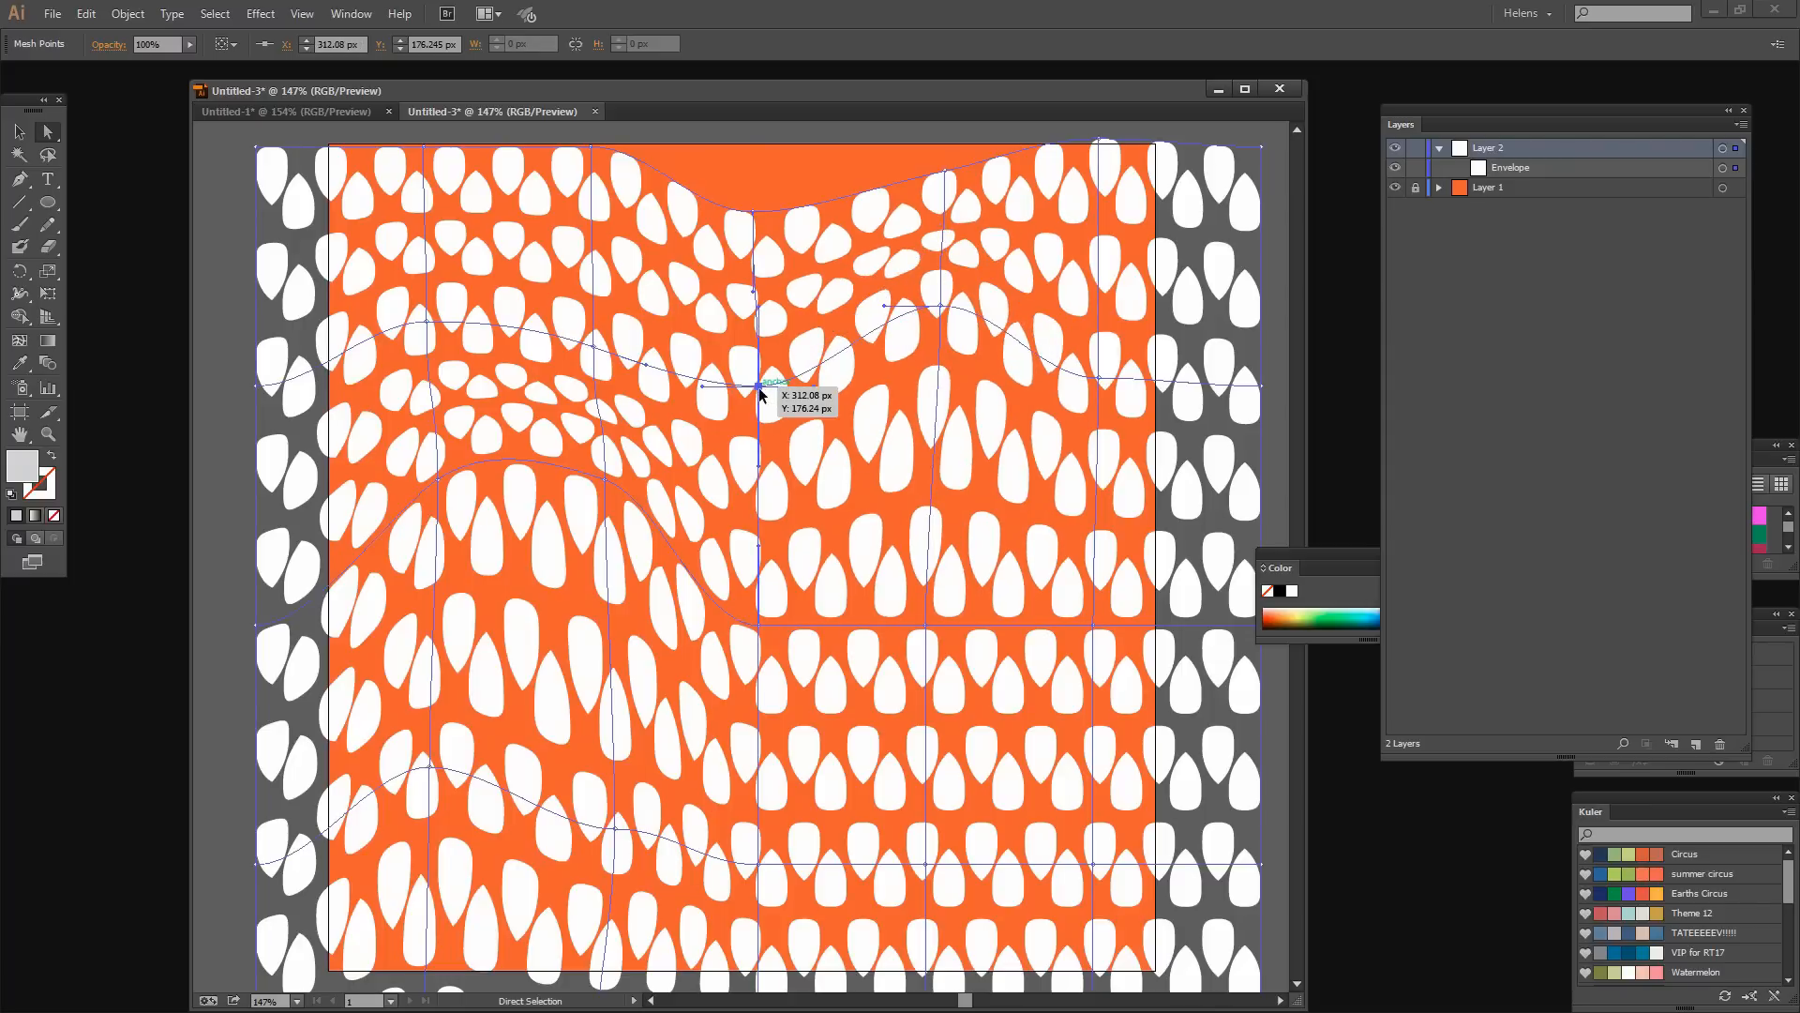
drag(761, 384, 760, 428)
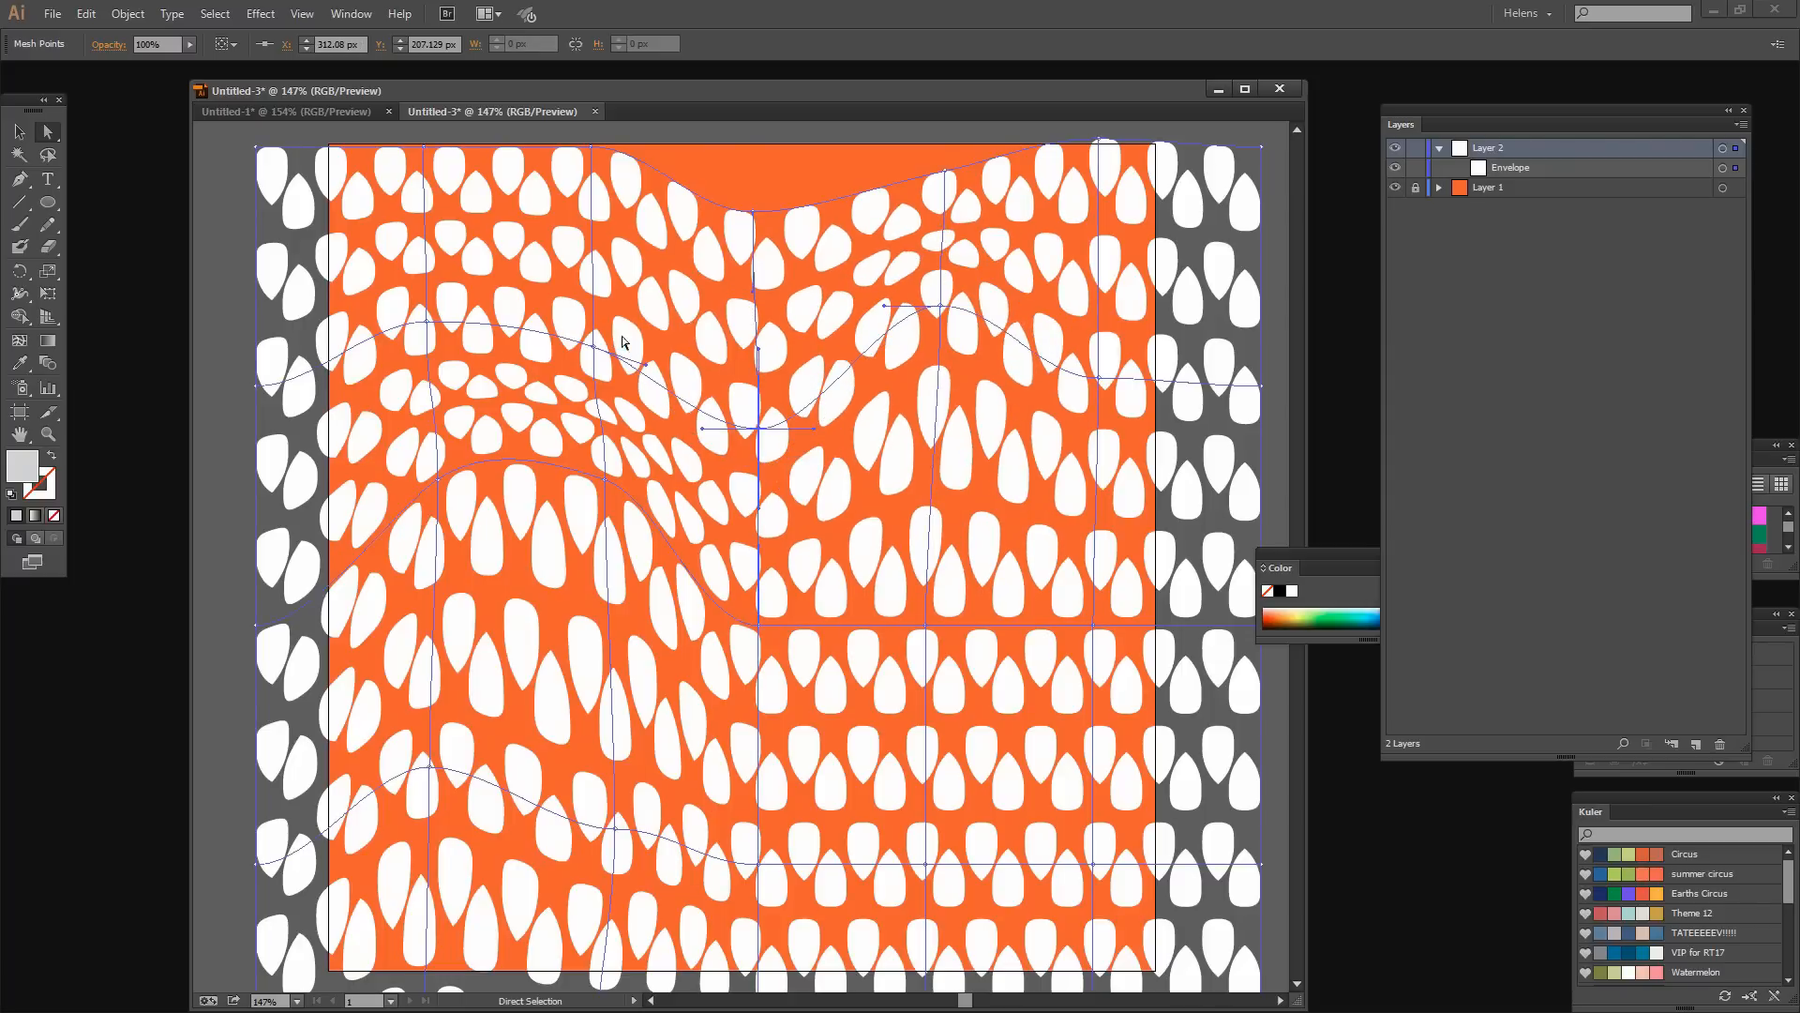
mouse_move(952, 262)
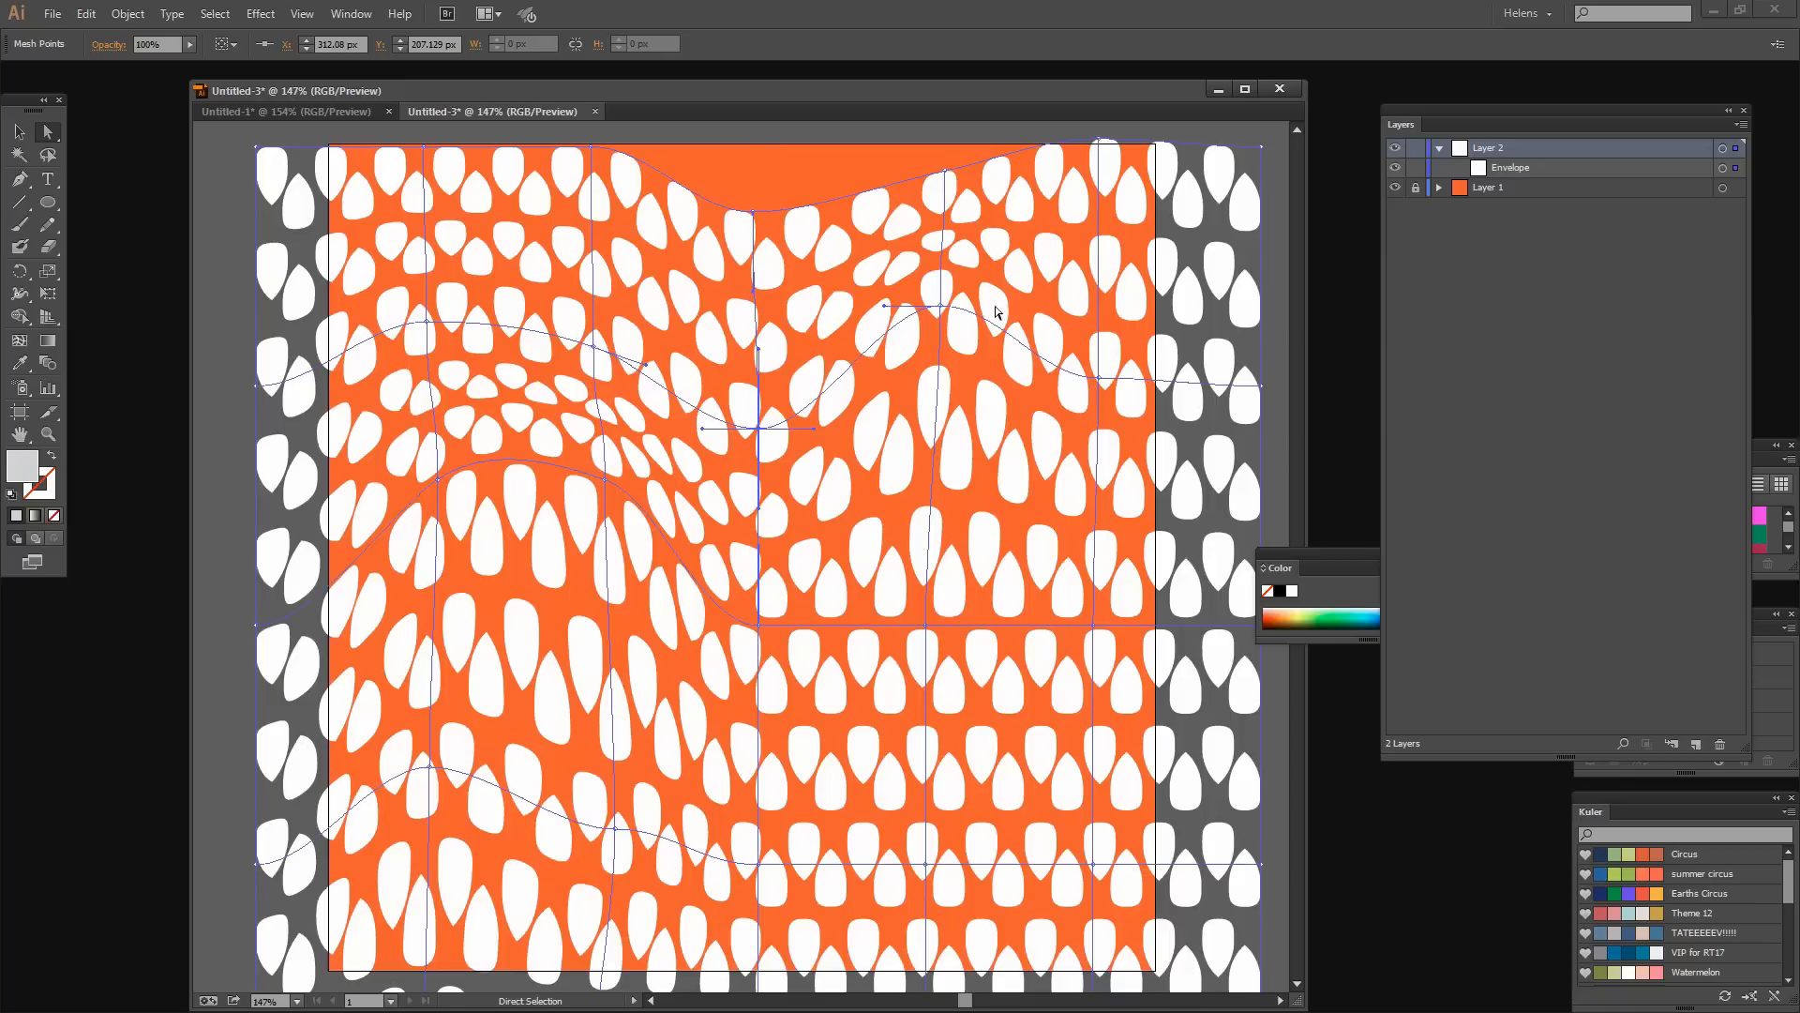
mouse_move(775, 570)
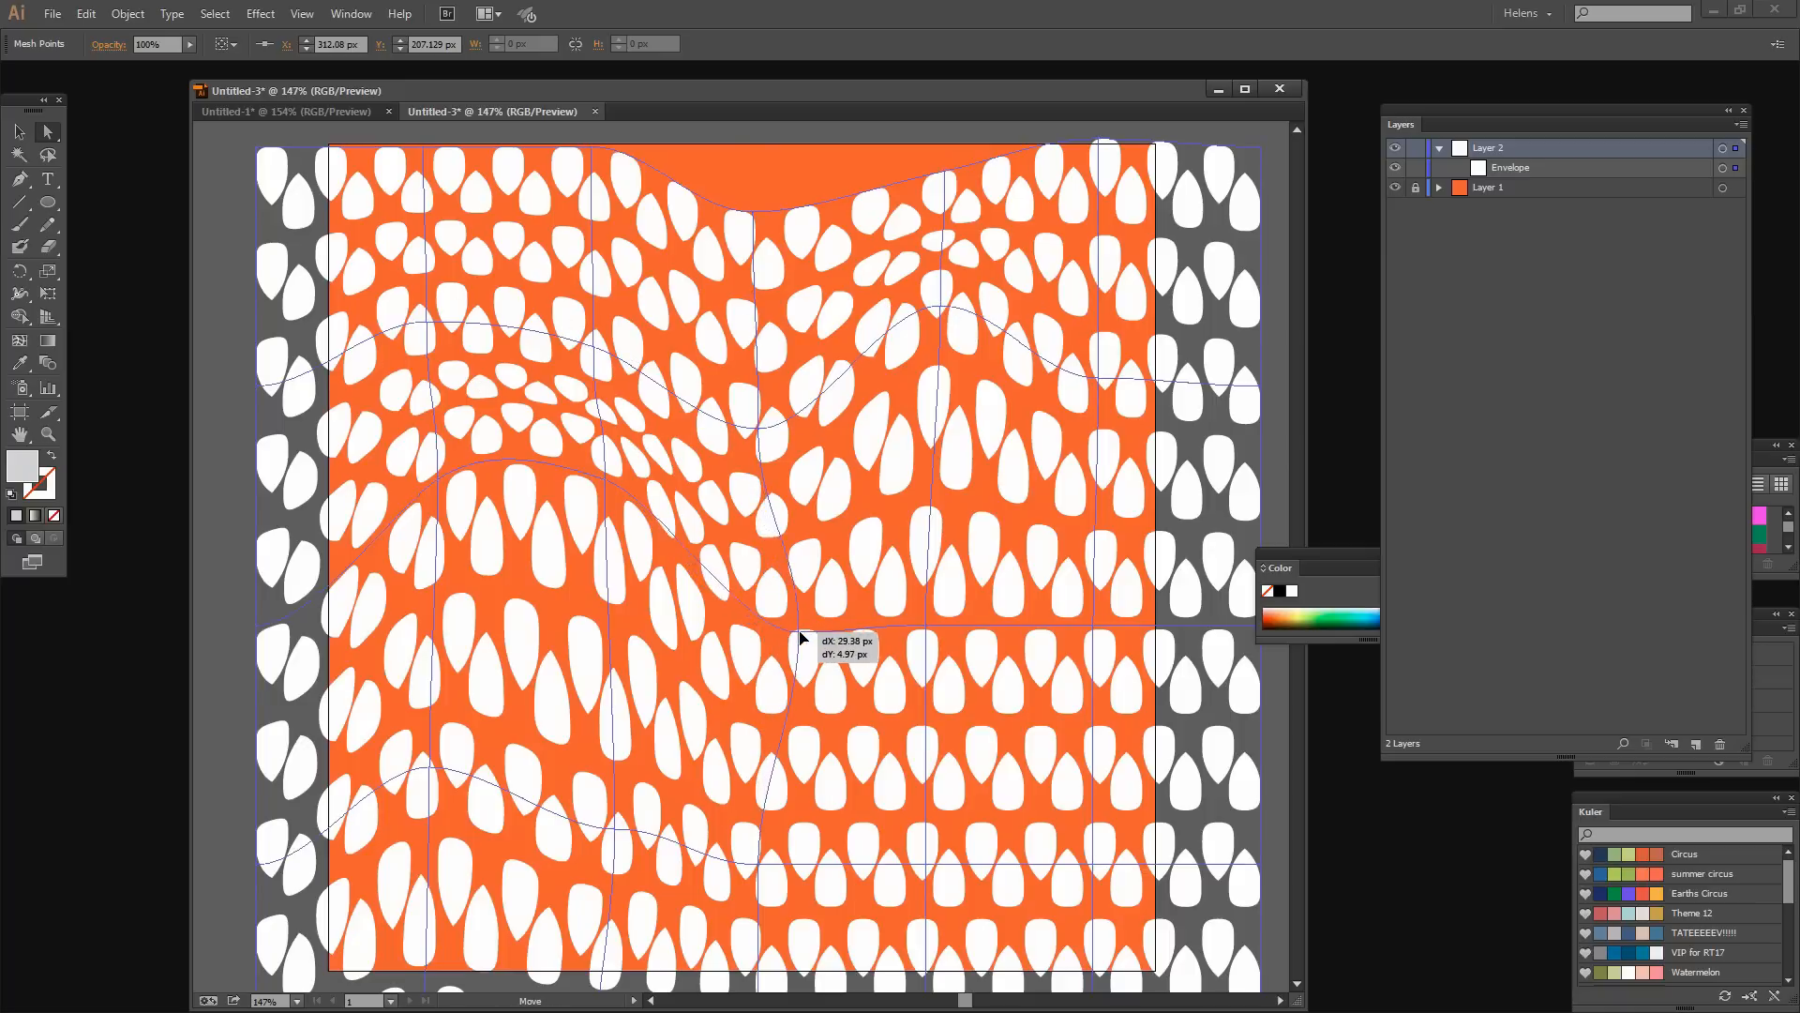
drag(803, 638, 787, 430)
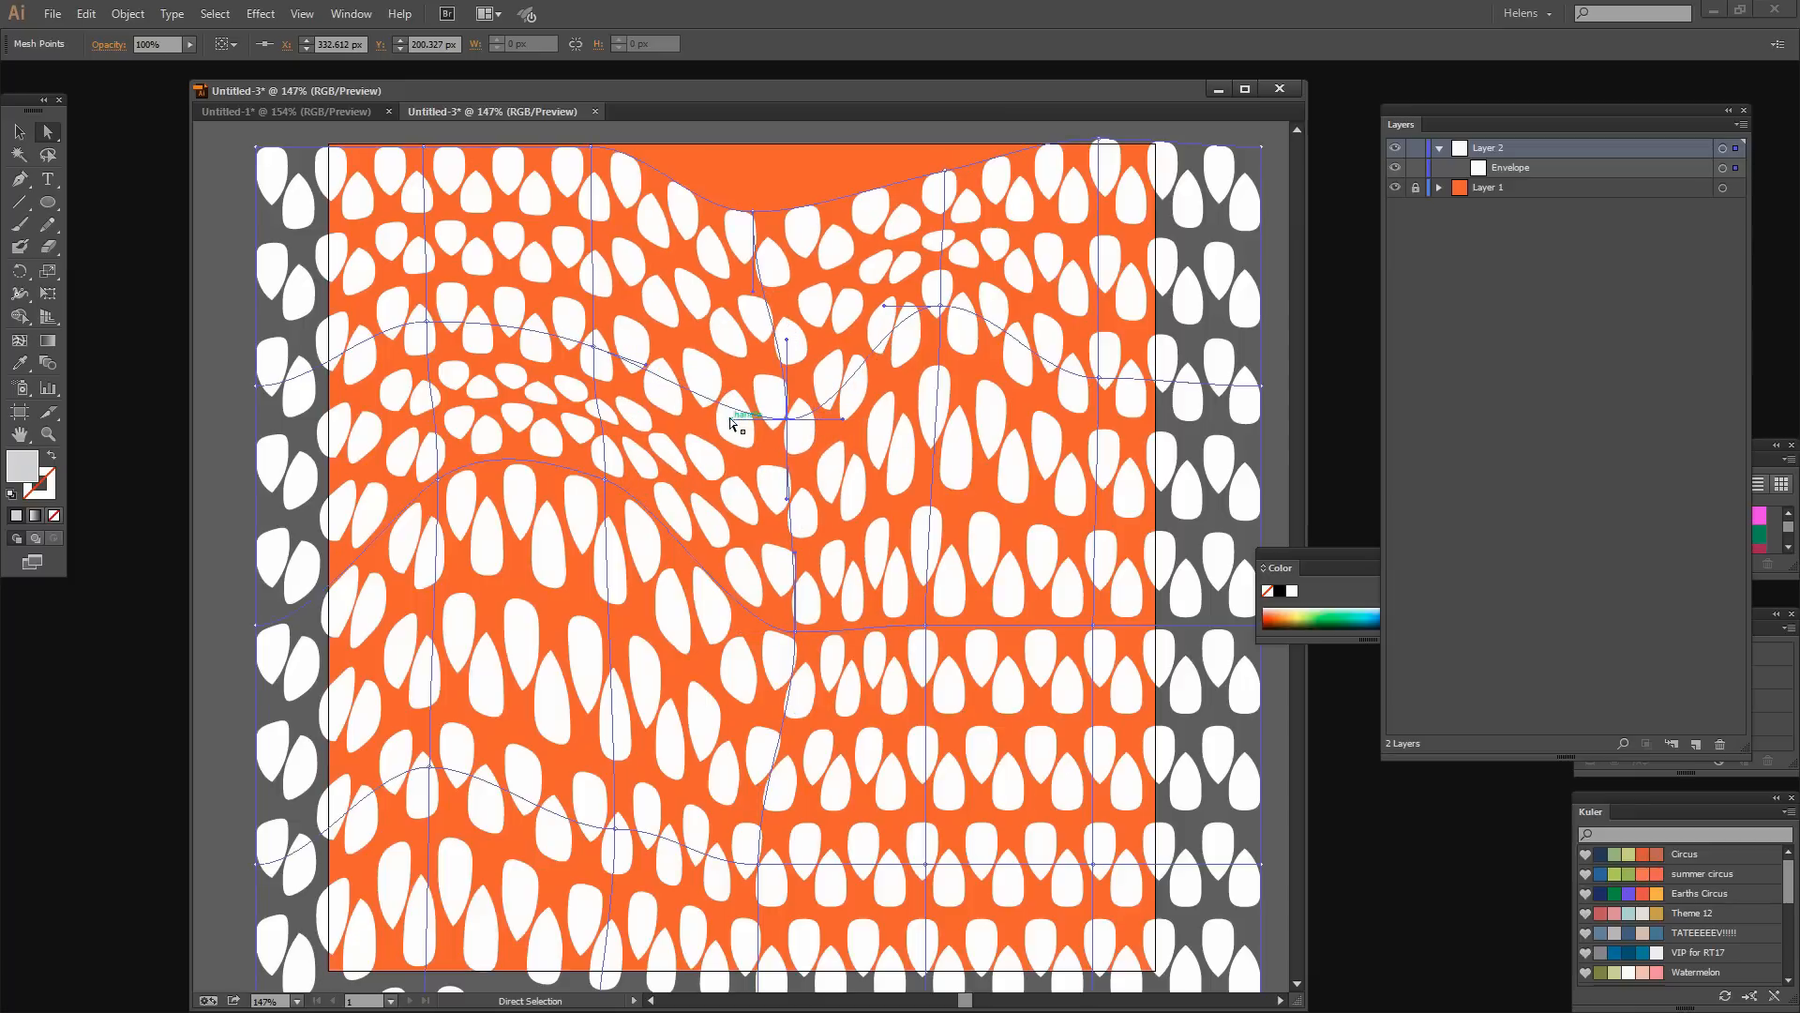
drag(732, 419, 789, 505)
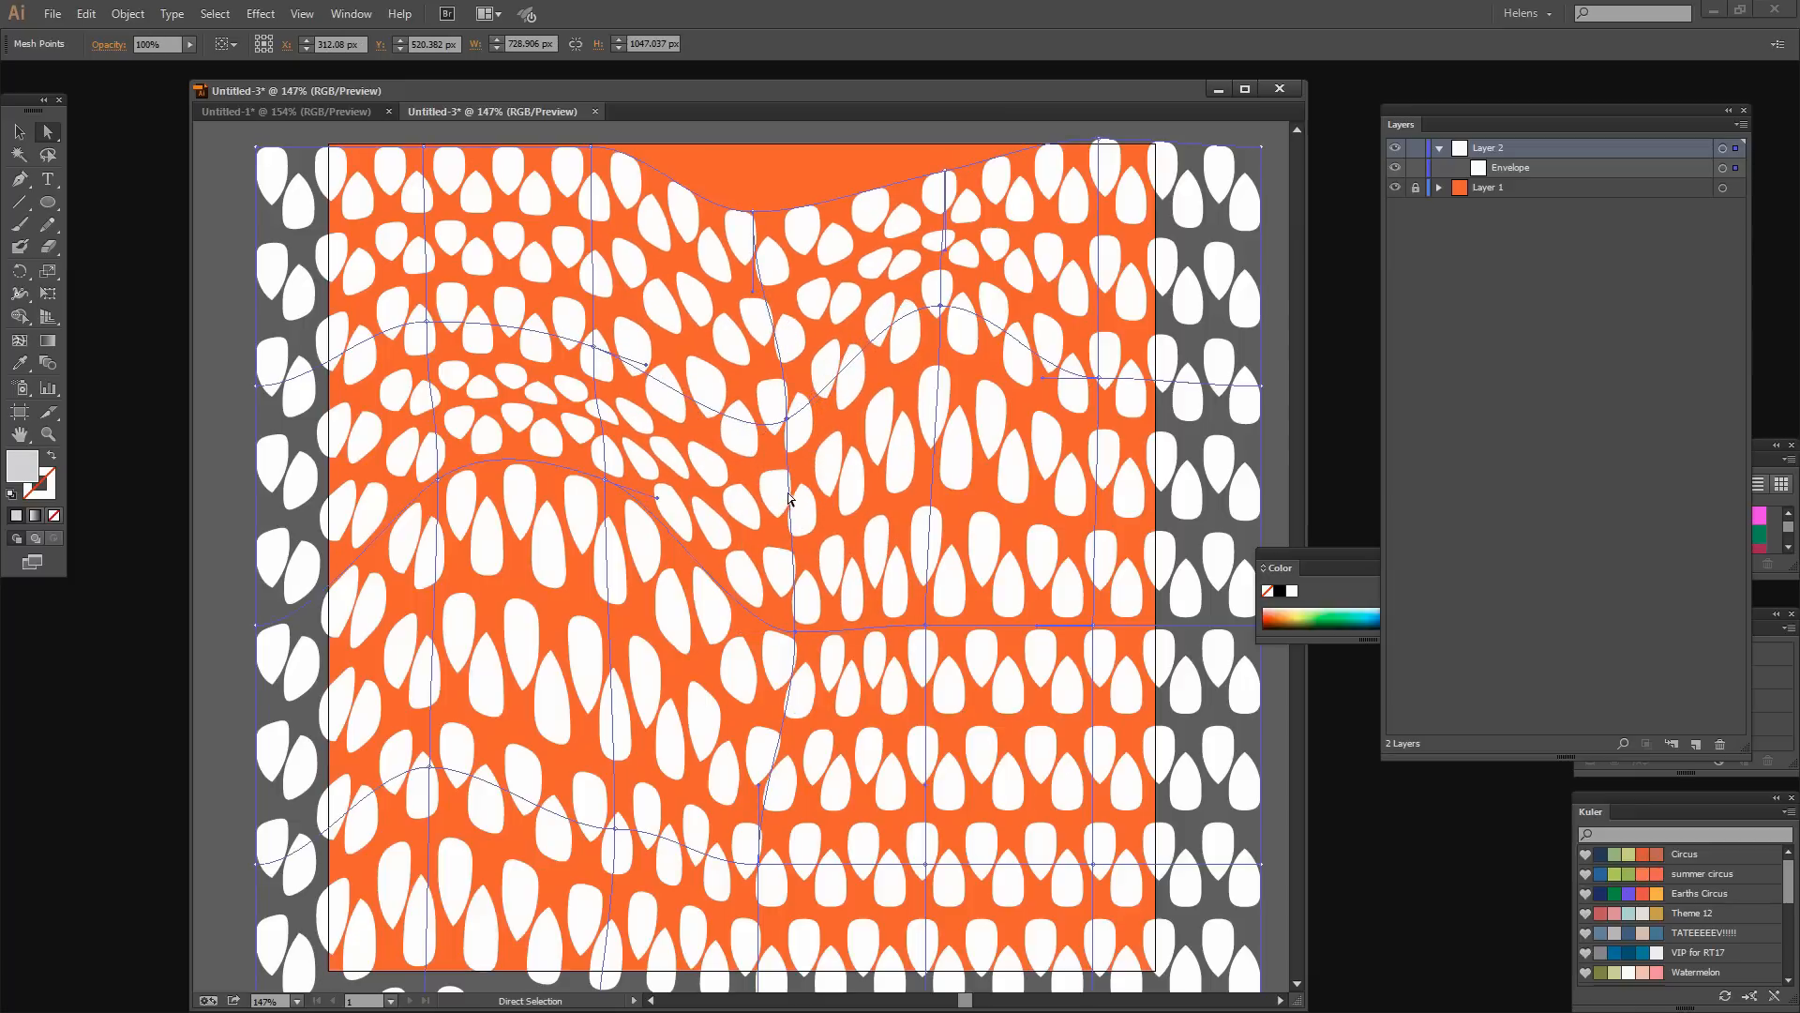
drag(789, 499, 794, 498)
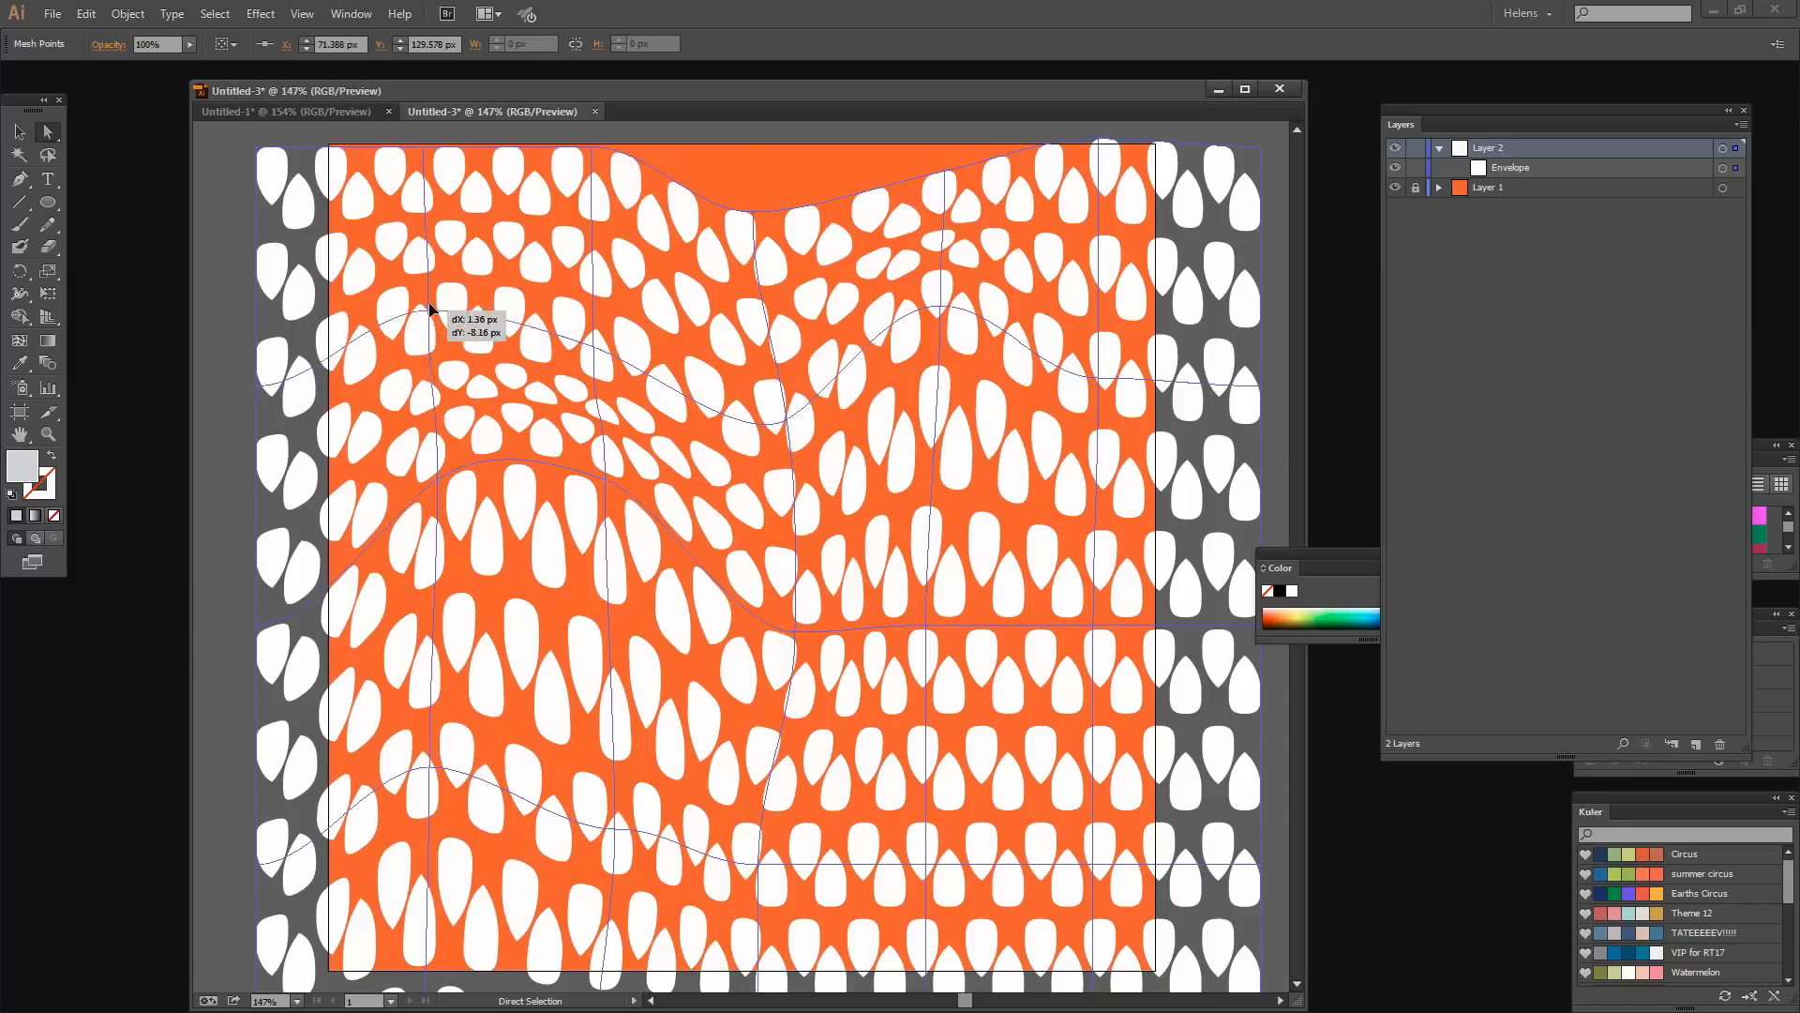
Curve the upper-left, left-edge and central leaf columns into tighter waves.
drag(430, 310, 649, 350)
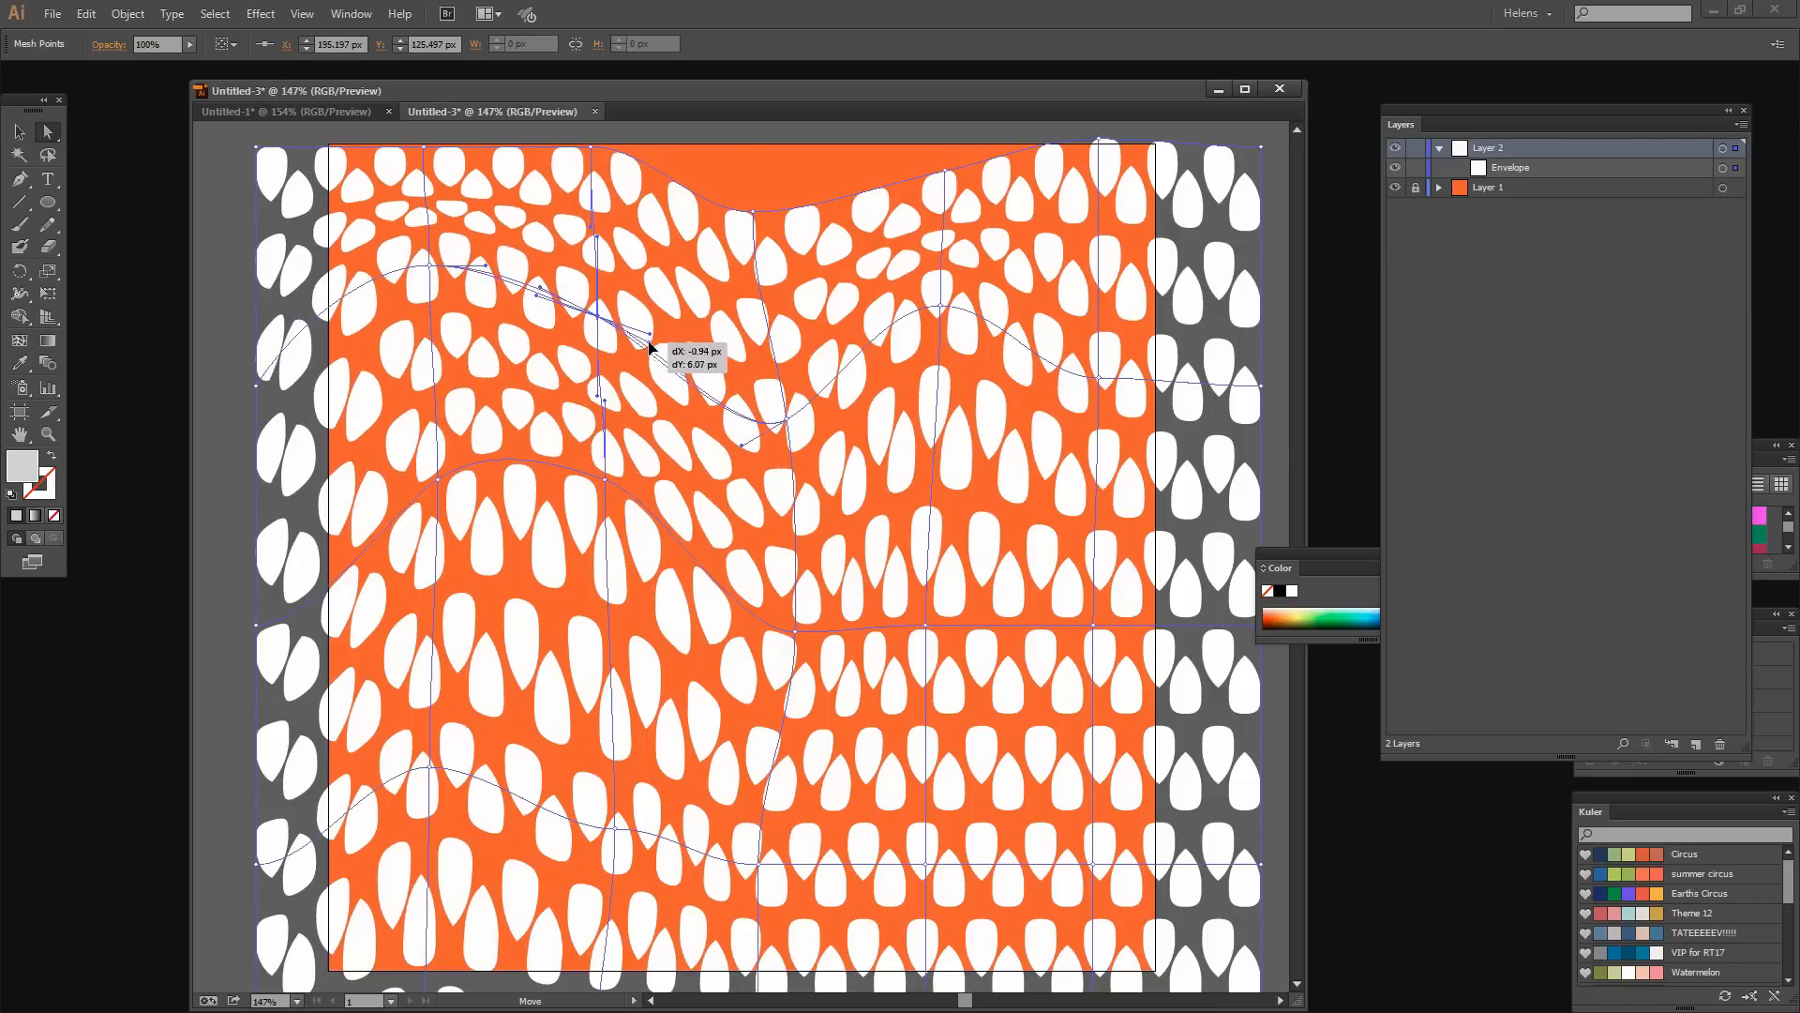
drag(649, 350, 907, 310)
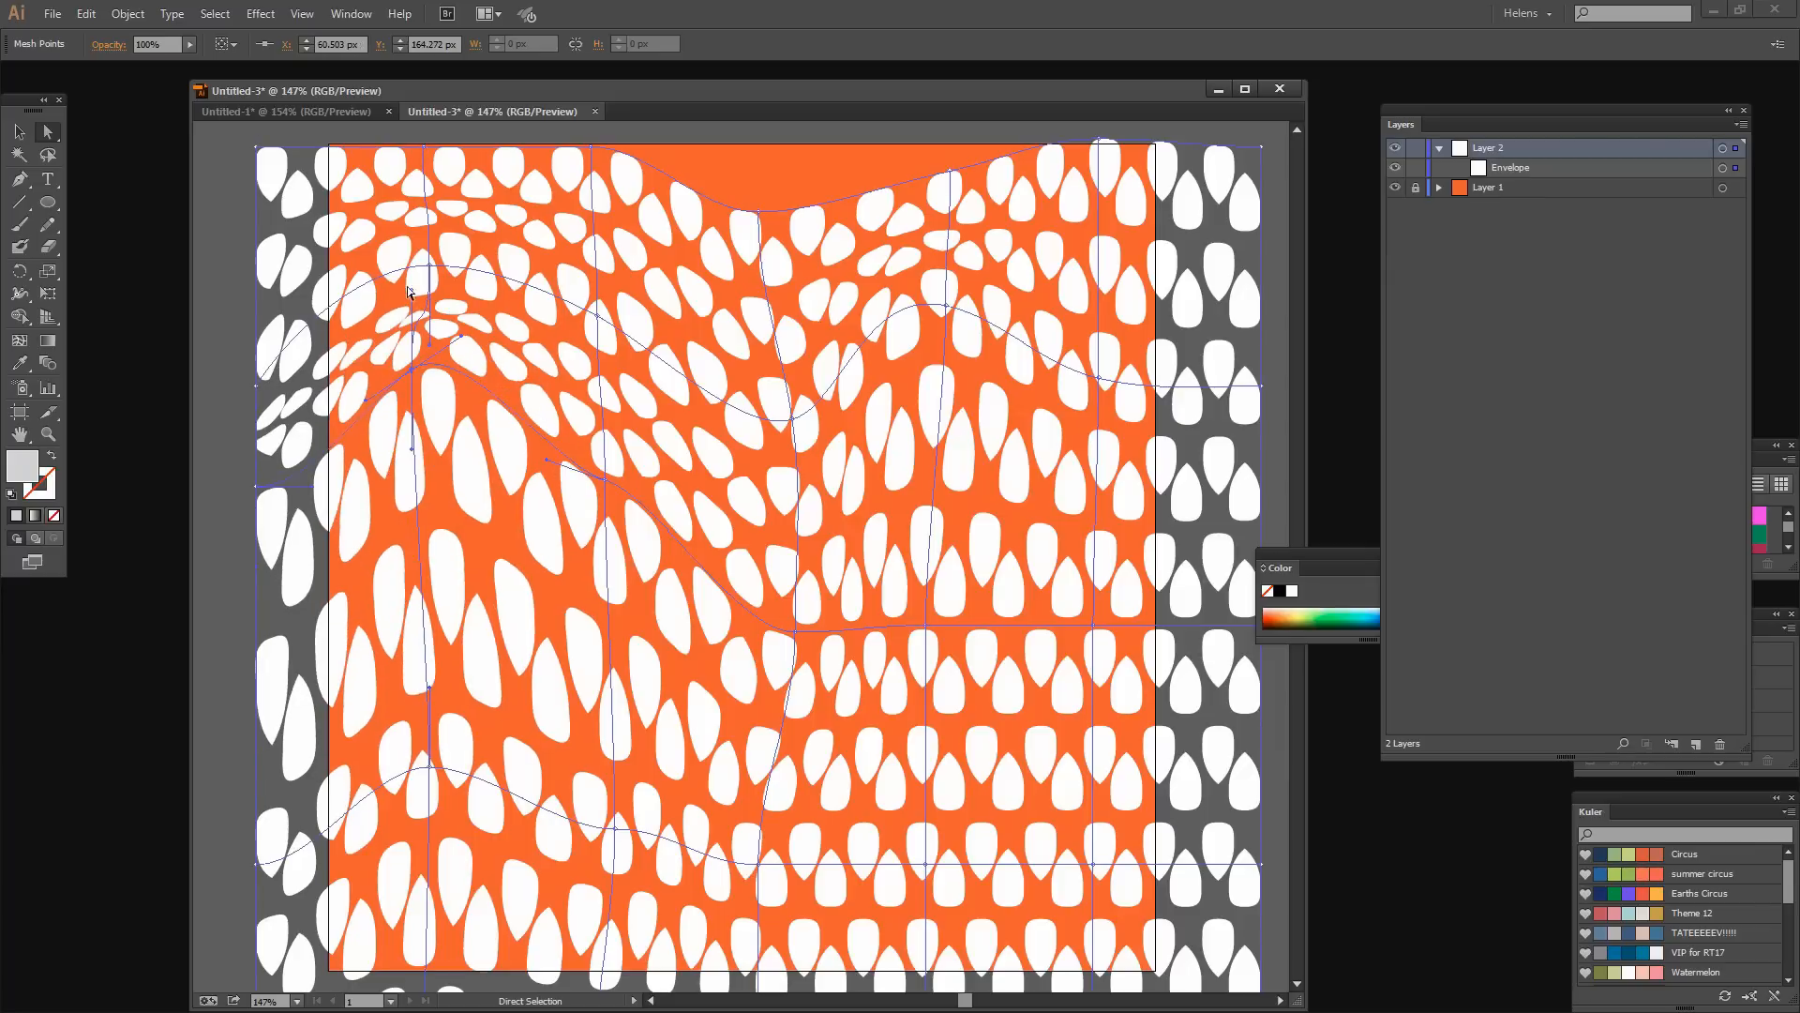
drag(408, 291, 612, 486)
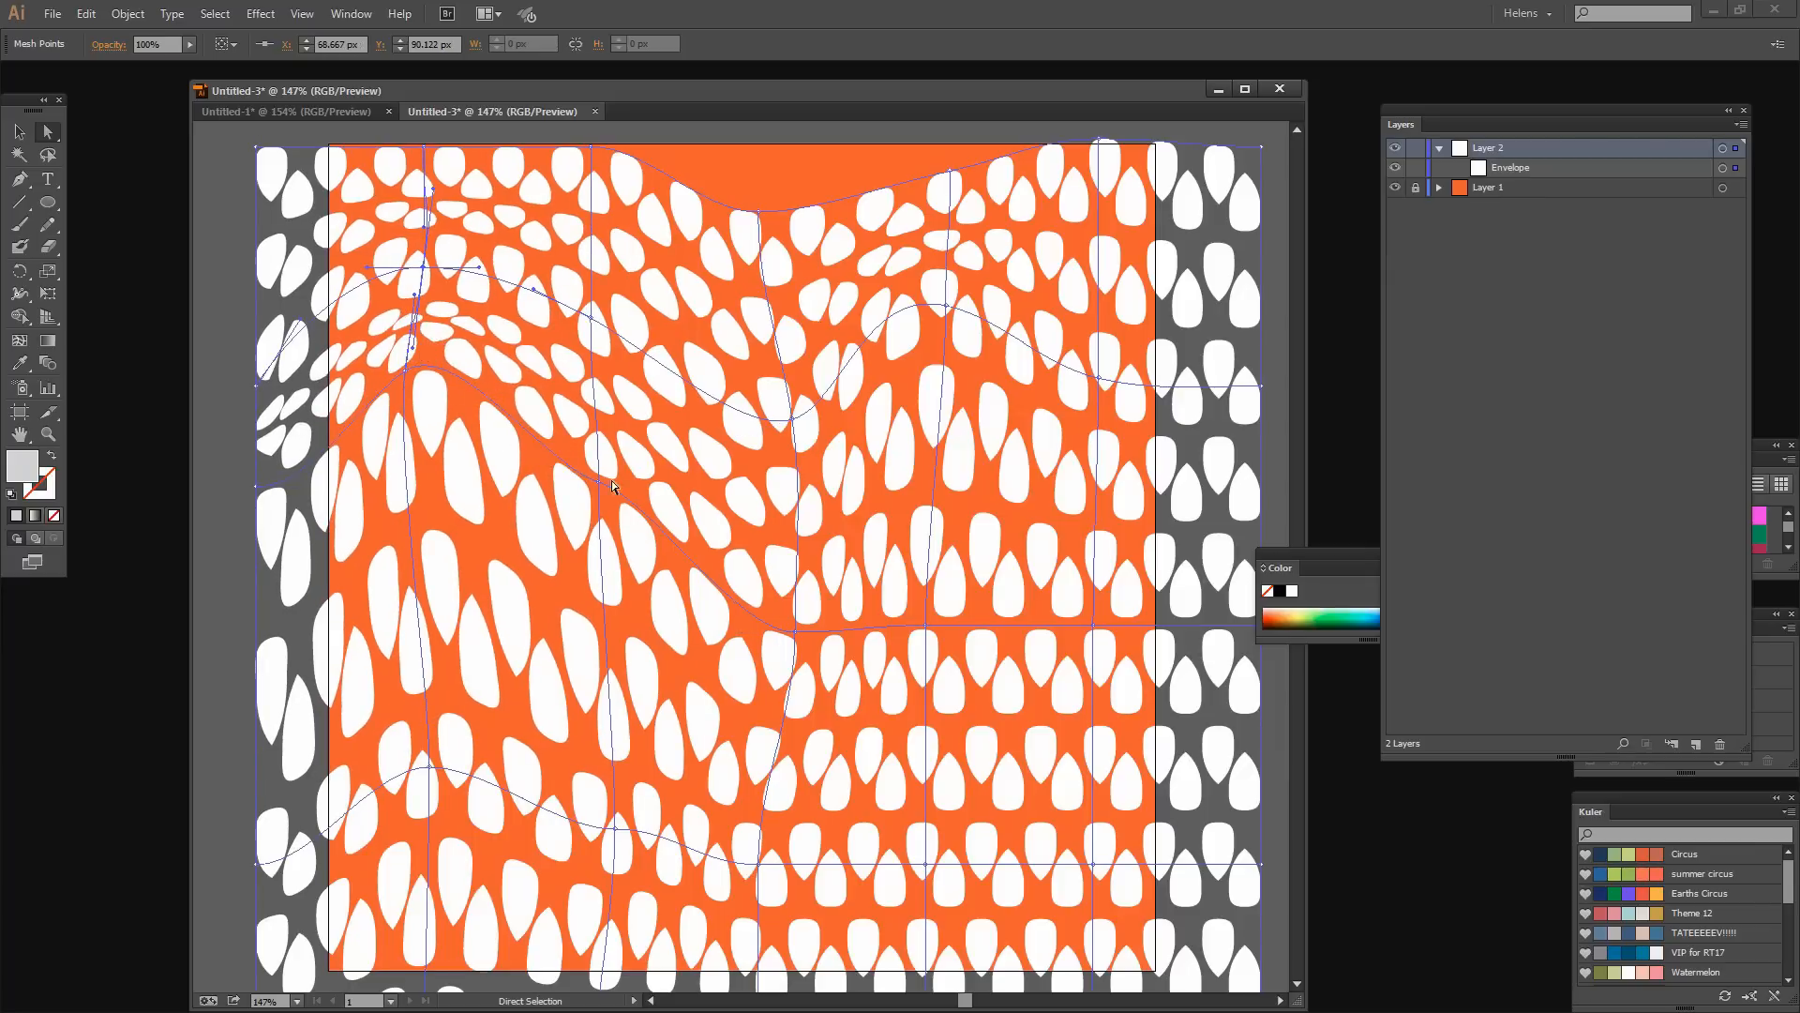
drag(615, 487, 930, 631)
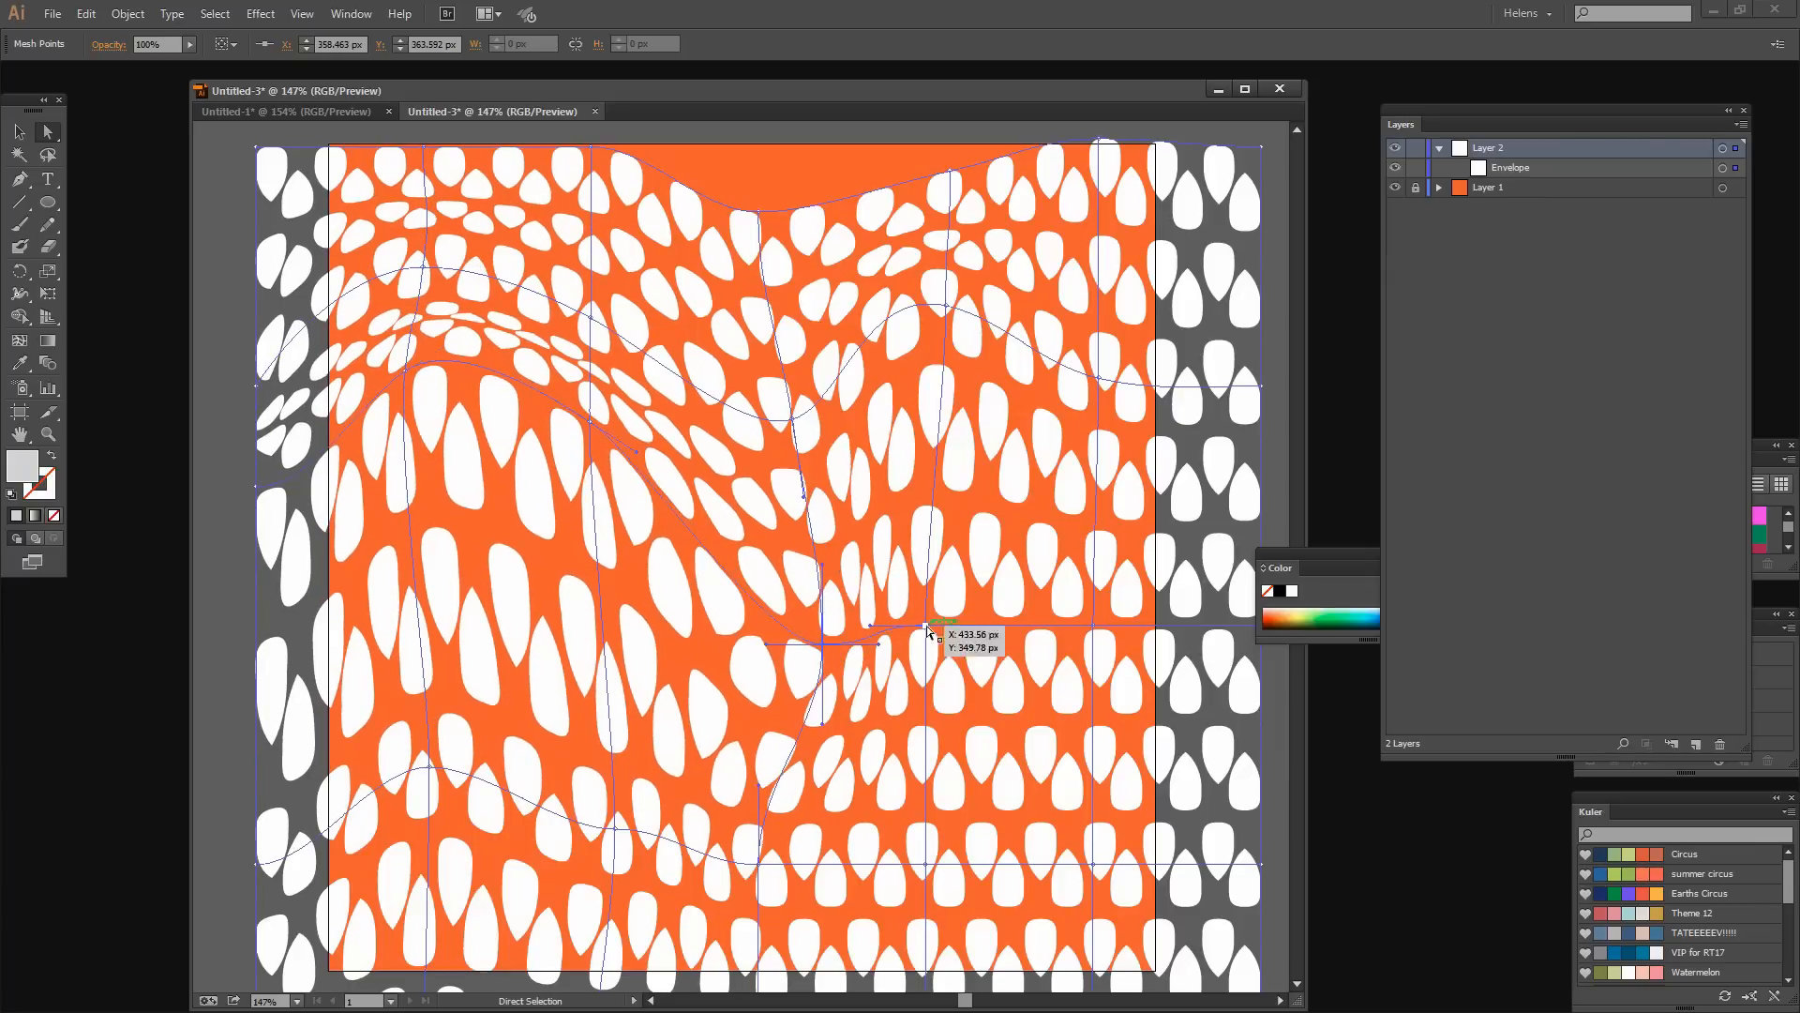
drag(927, 631, 1044, 653)
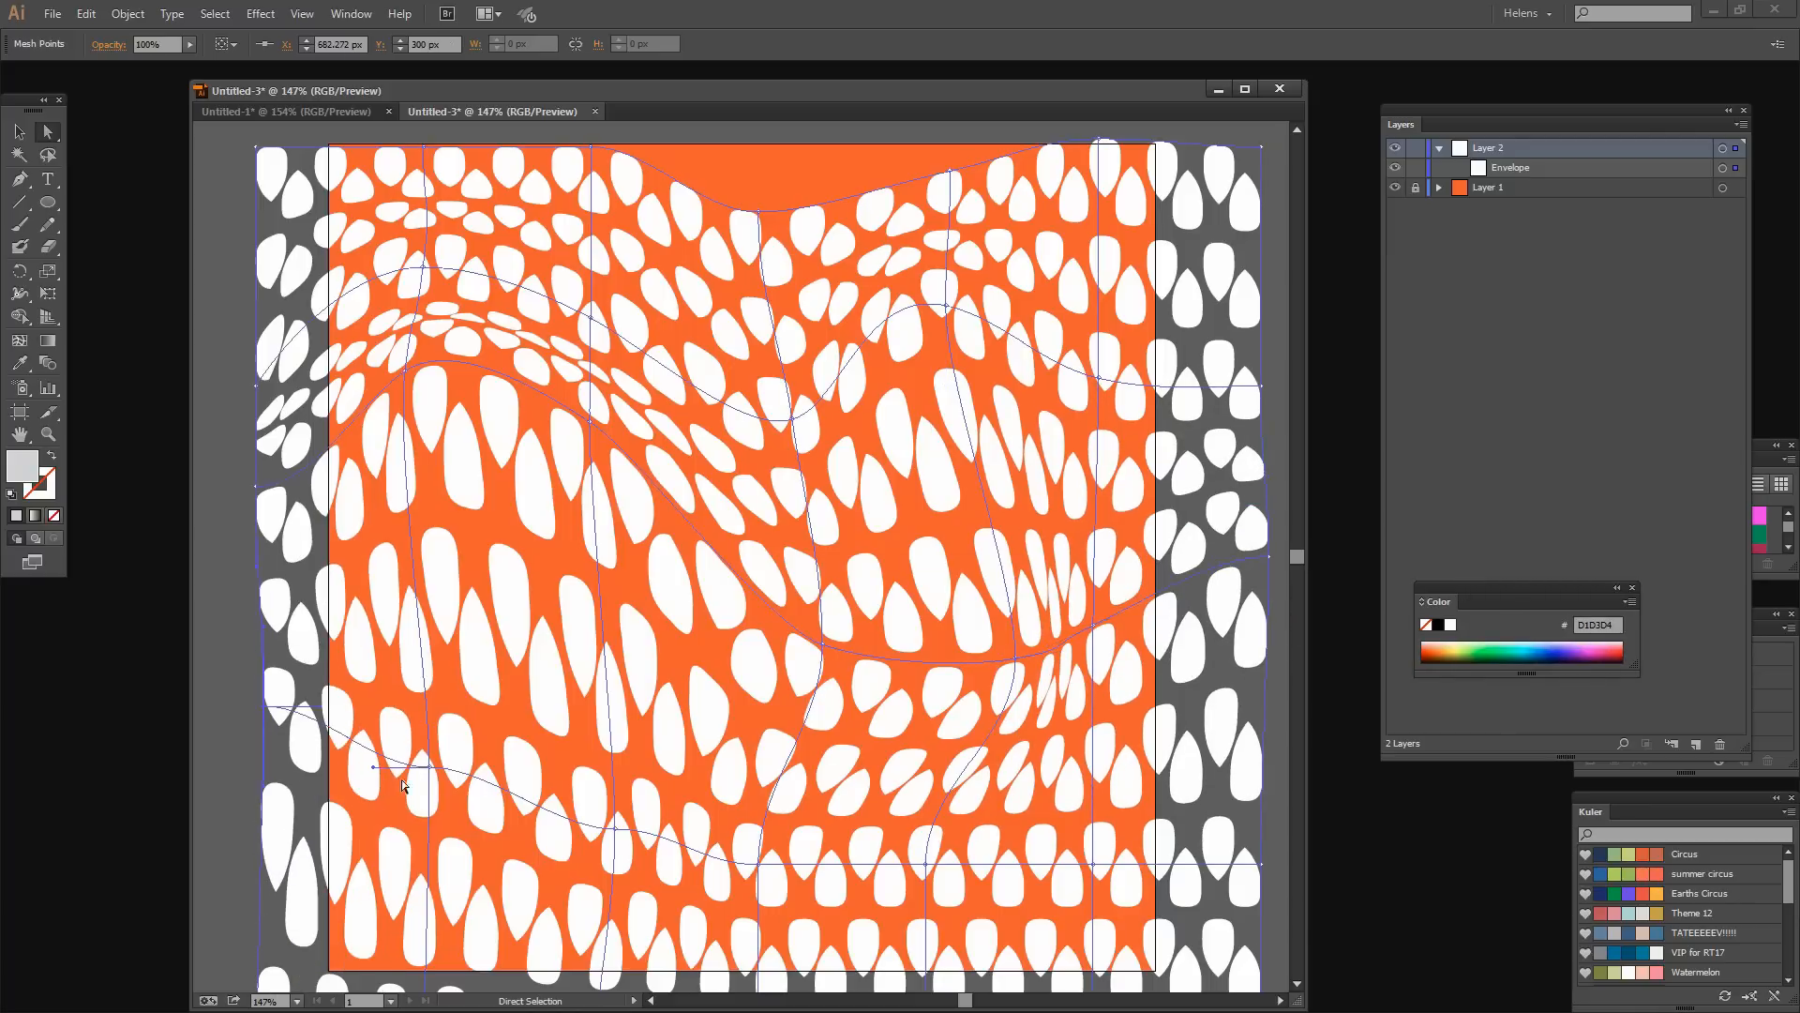
Ripple the lower-left, lower-middle and lower-right leaves into waves.
drag(402, 763, 419, 344)
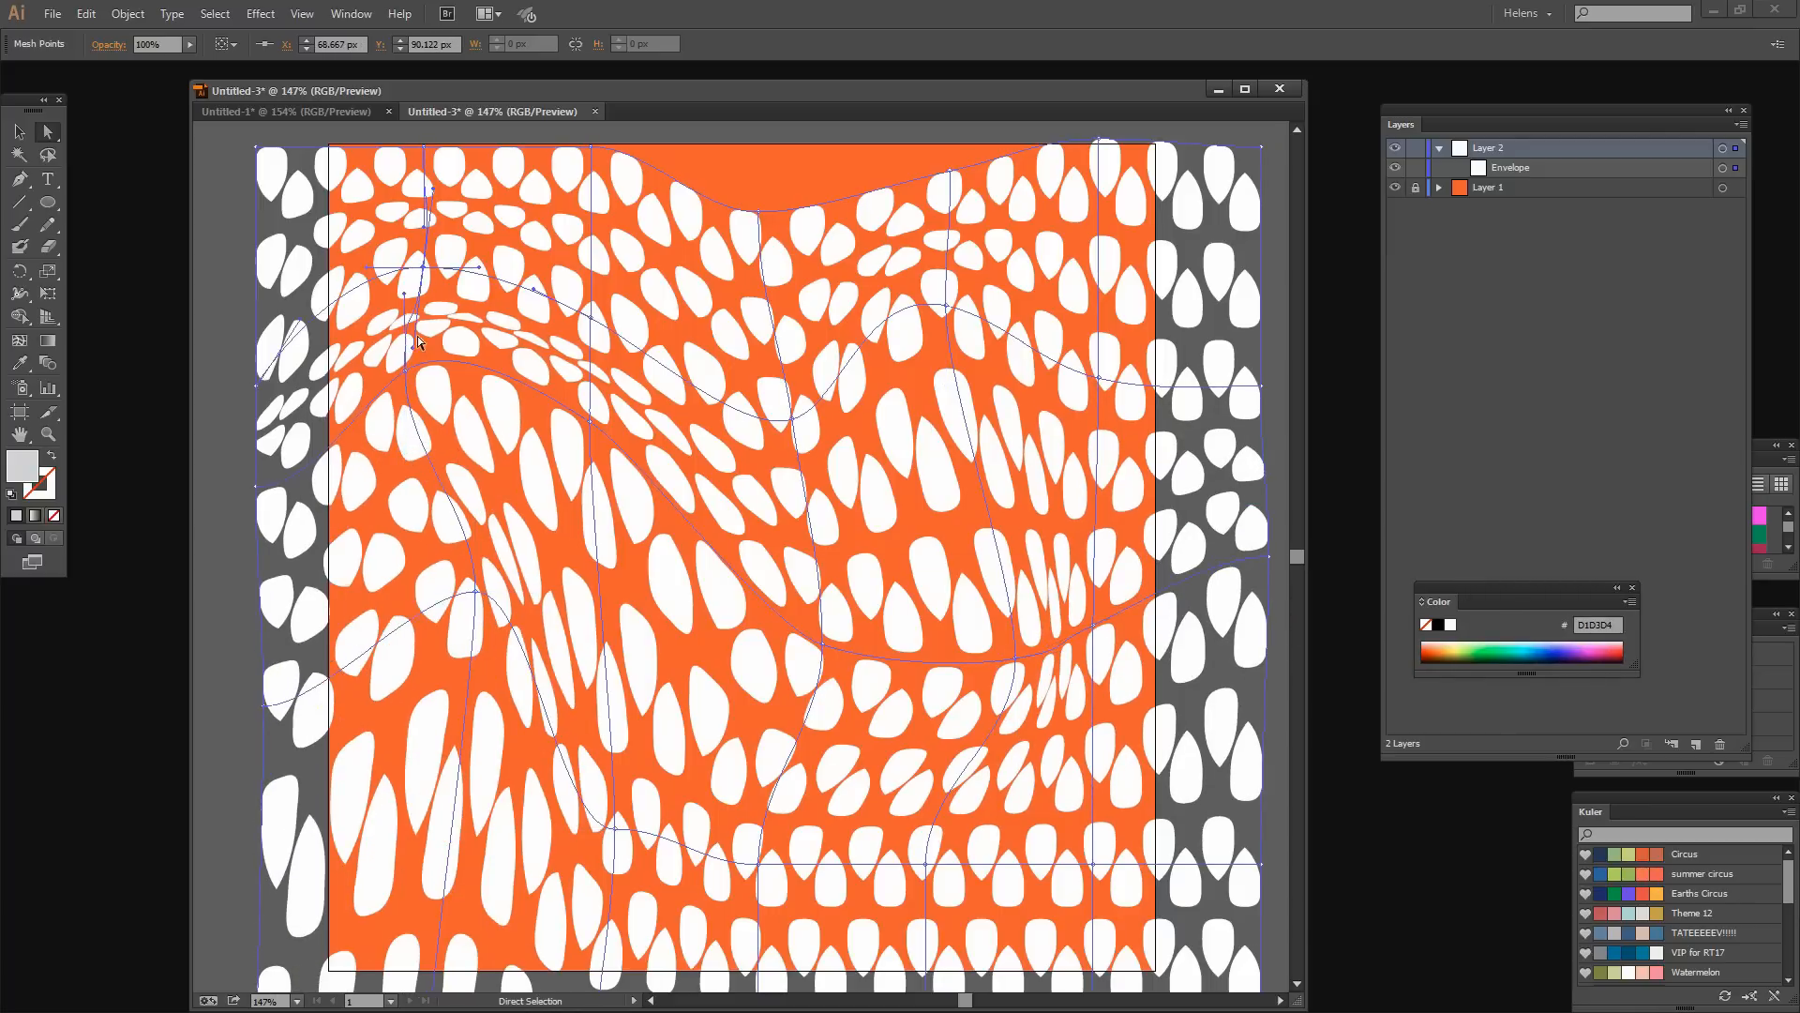
drag(419, 345, 563, 671)
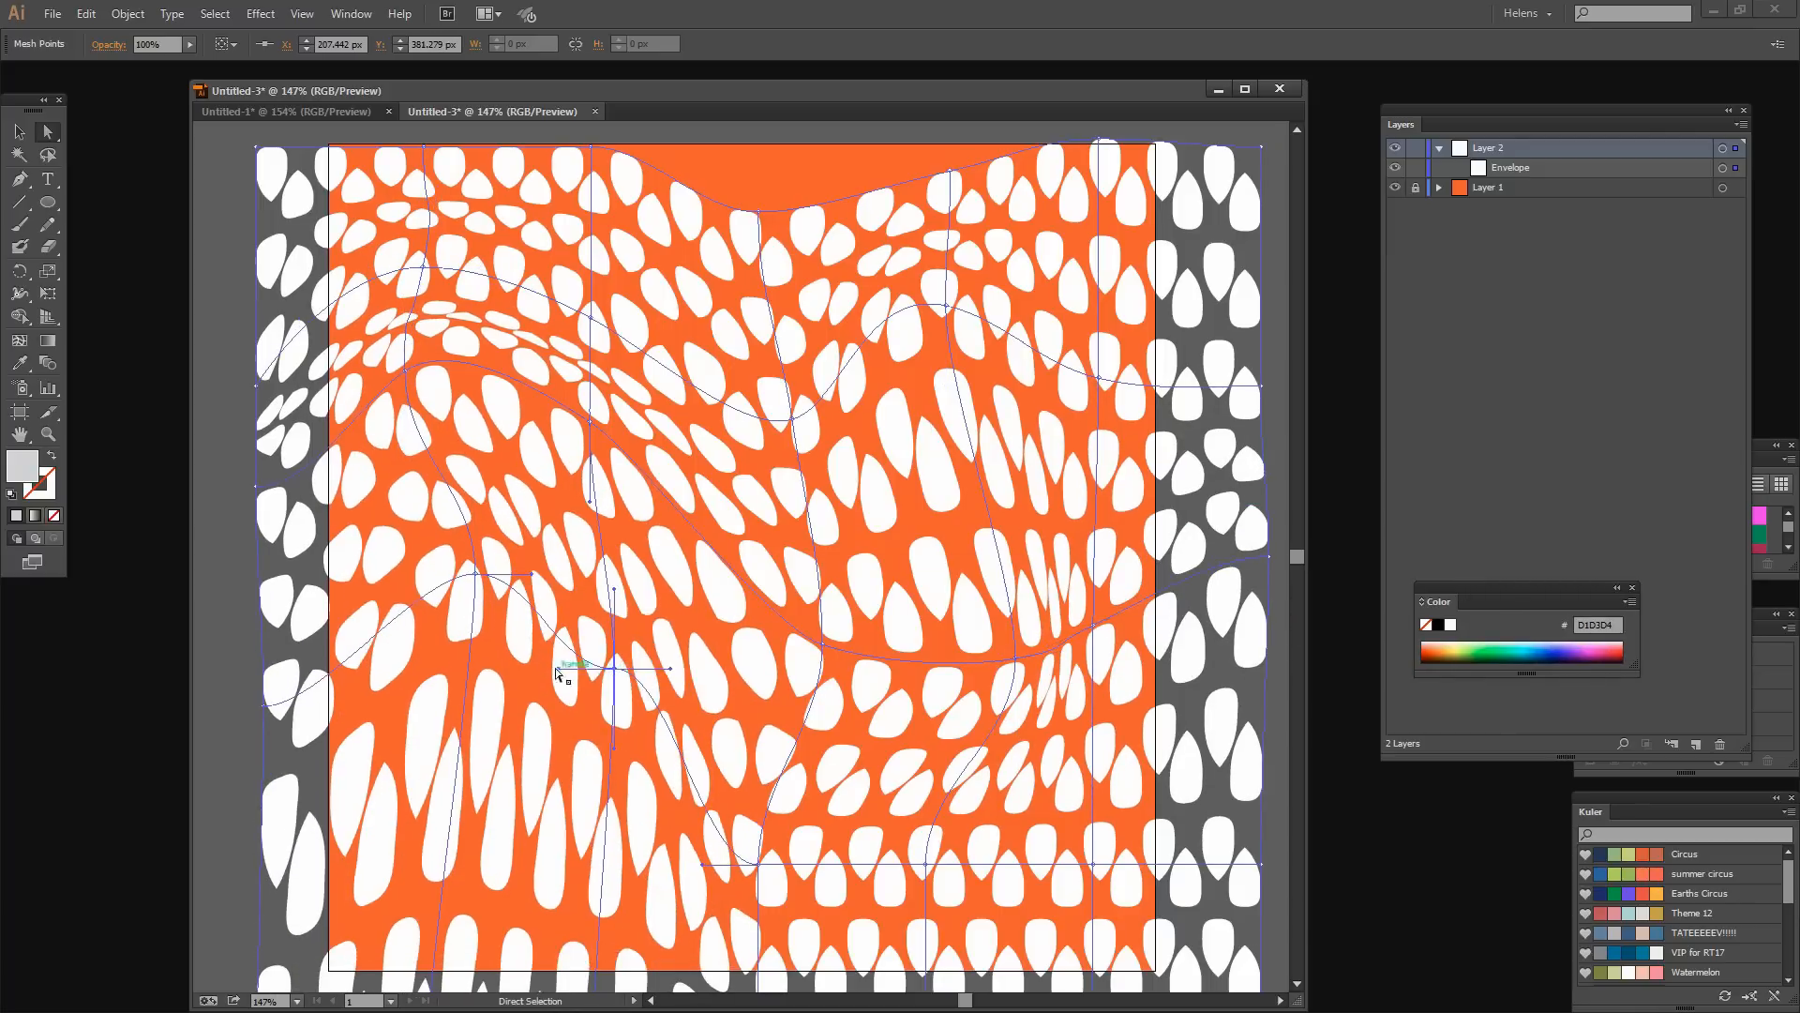
drag(562, 671, 873, 757)
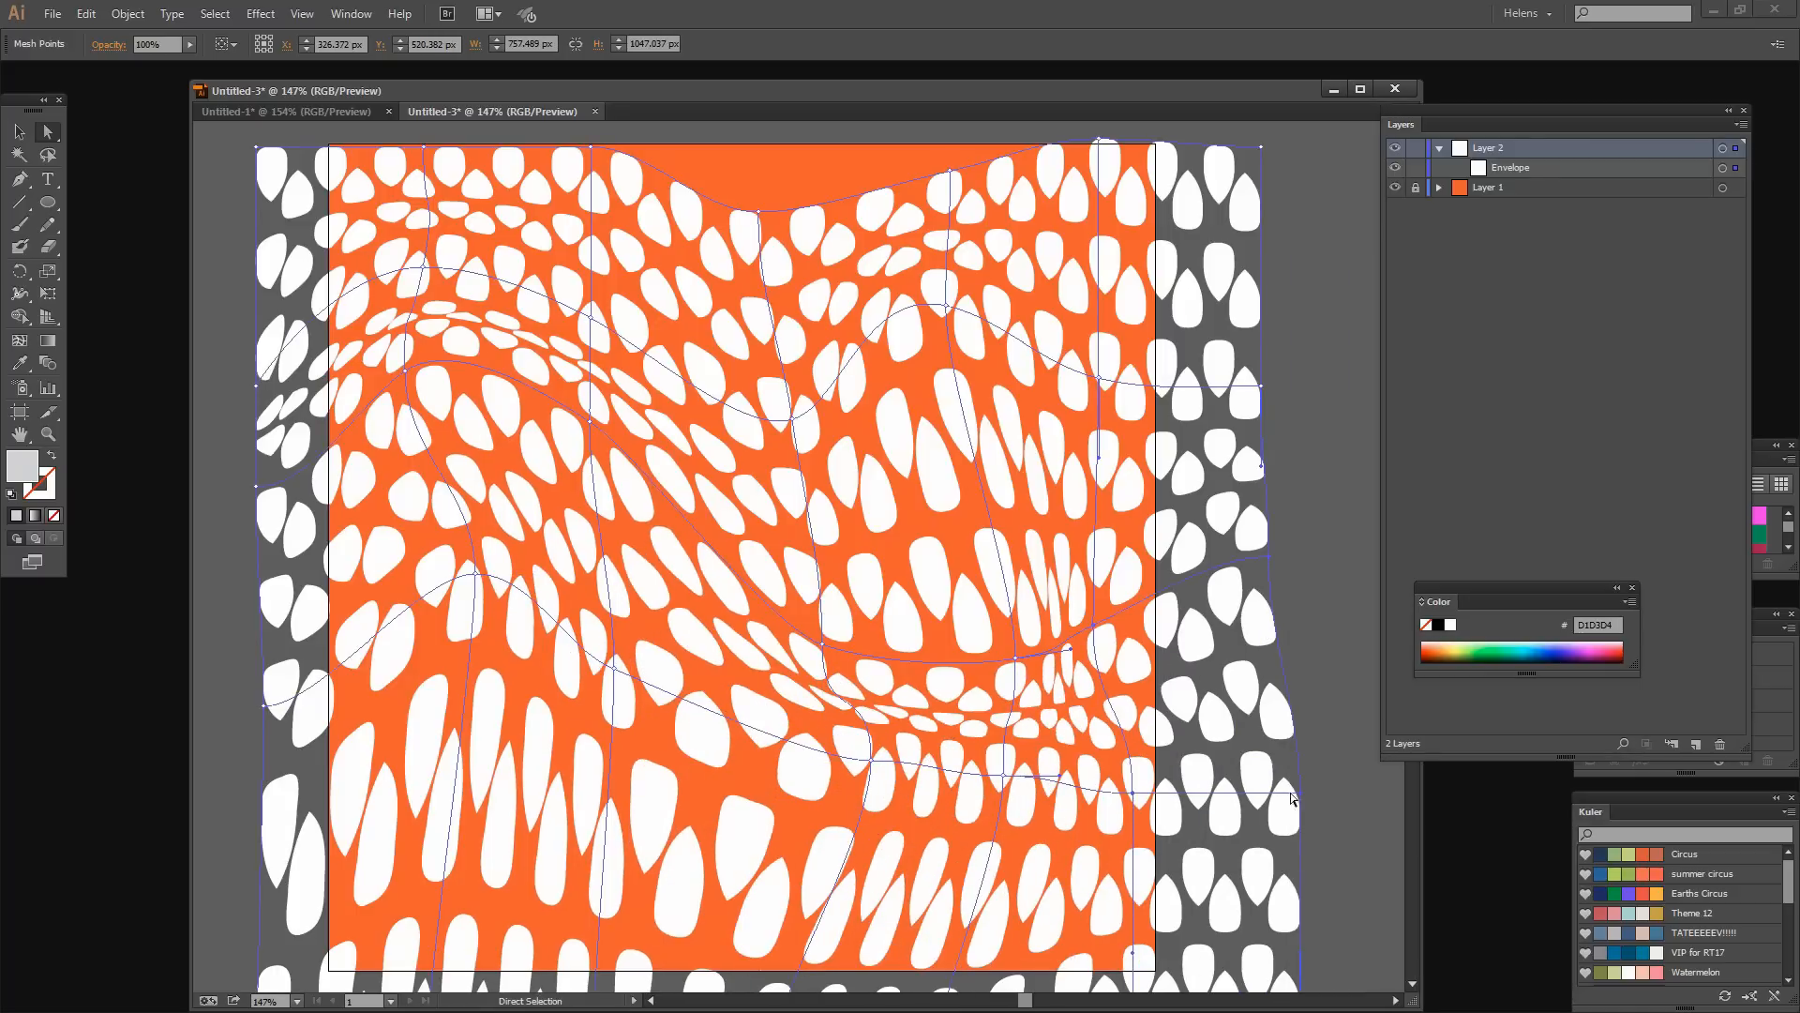
drag(1292, 798, 1119, 814)
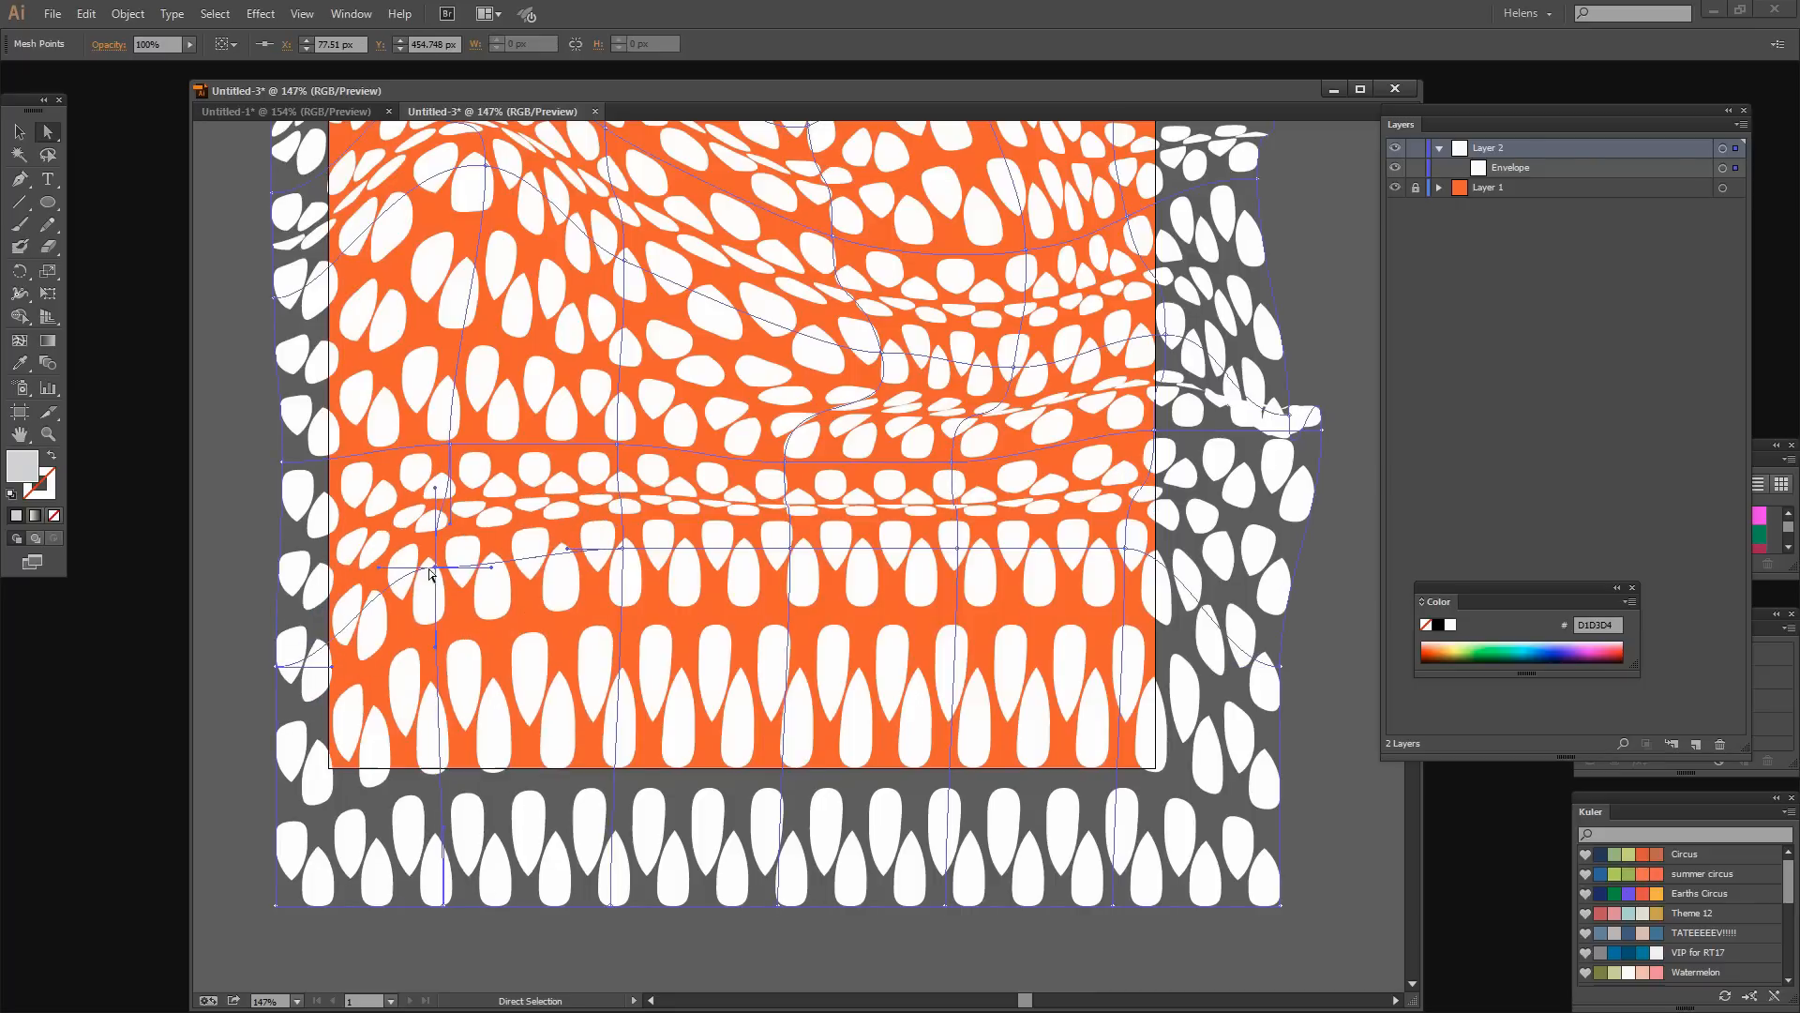
Bend the bottom and top edge mesh points to ripple the outer leaf rows.
drag(430, 574, 1057, 798)
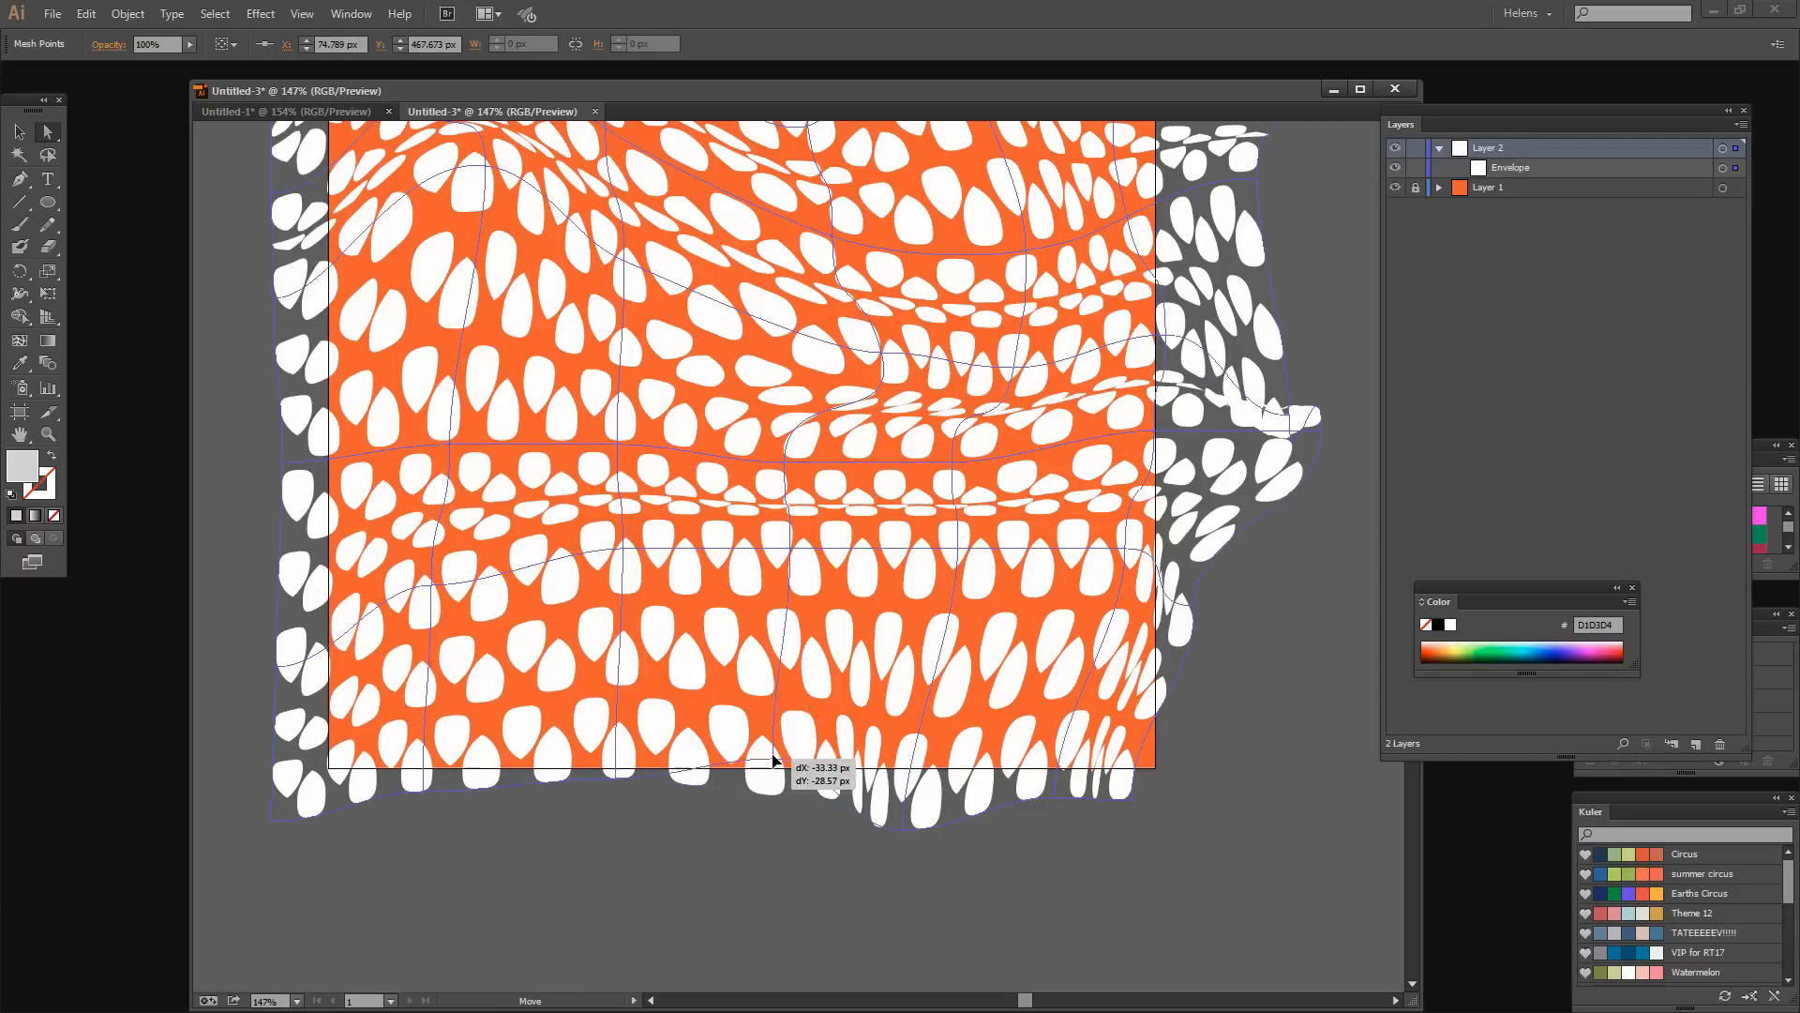
drag(775, 758, 1160, 804)
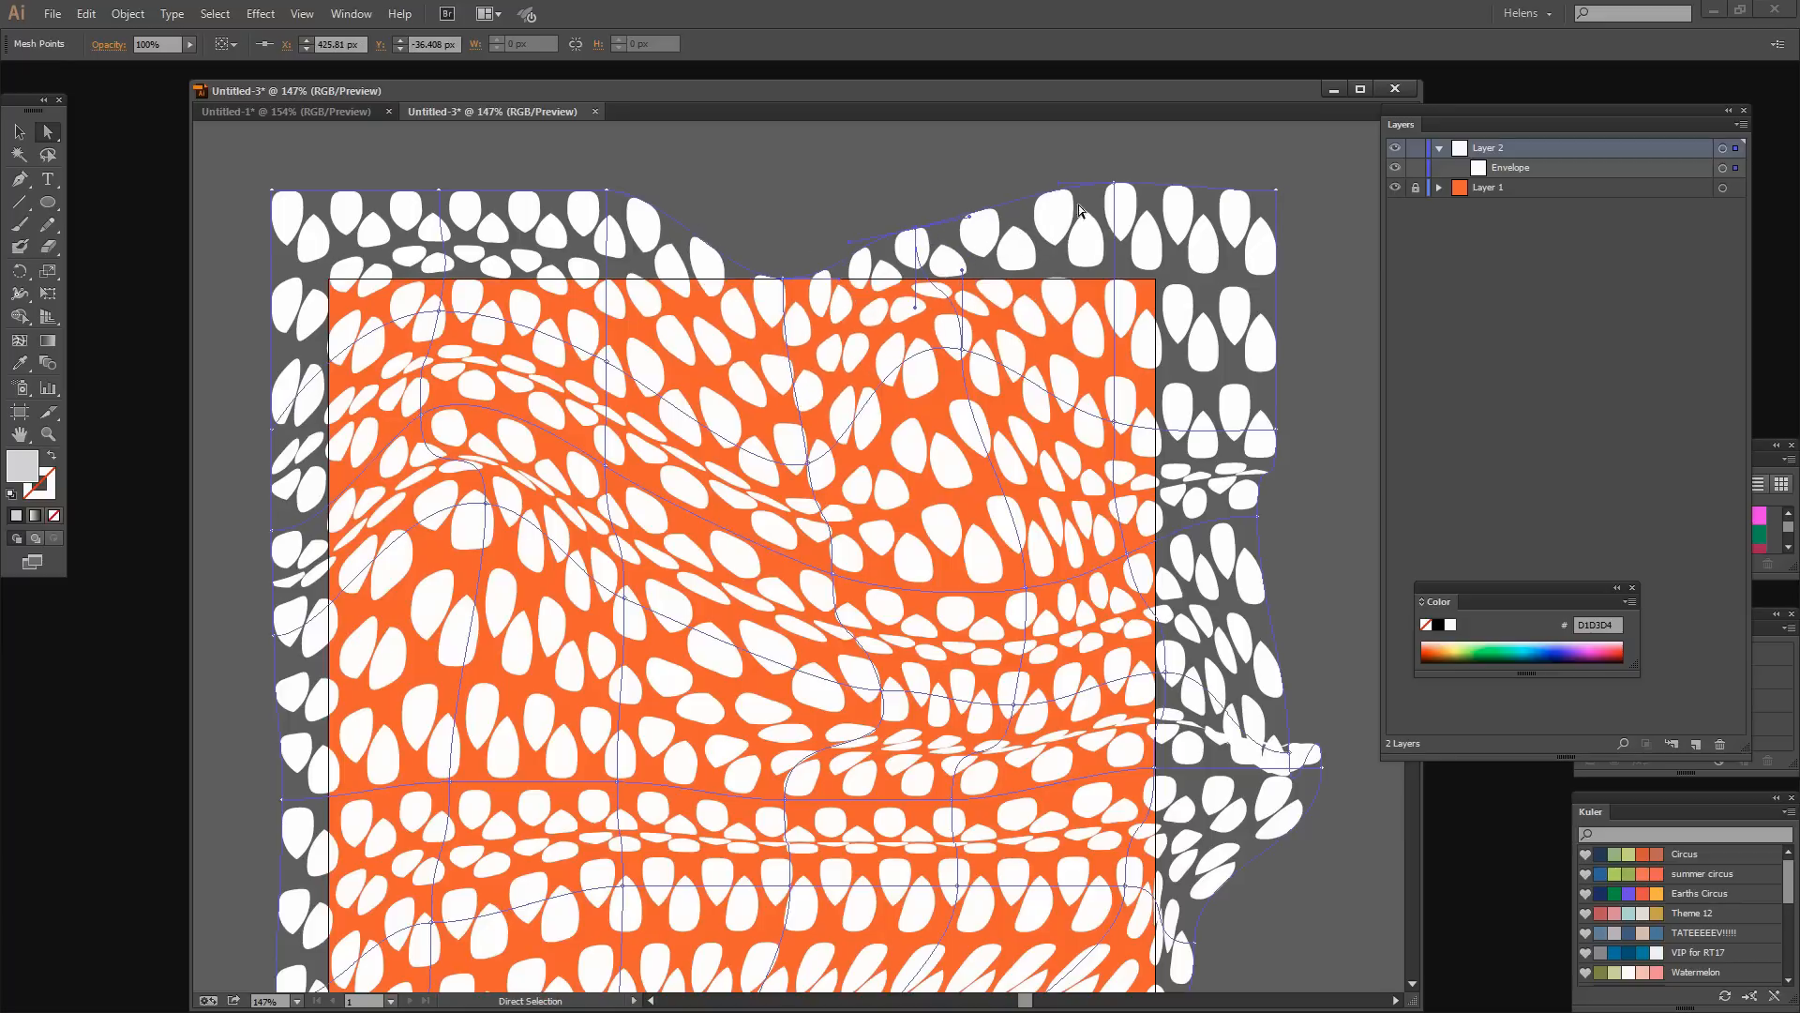
drag(1080, 211, 465, 236)
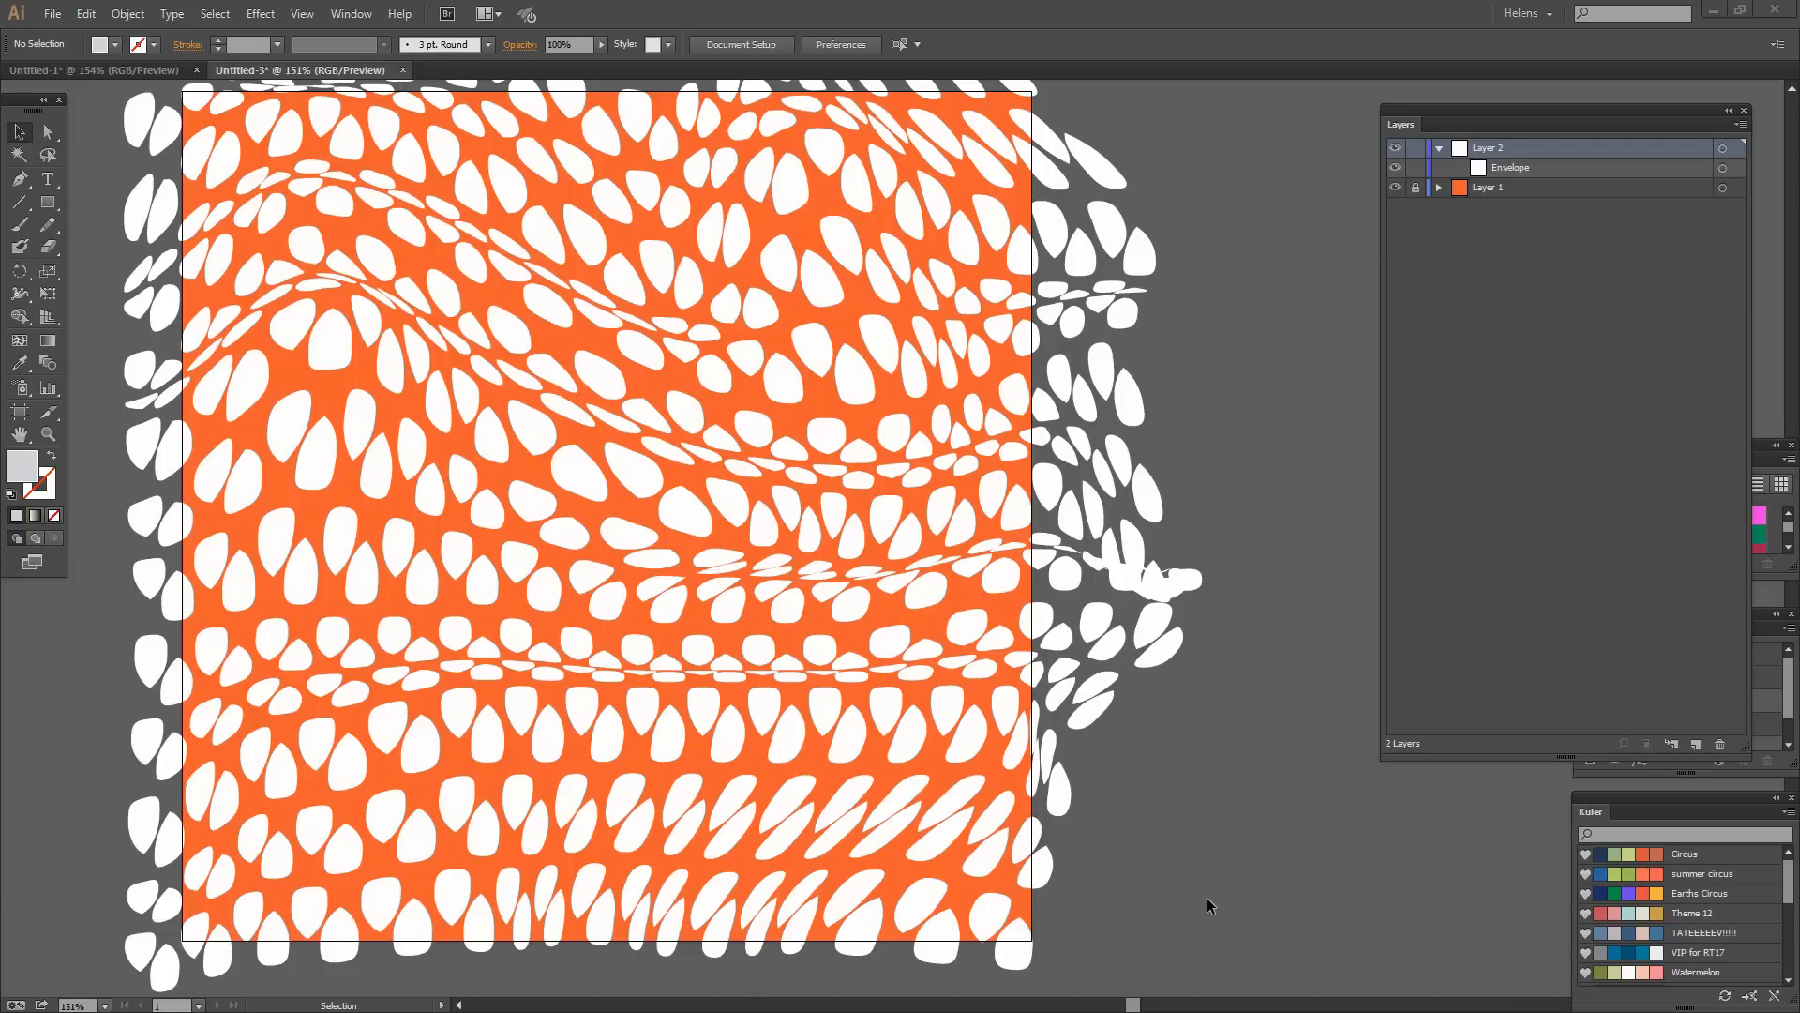
mouse_move(1189, 882)
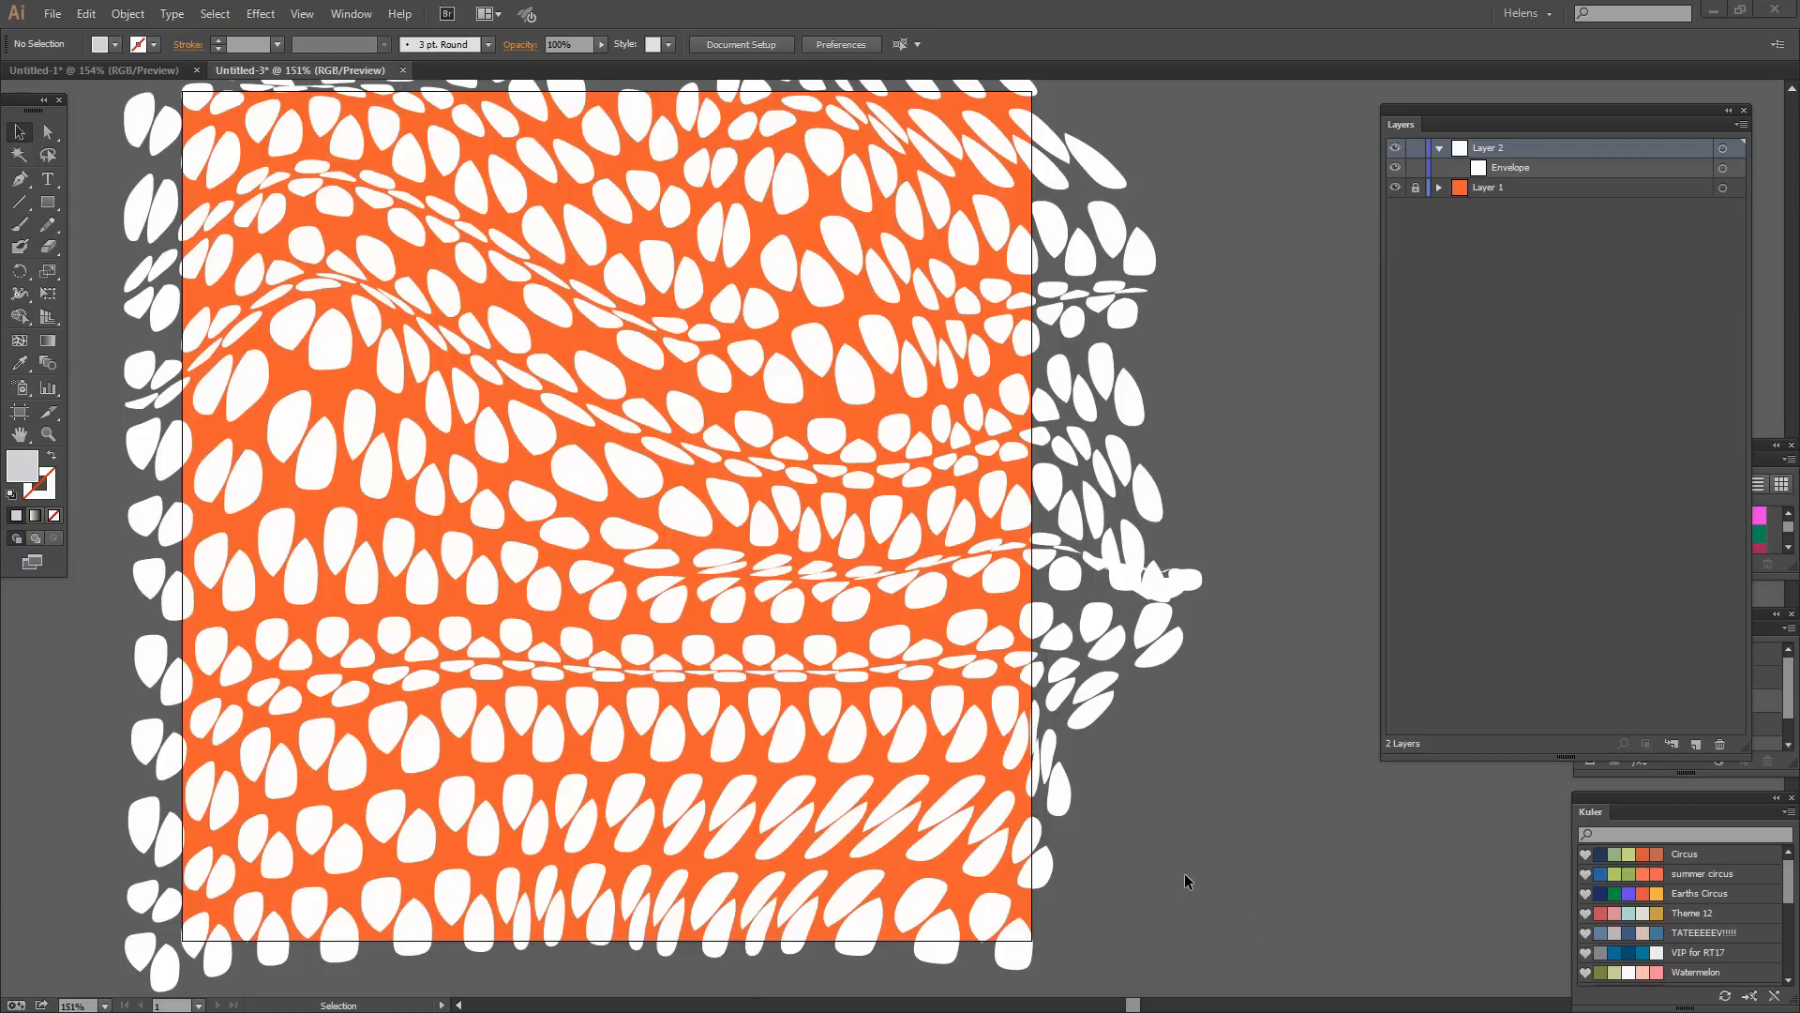
mouse_move(1191, 876)
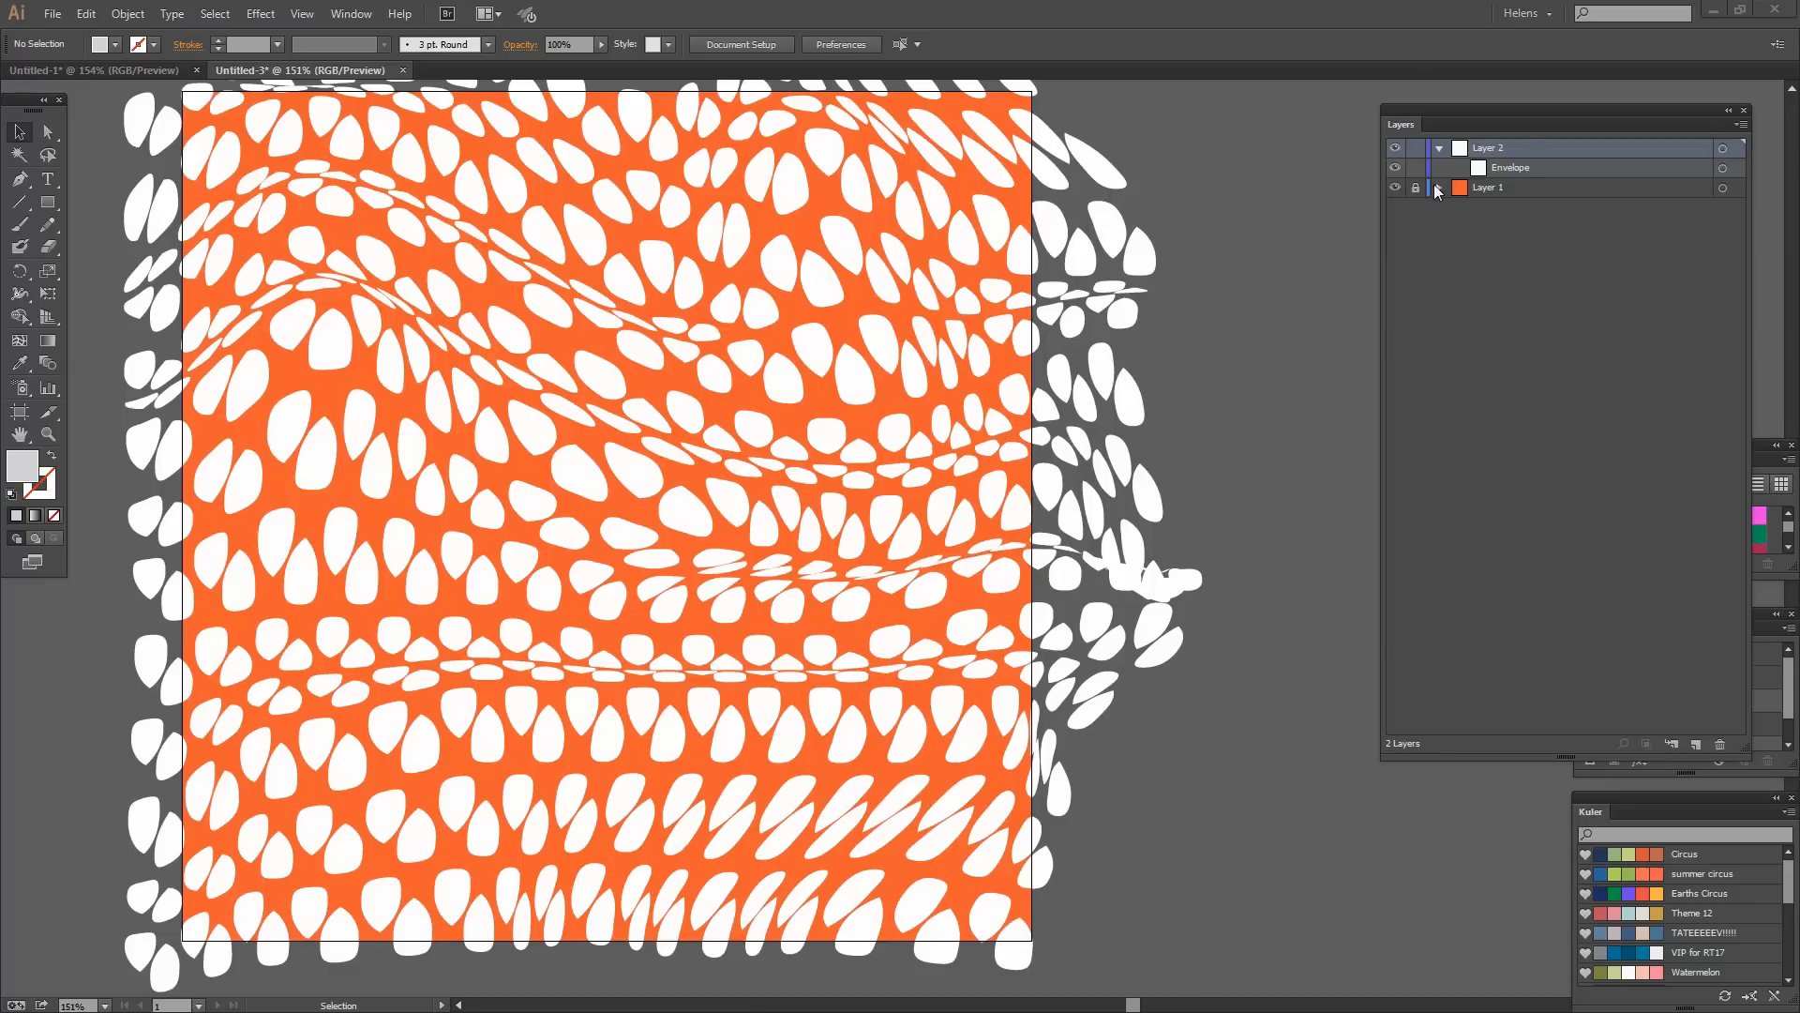
Duplicate the orange rectangle above the envelope, lock Layer 1, and select both.
click(1439, 186)
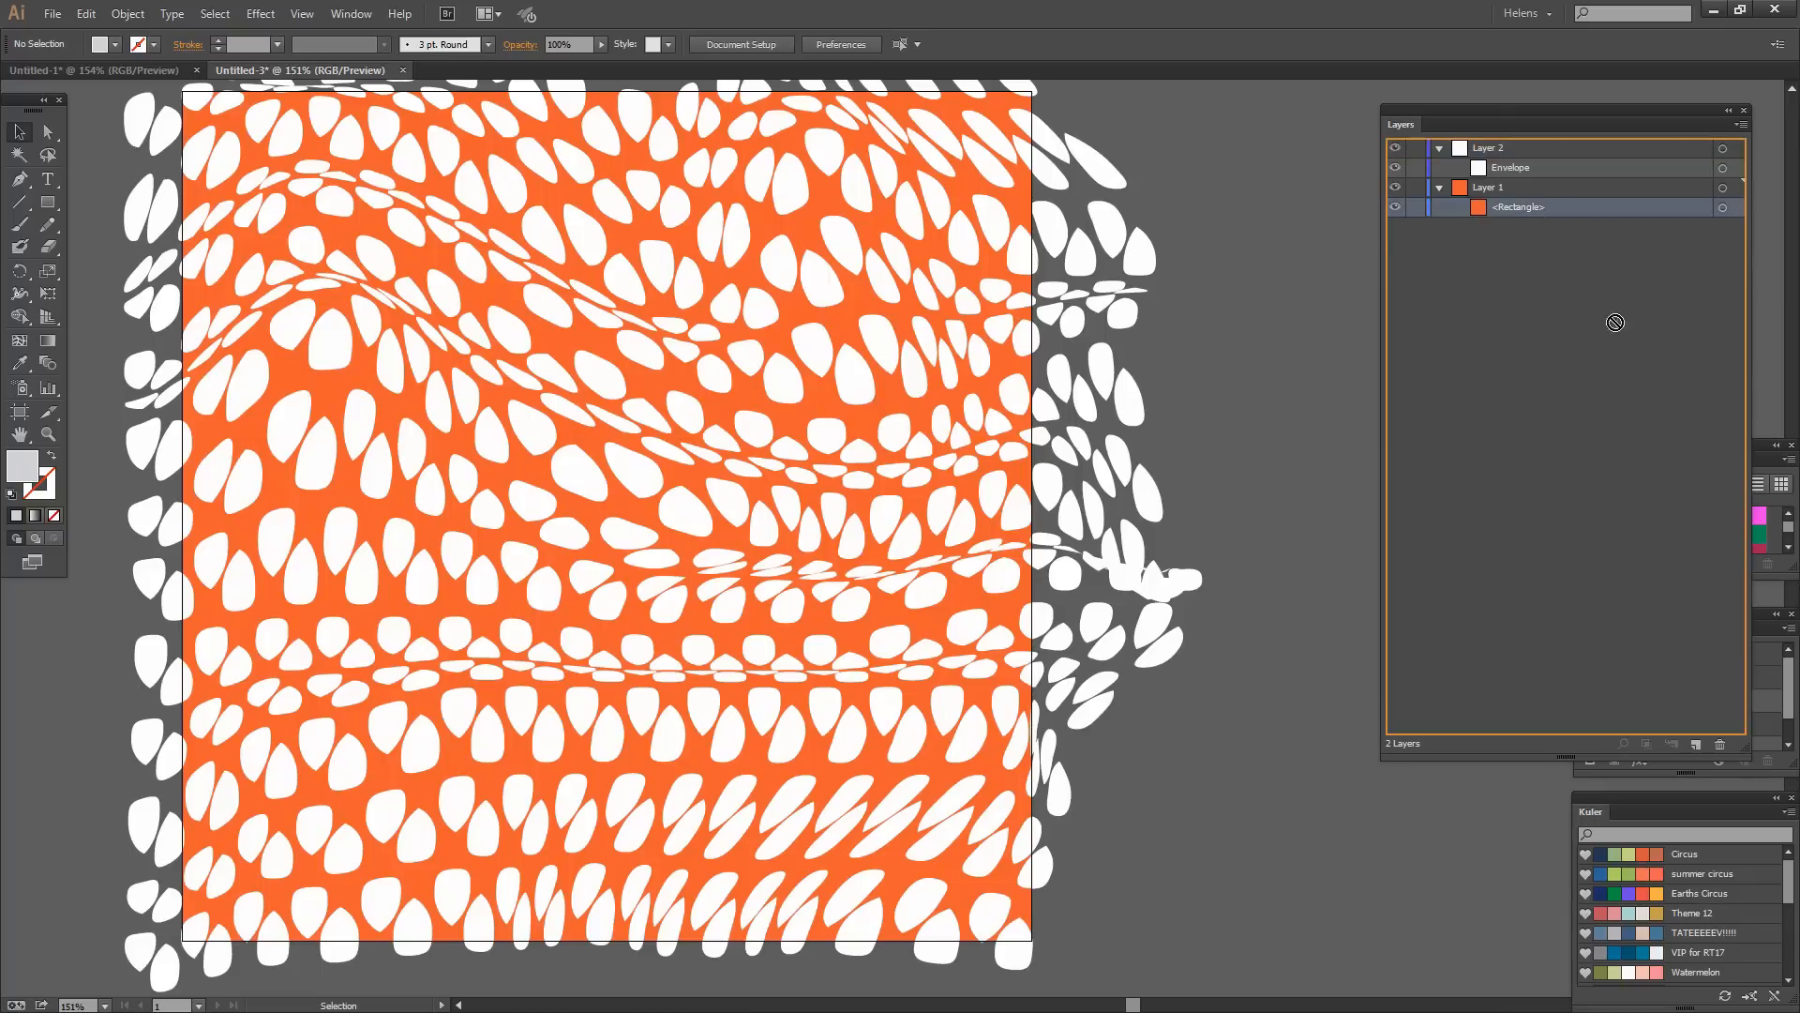
mouse_move(1721, 744)
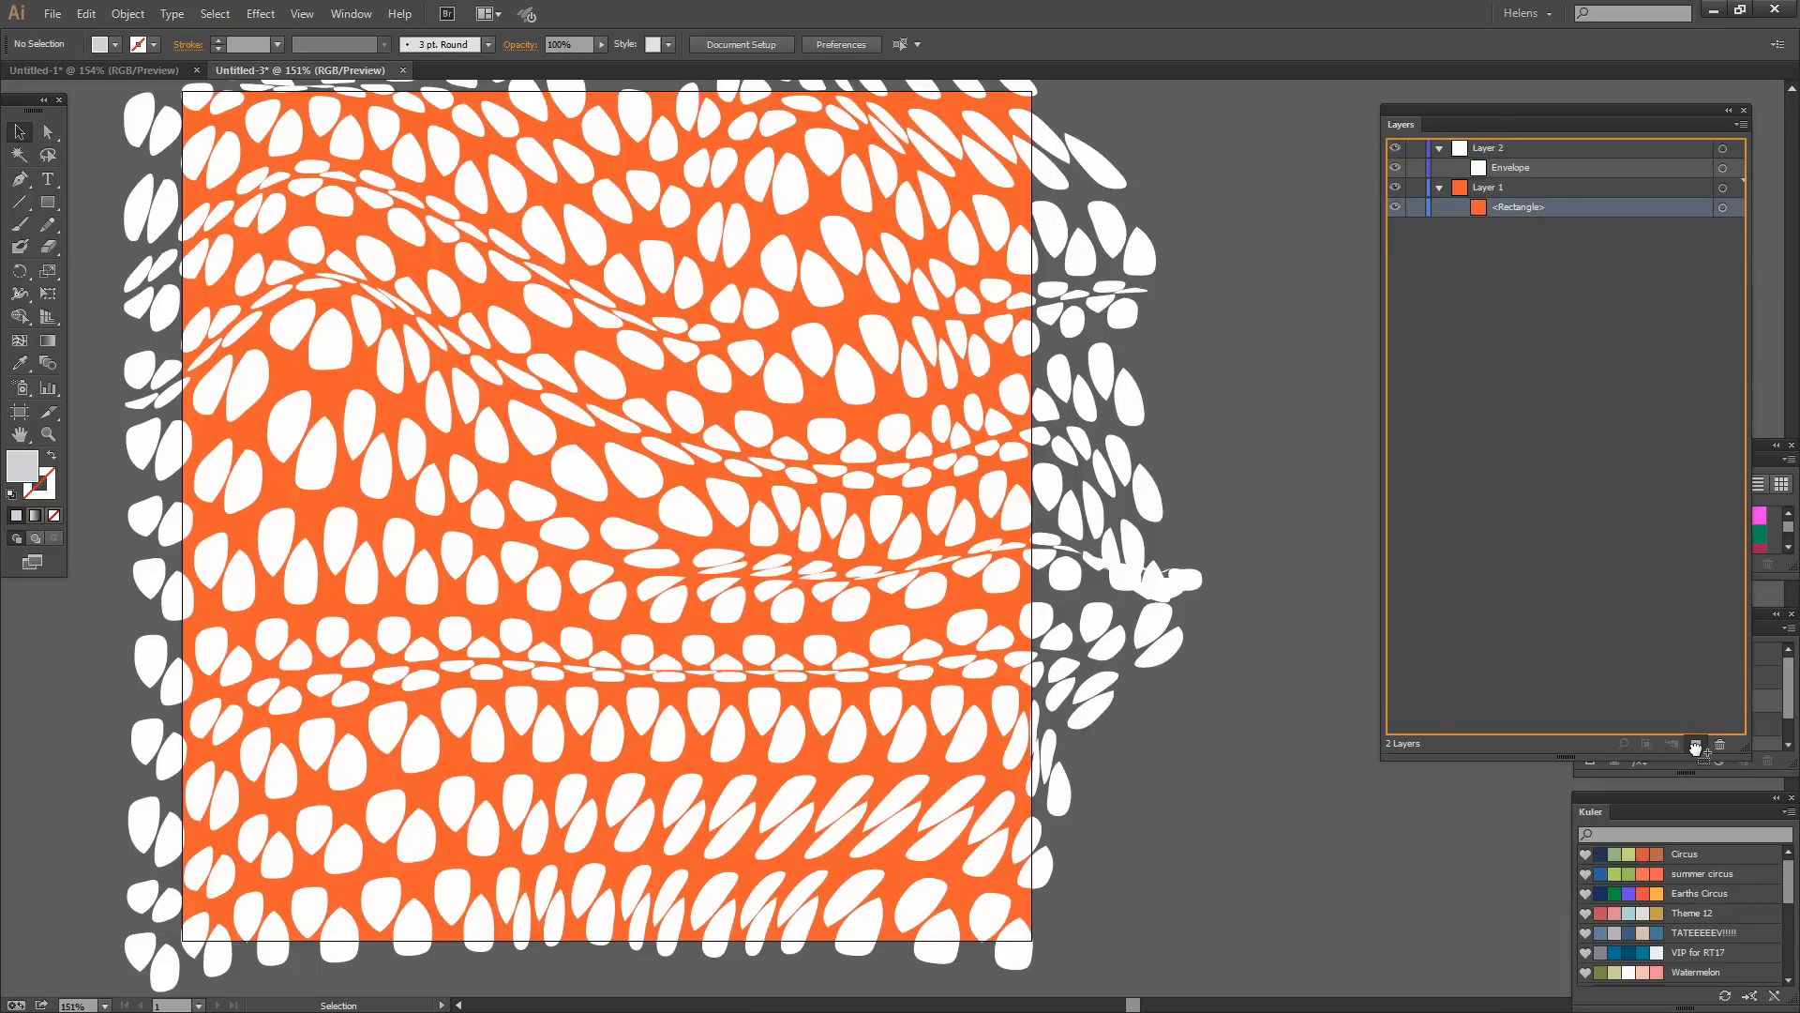
click(1695, 744)
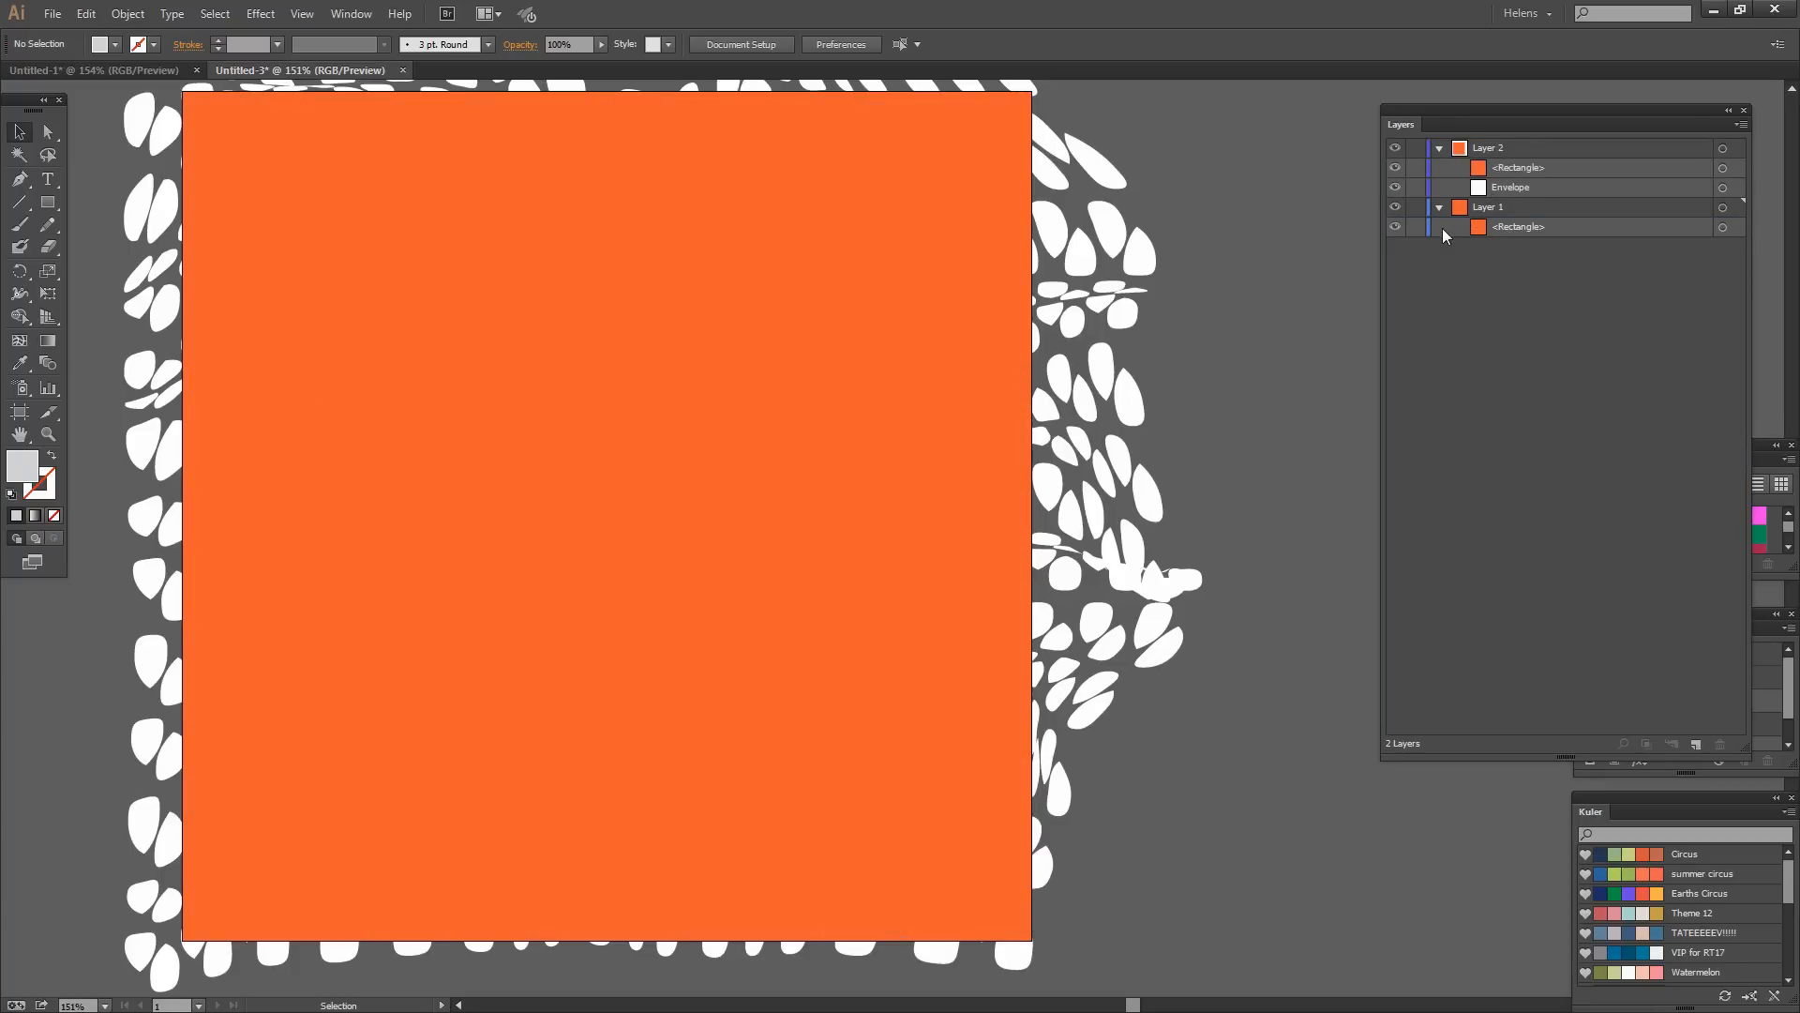
click(1418, 207)
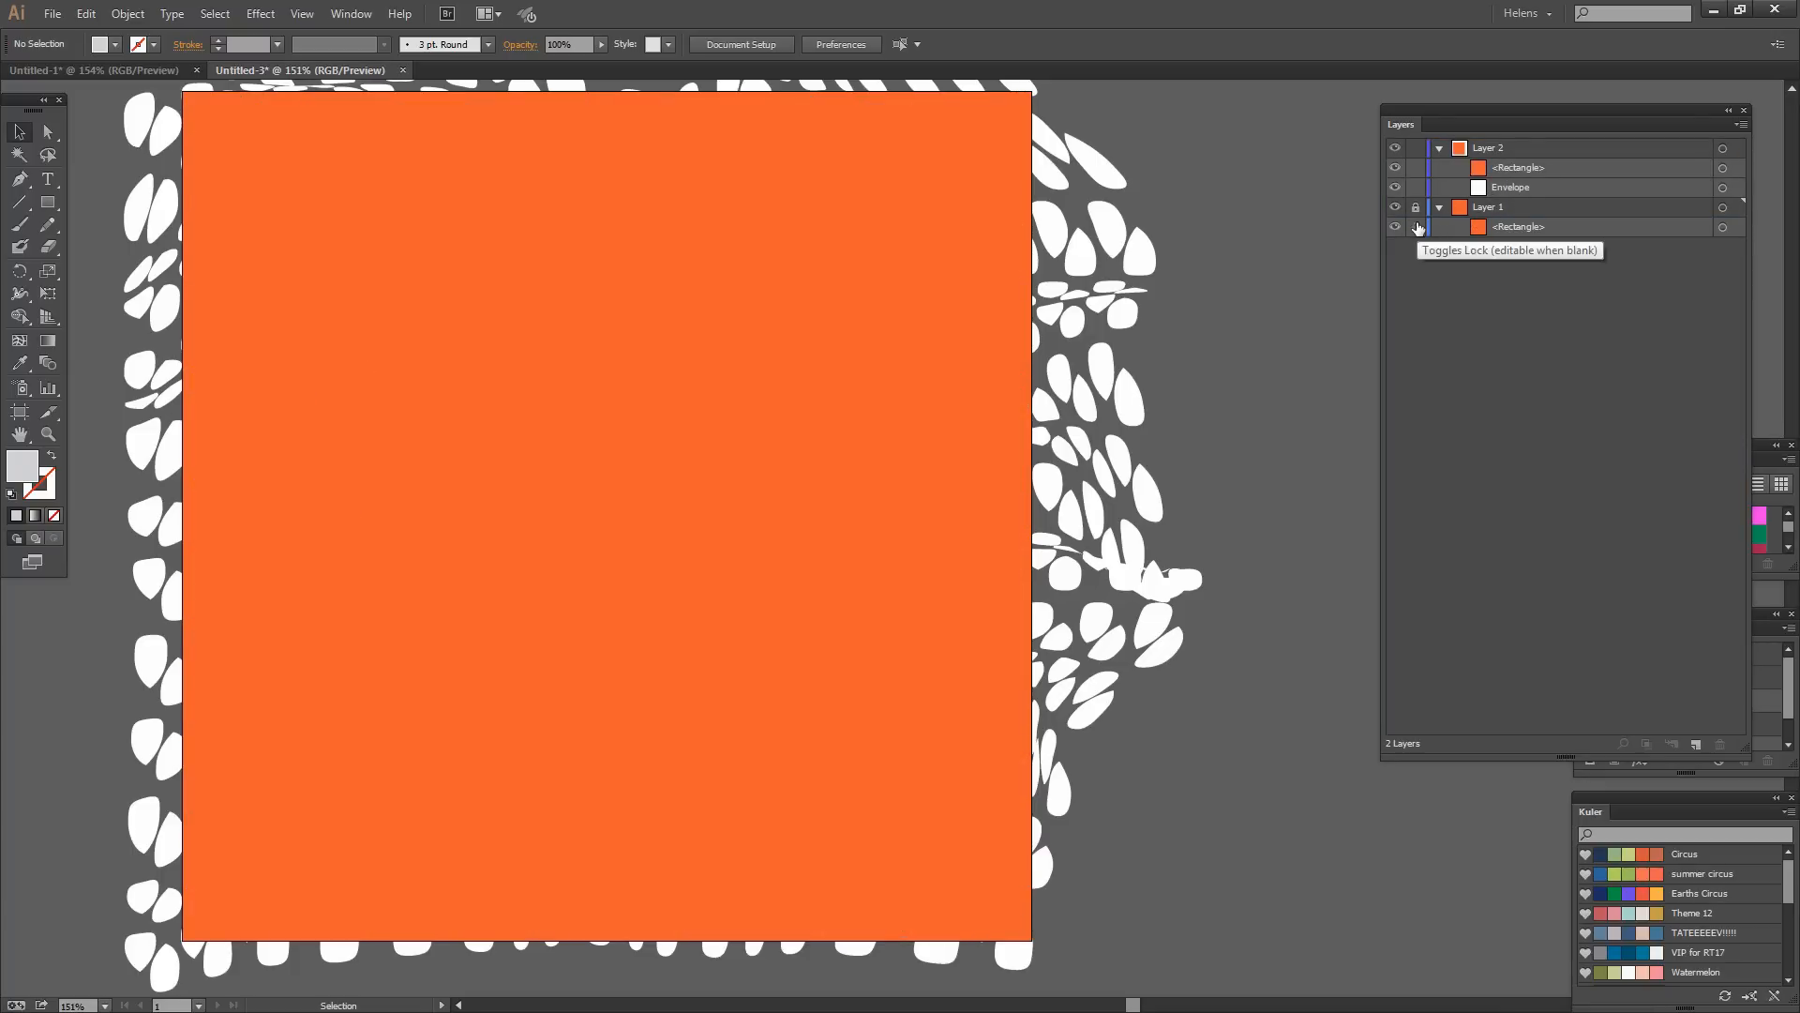
click(1438, 207)
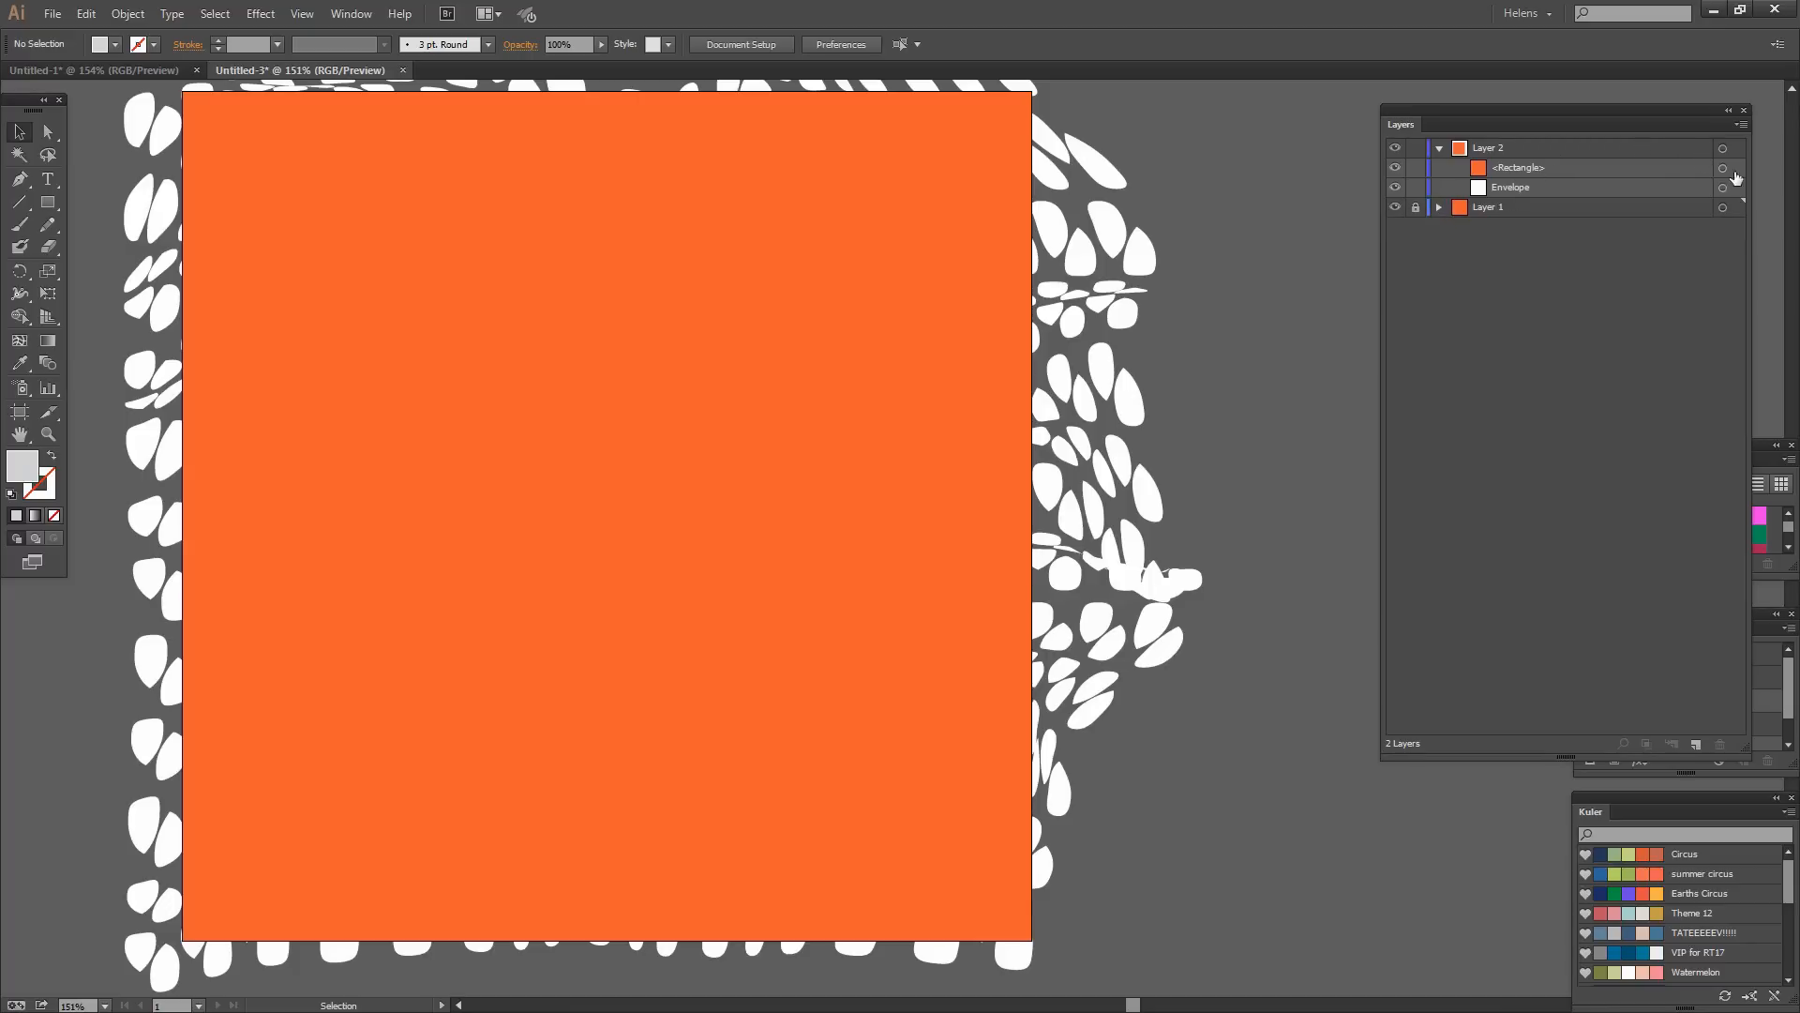
click(1721, 168)
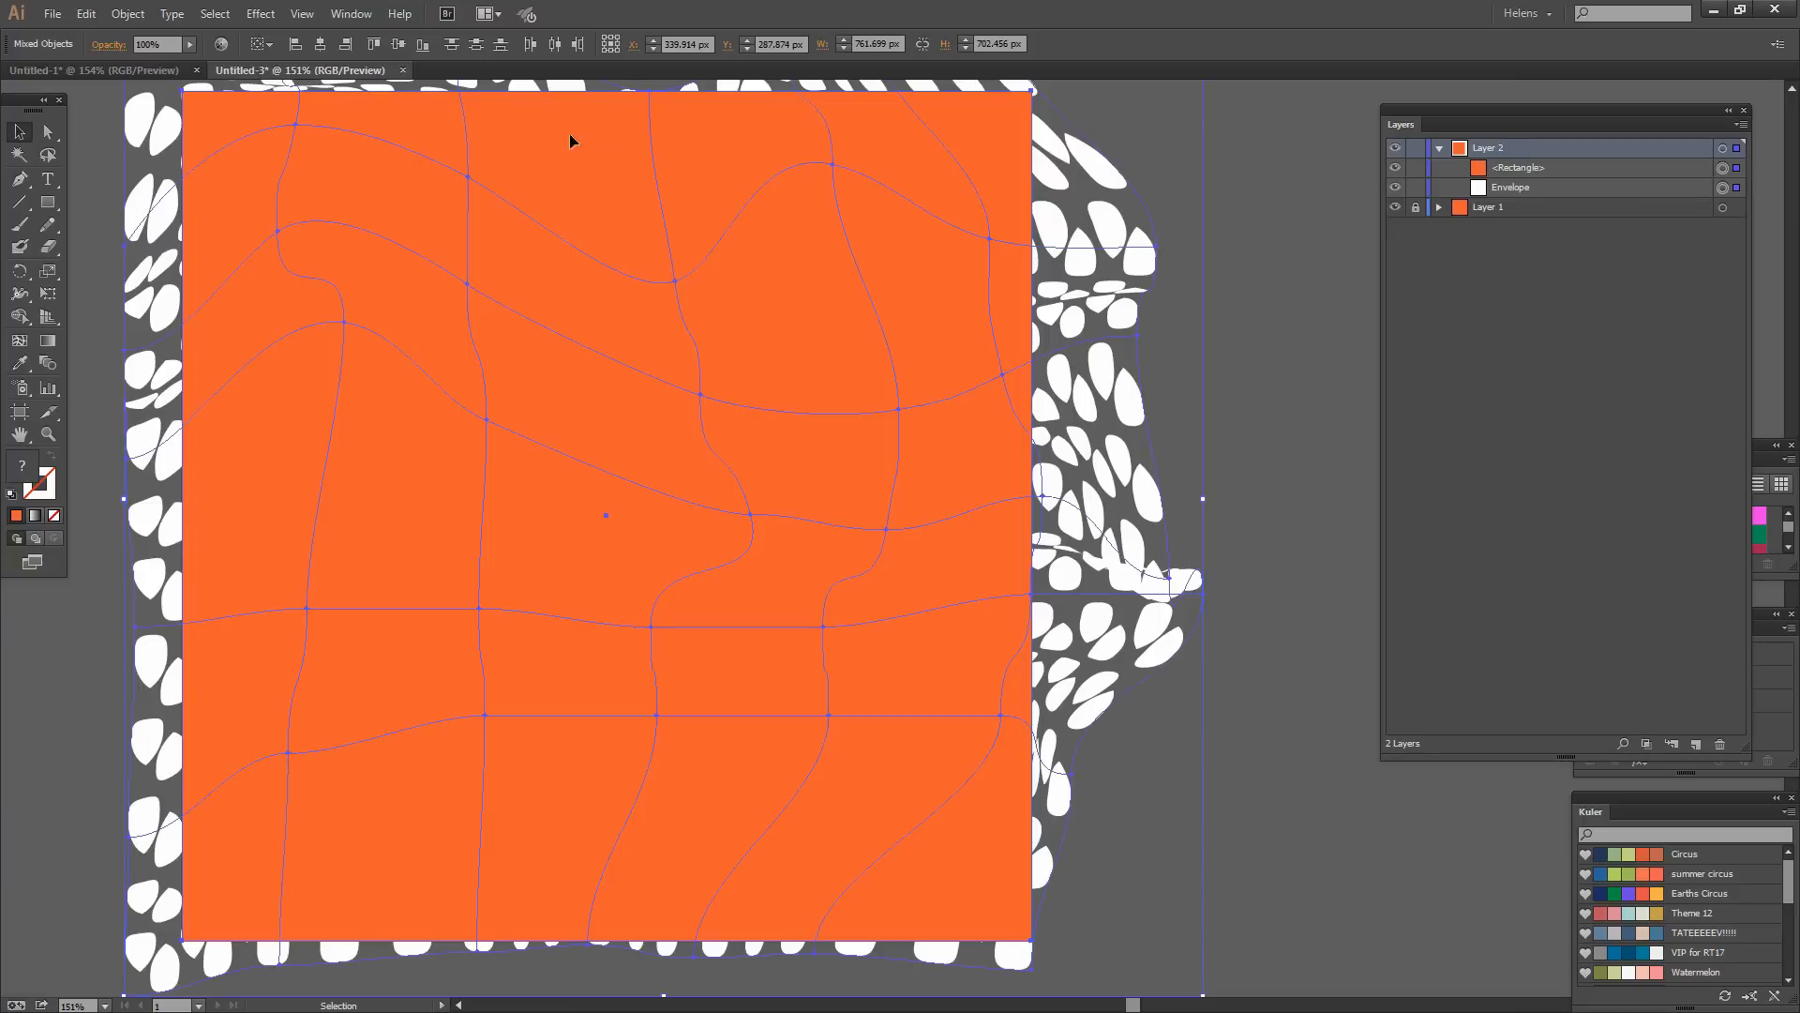
mouse_move(1281, 394)
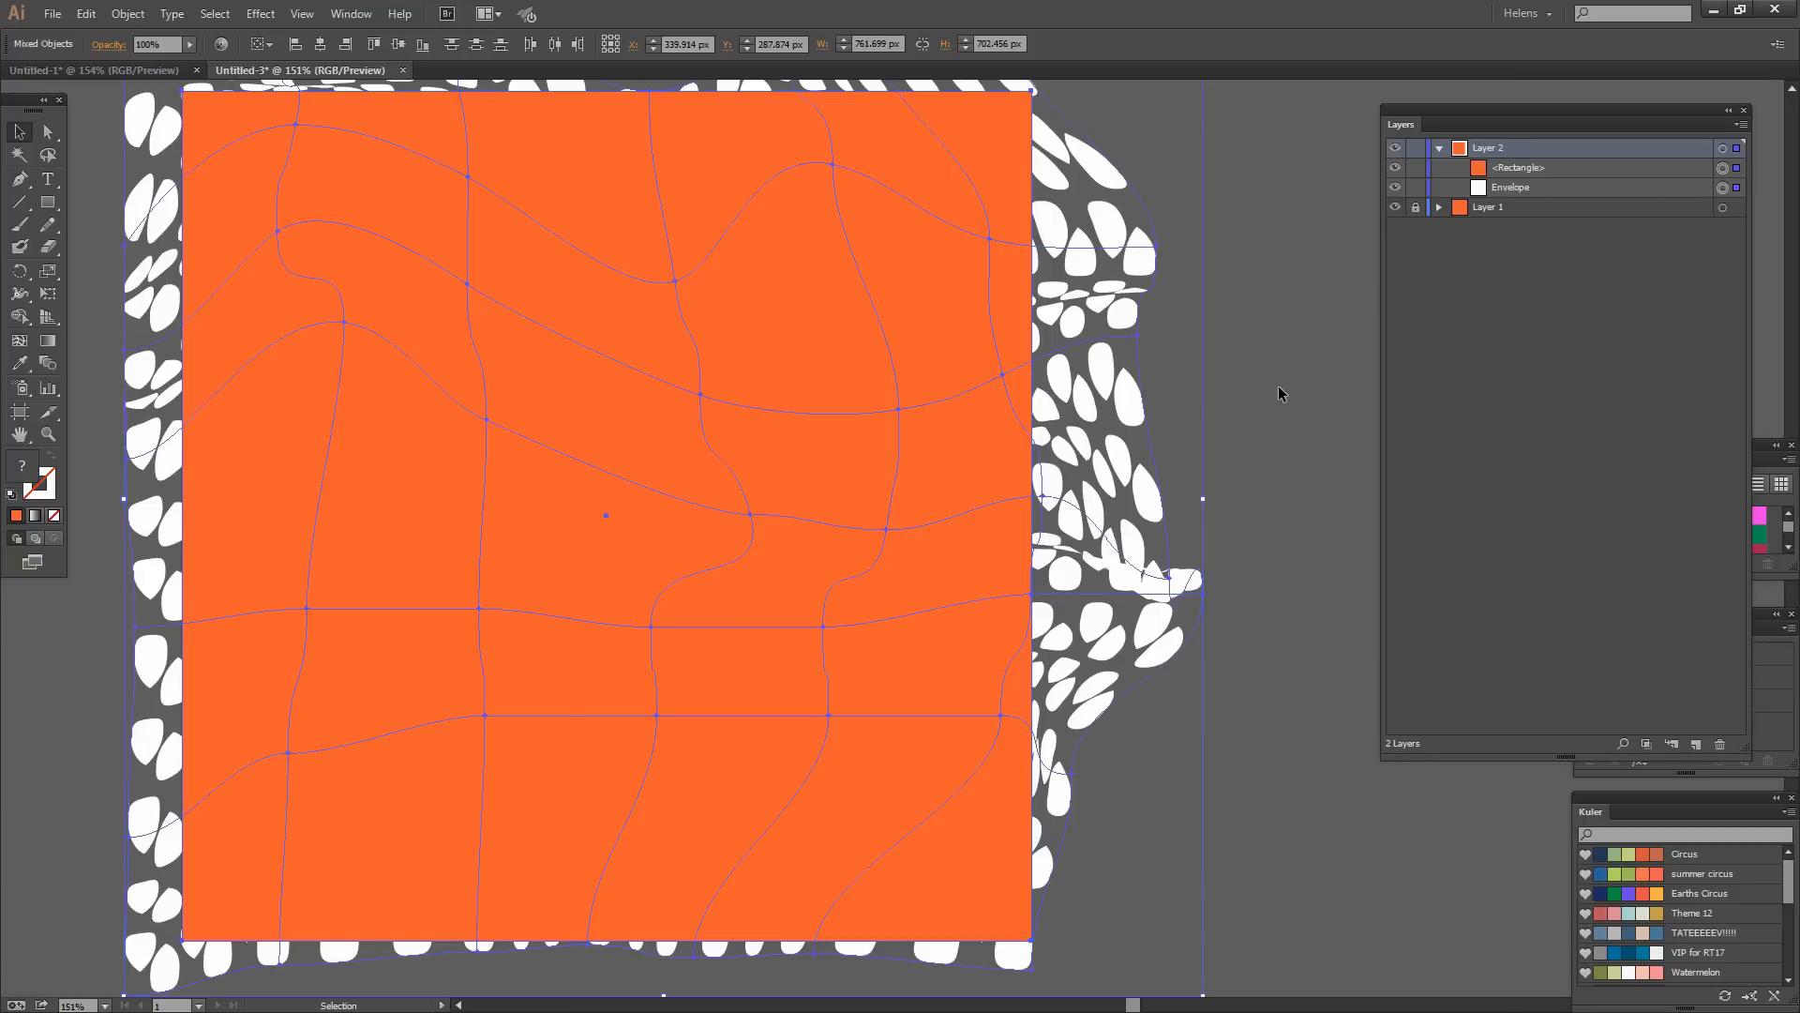
mouse_move(1512, 190)
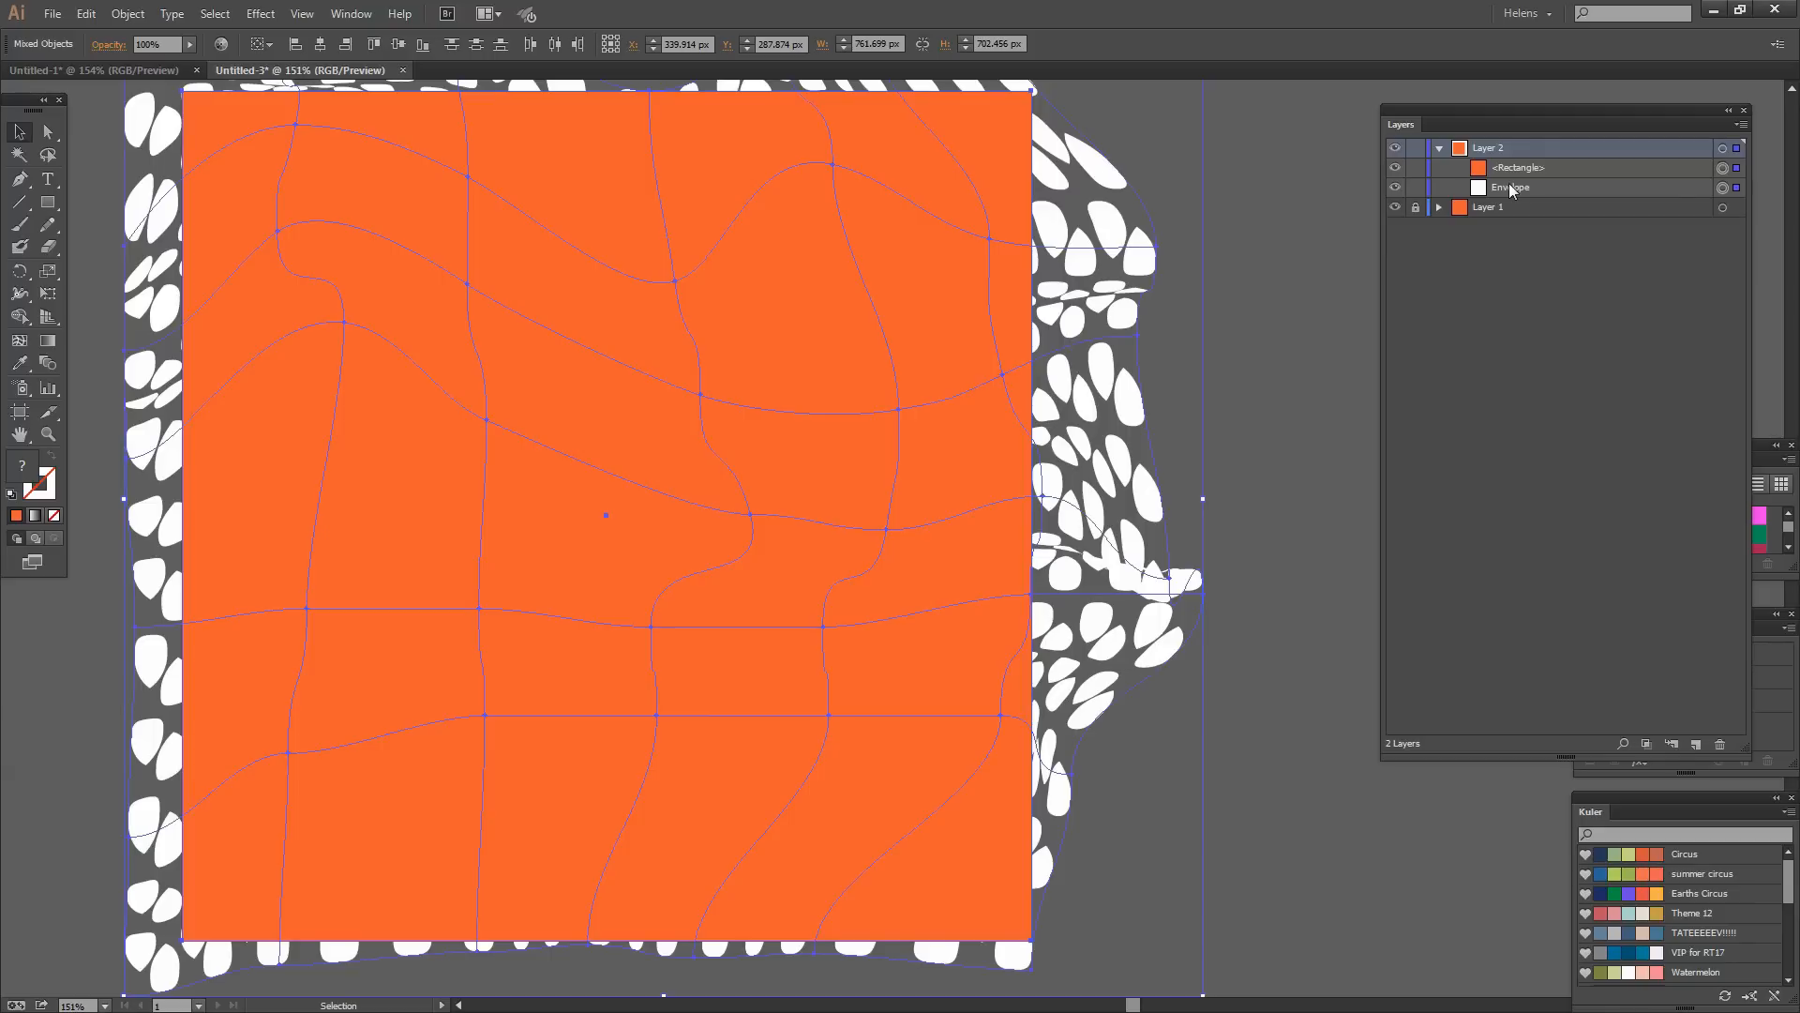
mouse_move(521, 209)
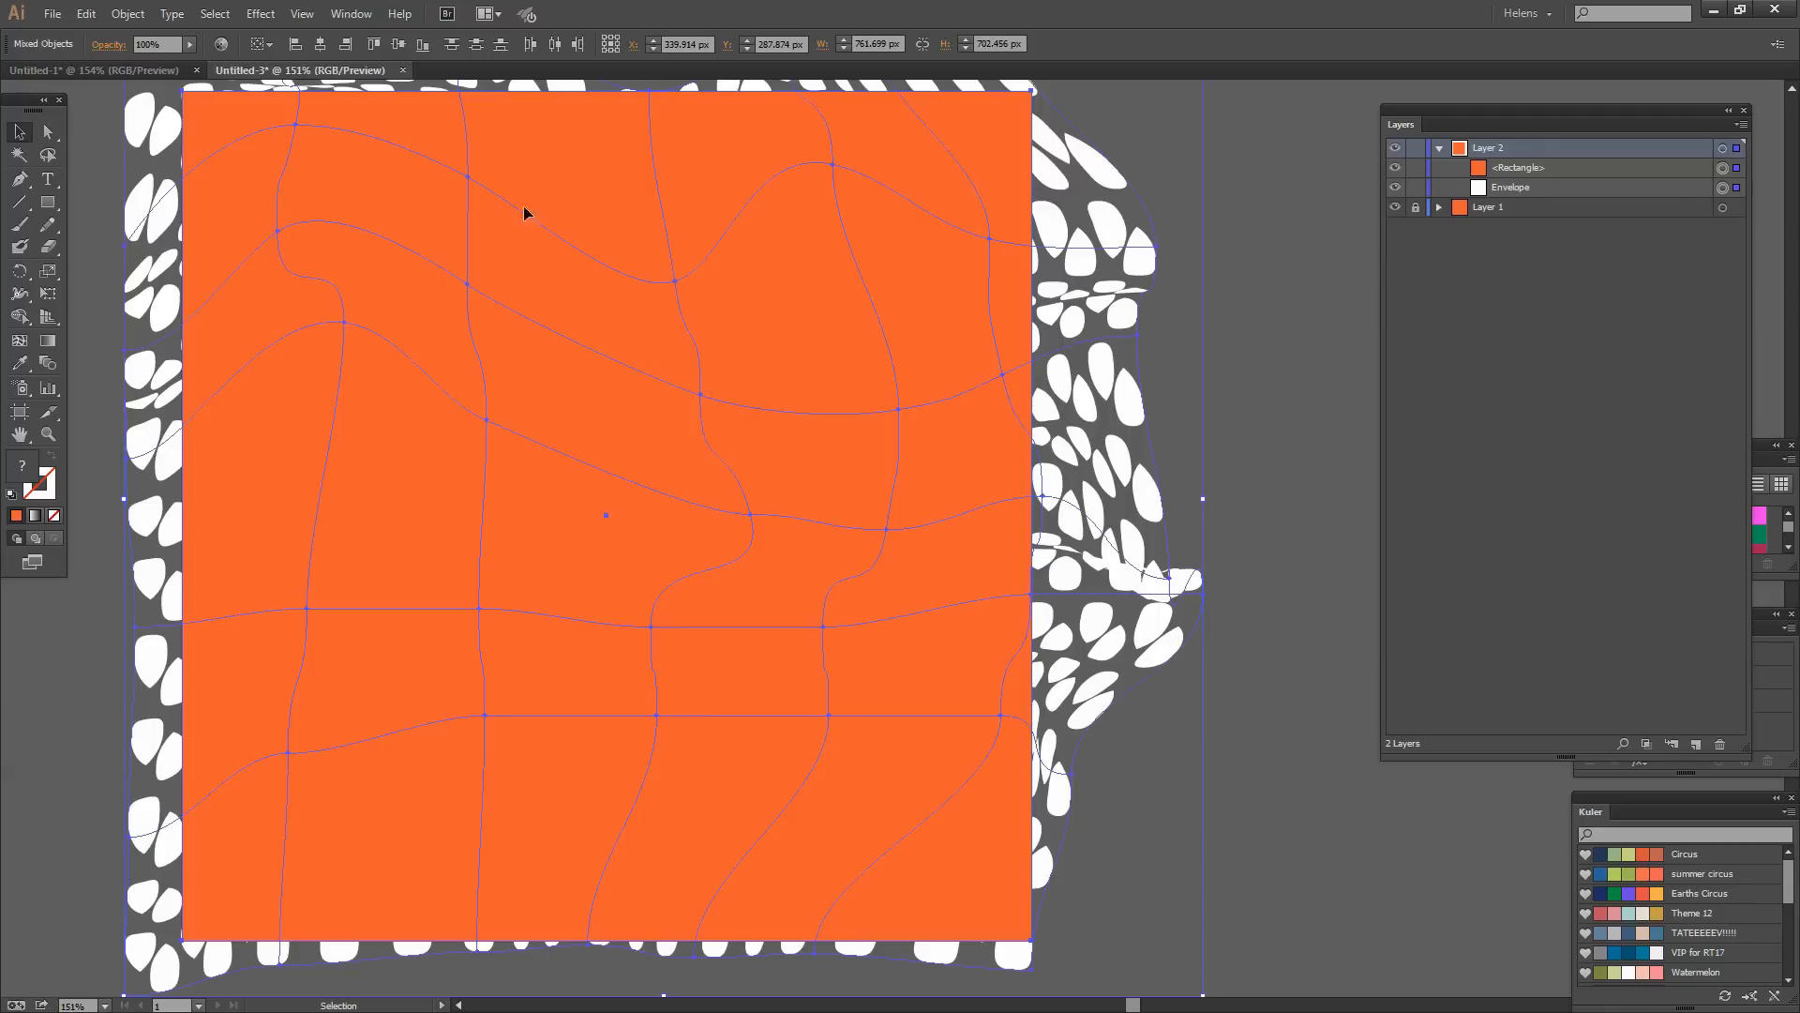
Make a clipping mask trimming the warped leaves to the orange rectangle.
click(125, 14)
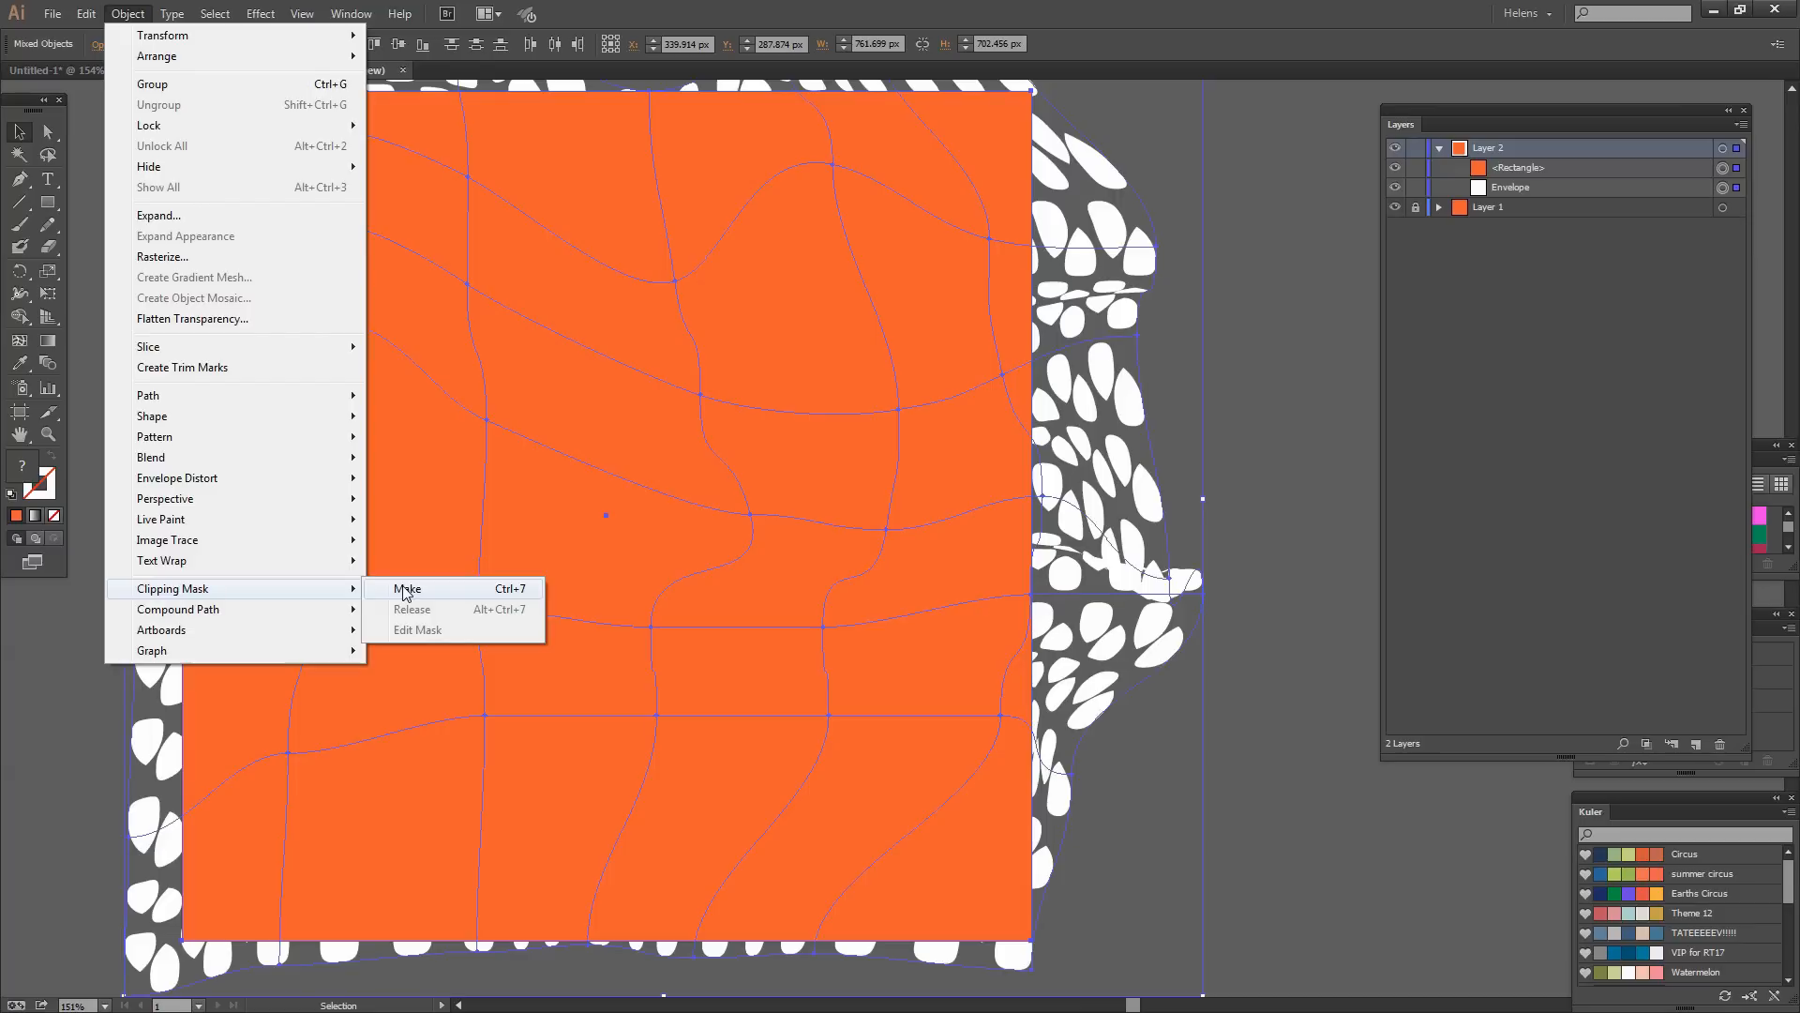
click(407, 588)
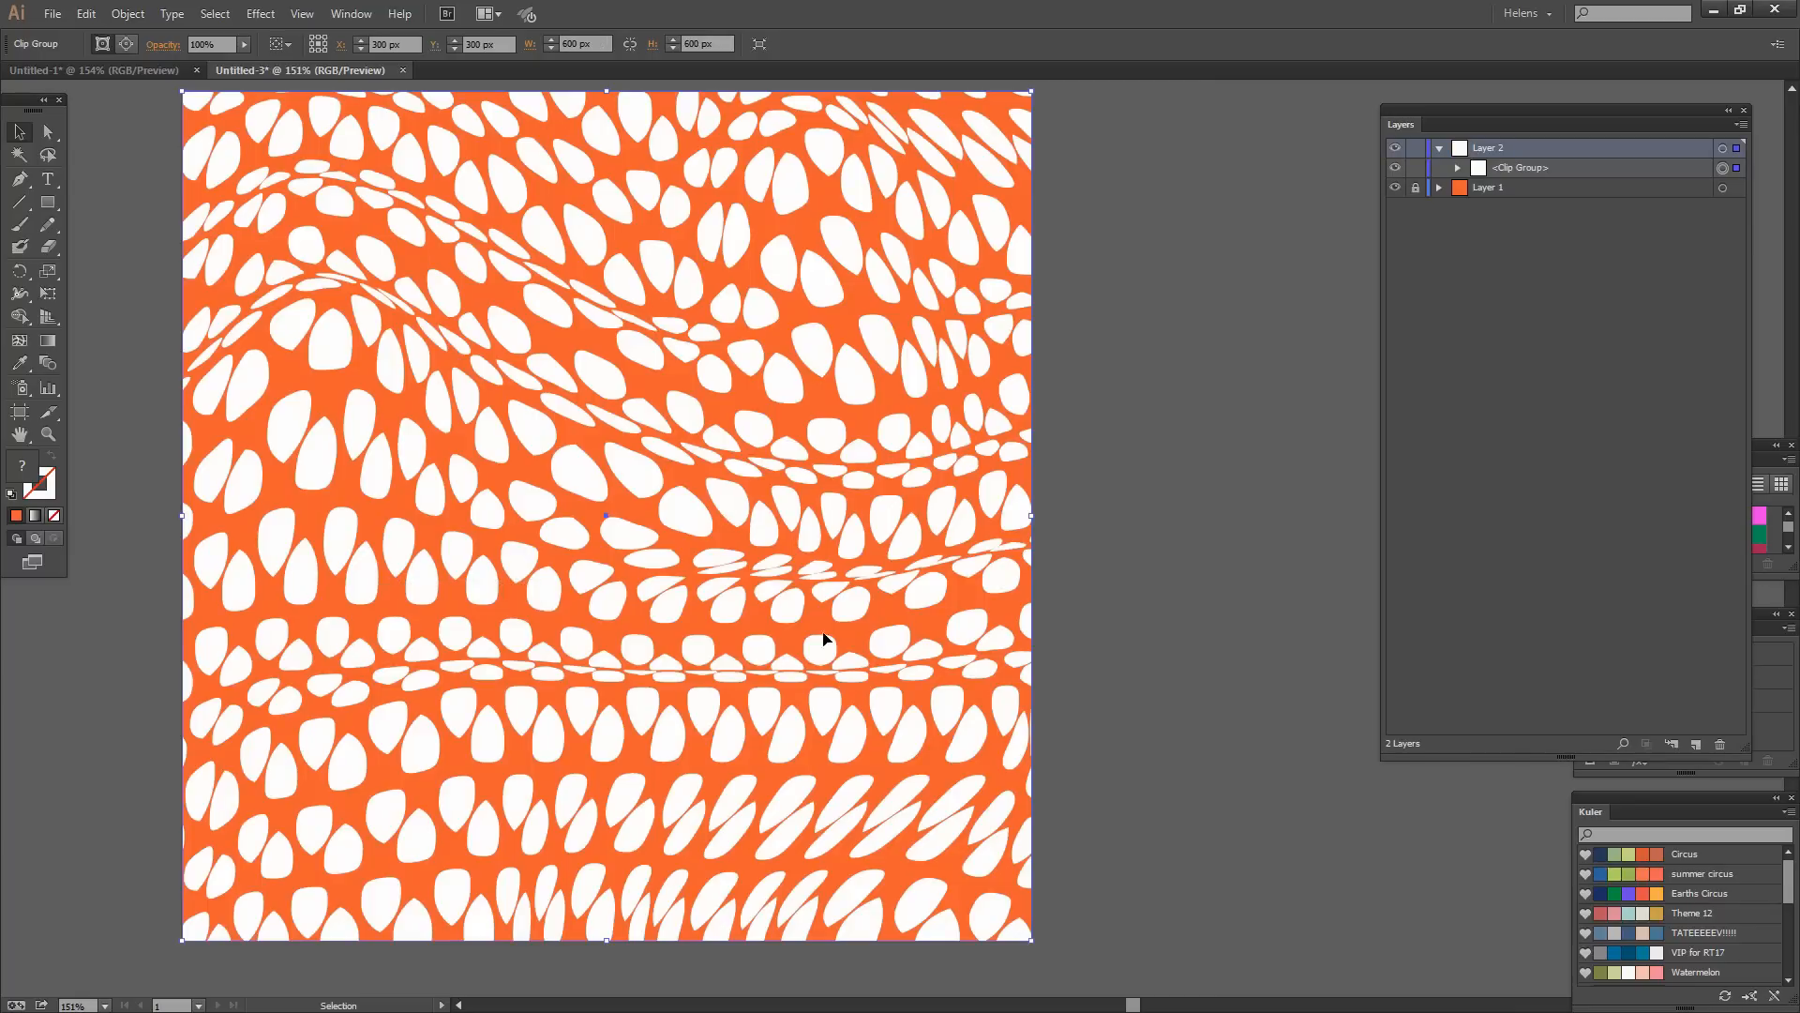
mouse_move(1242, 697)
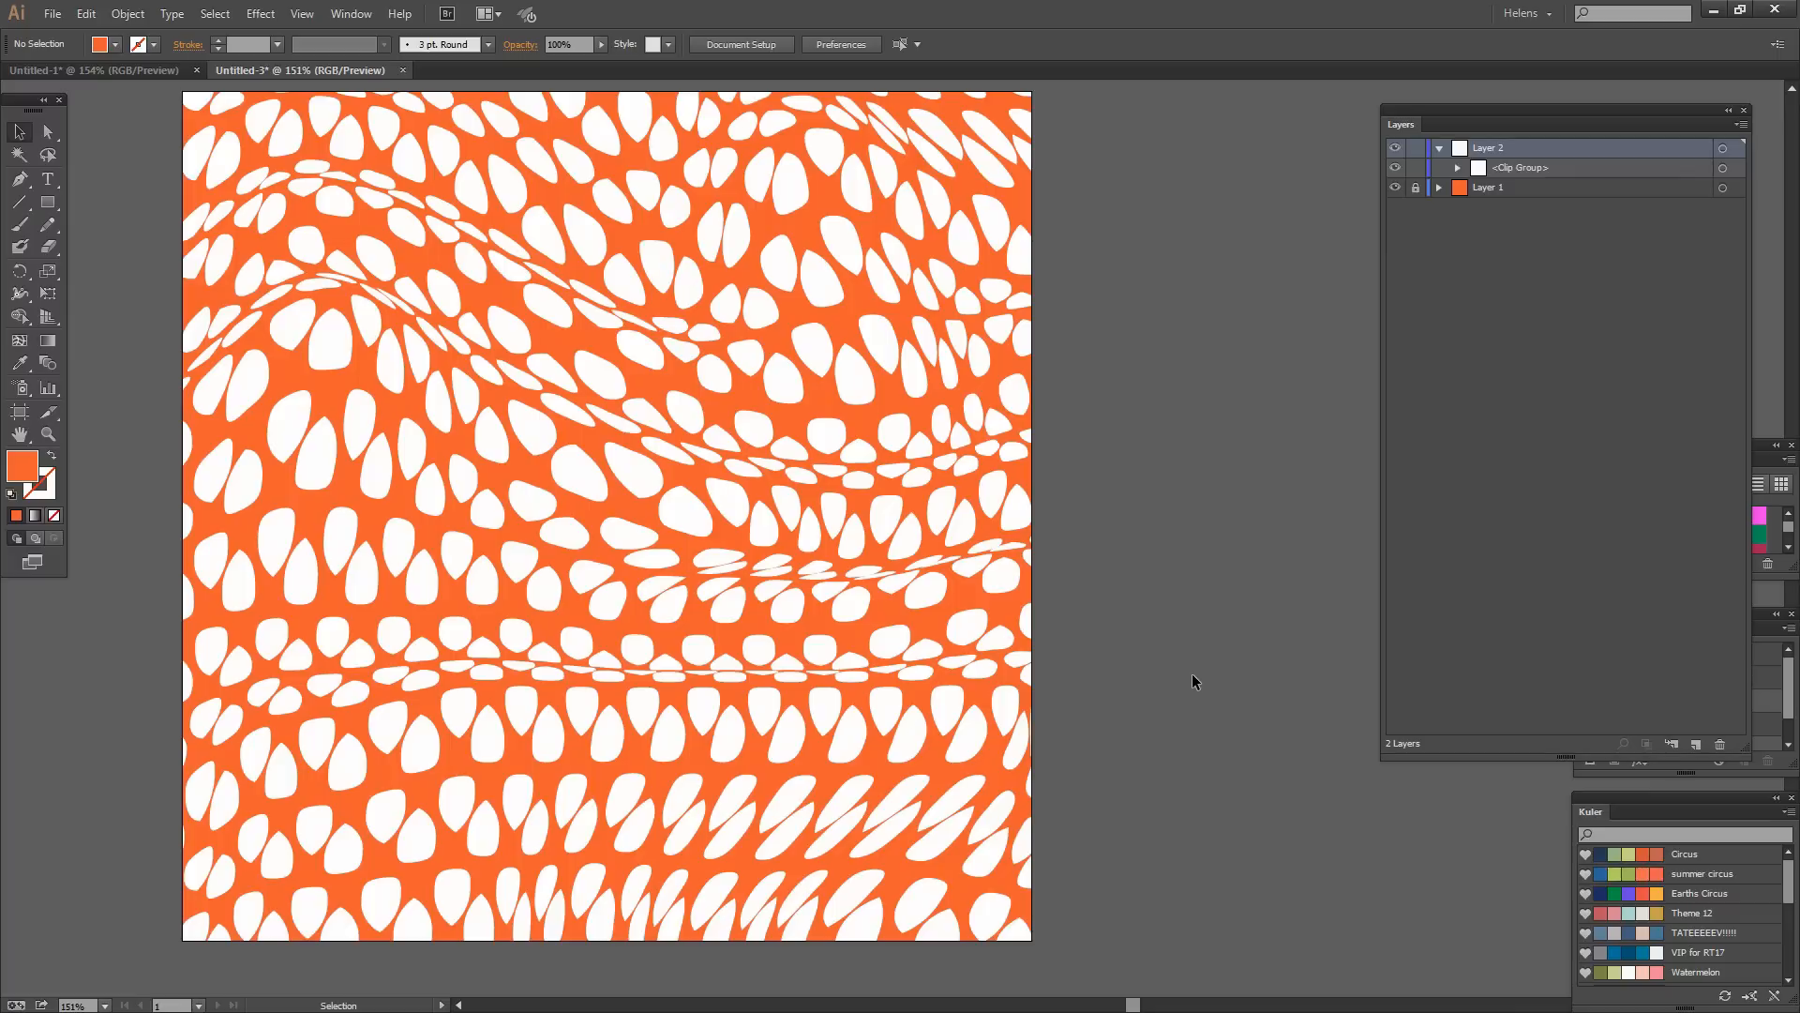
mouse_move(1171, 688)
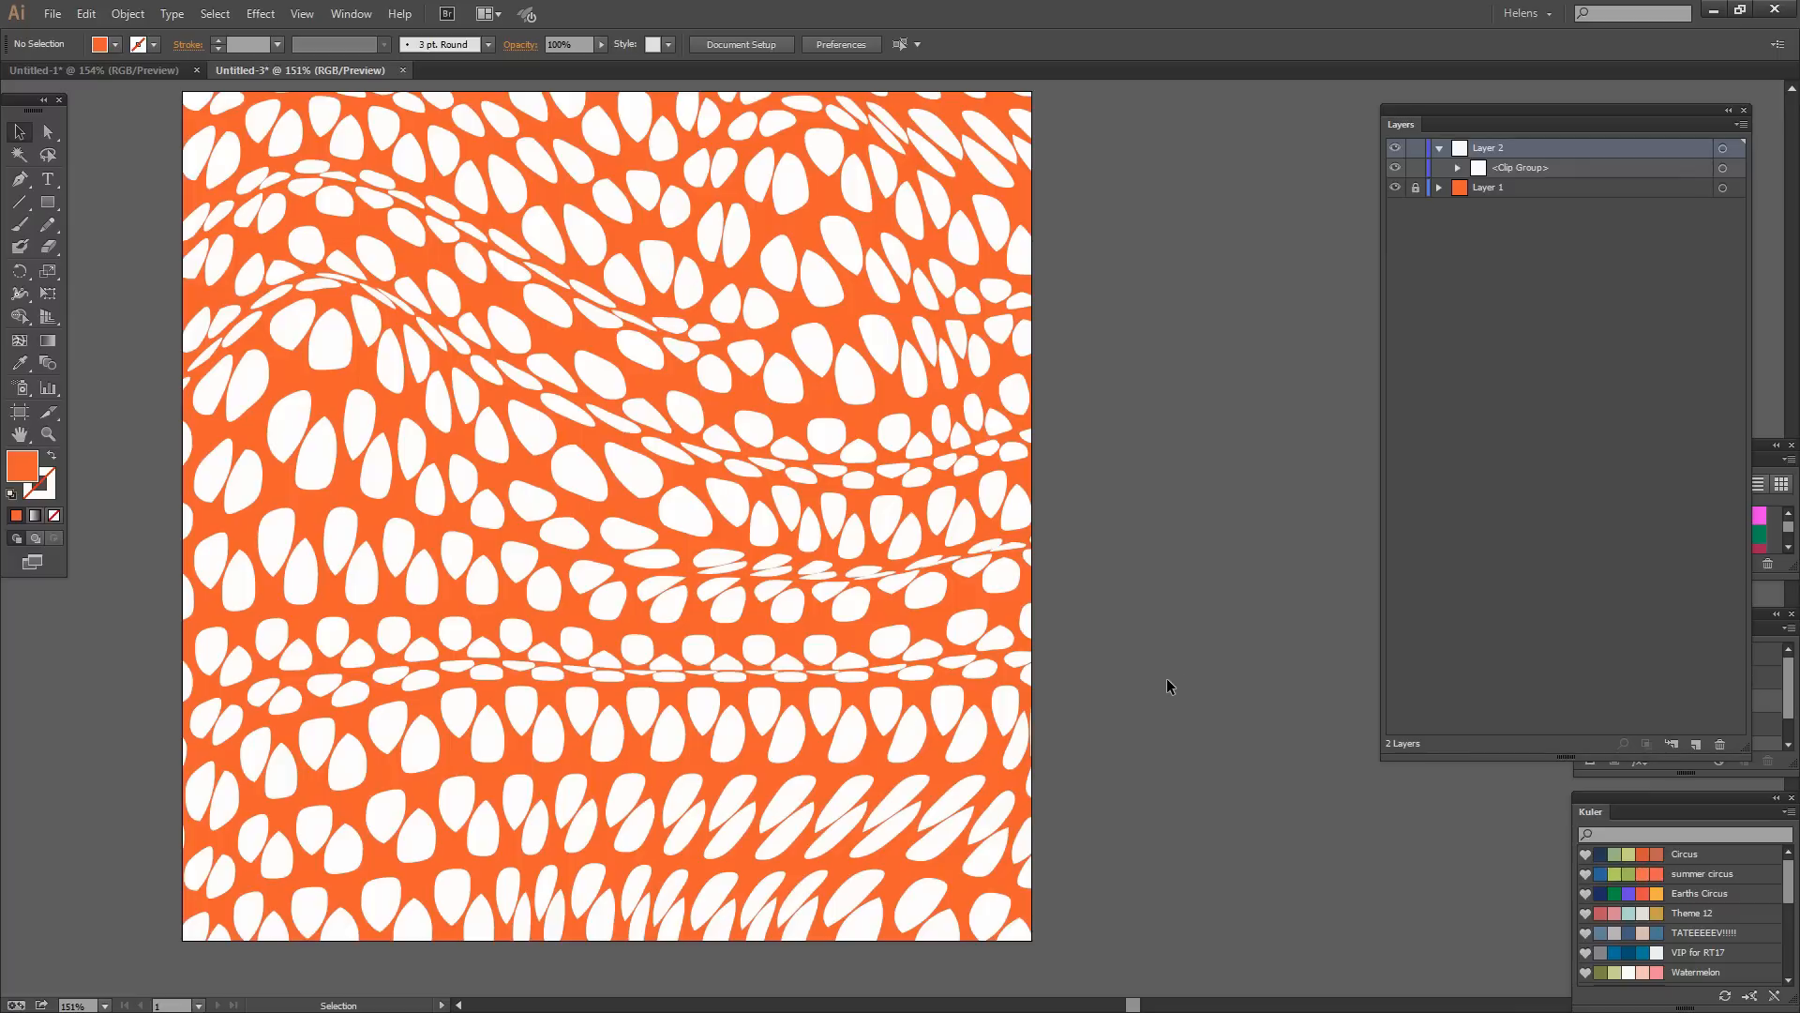
mouse_move(1160, 680)
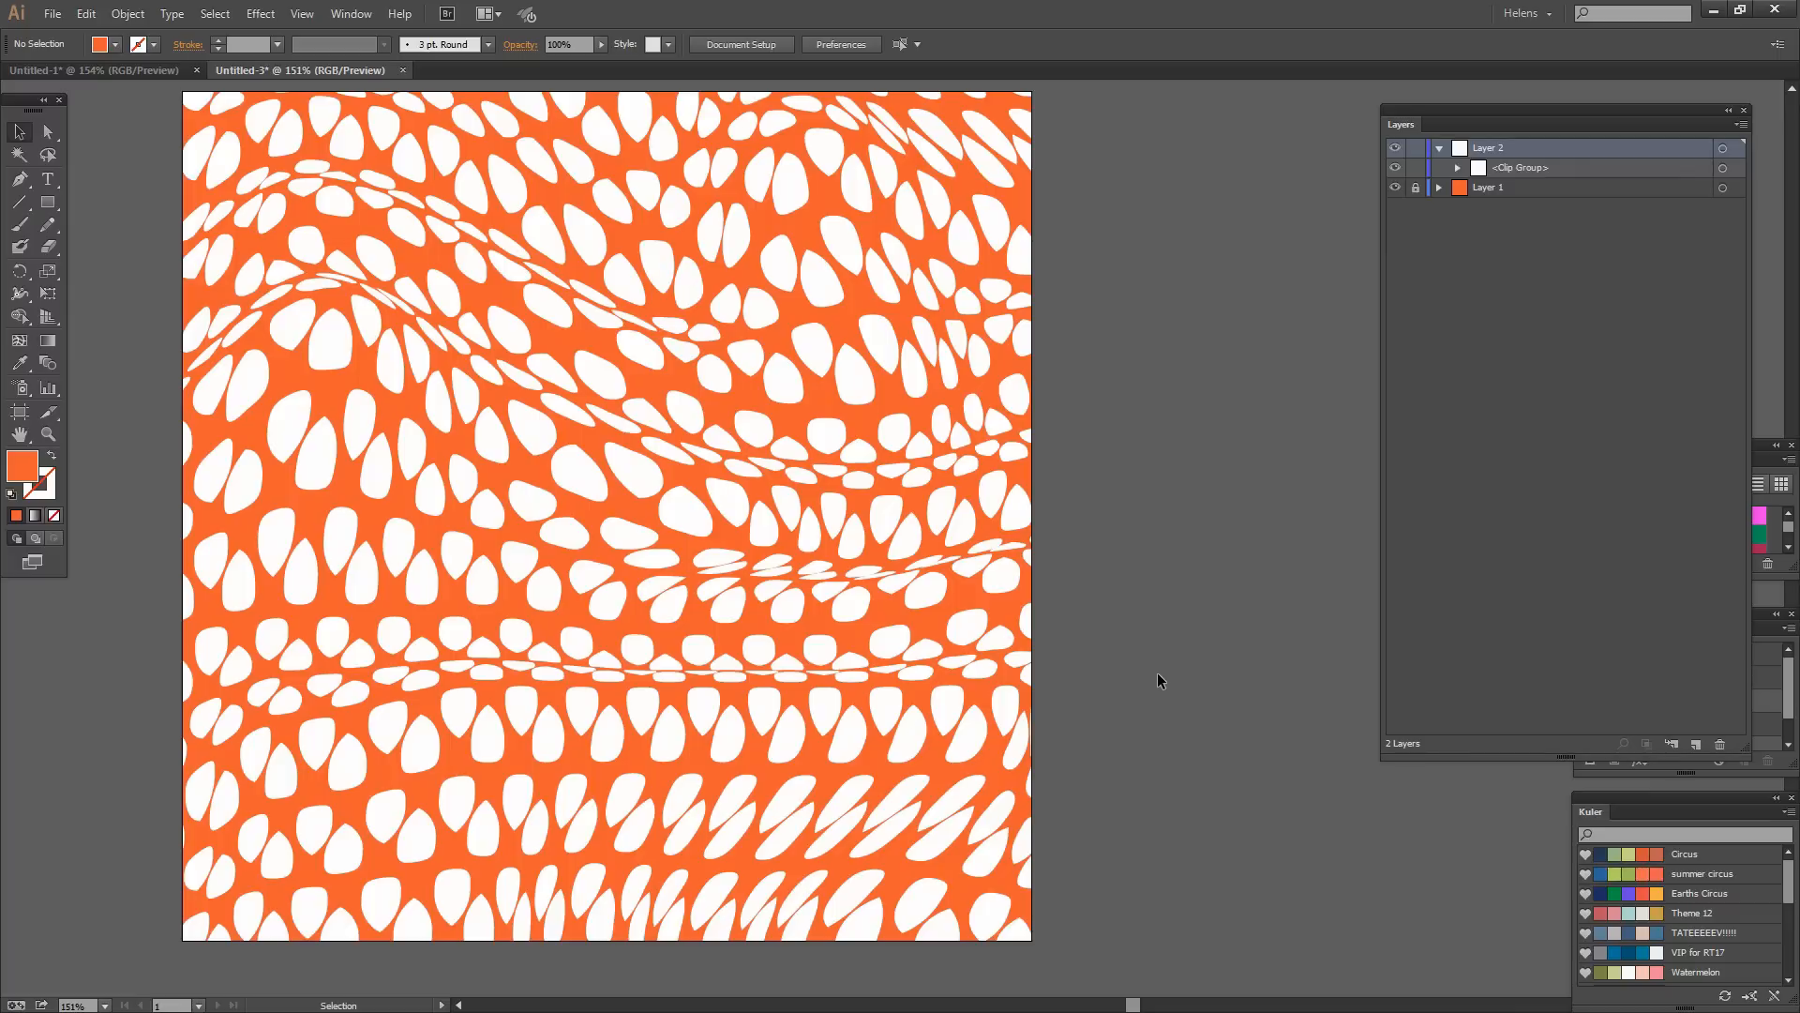